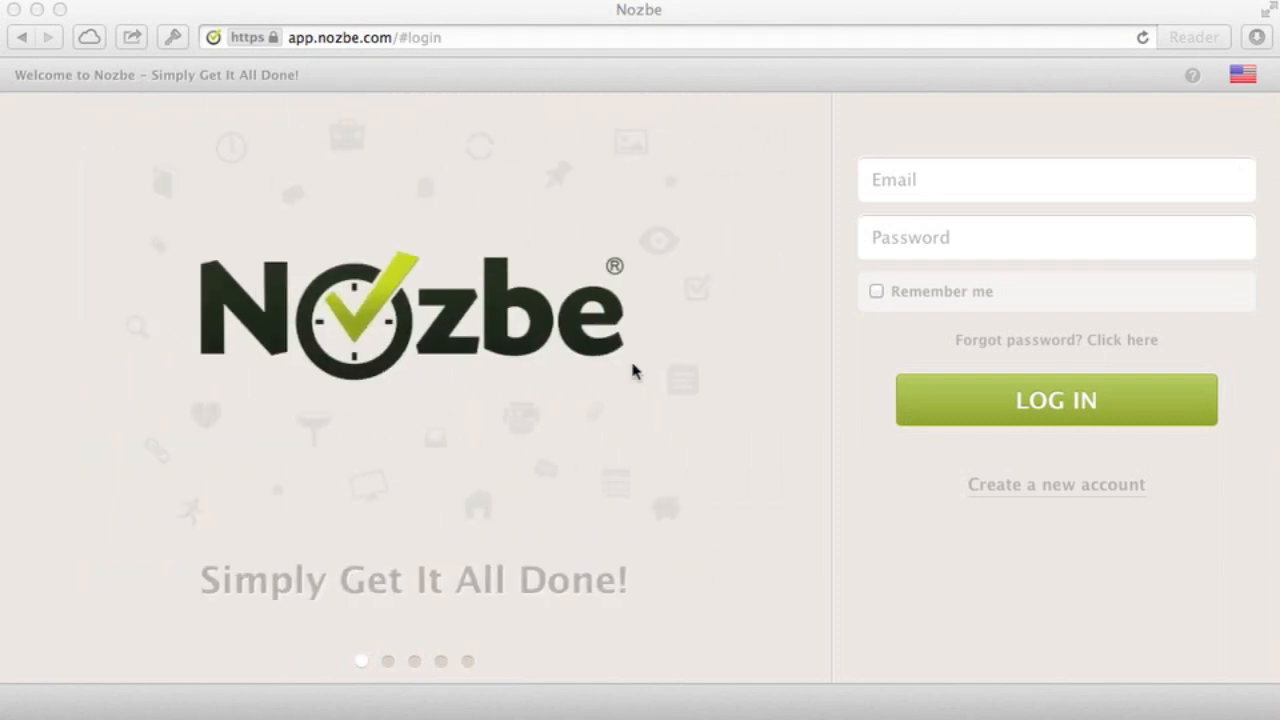
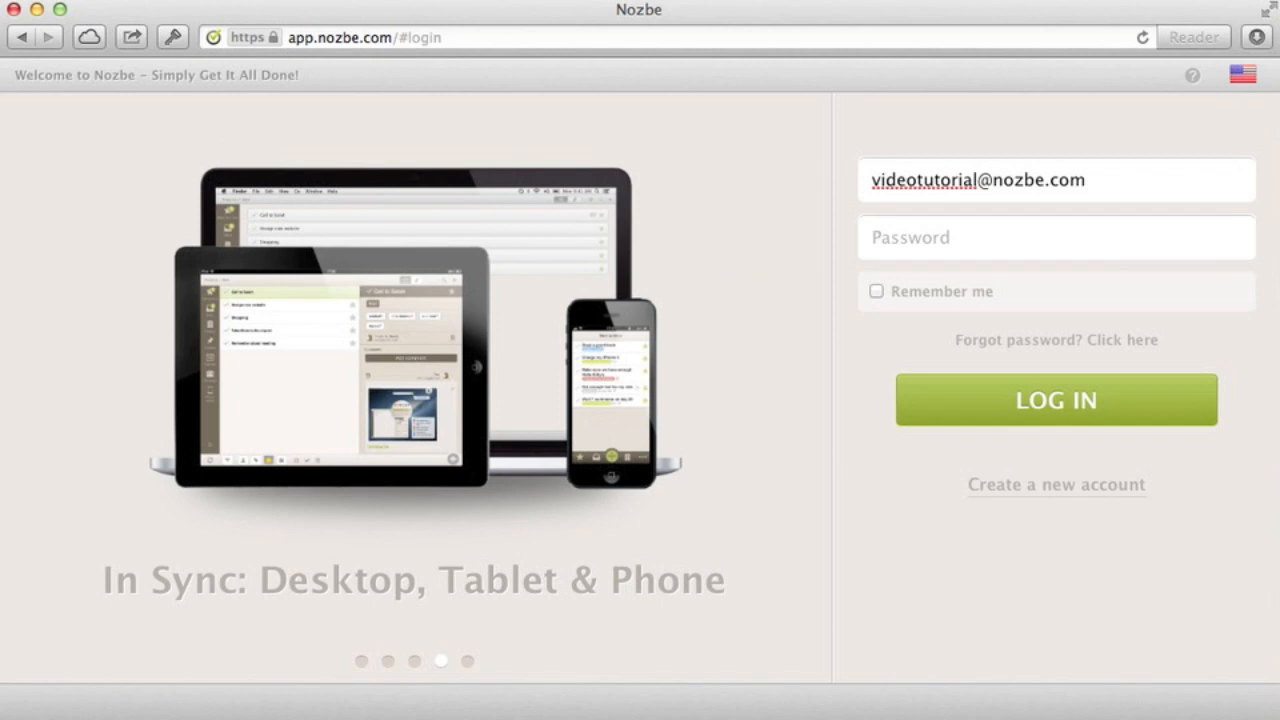
left_click(1055, 399)
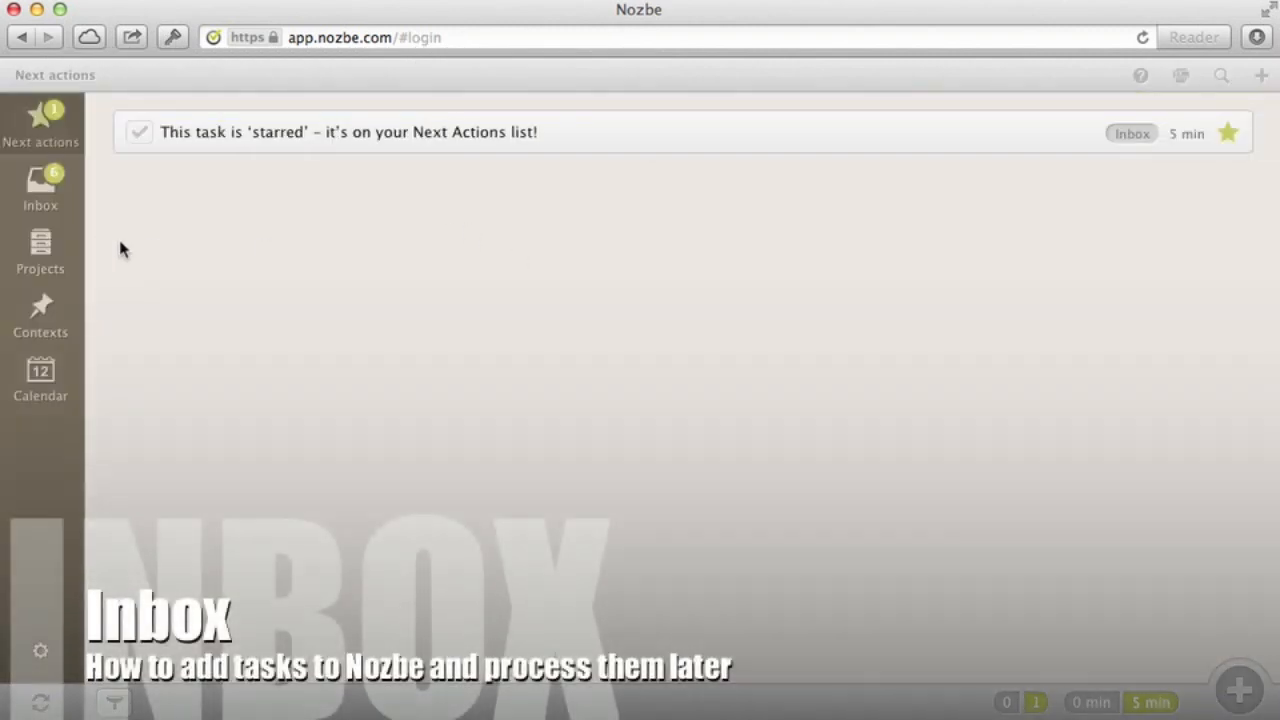
Add Inbox tasks 'Explain why putting things in Inbox is important' and 'Prepare birthday party for my brother'.
left_click(40, 190)
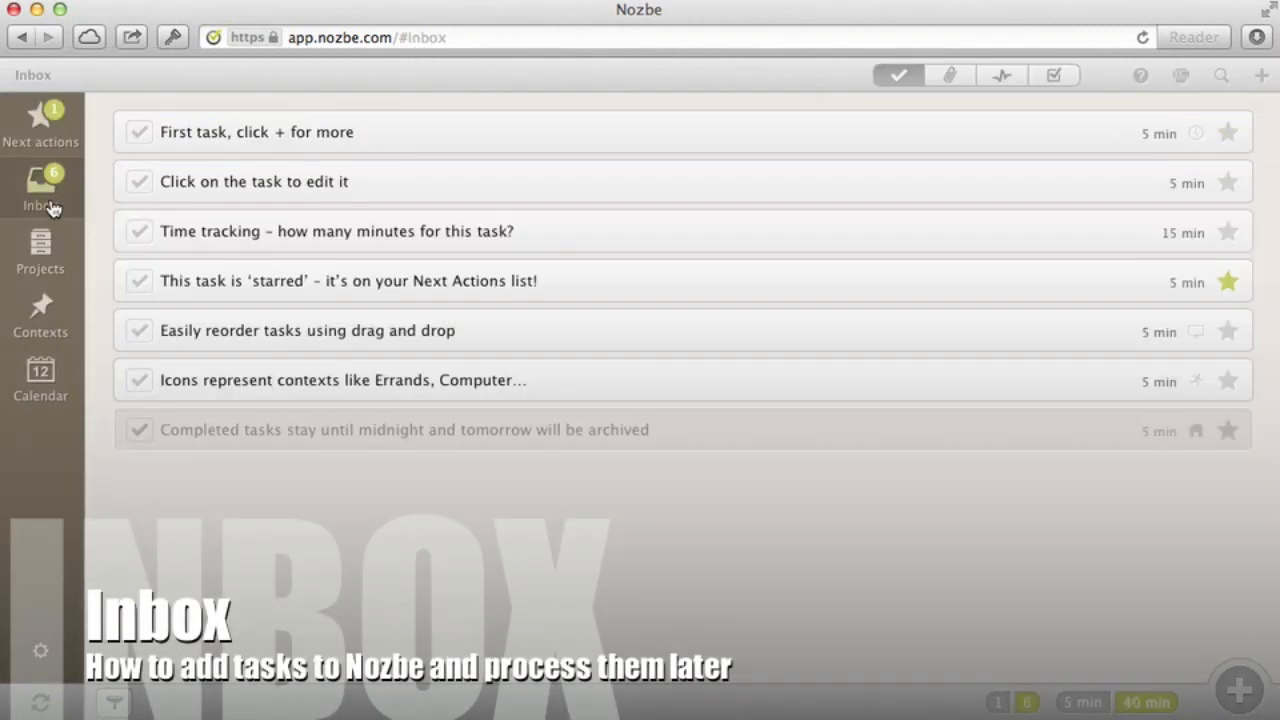
mouse_move(367, 367)
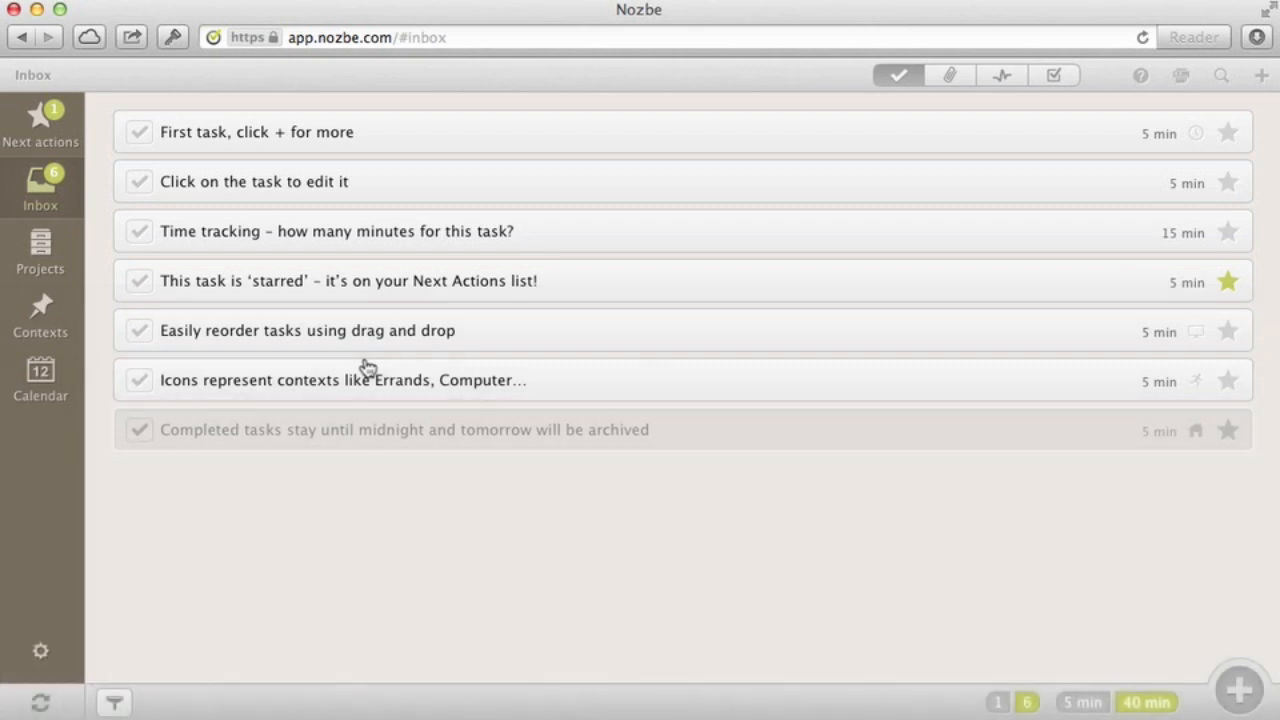
mouse_move(1262, 77)
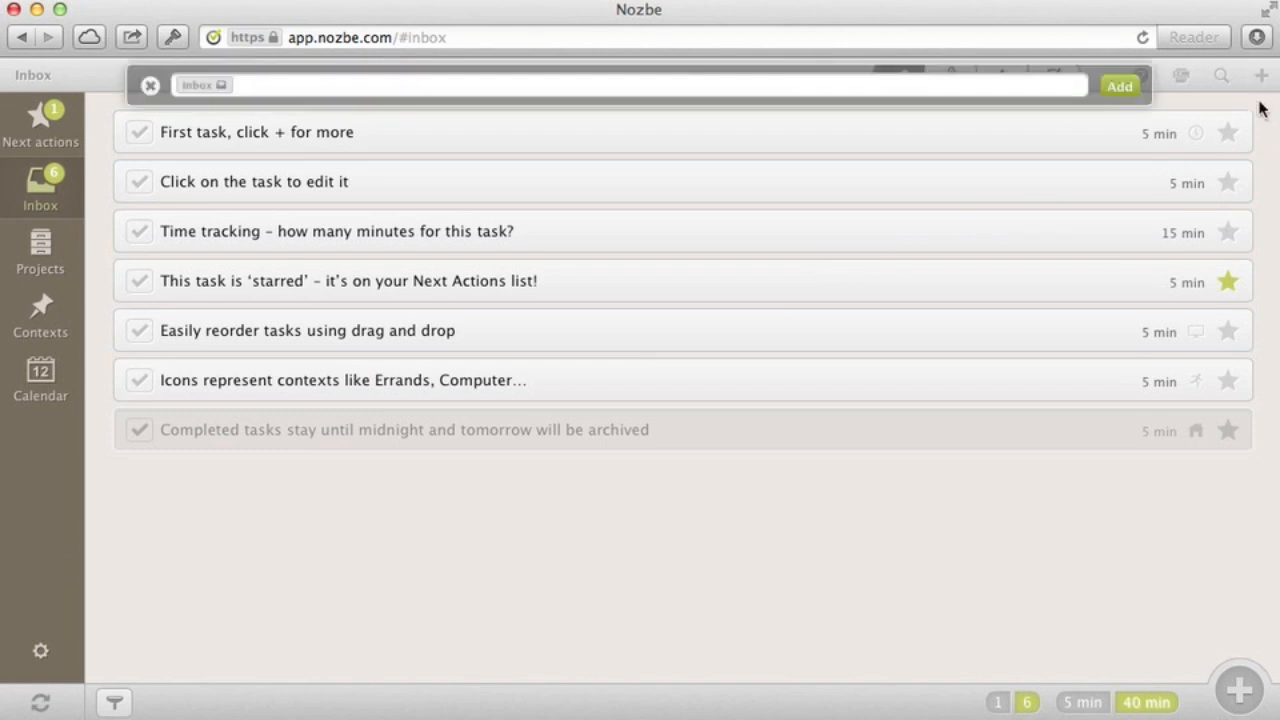
type("Explain why putting things in")
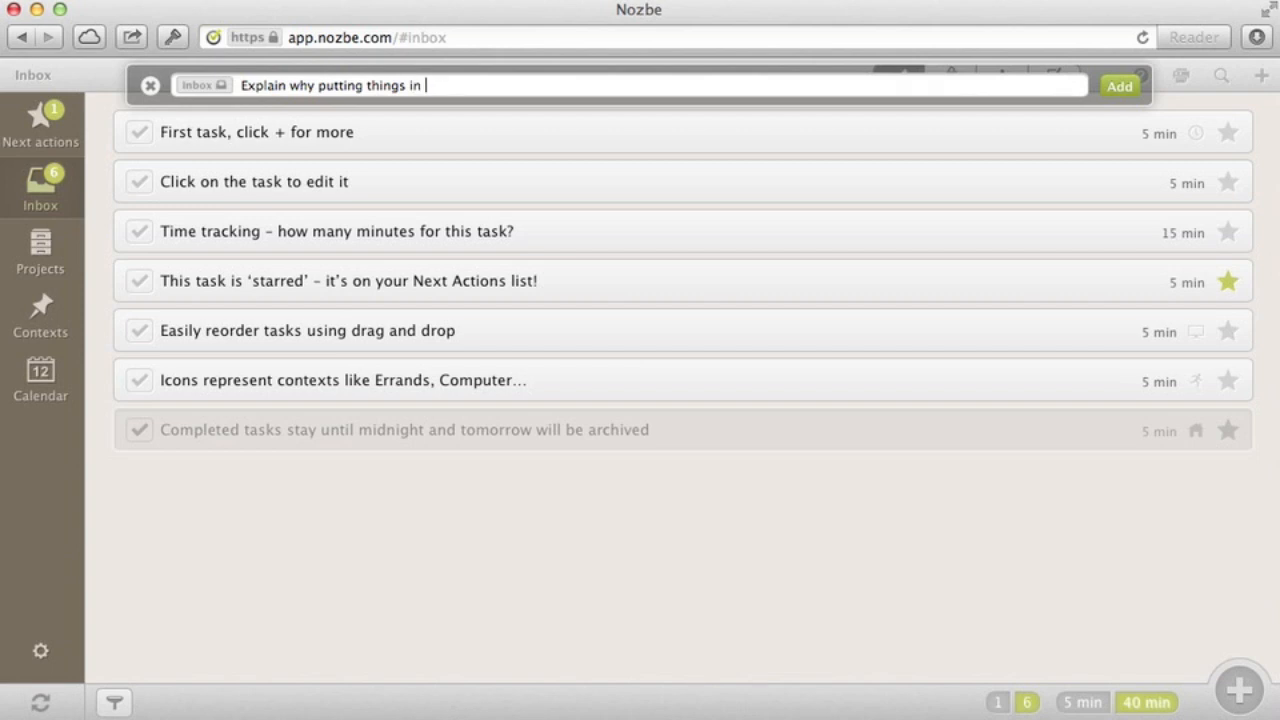
type("Inbox is important")
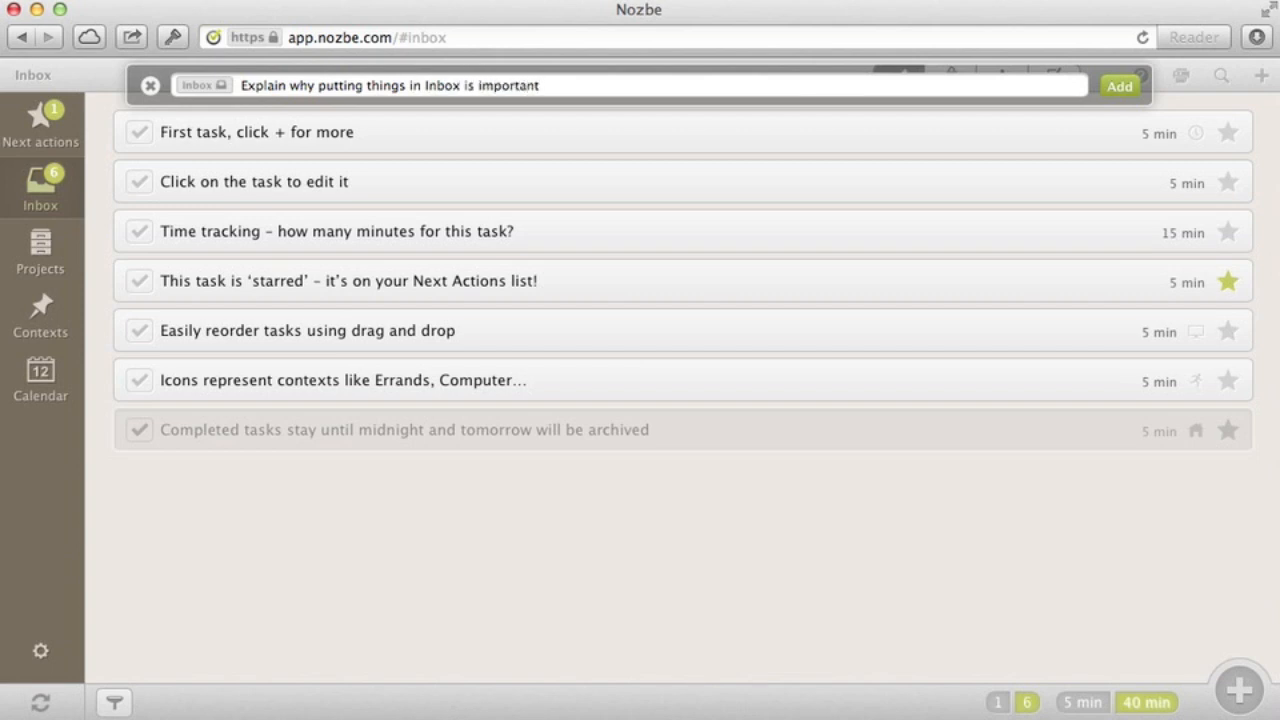
left_click(1118, 86)
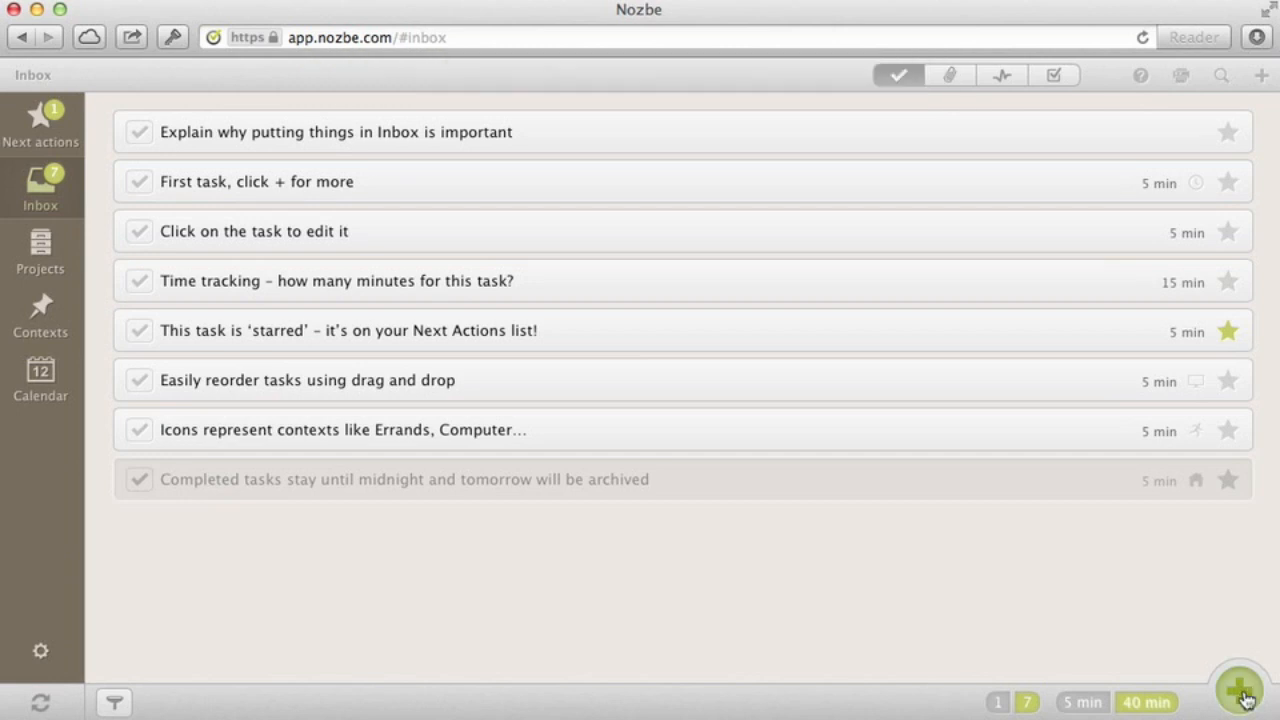
left_click(1240, 690)
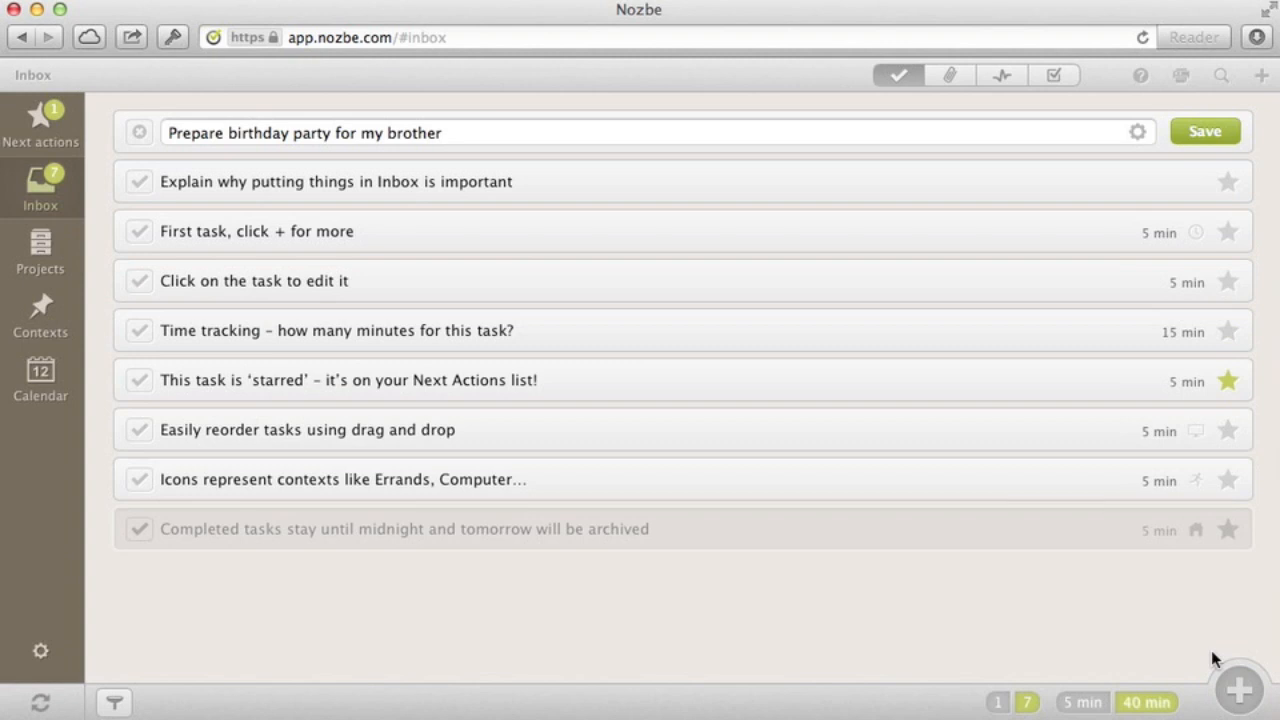
left_click(1204, 131)
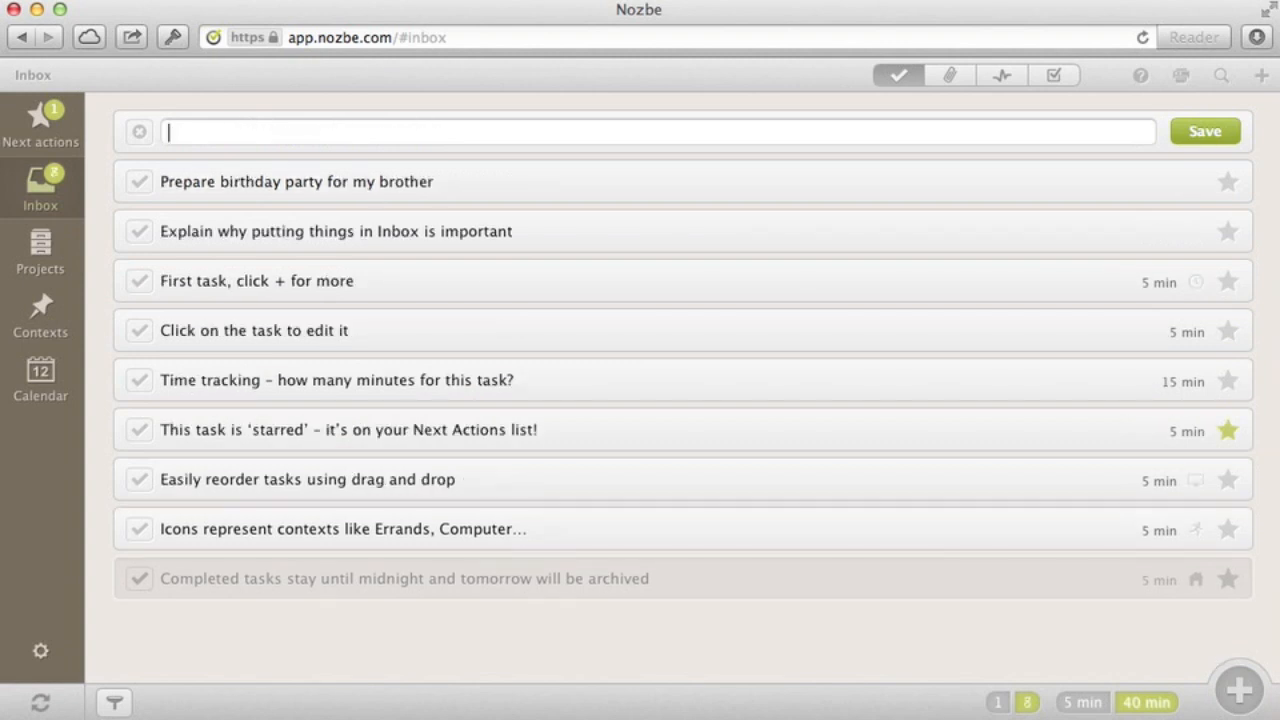
mouse_move(471, 589)
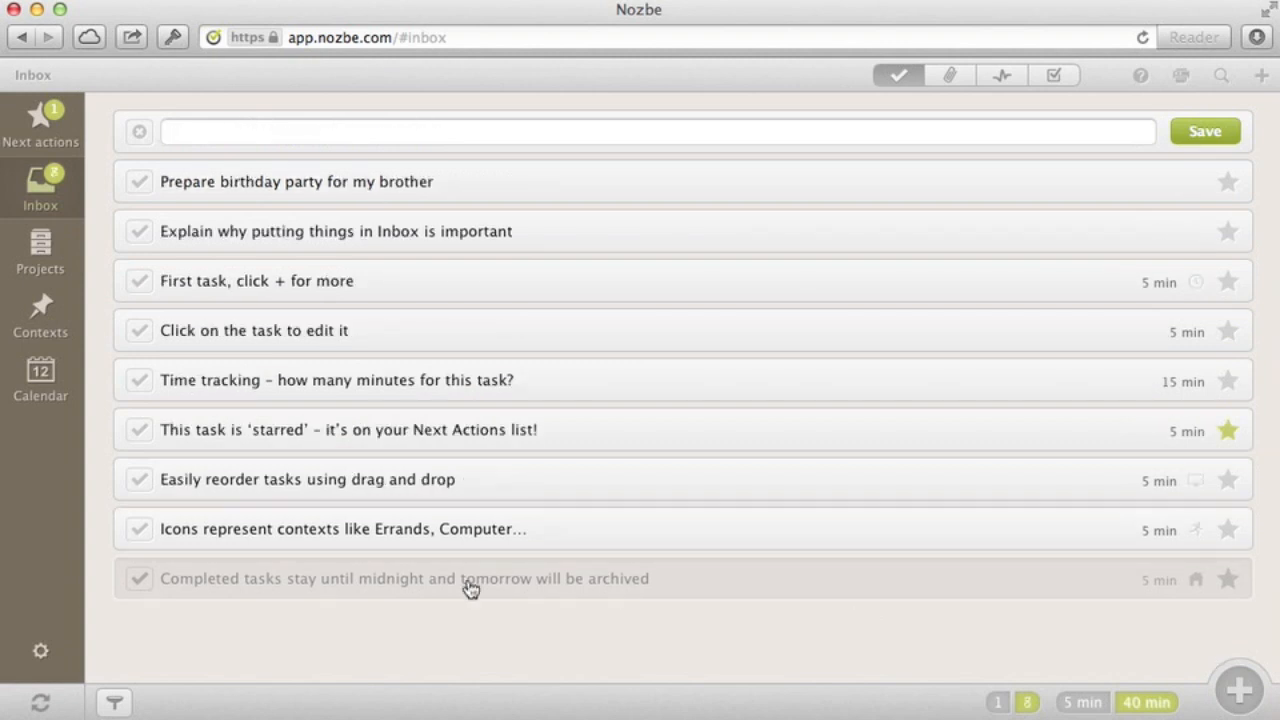
In settings, expand the 'Your Nickname and PIN' section to see the task email address.
left_click(41, 651)
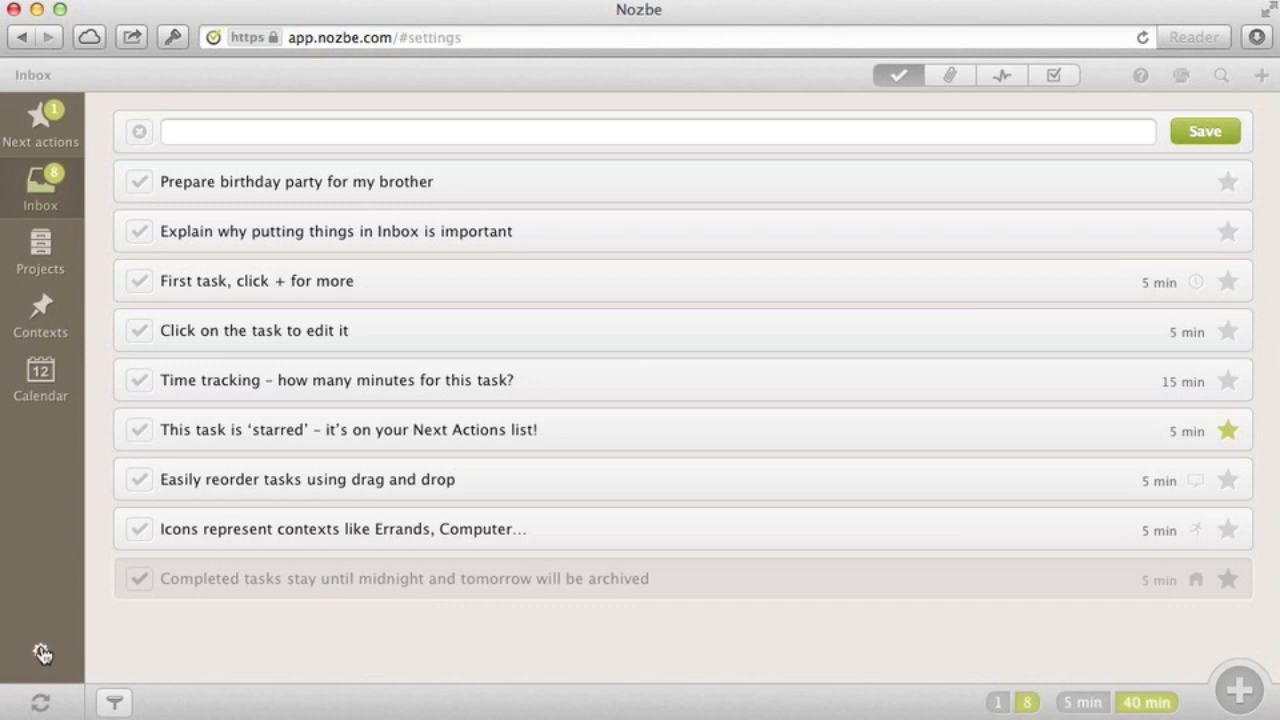
left_click(42, 652)
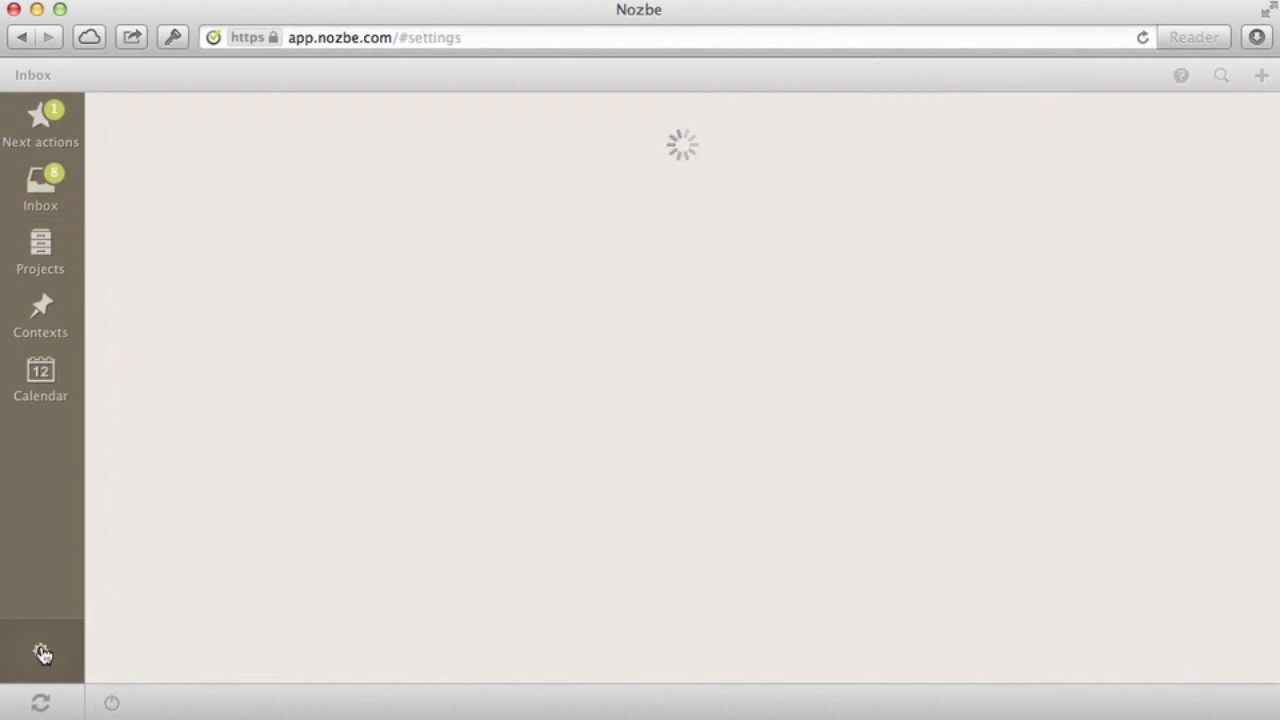
left_click(41, 651)
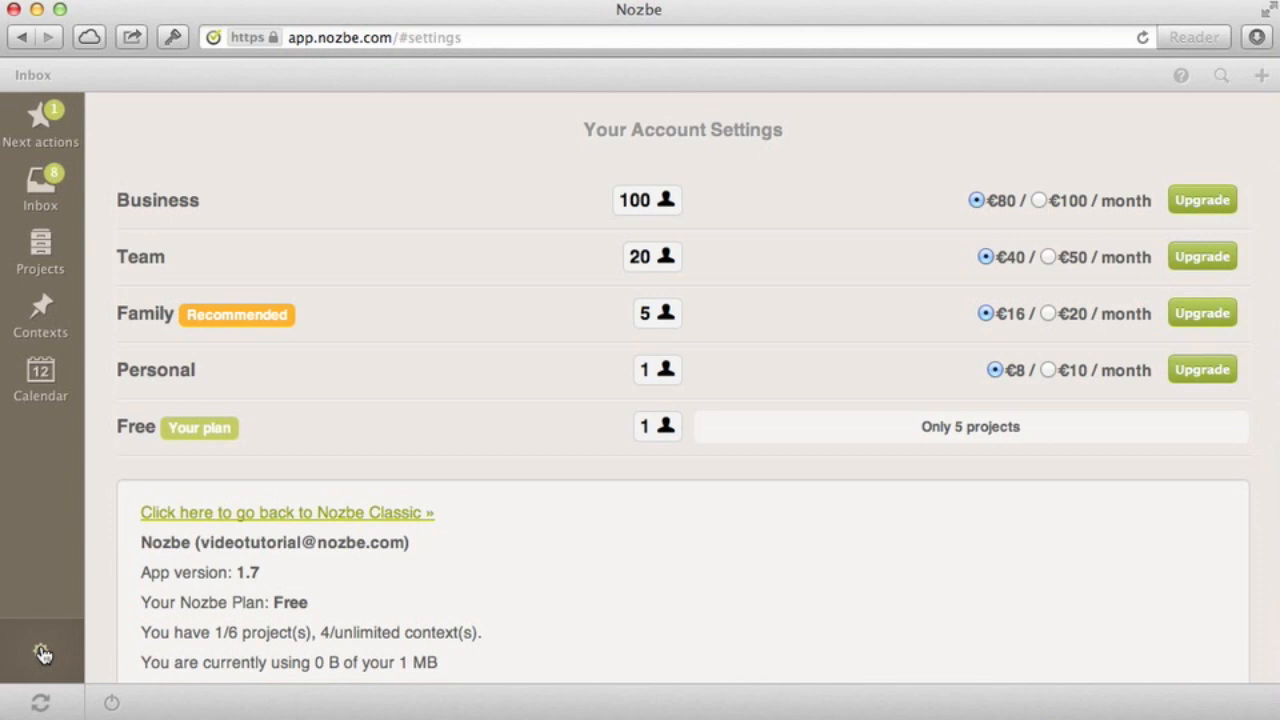
mouse_move(125, 675)
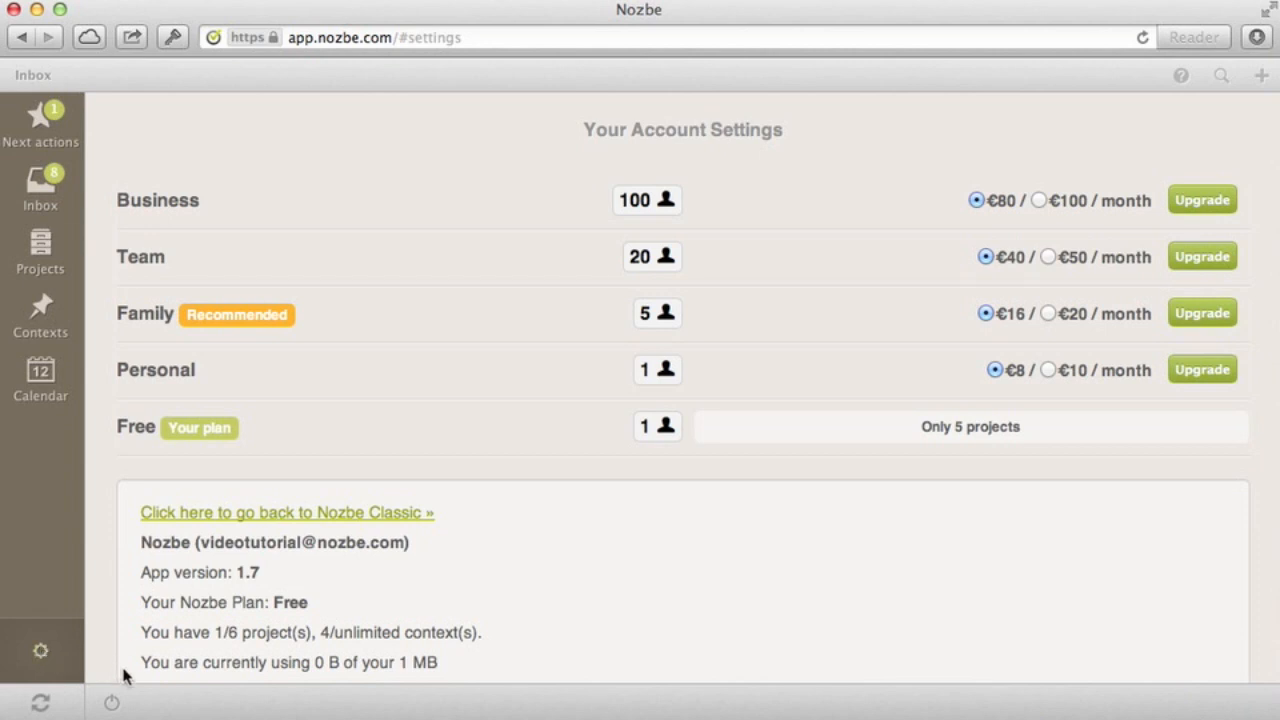
mouse_move(112, 705)
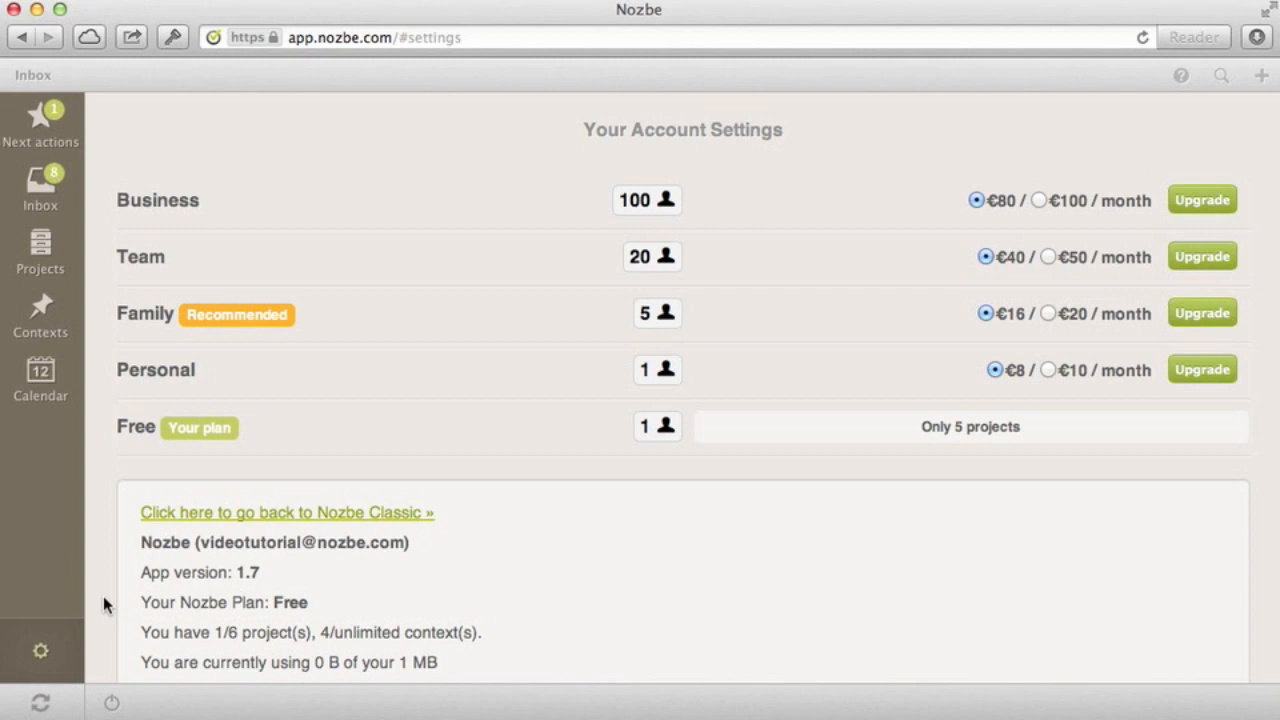
scroll("down", 3)
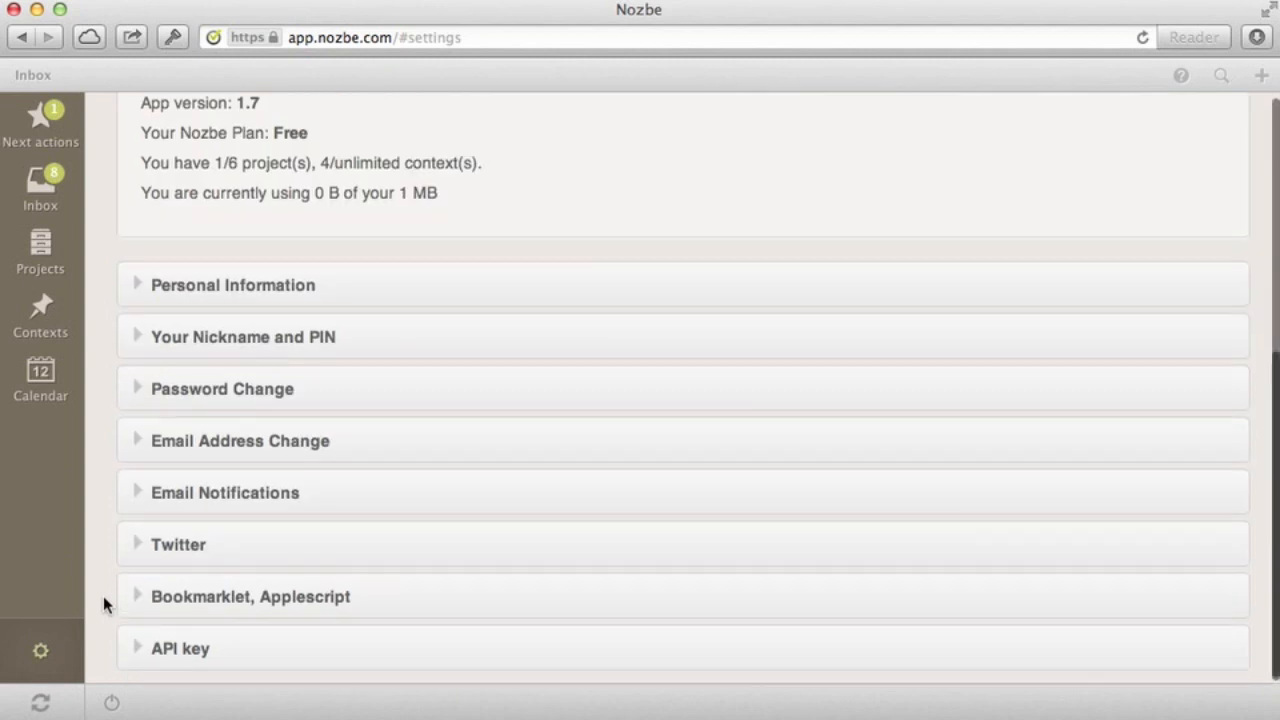
left_click(250, 596)
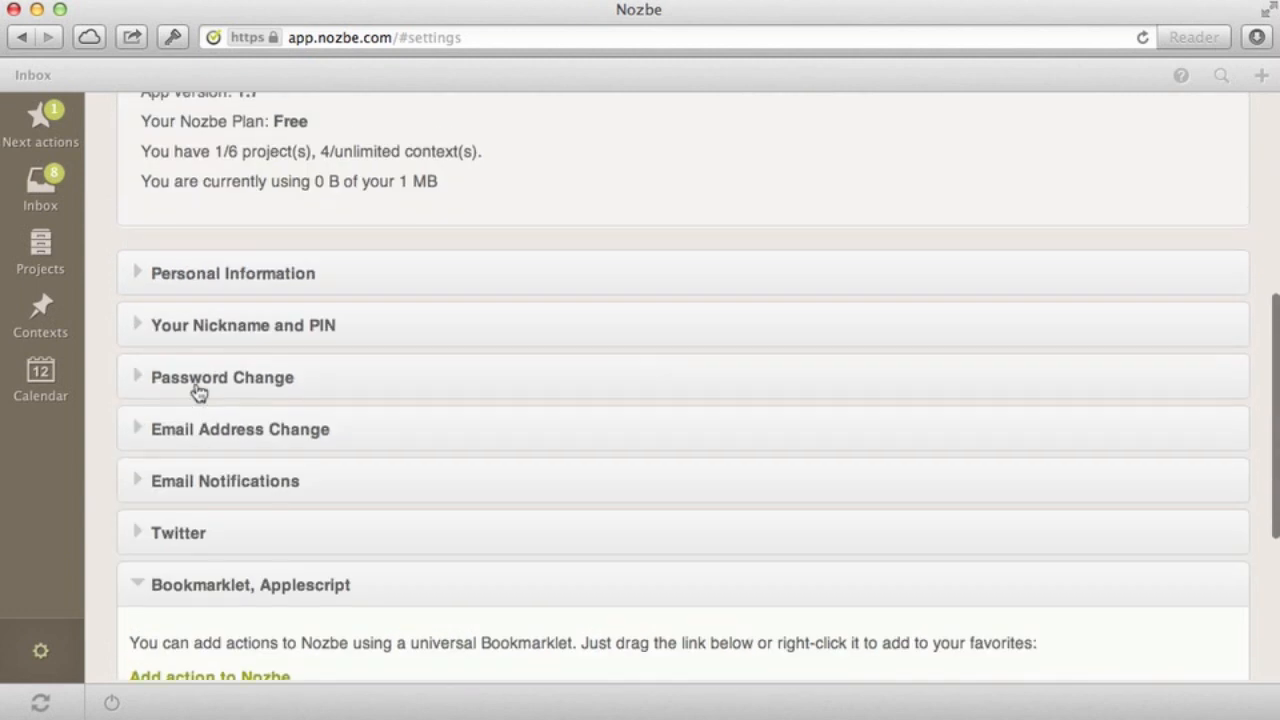
left_click(243, 325)
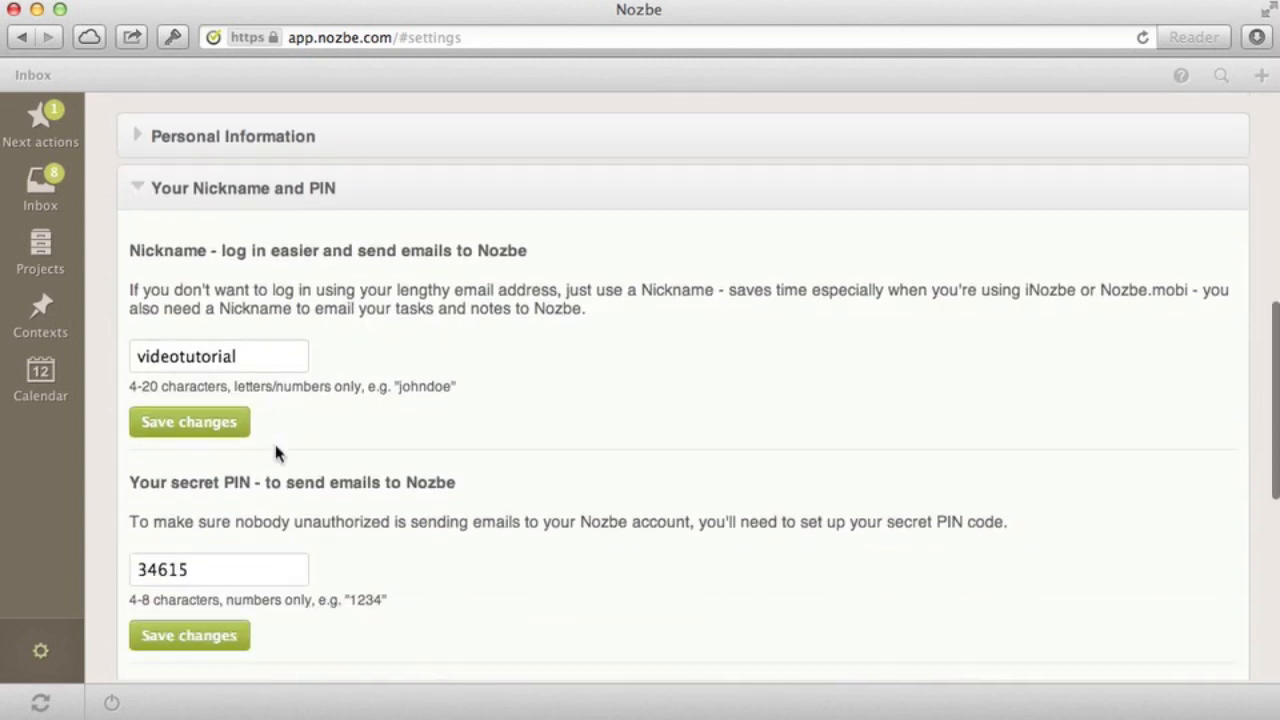
scroll("down", 3)
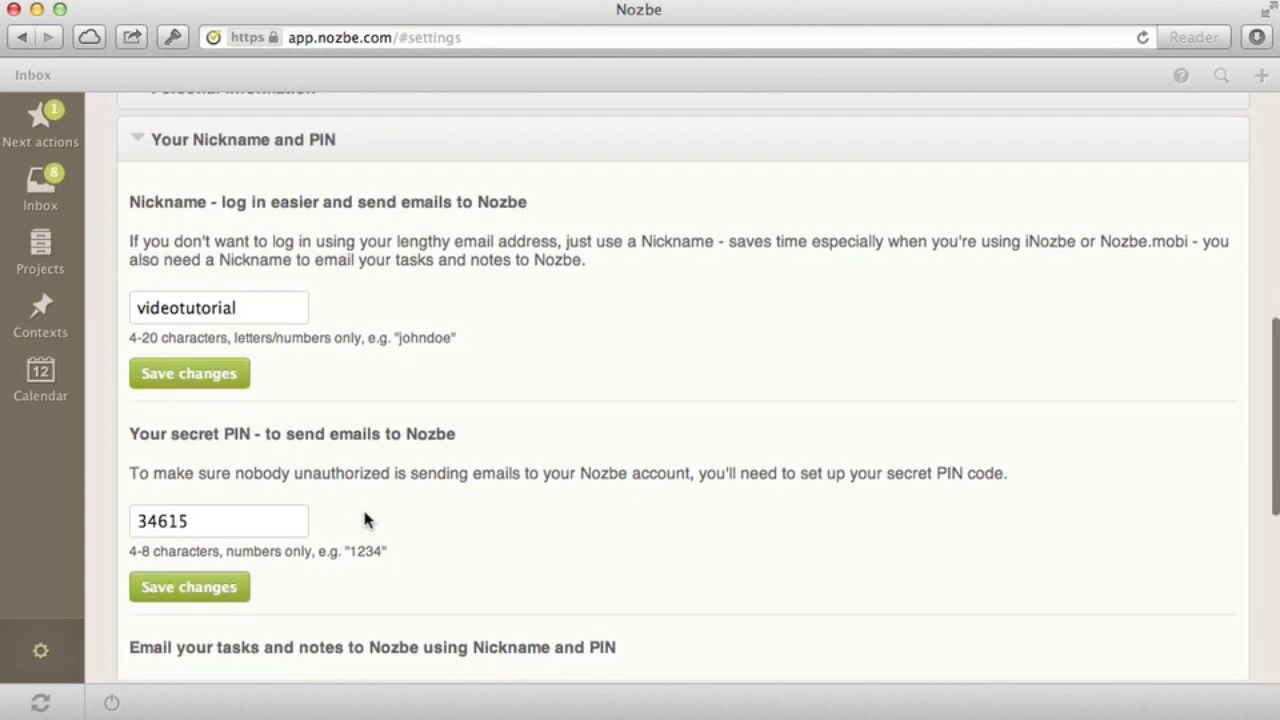
scroll("down", 3)
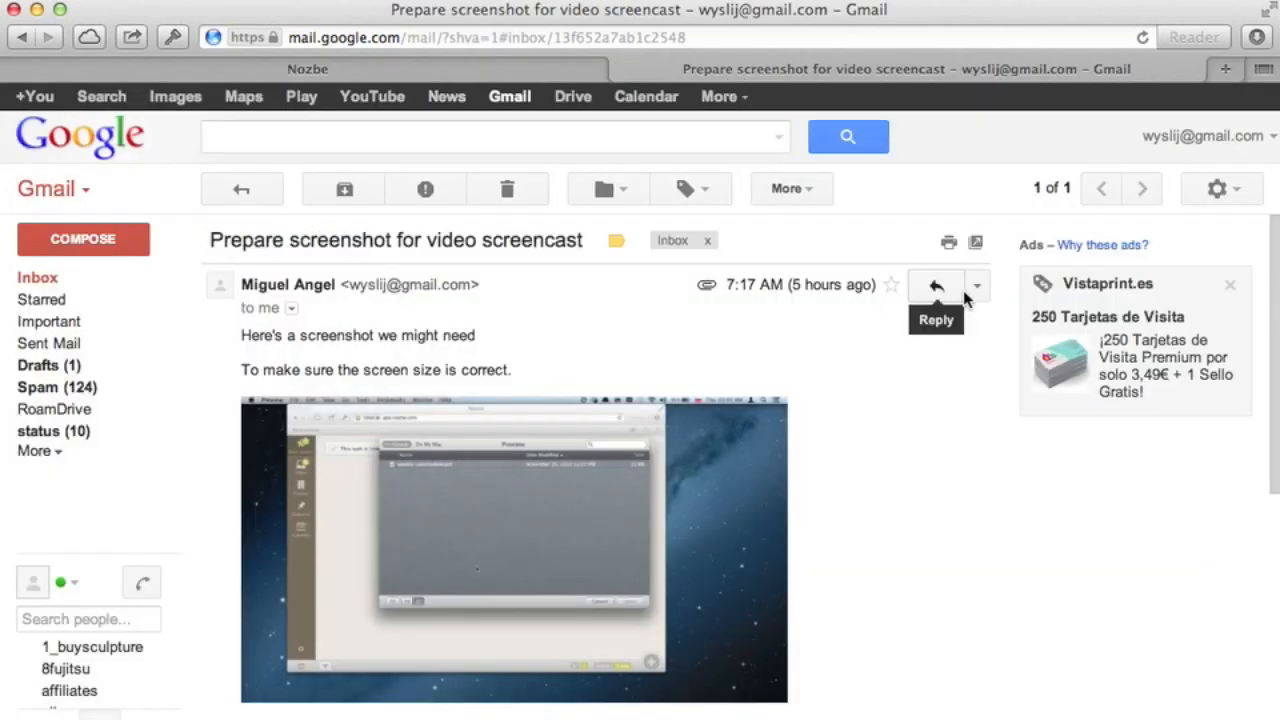
Start forwarding the Gmail screenshot email, checking the Nozbe PIN along the way.
left_click(976, 285)
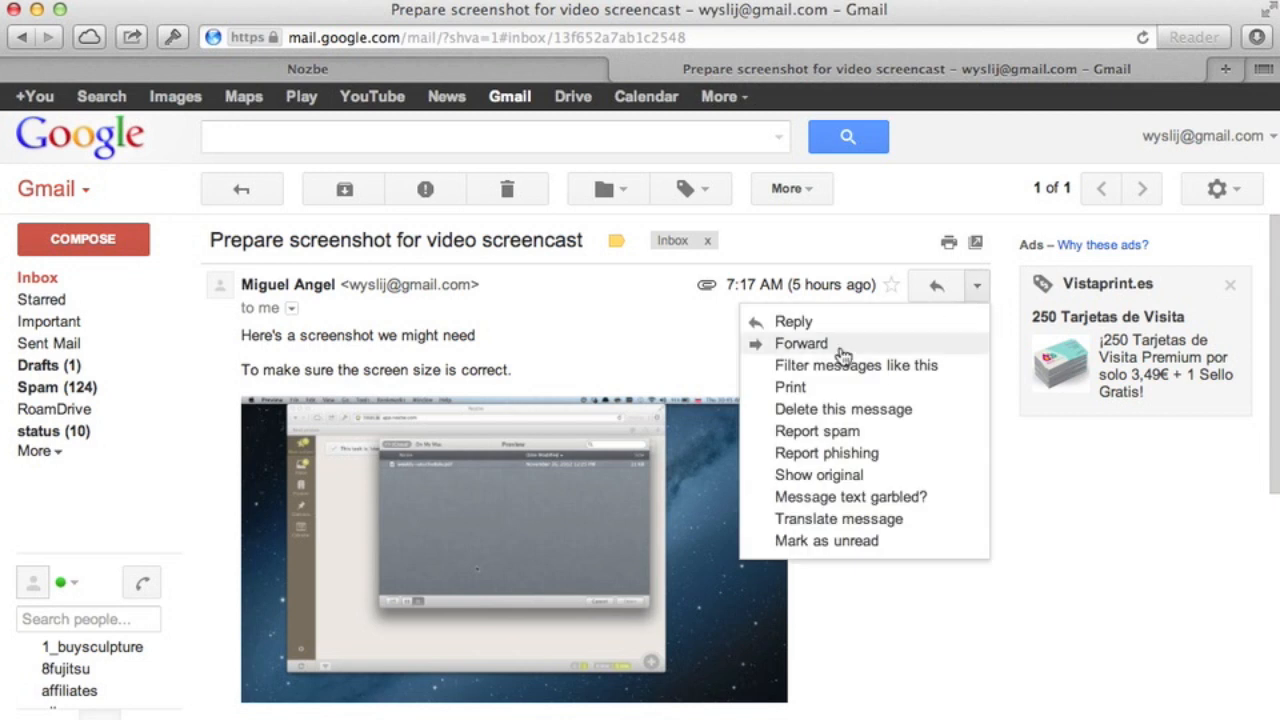
left_click(801, 343)
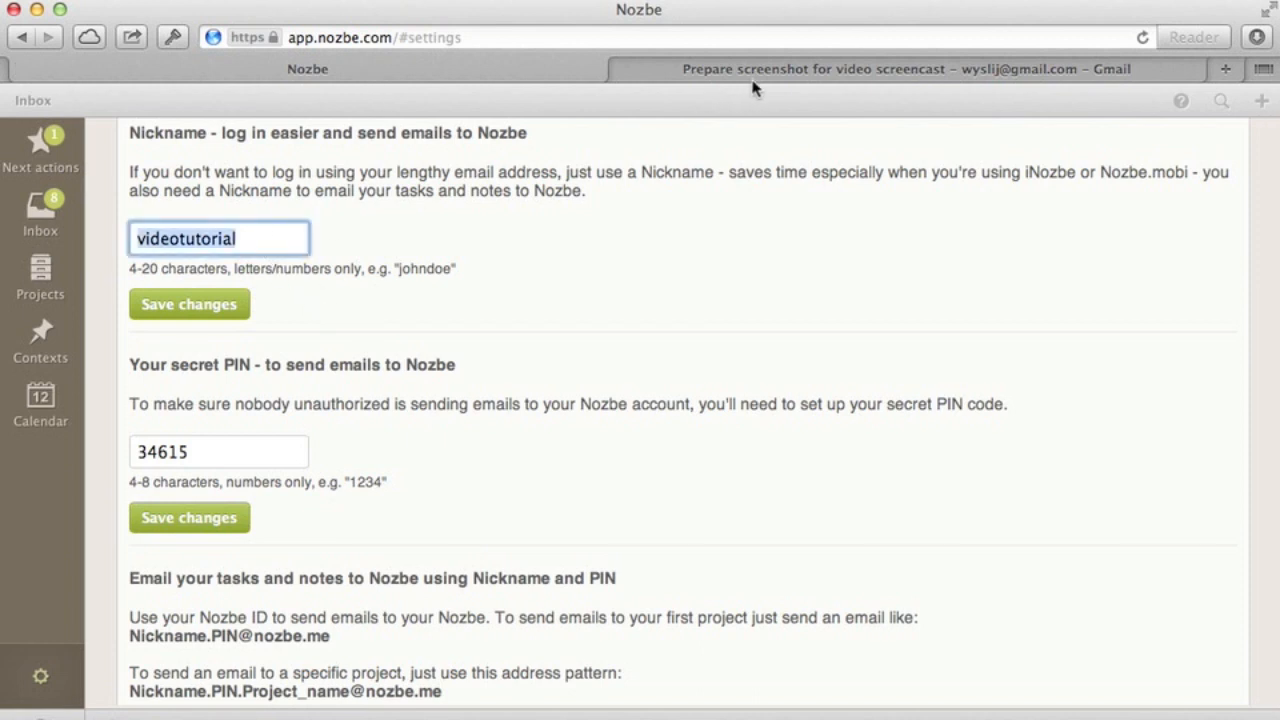
left_click(905, 69)
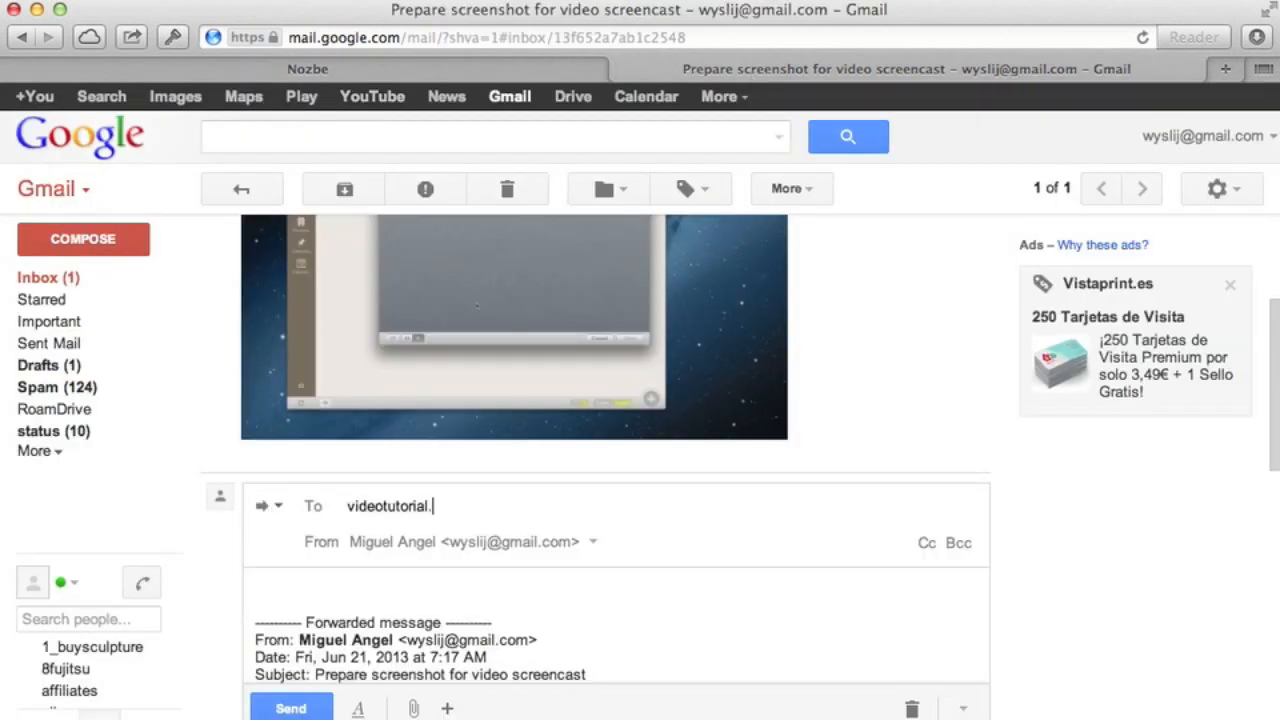
left_click(307, 69)
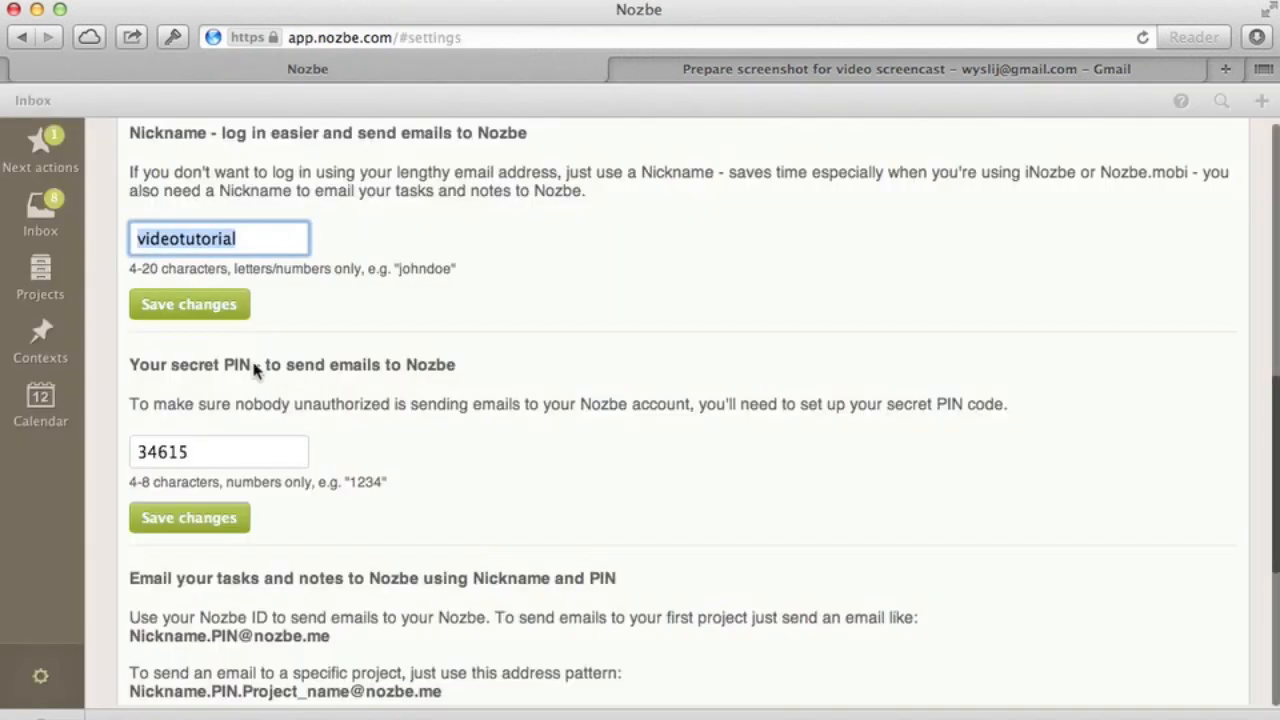
left_click(219, 451)
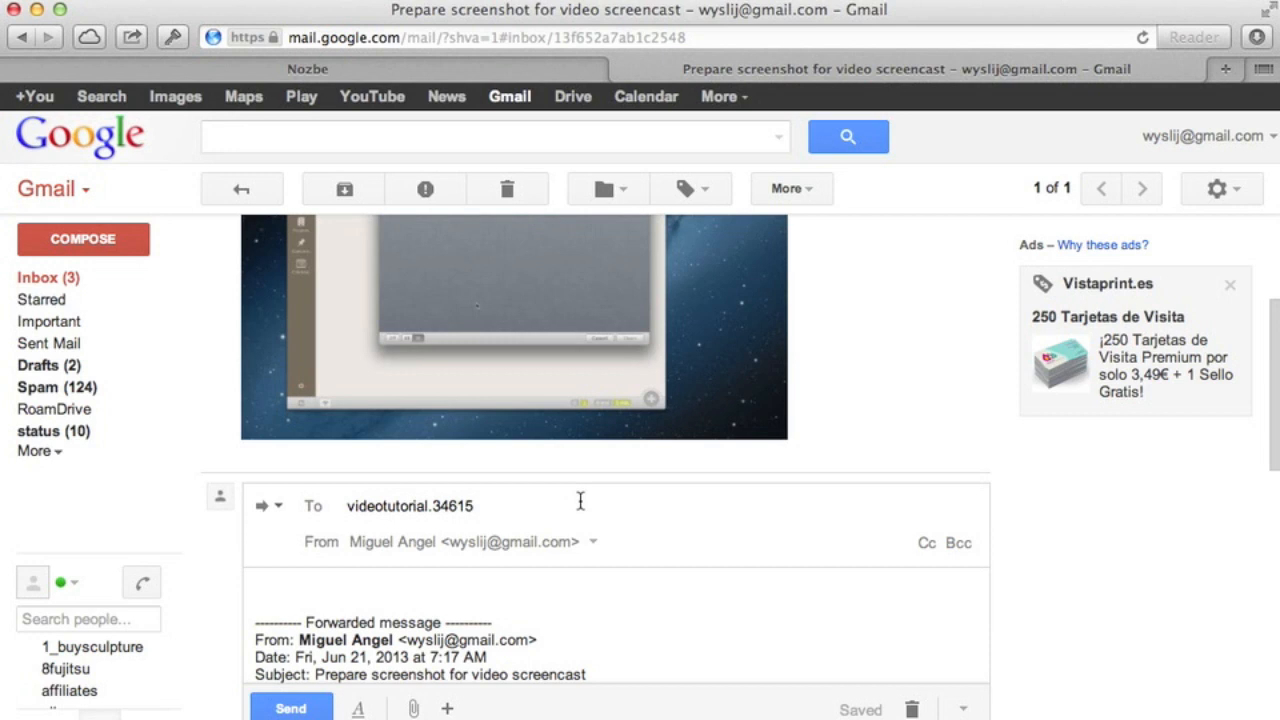
type("@nozbe.me")
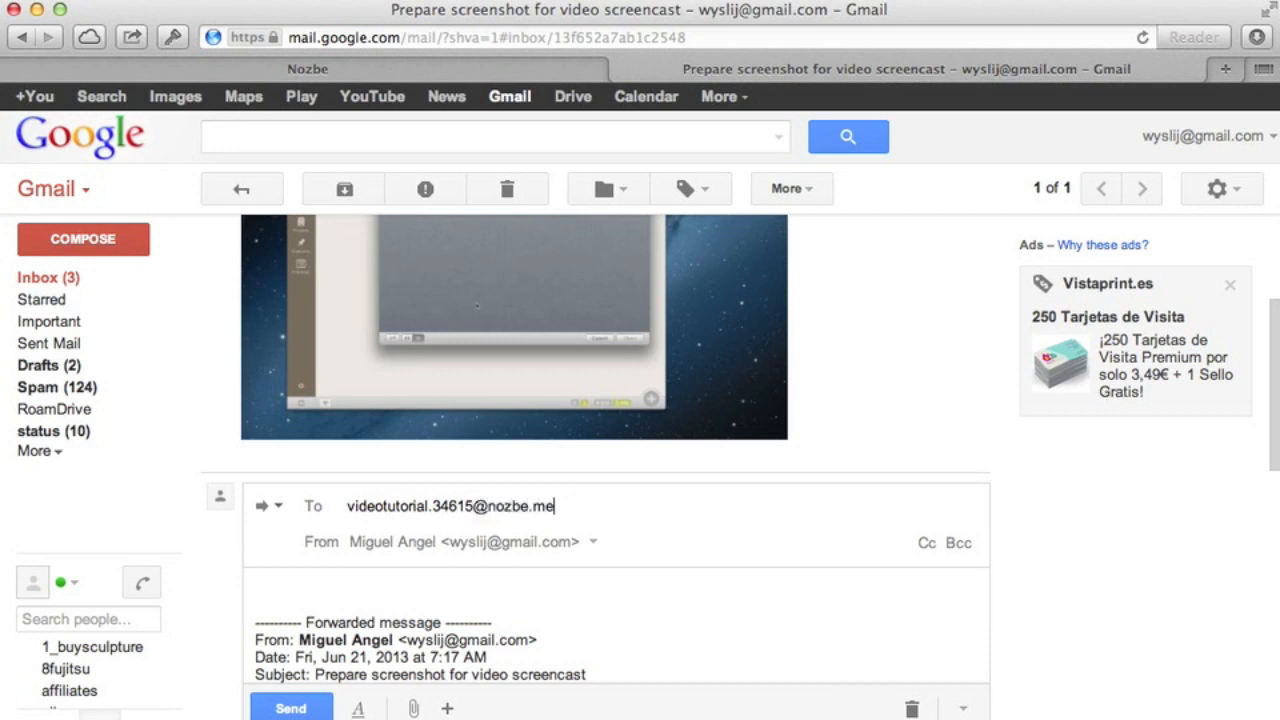
type("Im")
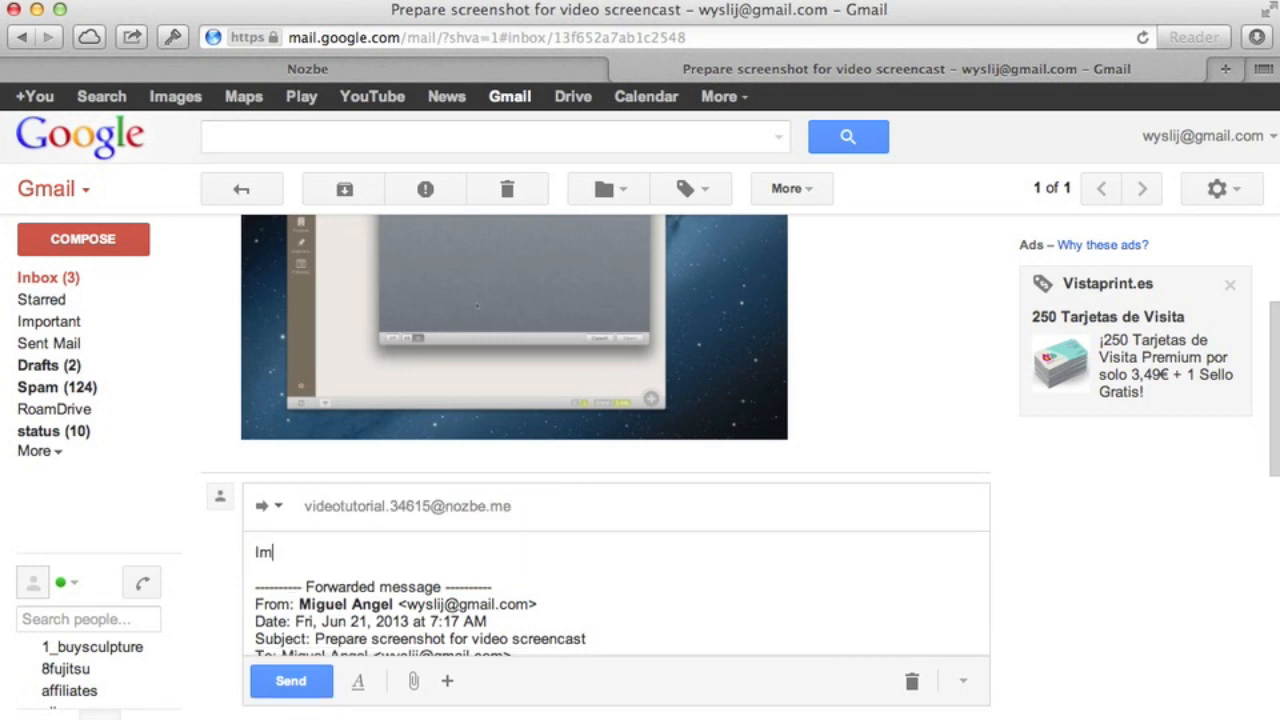
left_click(291, 681)
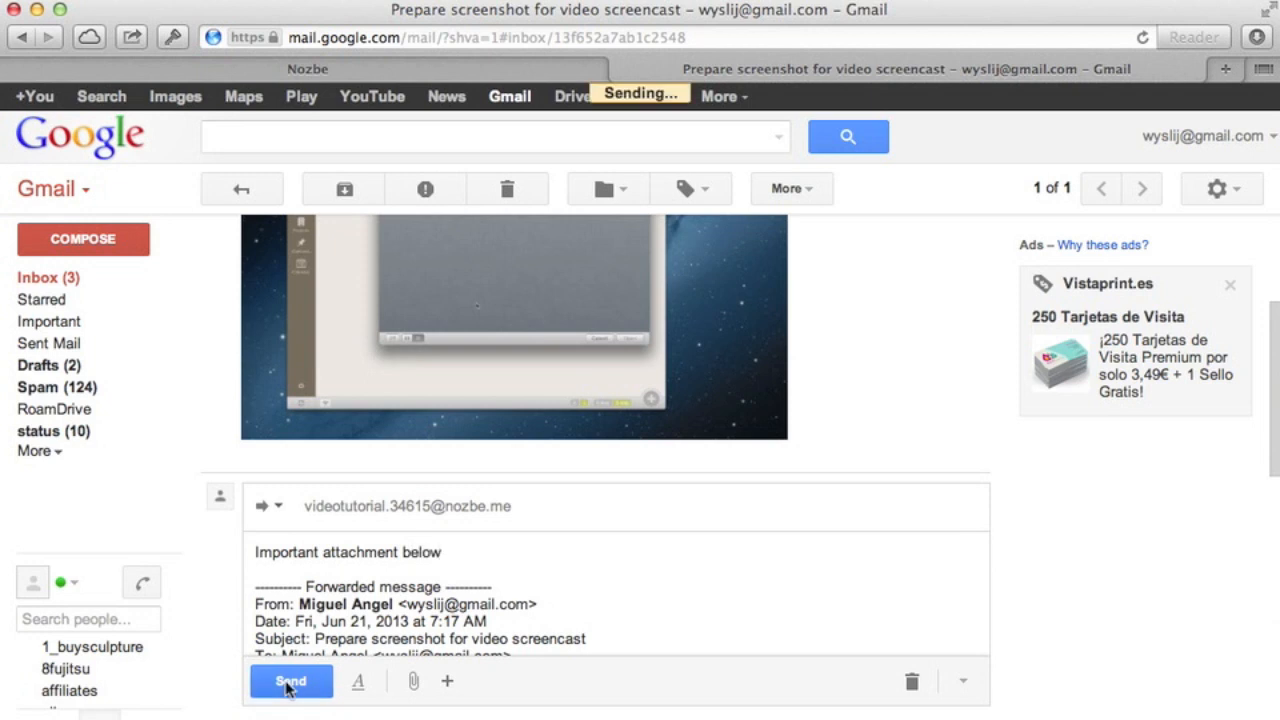
left_click(290, 681)
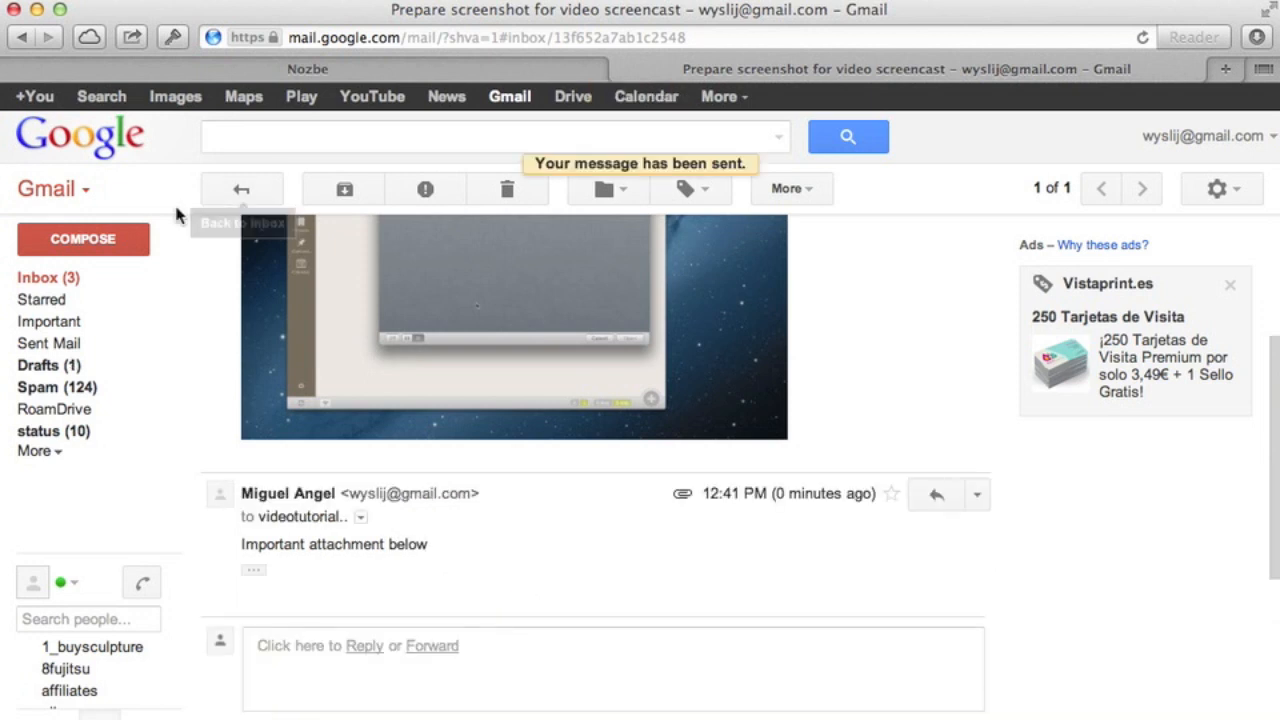
left_click(83, 239)
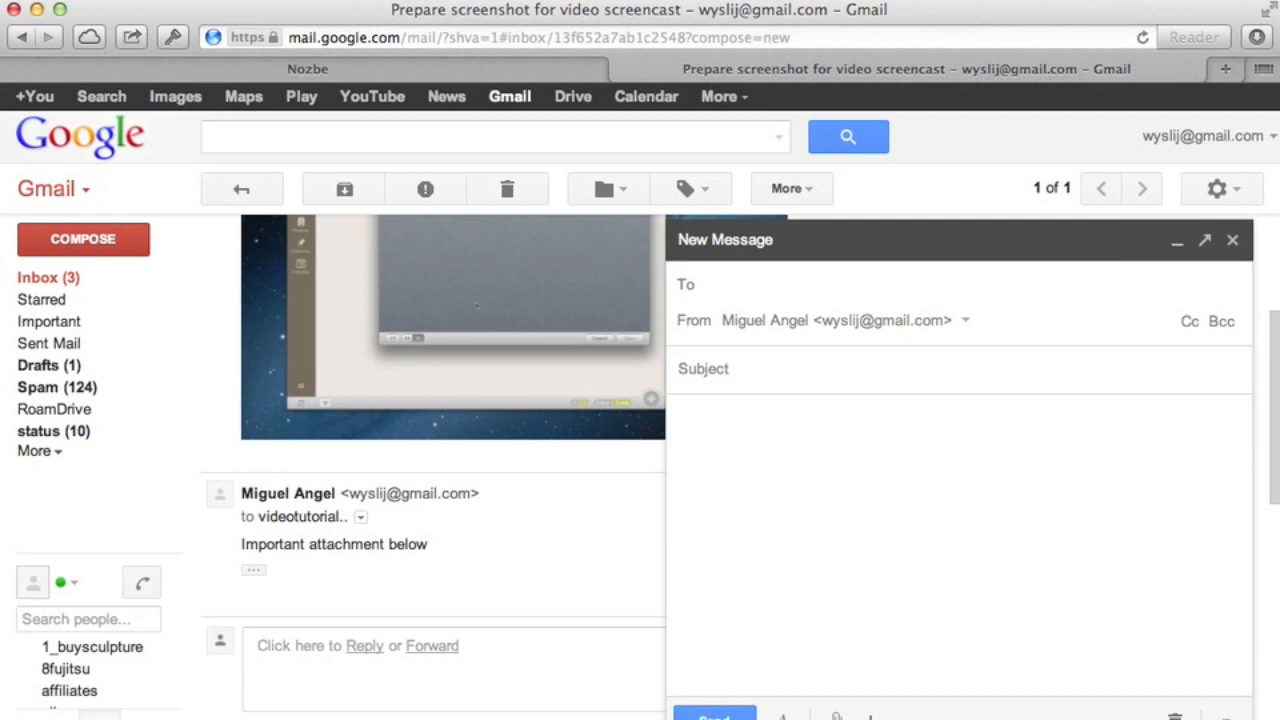
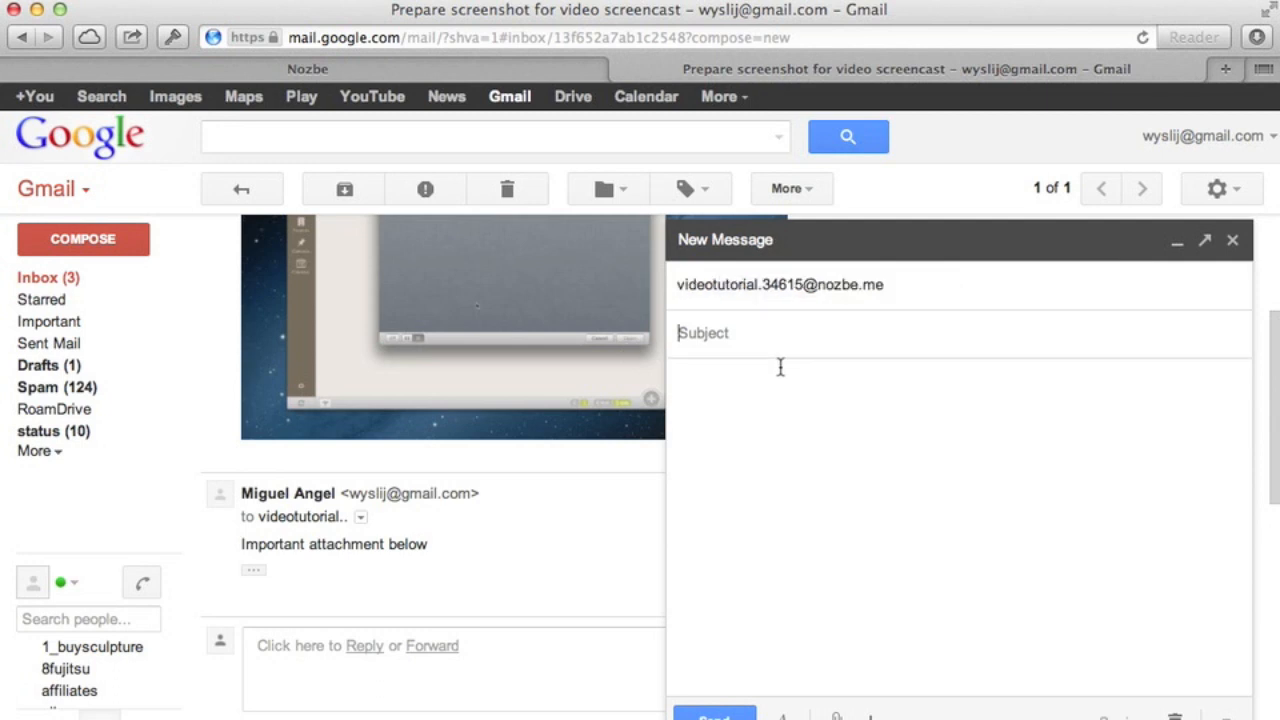
type(".")
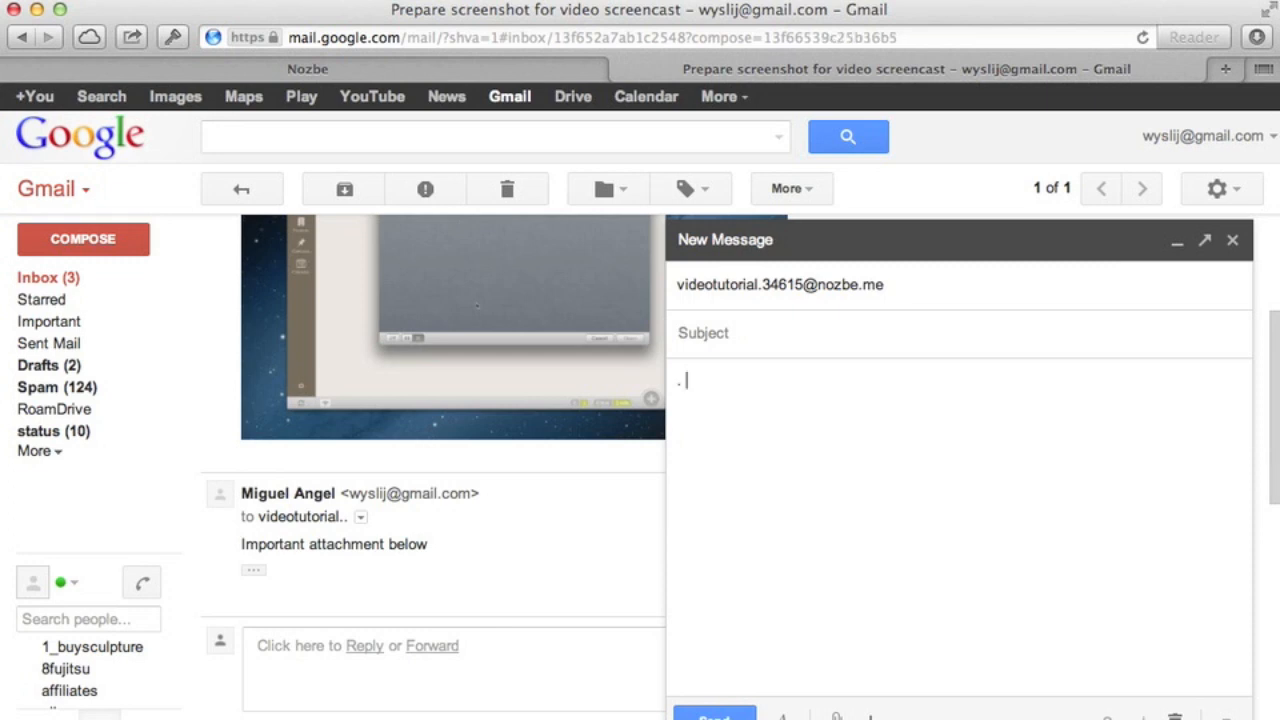
type("Walk the dog three times a day")
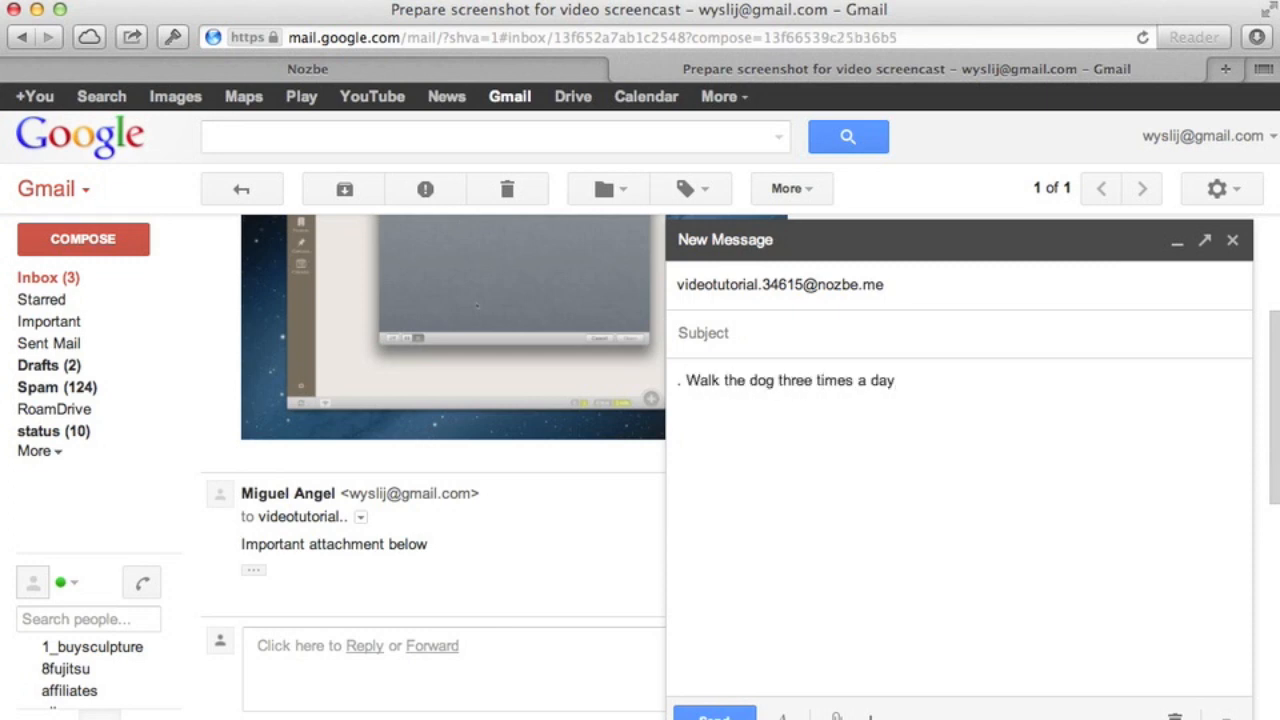
type(". Buy groceries for tomorrow")
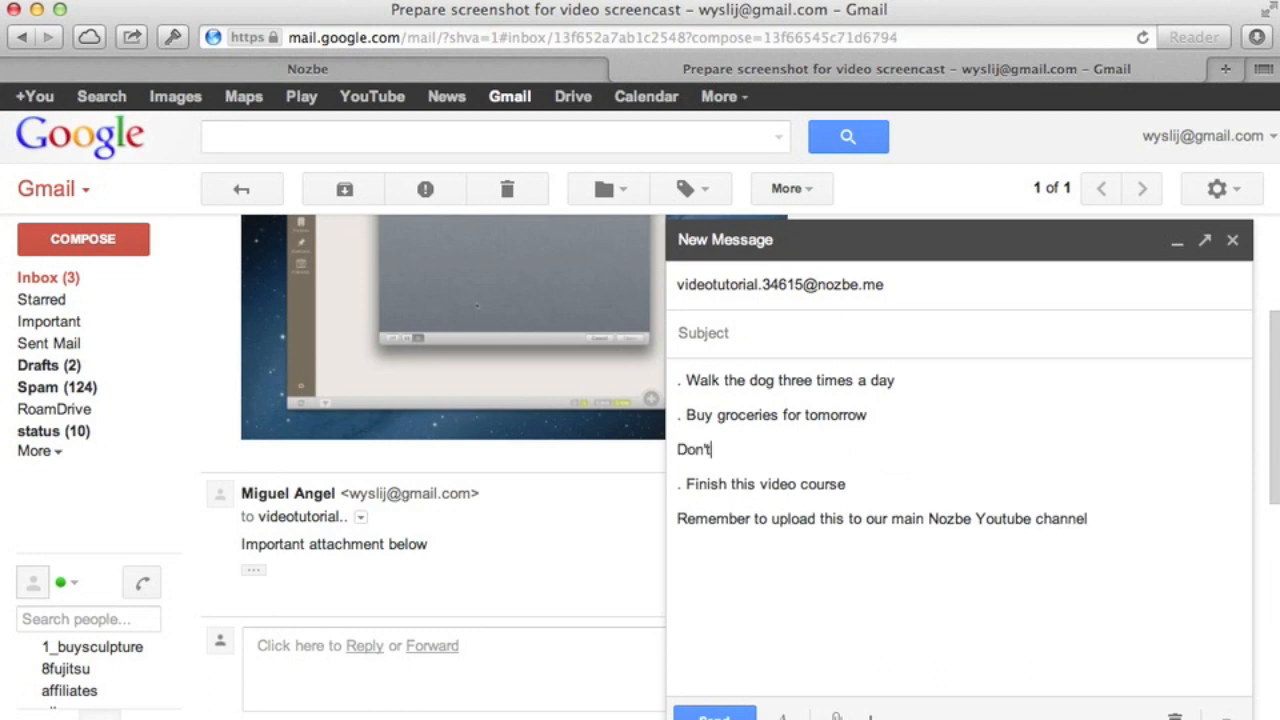
type("forget mineral water!")
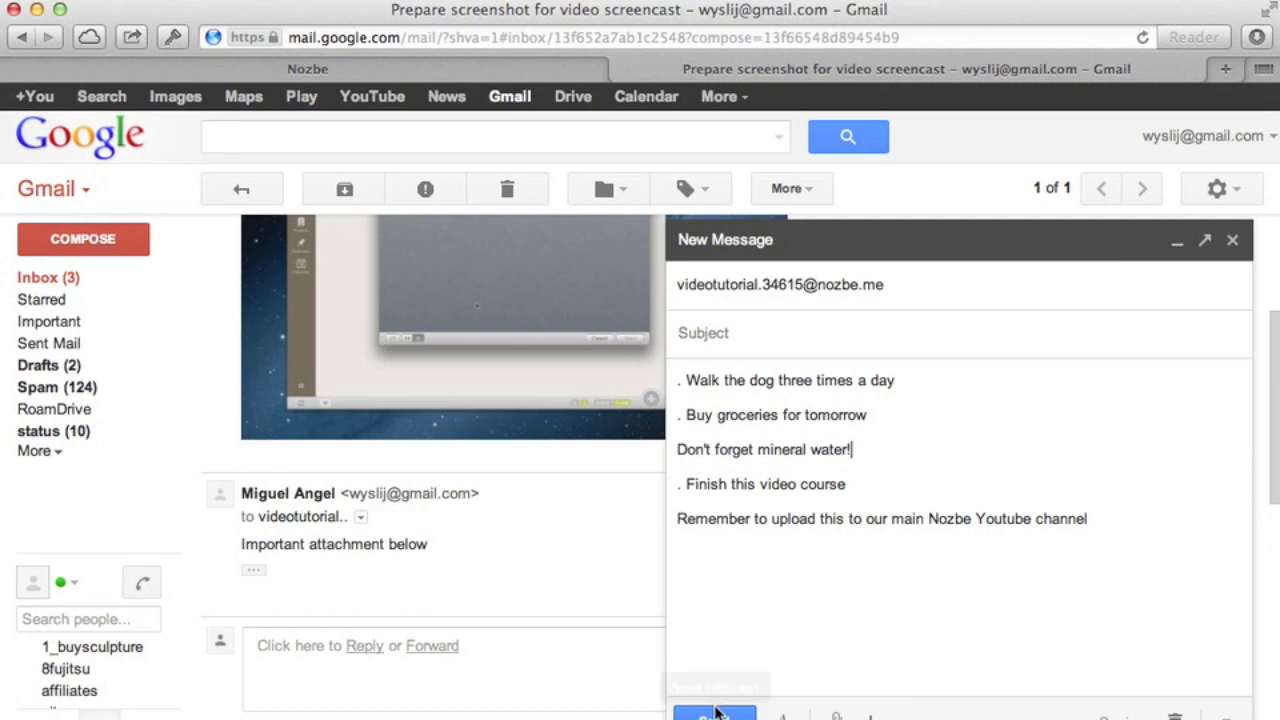
left_click(714, 712)
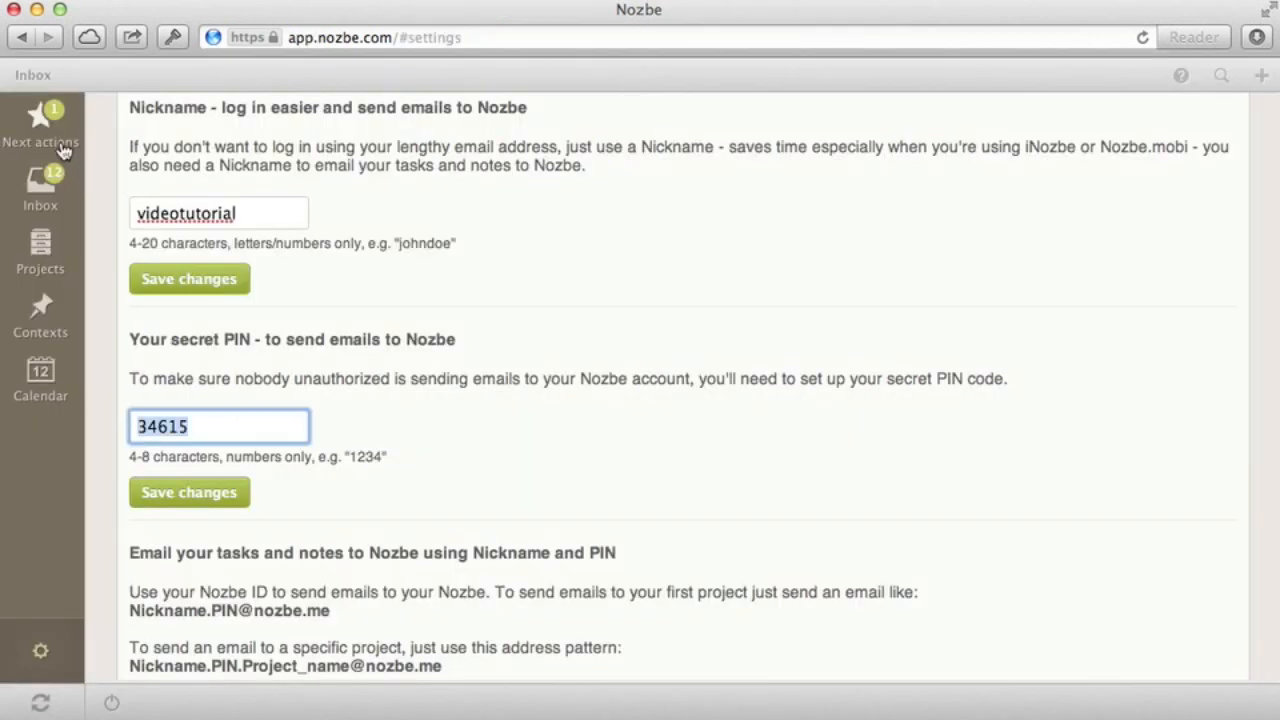
View the emailed tasks in the Inbox and open the forwarded screenshot task.
left_click(40, 185)
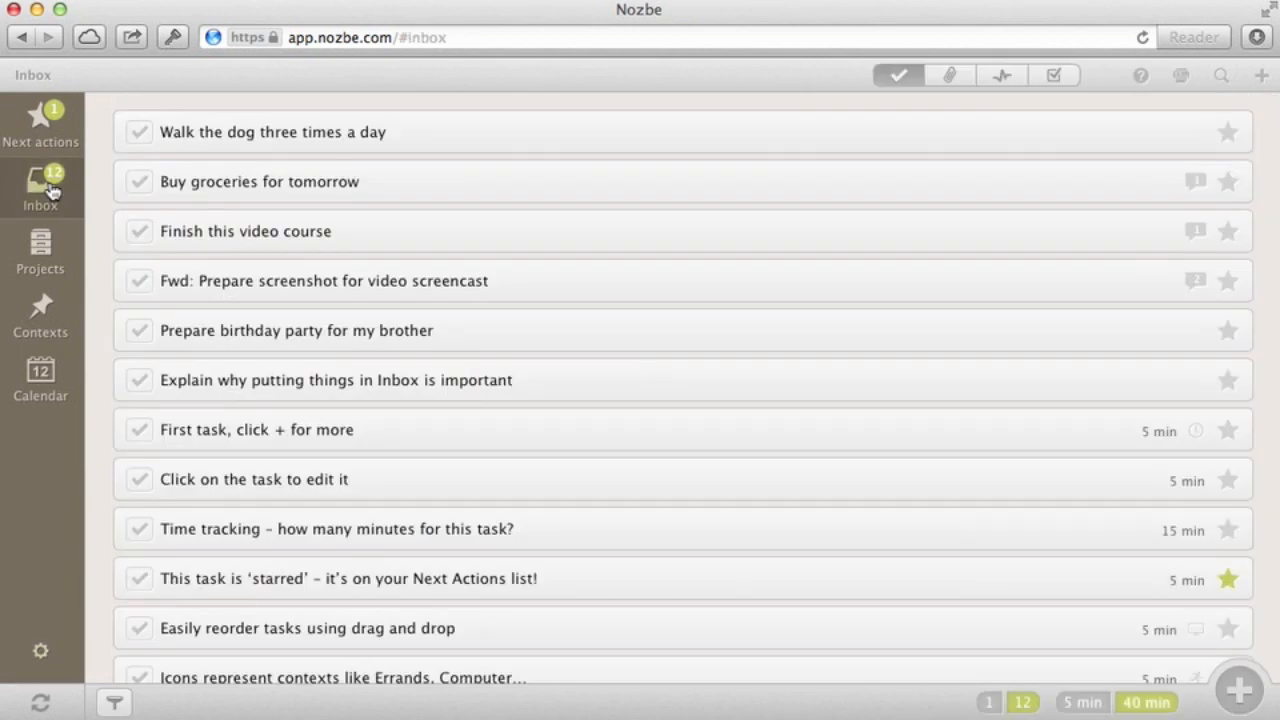
mouse_move(459, 189)
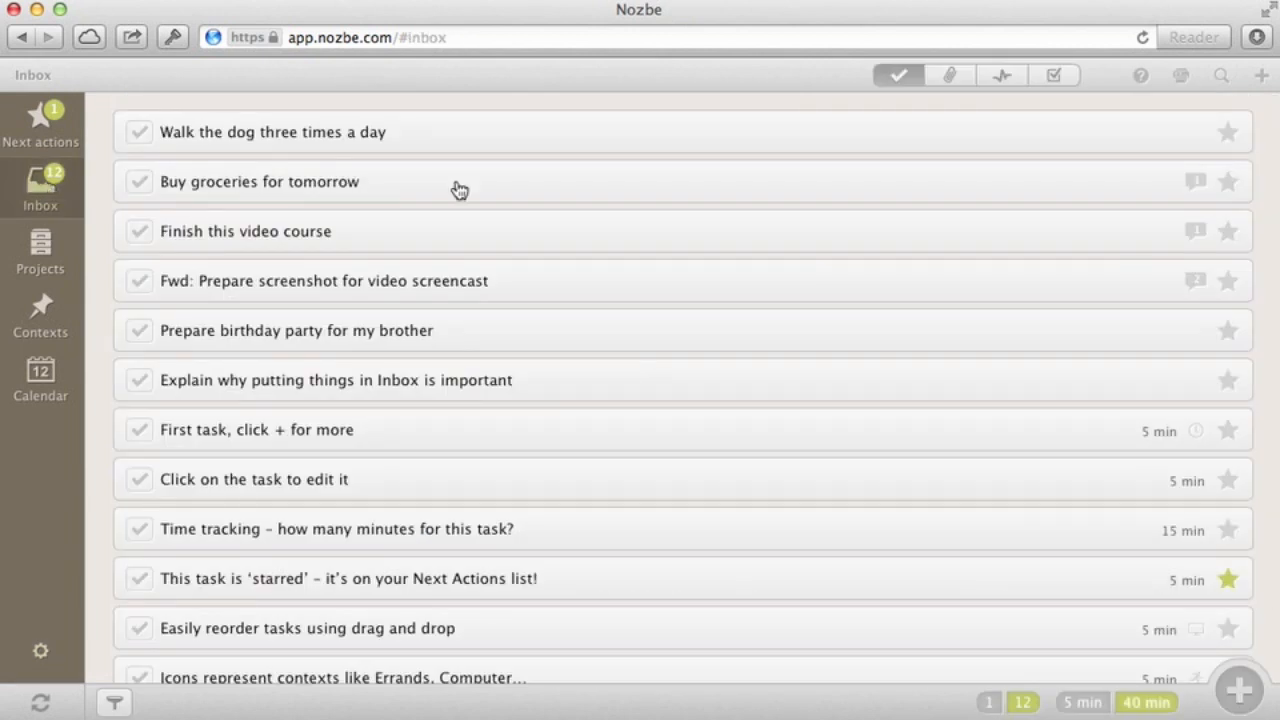
left_click(259, 181)
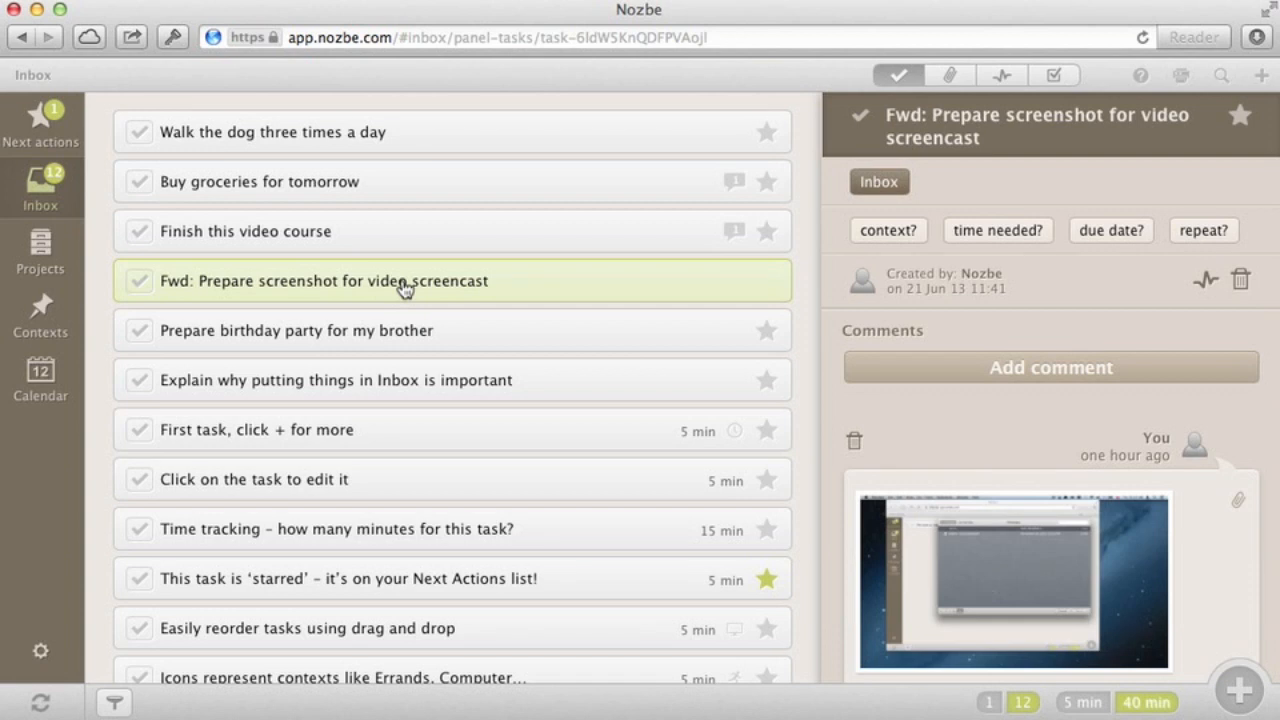
Set a 3 h time estimate on 'Prepare birthday party for my brother'.
left_click(297, 330)
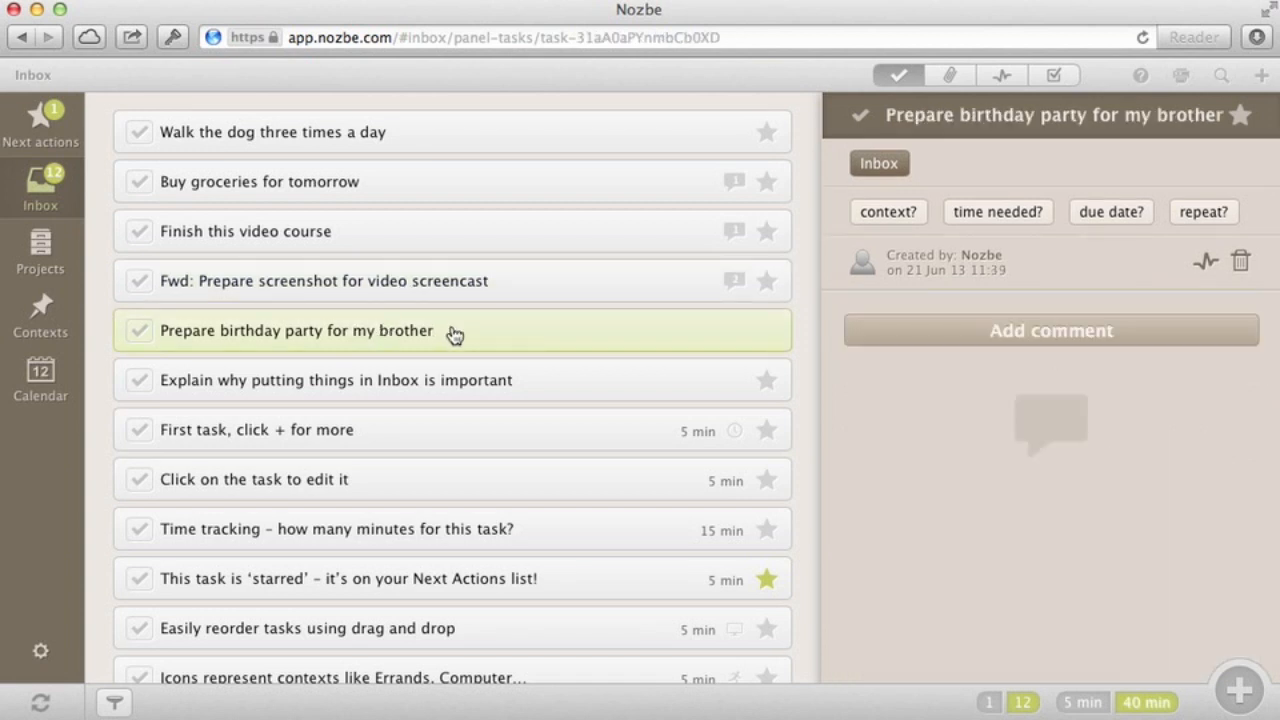
mouse_move(722, 331)
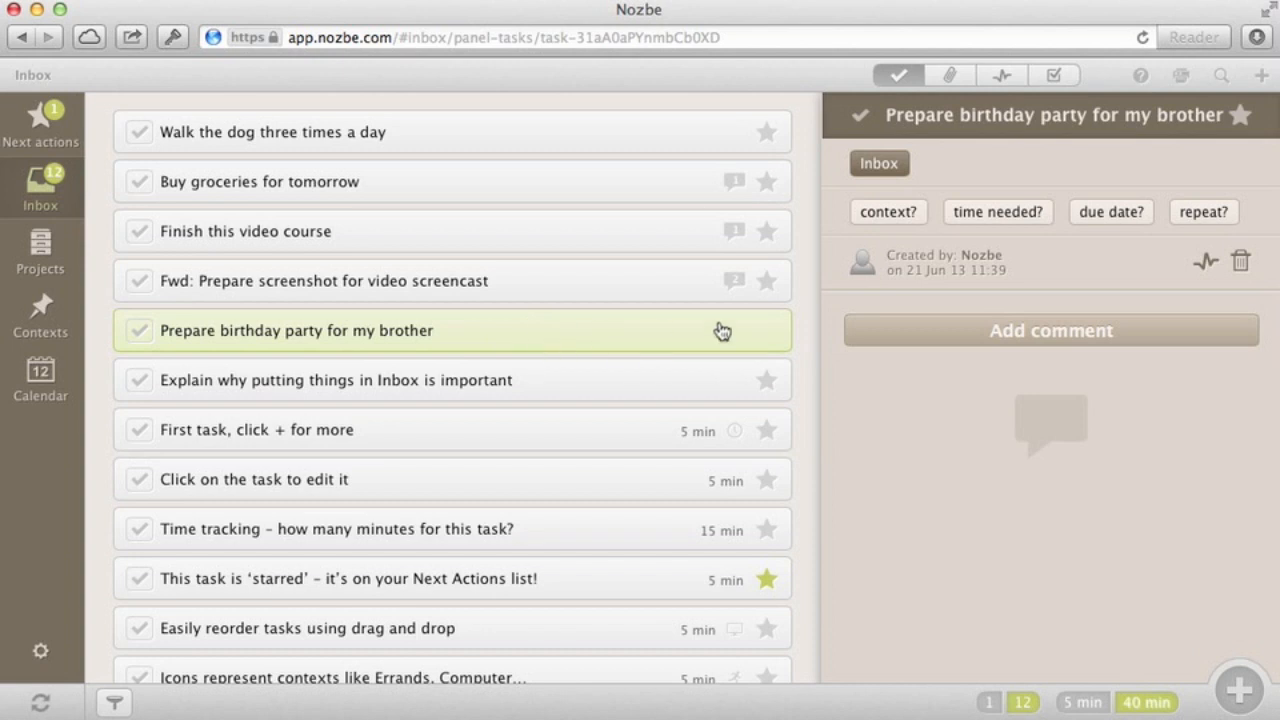
mouse_move(908, 227)
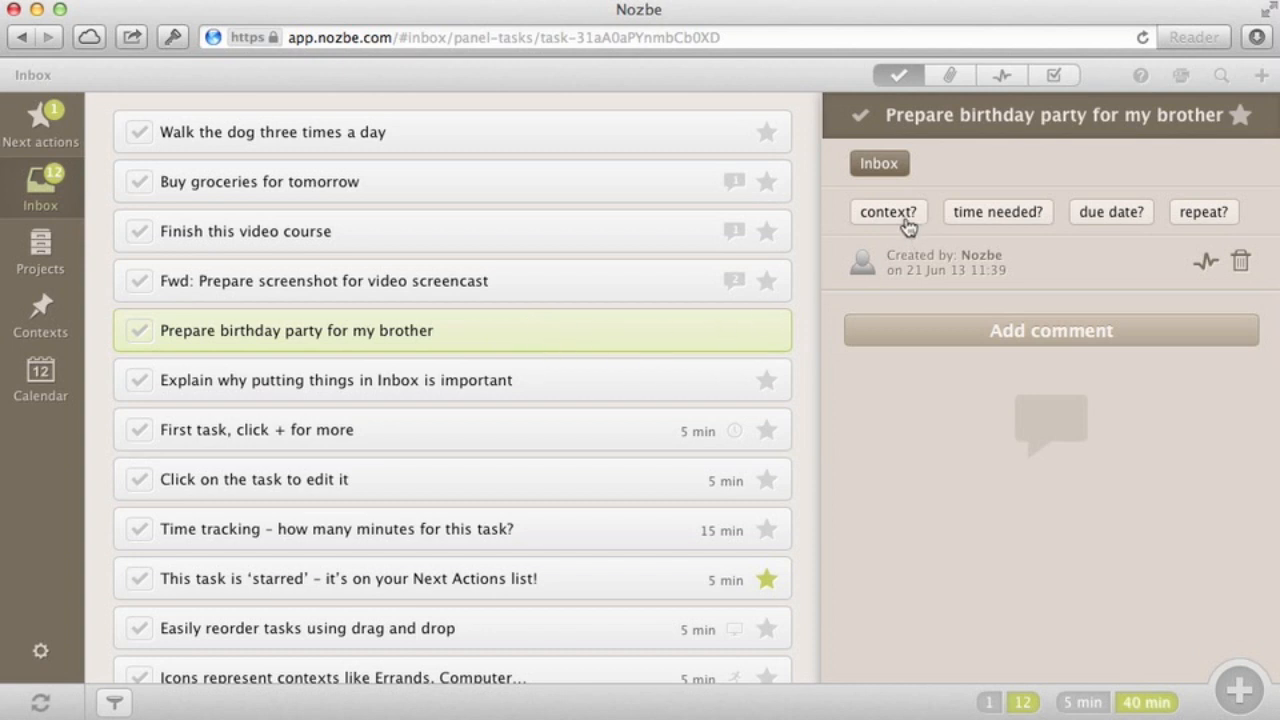
mouse_move(905, 225)
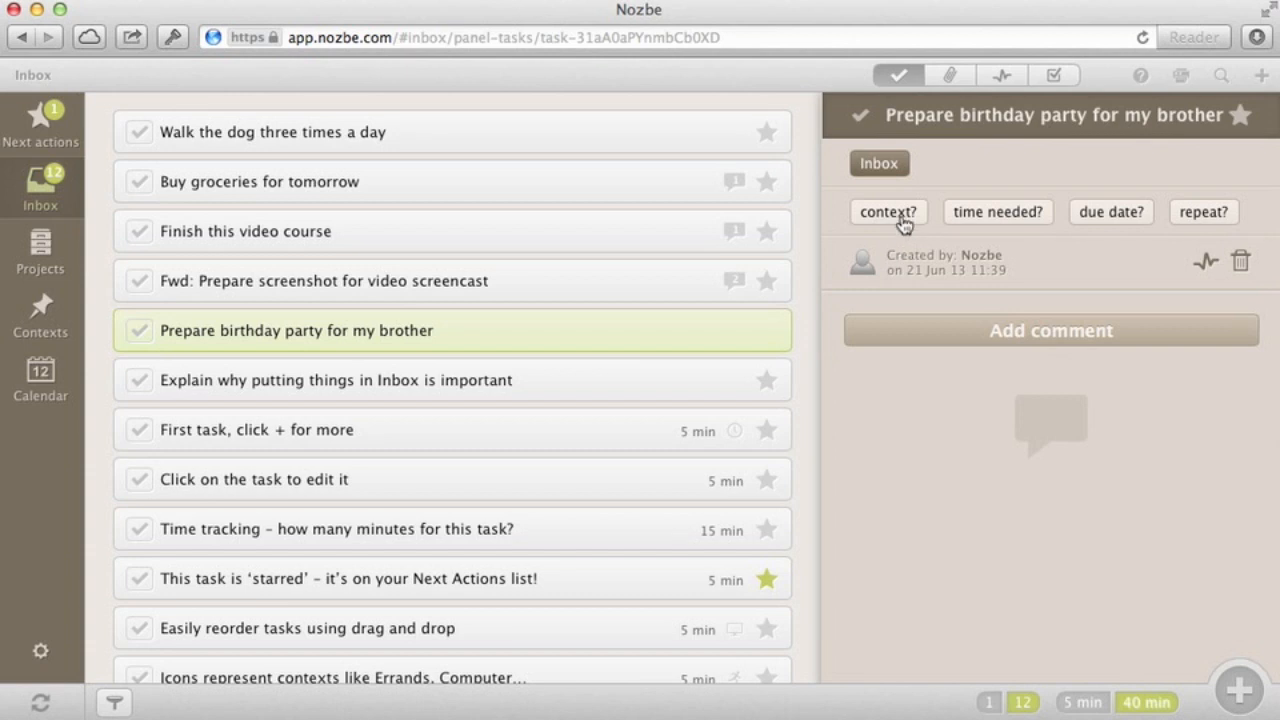
left_click(888, 211)
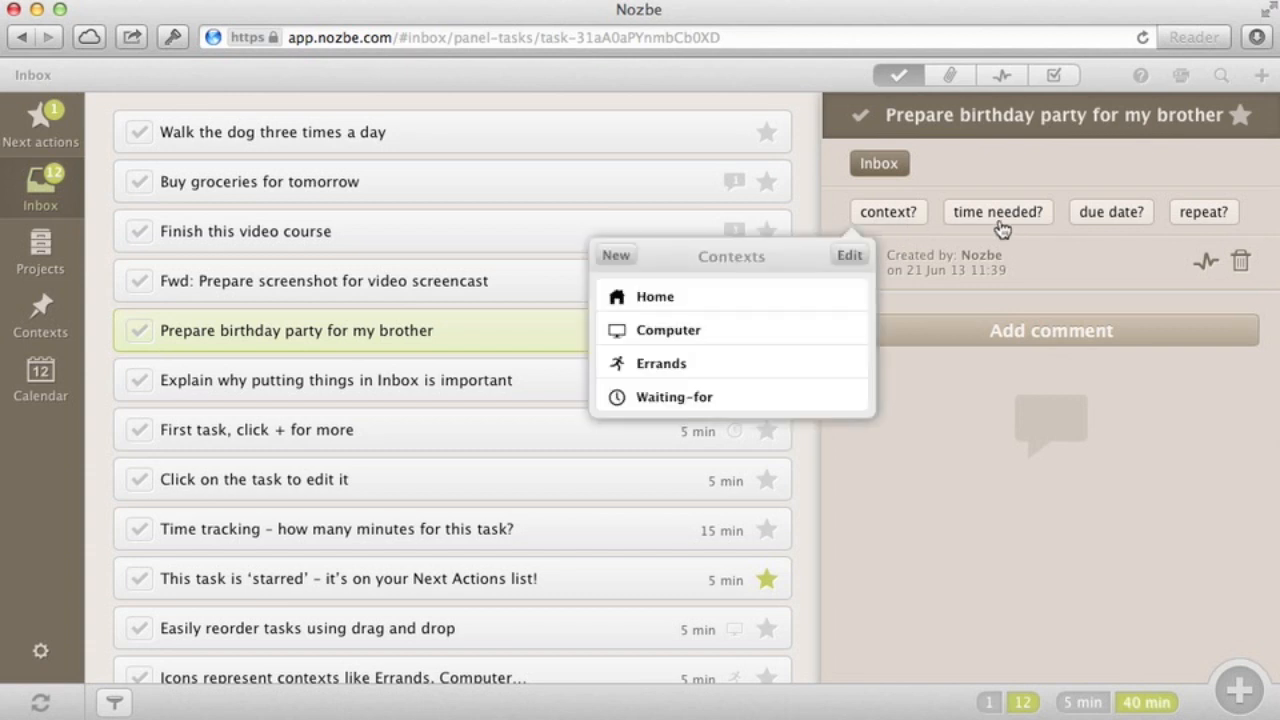
left_click(997, 211)
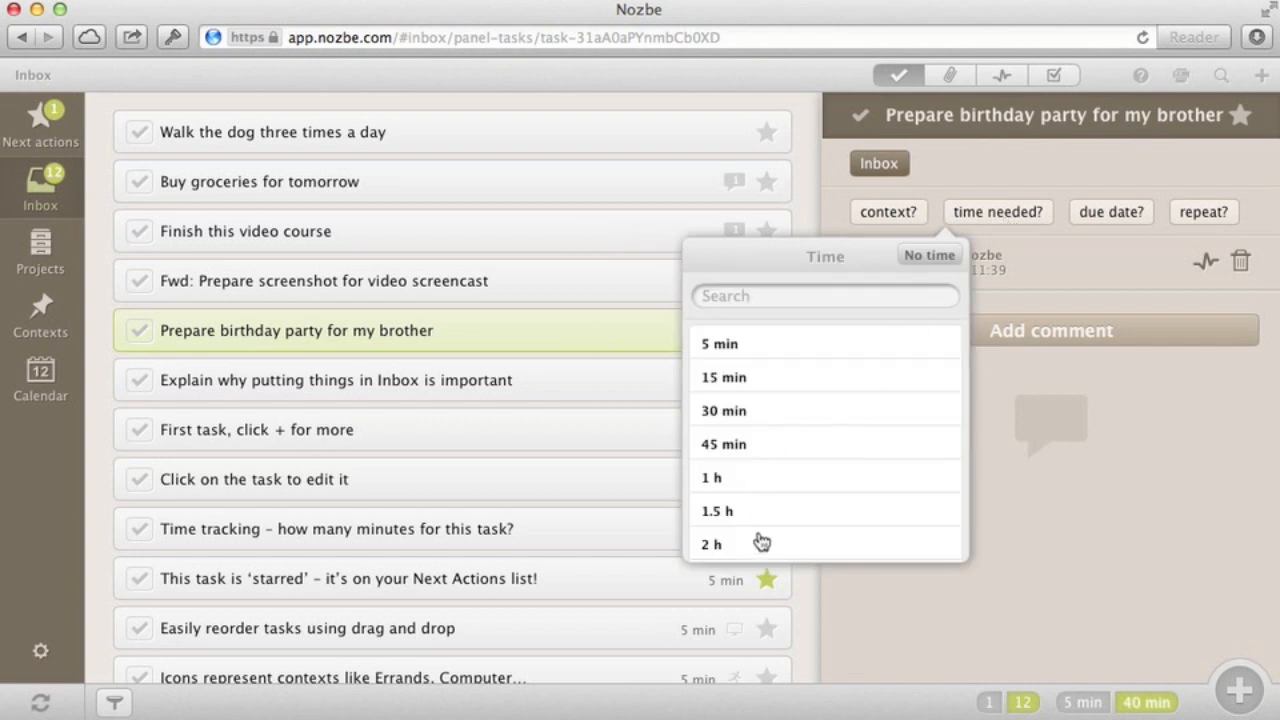
scroll("down", 3)
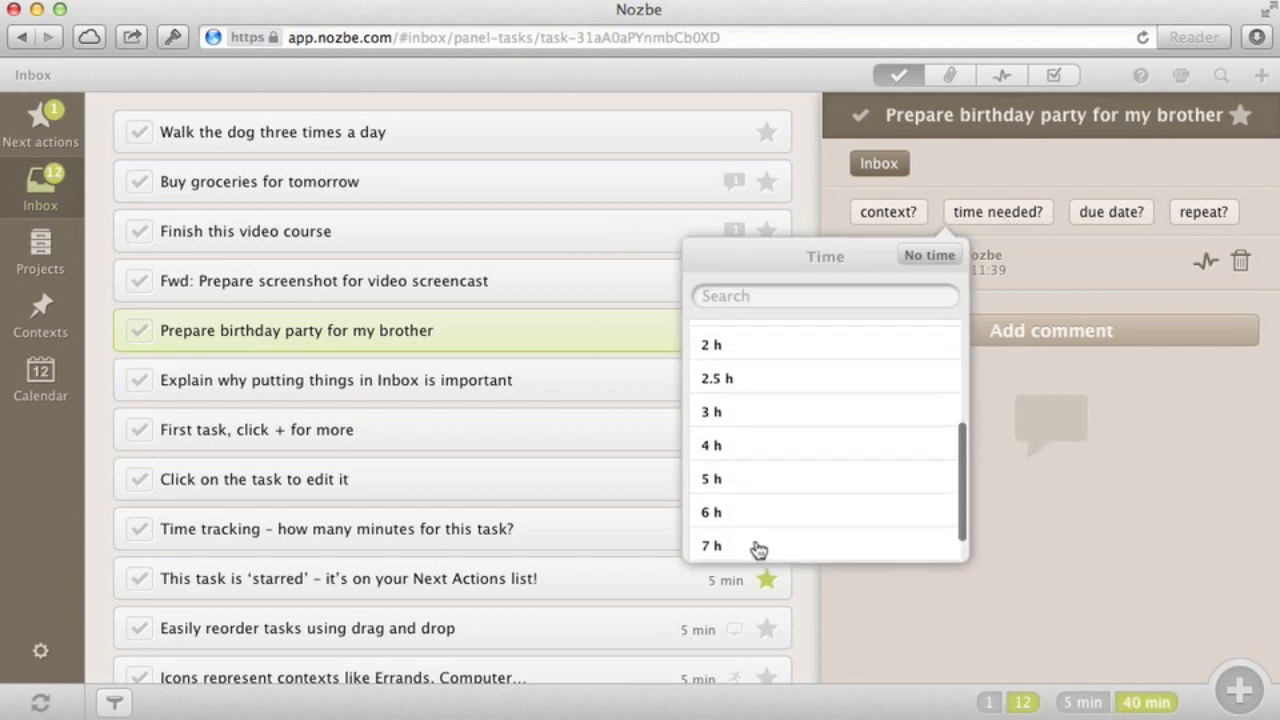
left_click(711, 411)
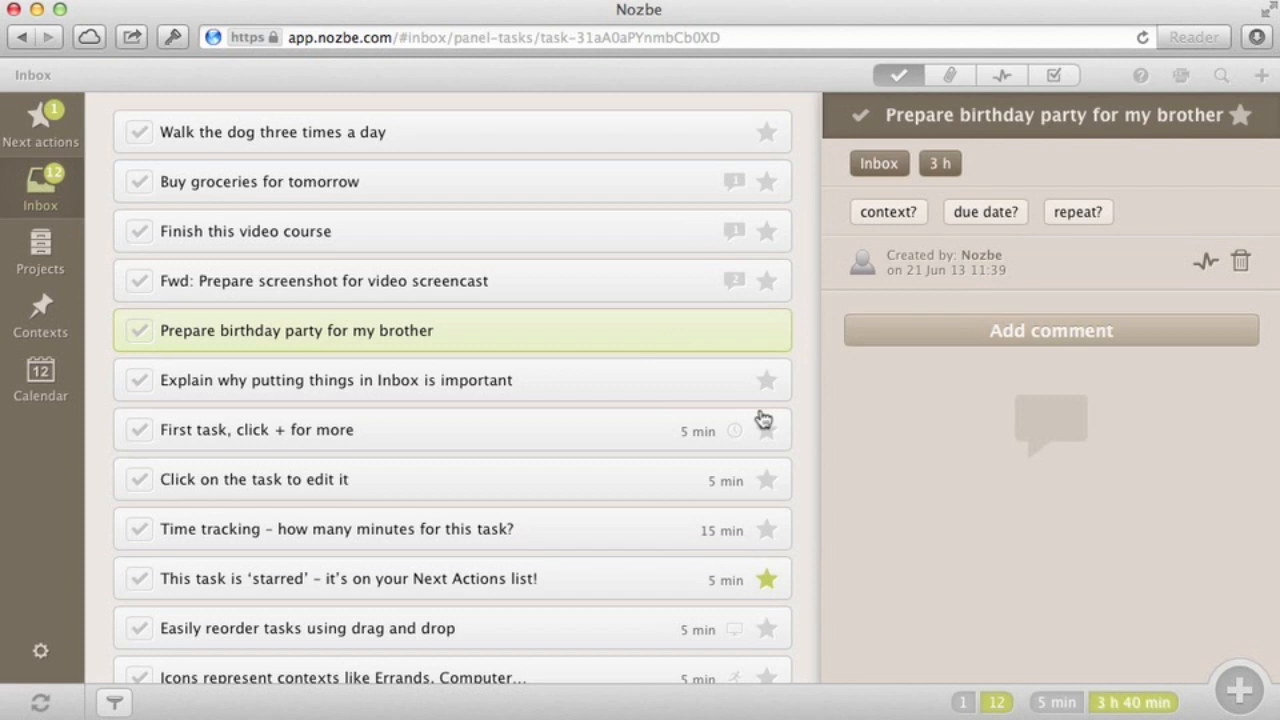
mouse_move(1124, 694)
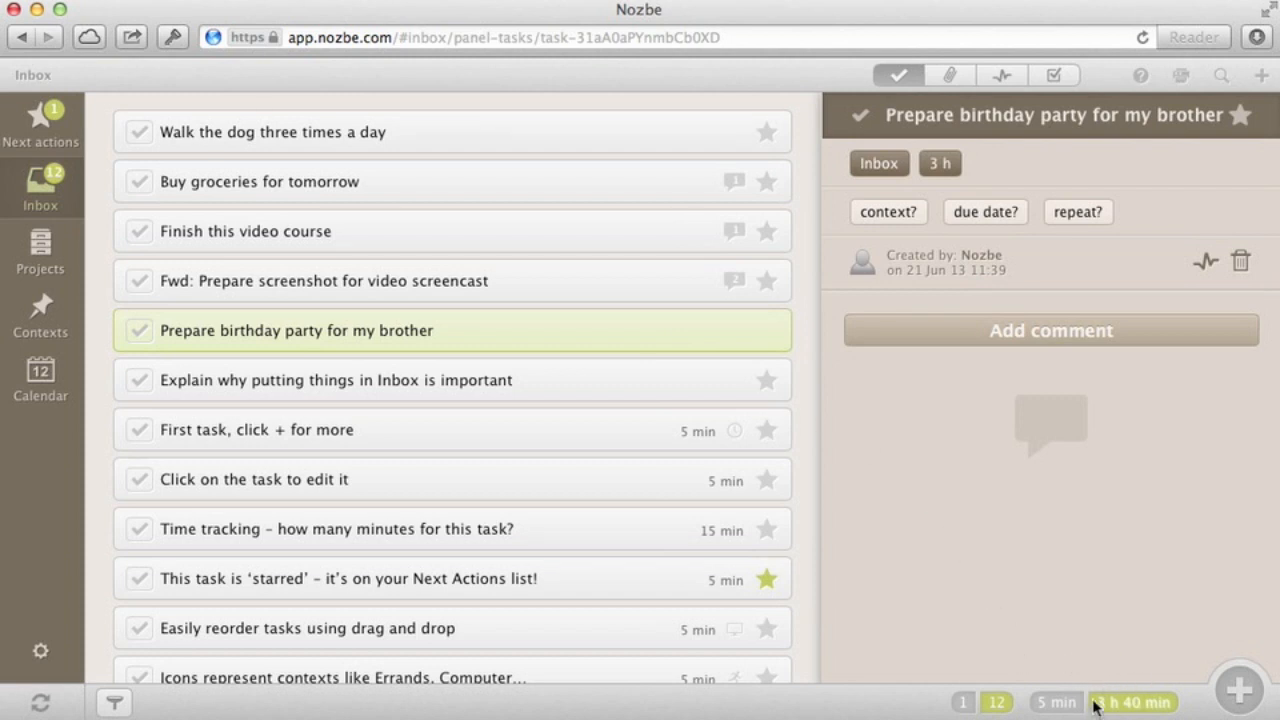
mouse_move(493, 190)
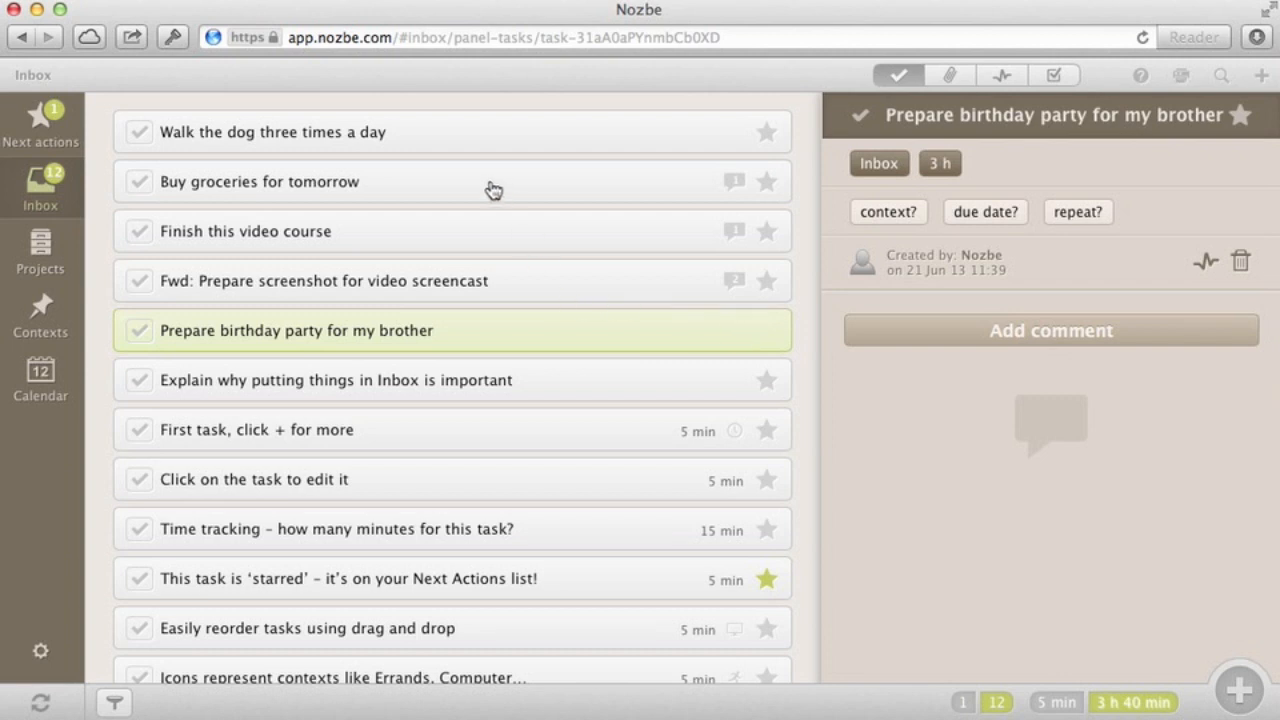
Make 'Buy groceries for tomorrow' due June 22 and repeat every week.
left_click(1110, 211)
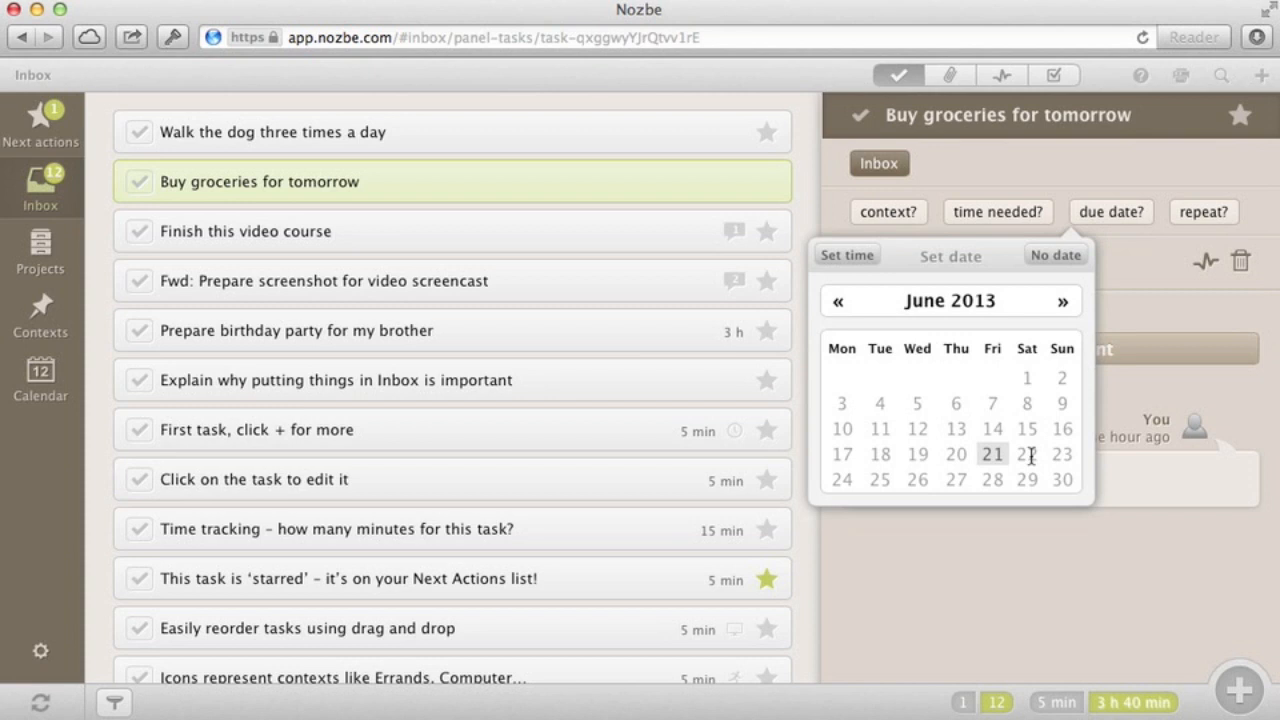
left_click(992, 454)
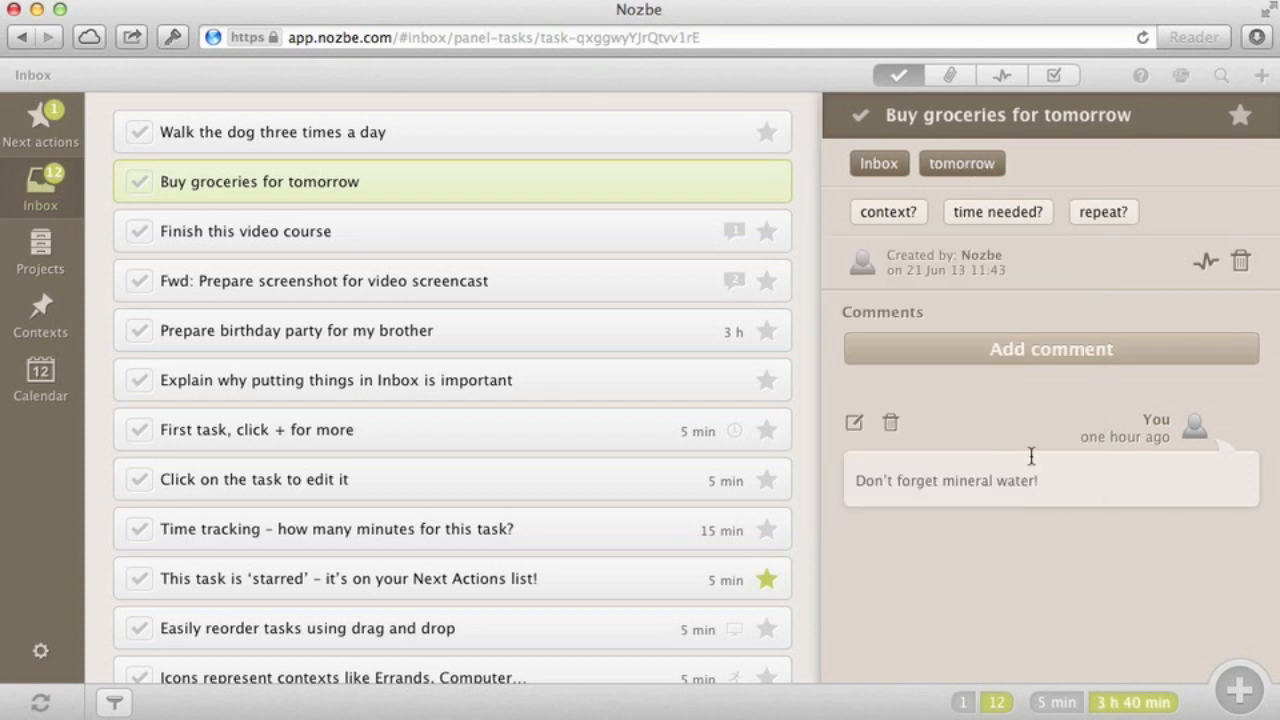
left_click(1102, 211)
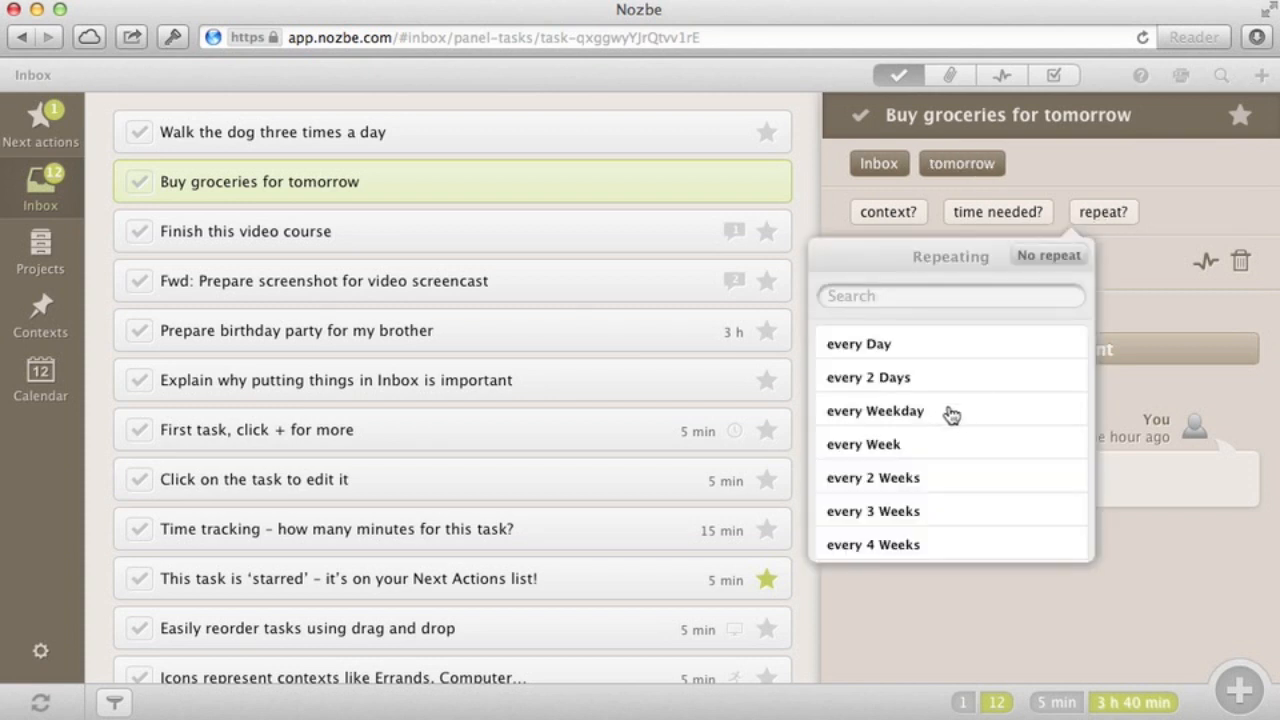
left_click(862, 444)
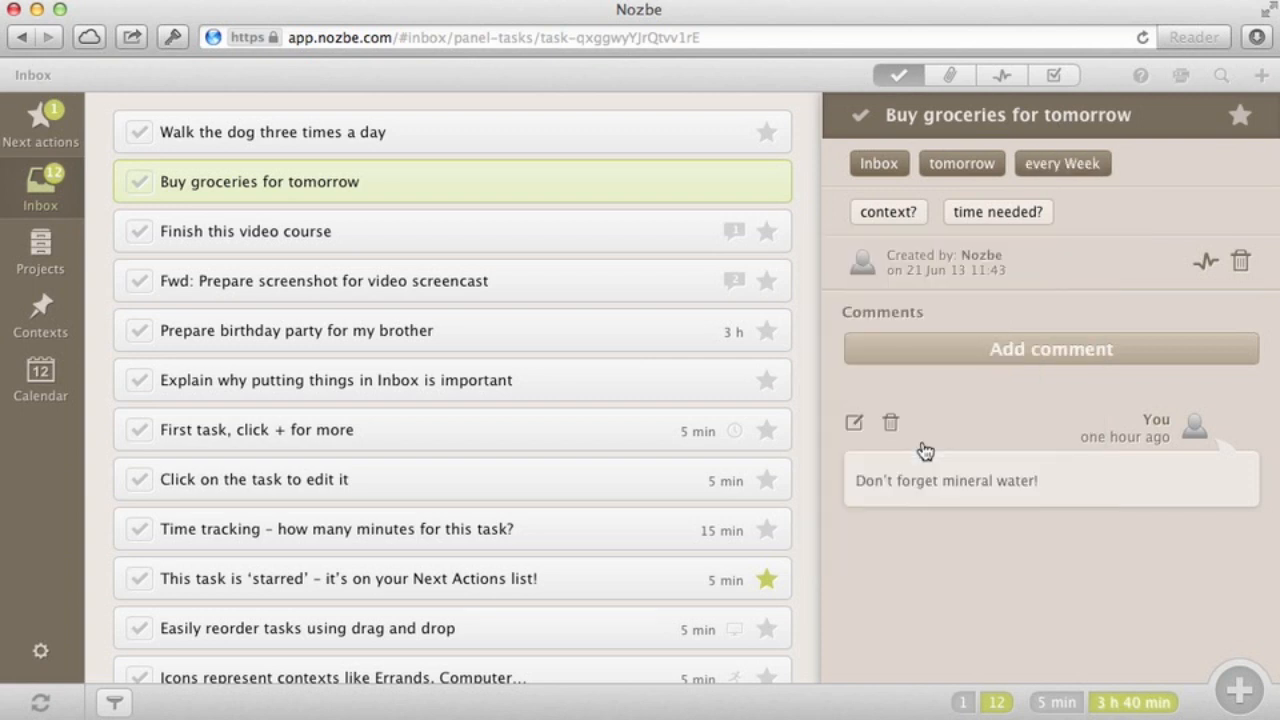
mouse_move(464, 243)
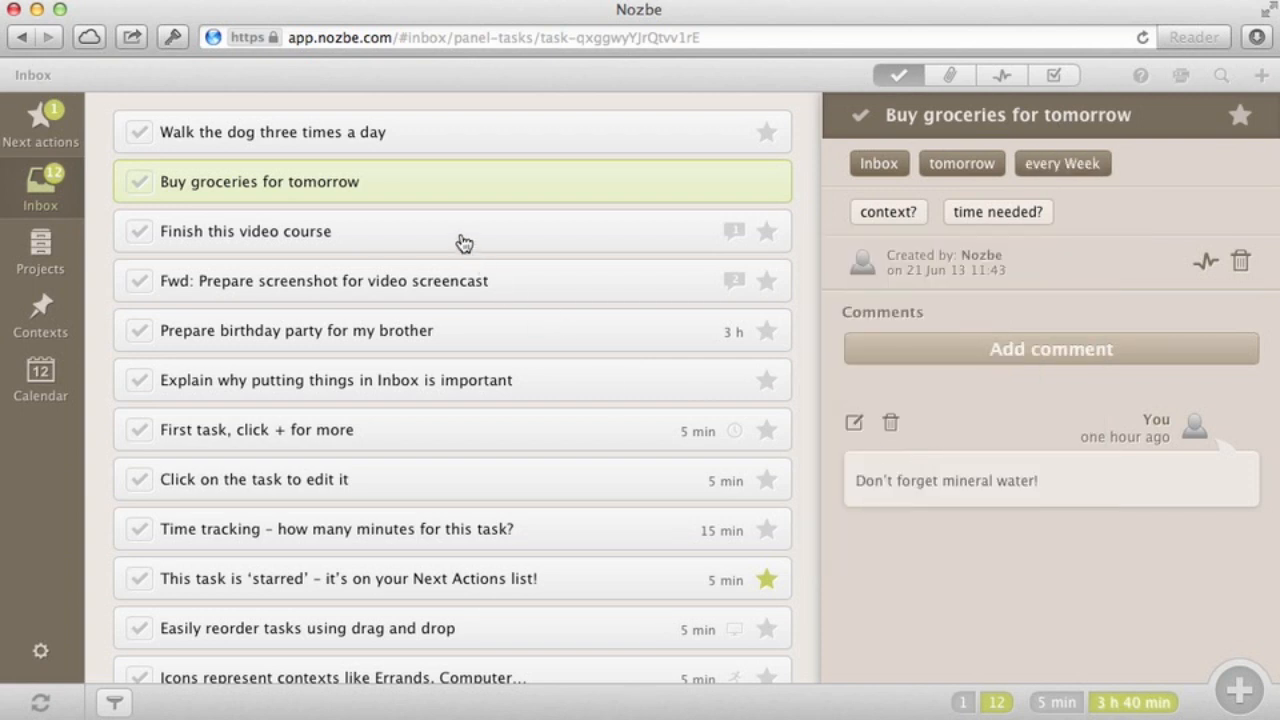
Comment 'I really need to get this done today!' on the Finish this video course task.
left_click(245, 231)
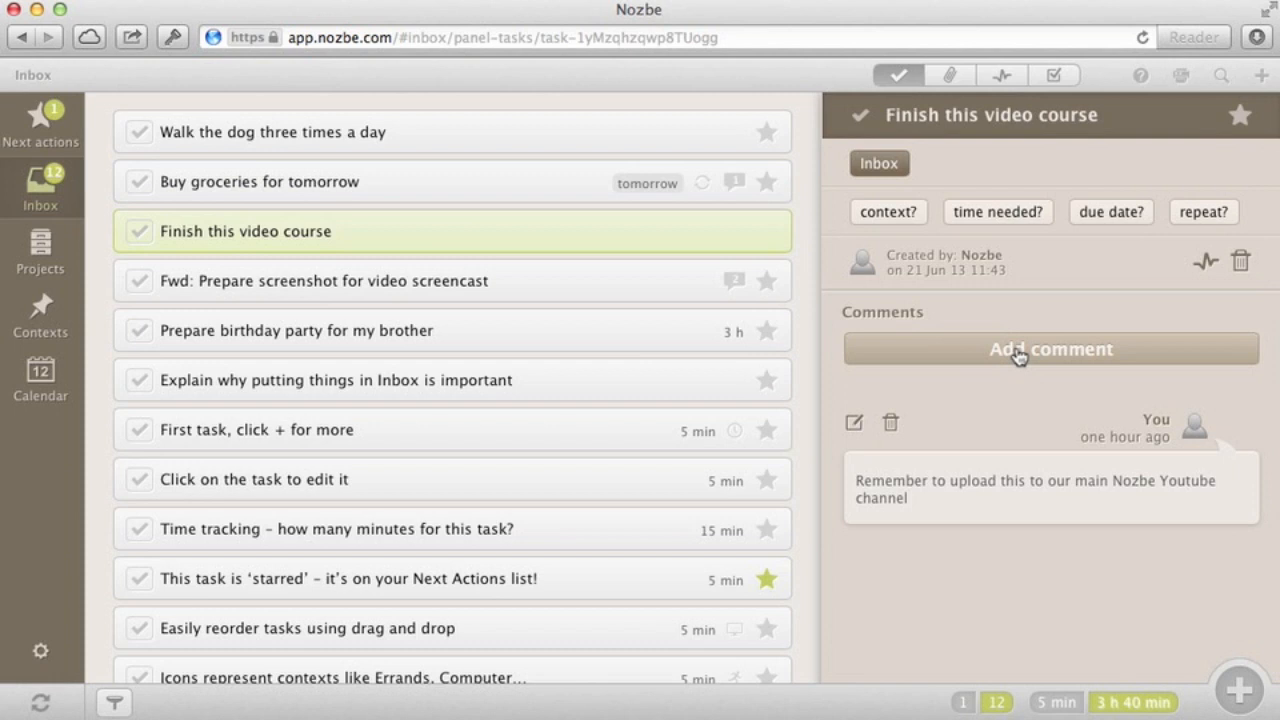
left_click(1050, 348)
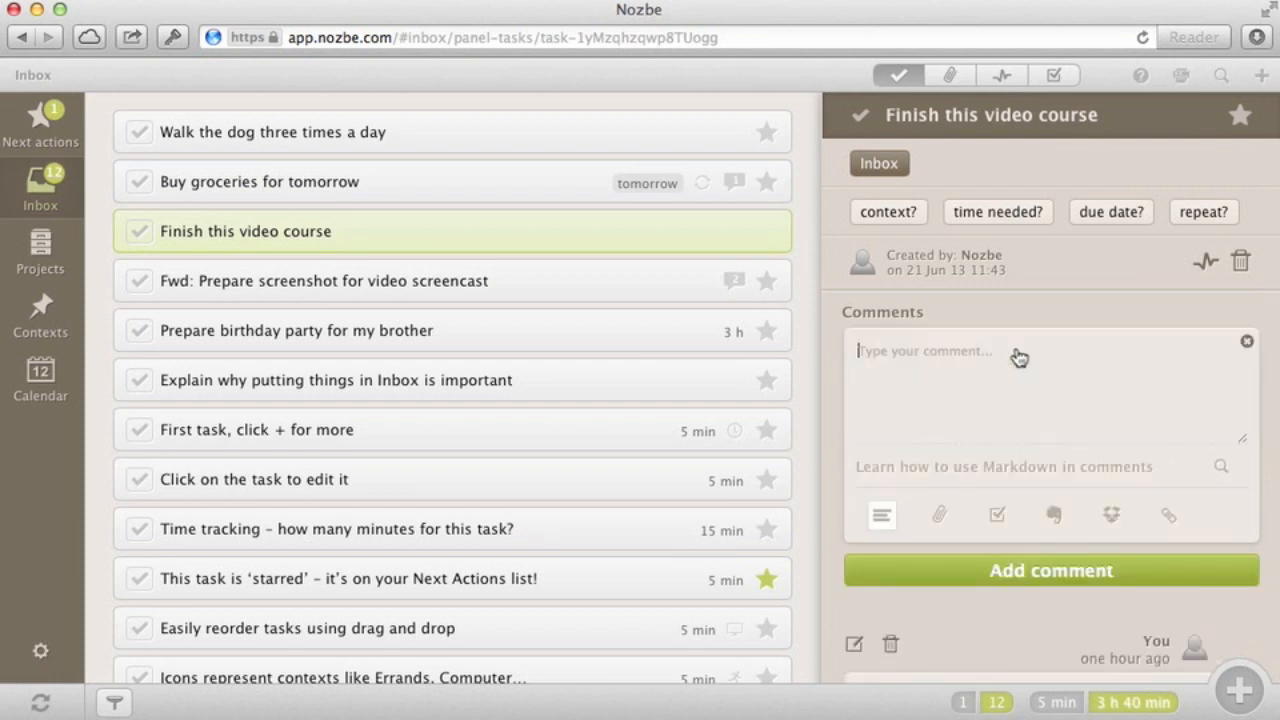
type("I really need to get this done today!")
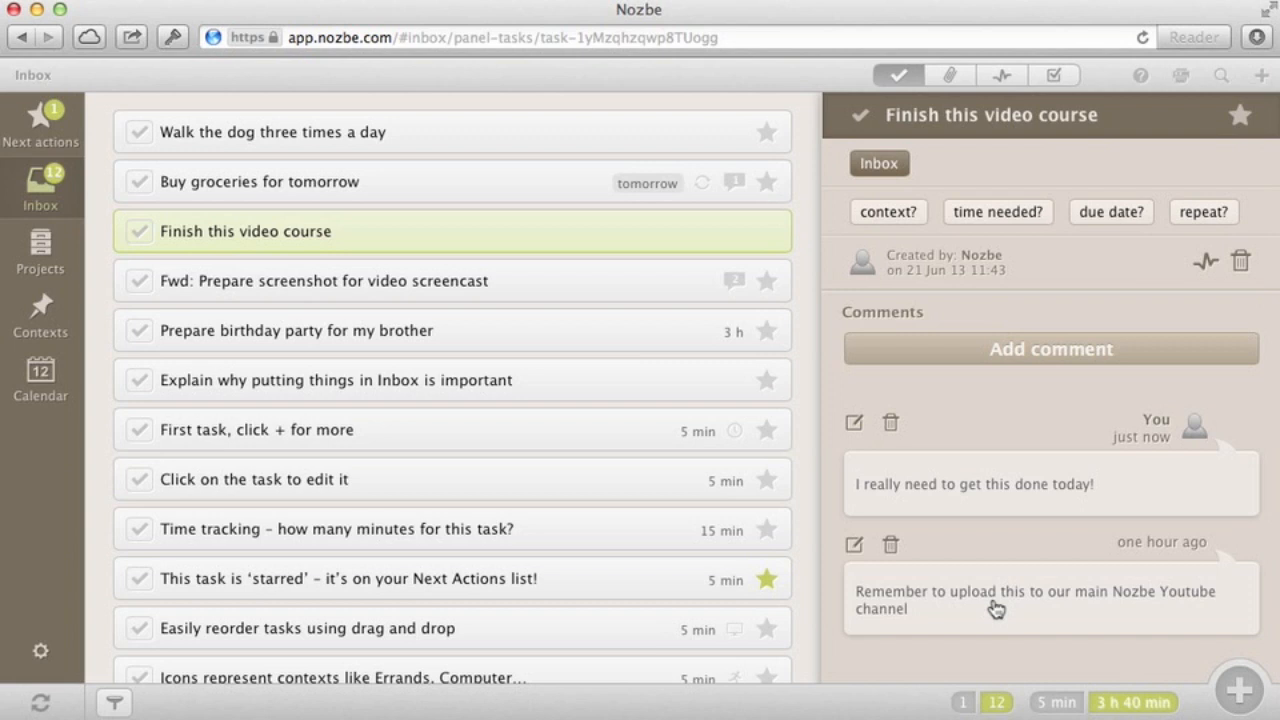
mouse_move(717, 467)
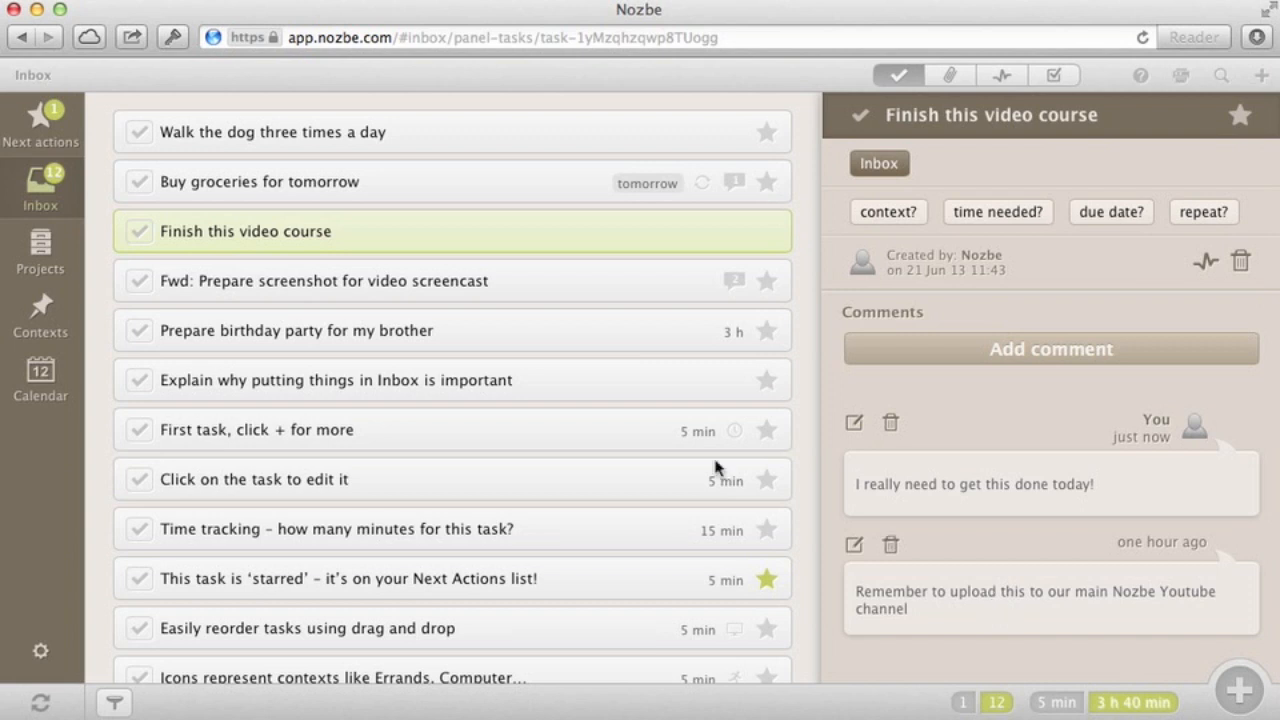
mouse_move(145, 137)
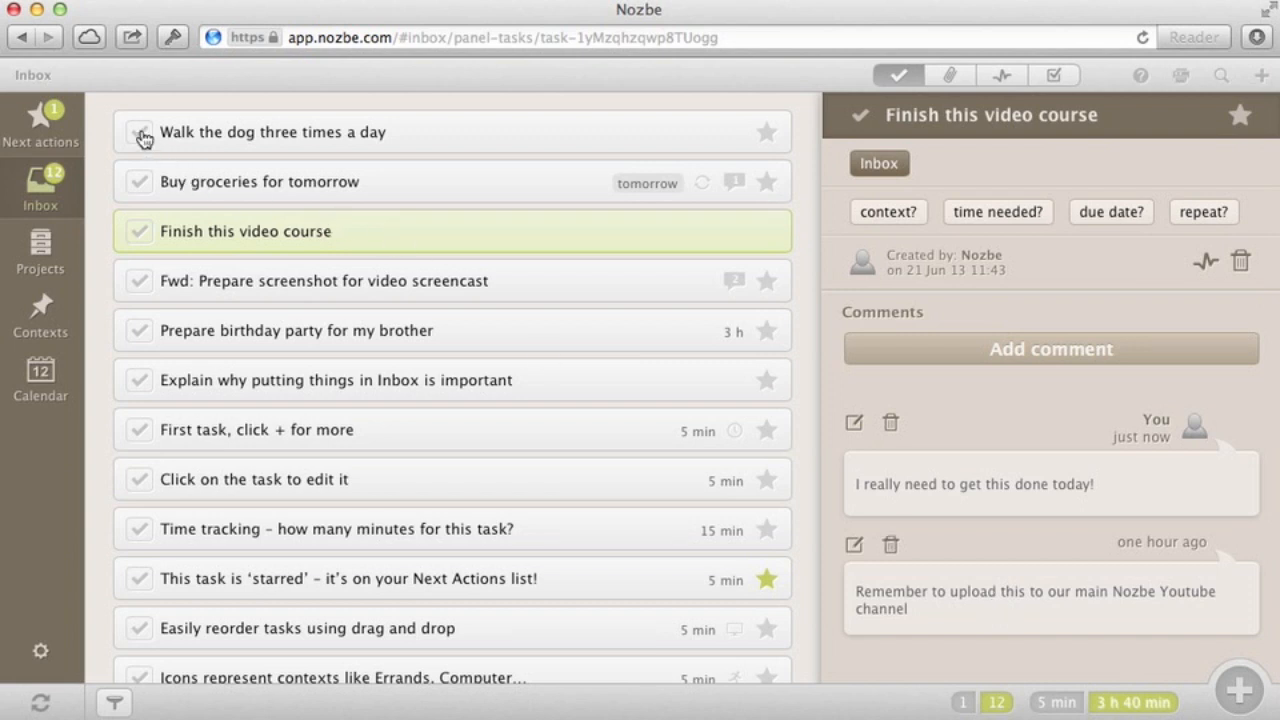
Check off 'Walk the dog three times a day' and toggle the completed-tasks display.
left_click(138, 132)
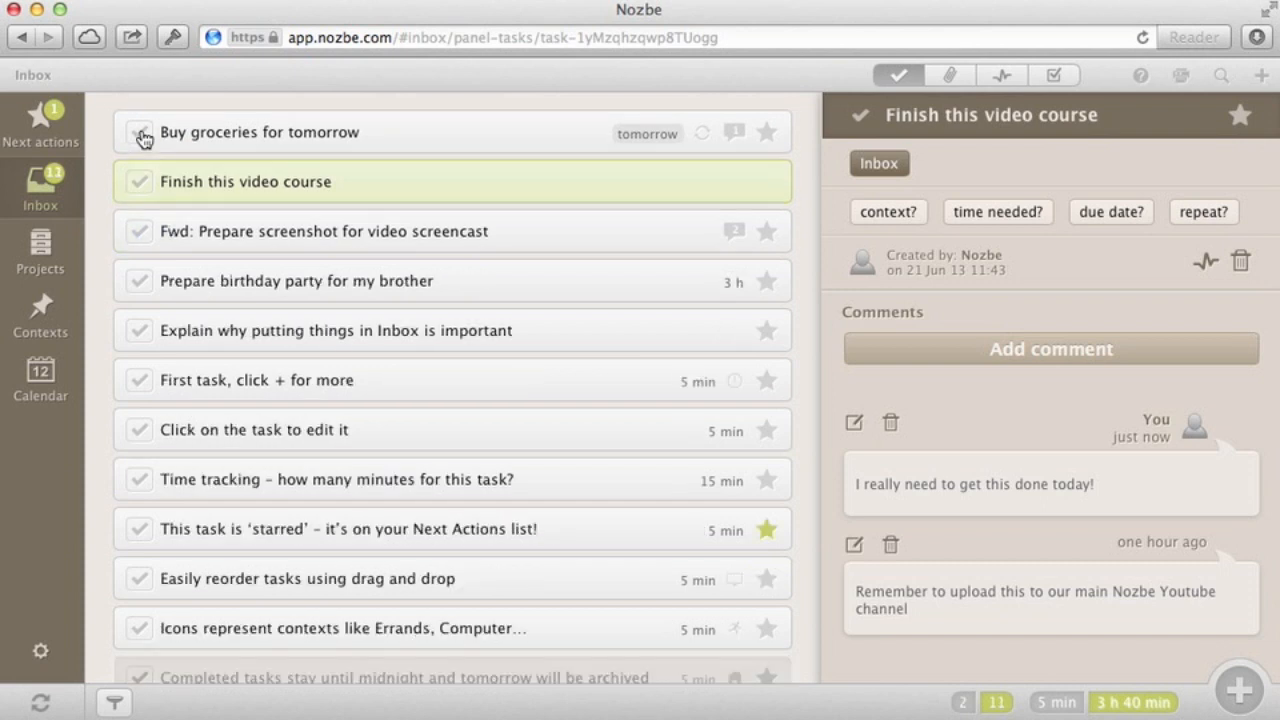
left_click(138, 131)
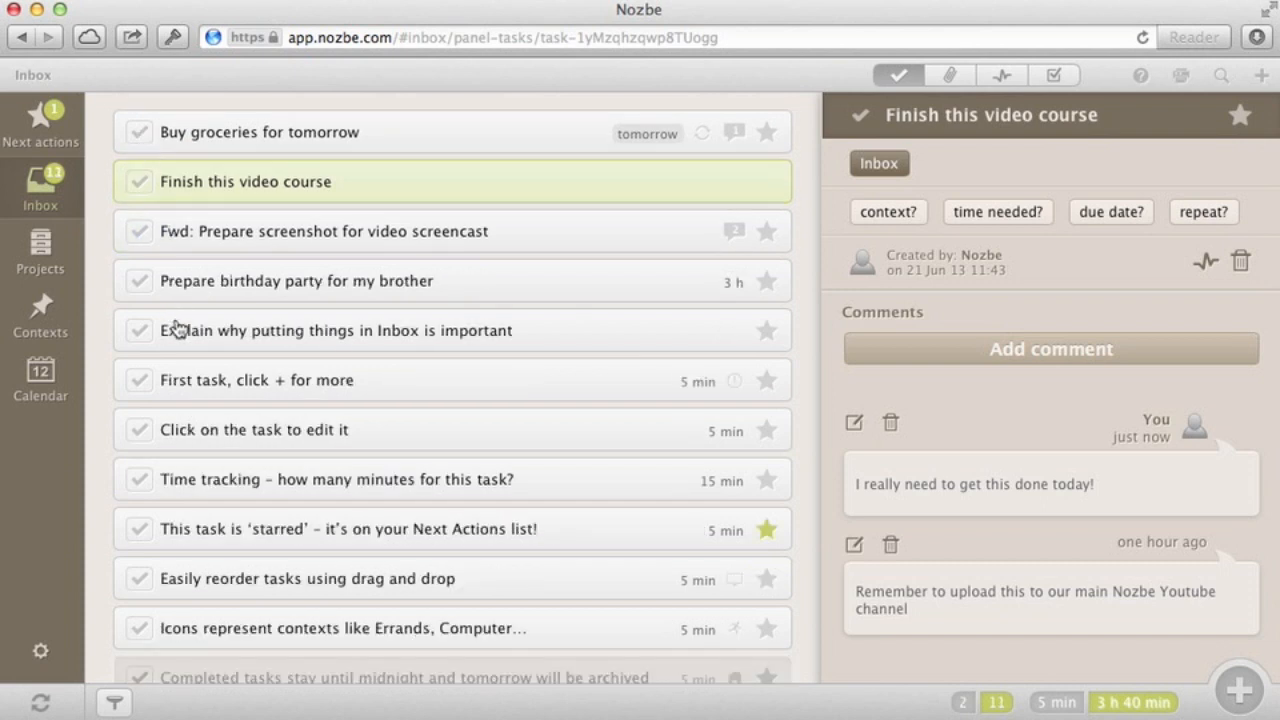
scroll("down", 3)
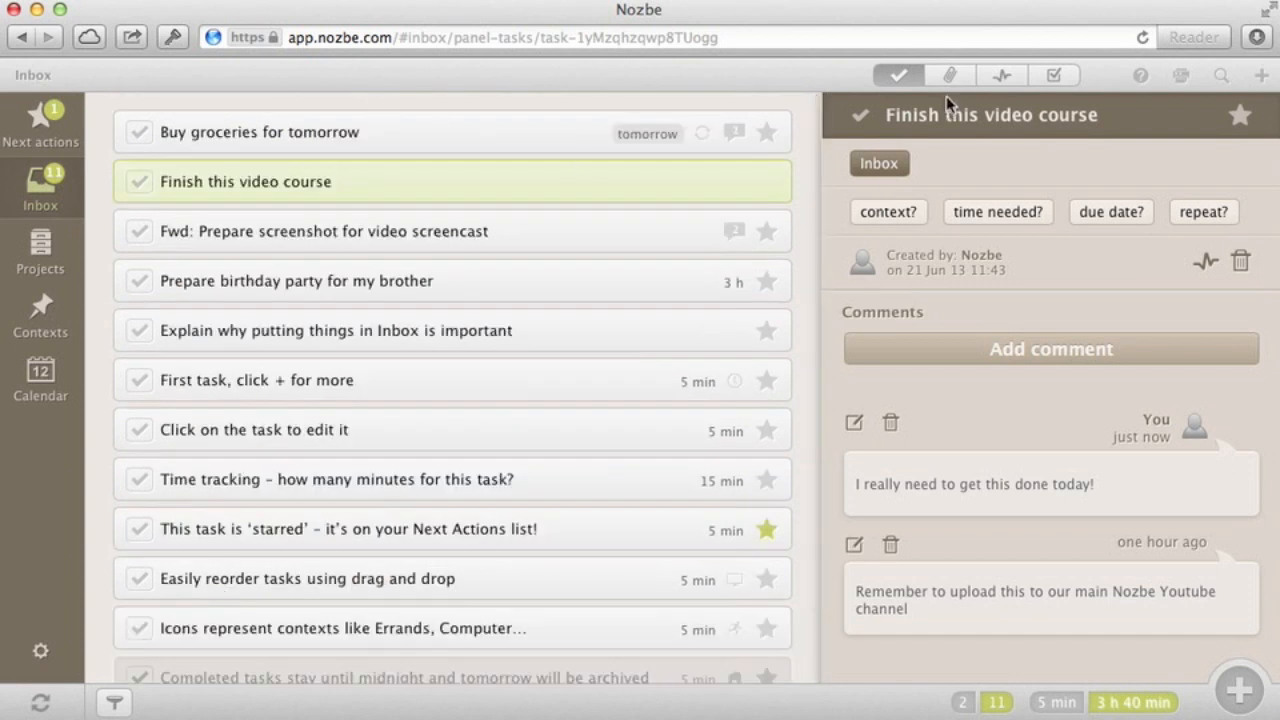
mouse_move(1054, 75)
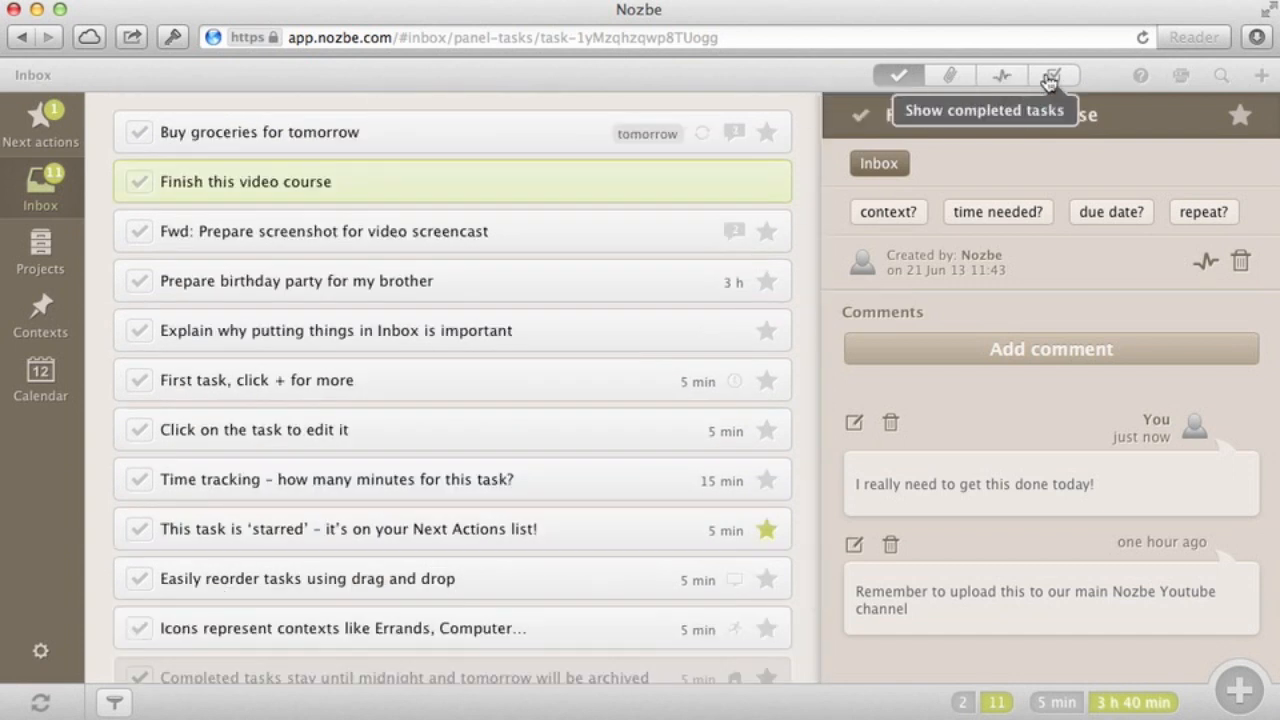
left_click(1053, 76)
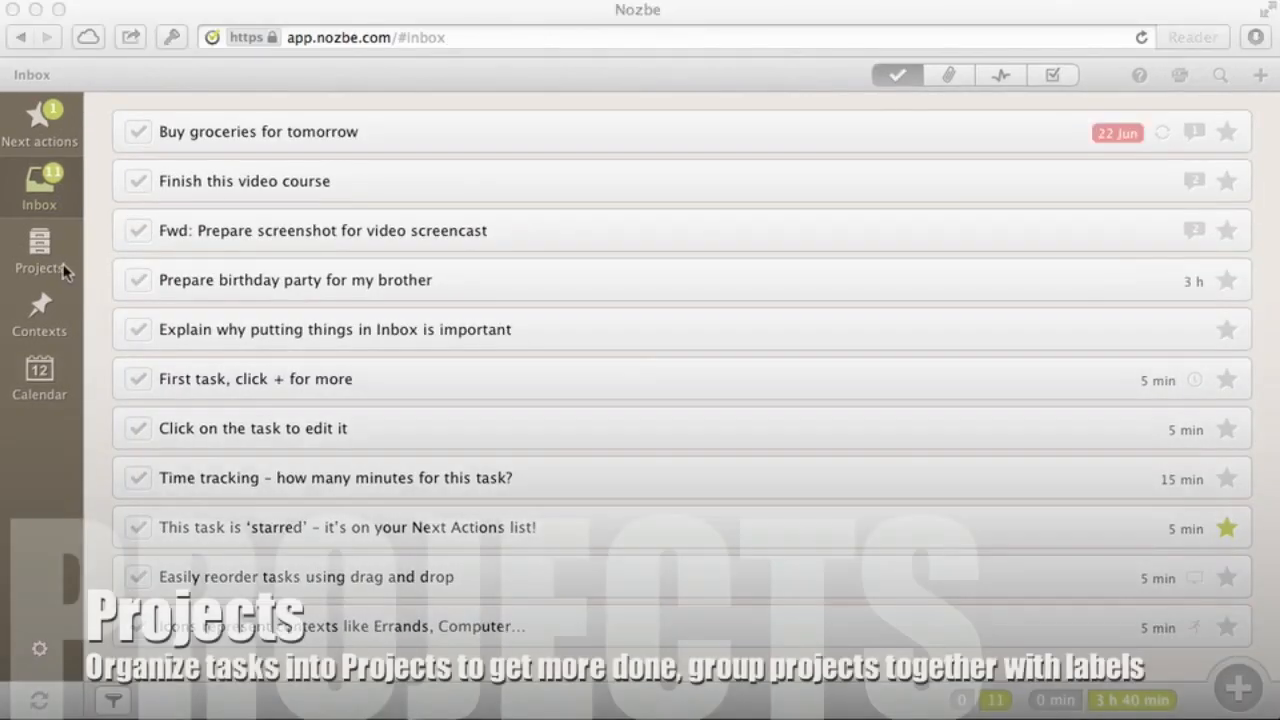
Create the 'Prepare for camping trip' project with tasks 'Buy a good tent' and 'Call Mark about the camping location'.
left_click(39, 250)
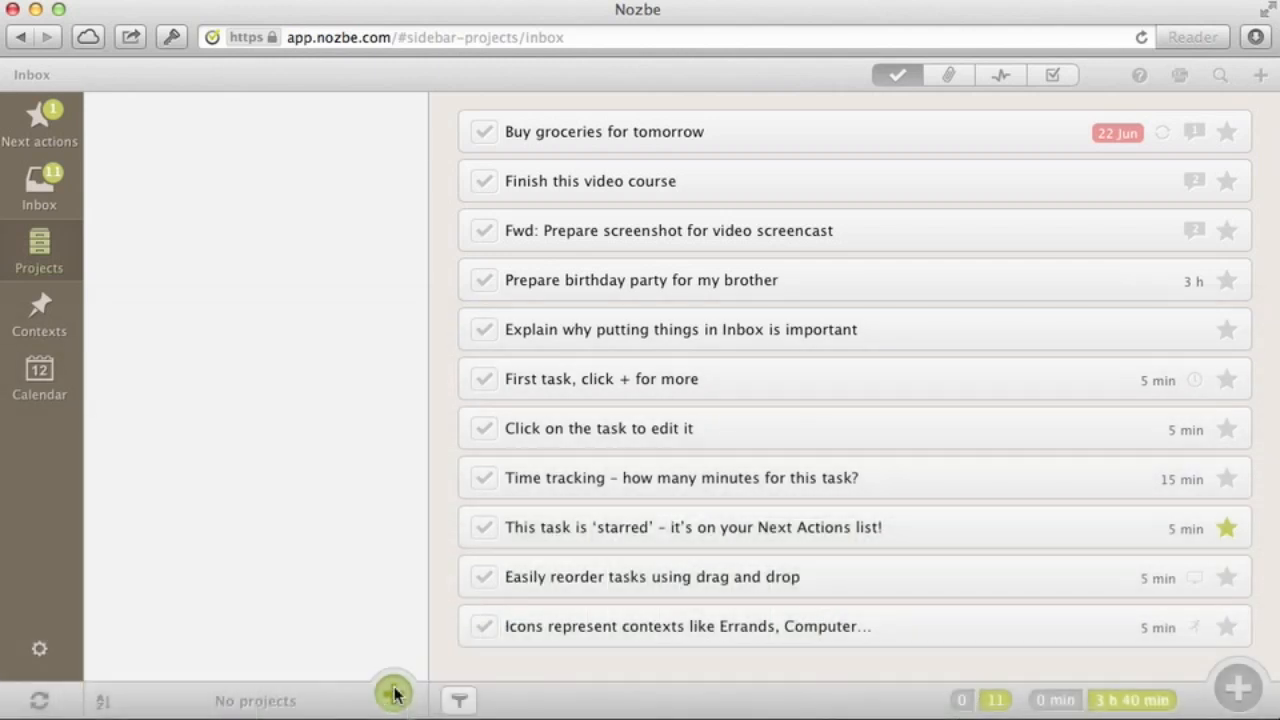
left_click(393, 692)
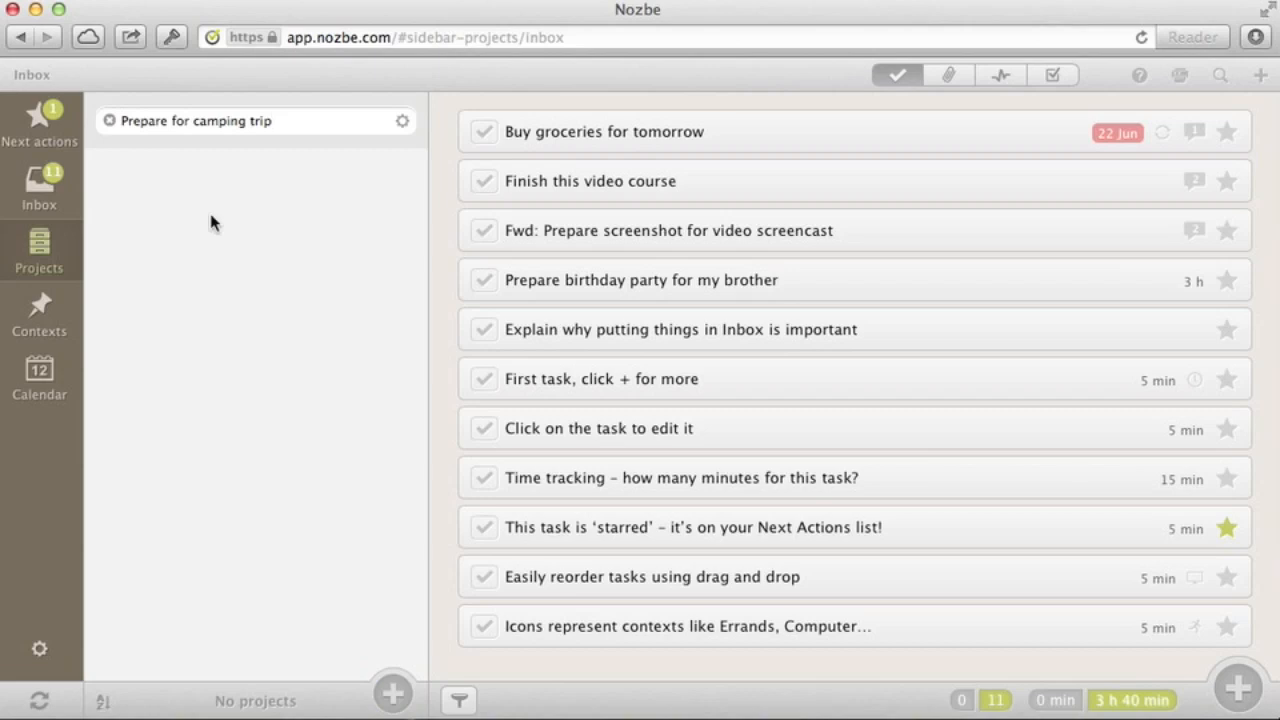
left_click(200, 120)
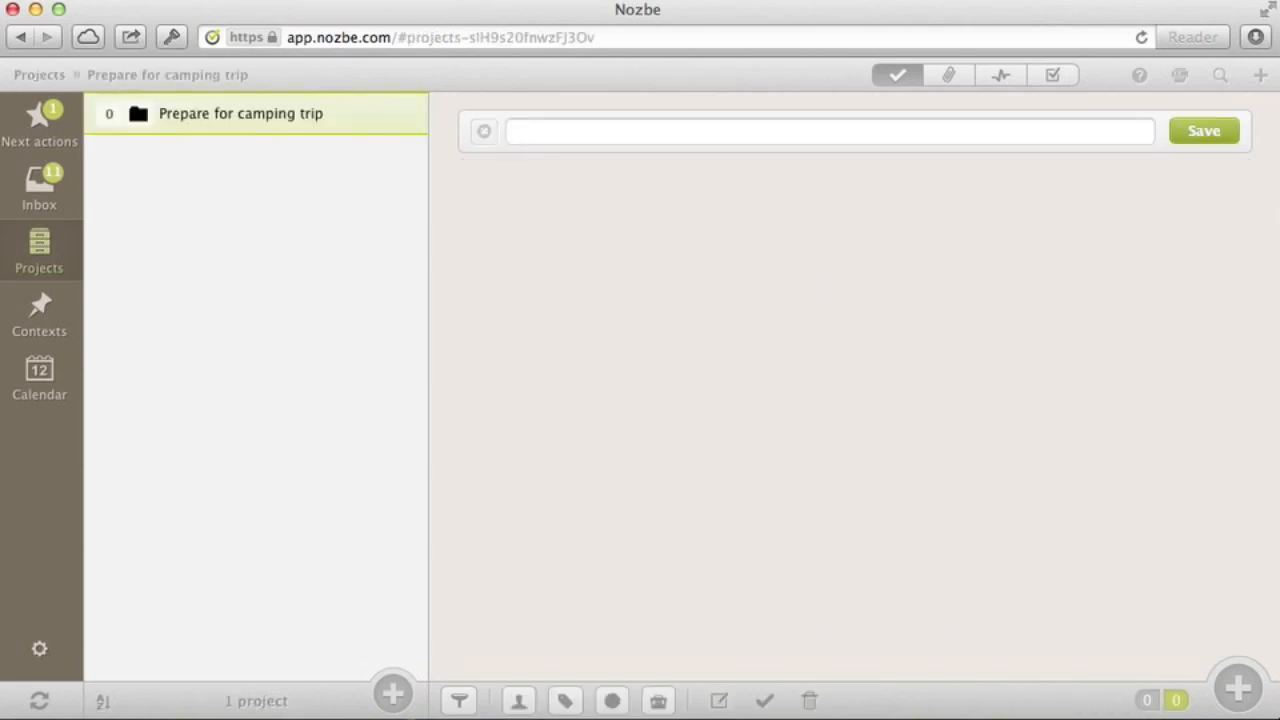
type("Buy a good tent")
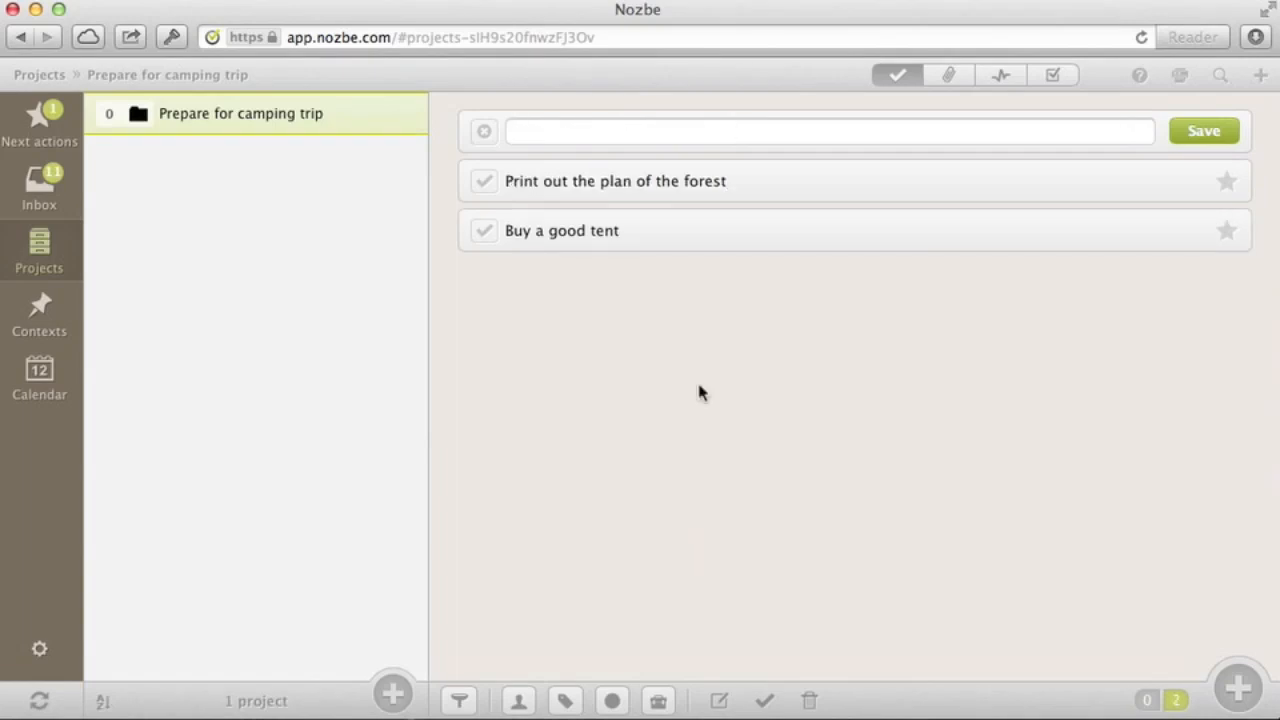
type("Call Mark about the camping location")
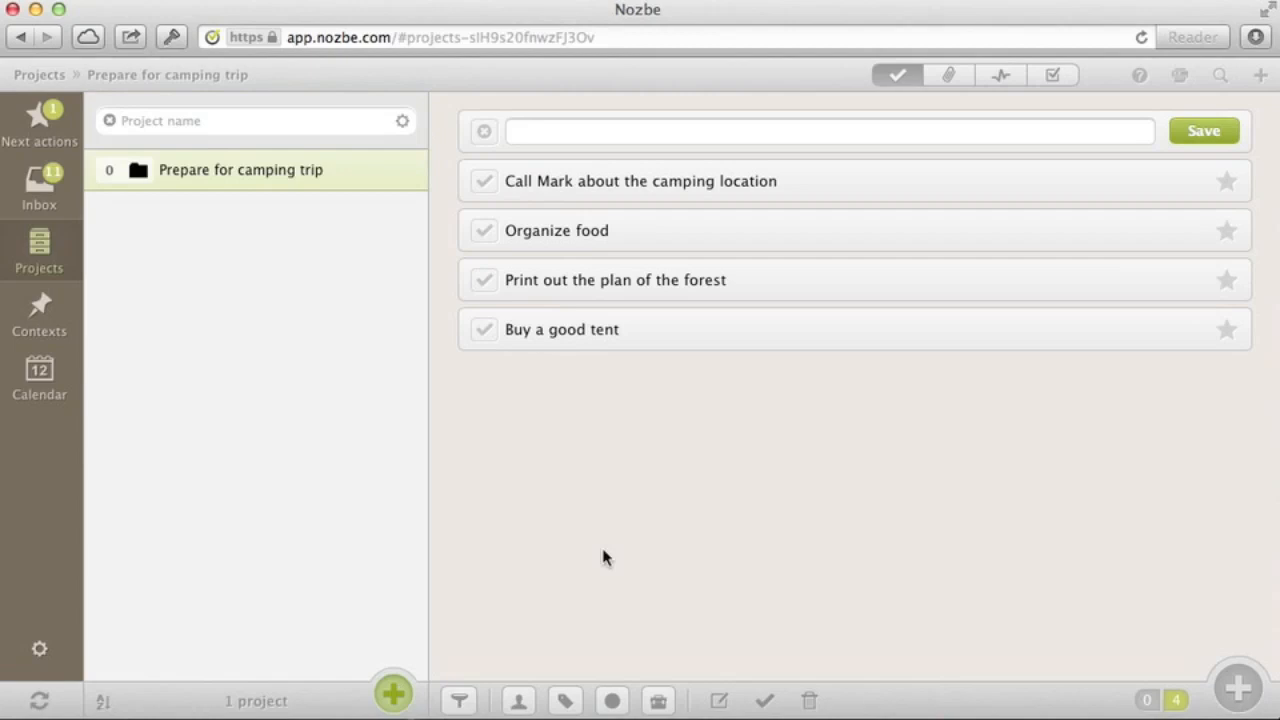
Create and confirm a new project named 'Presentation for Friday'.
type("Presentation for Friday")
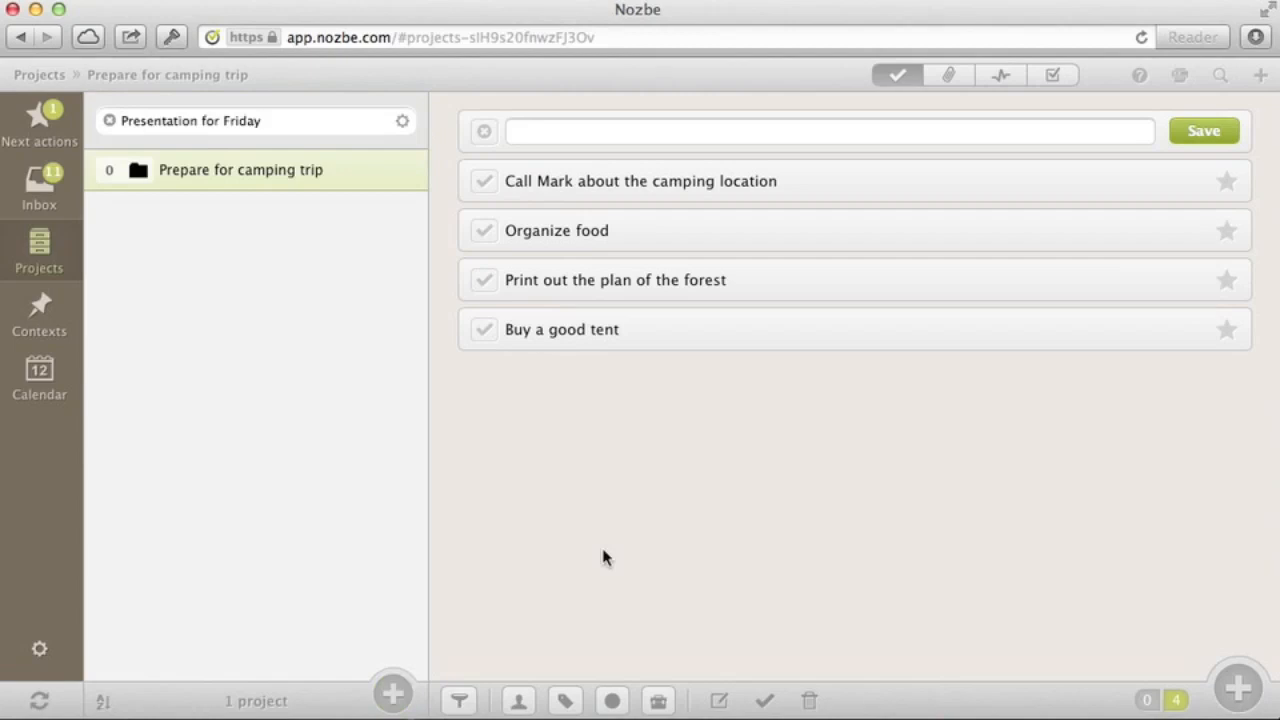
left_click(189, 120)
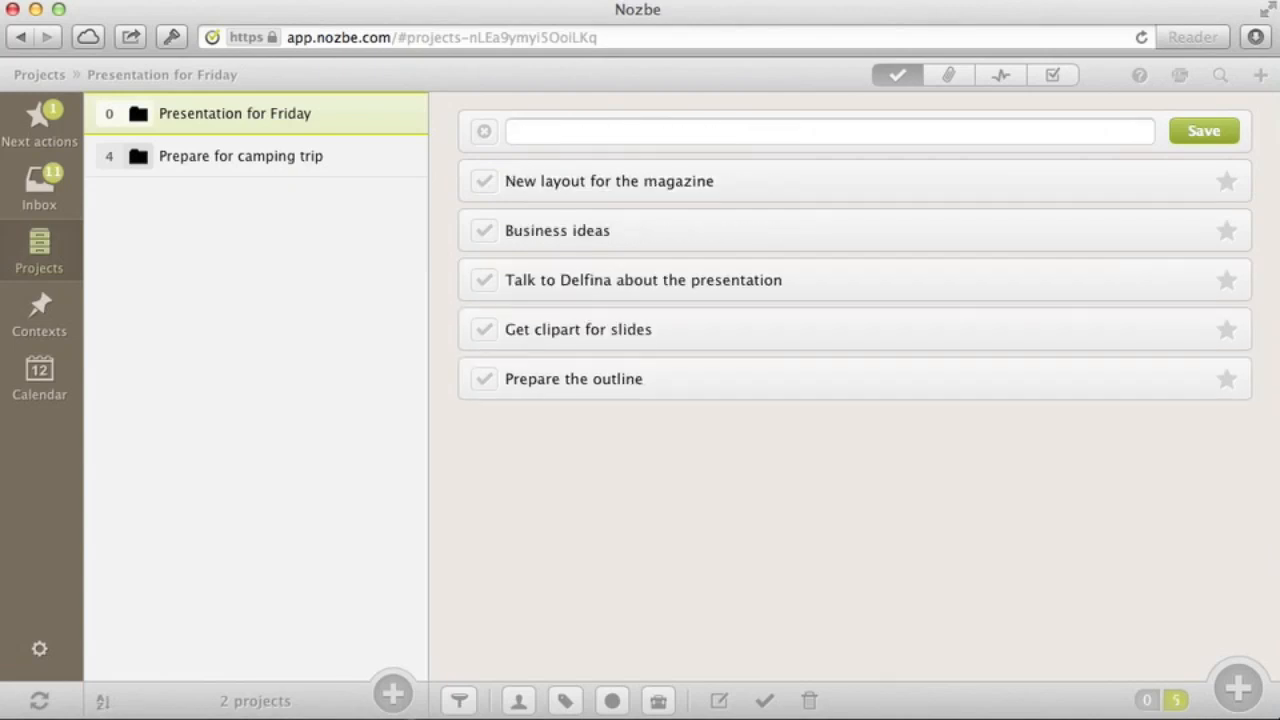
mouse_move(684, 240)
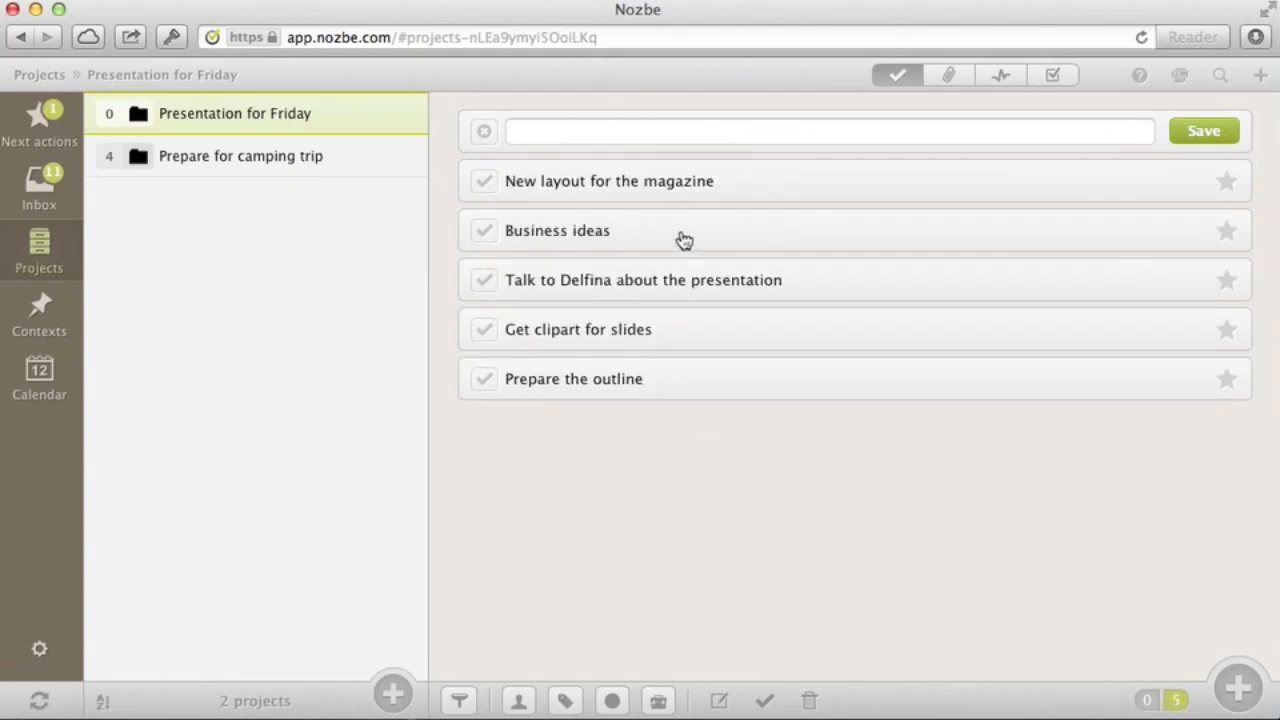
Convert the Business ideas task to a project and save its suggested first task.
left_click(557, 230)
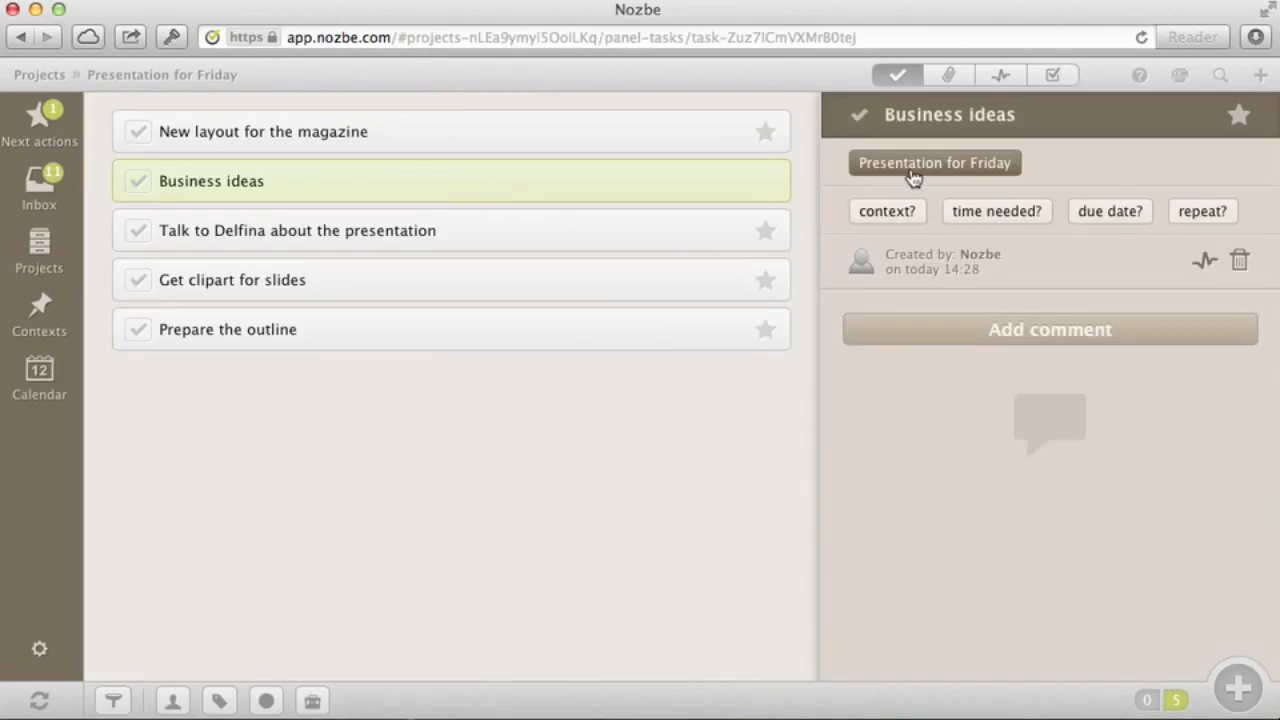
left_click(933, 162)
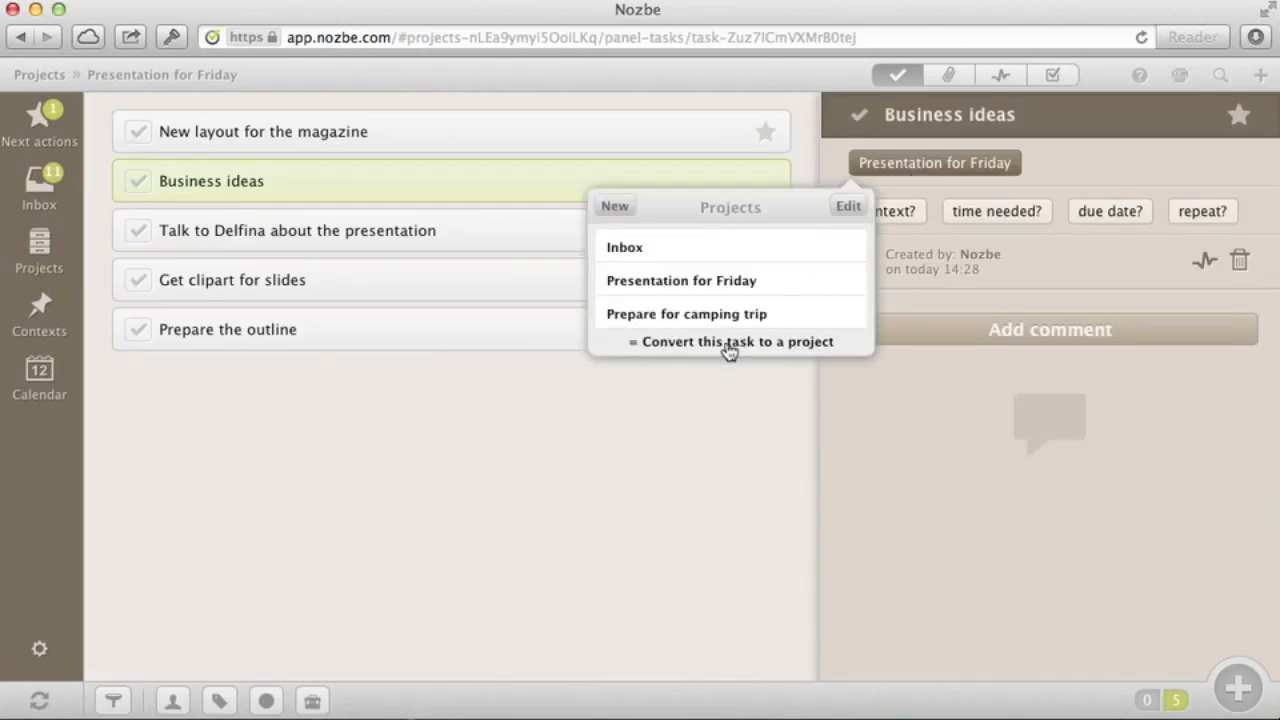
left_click(737, 341)
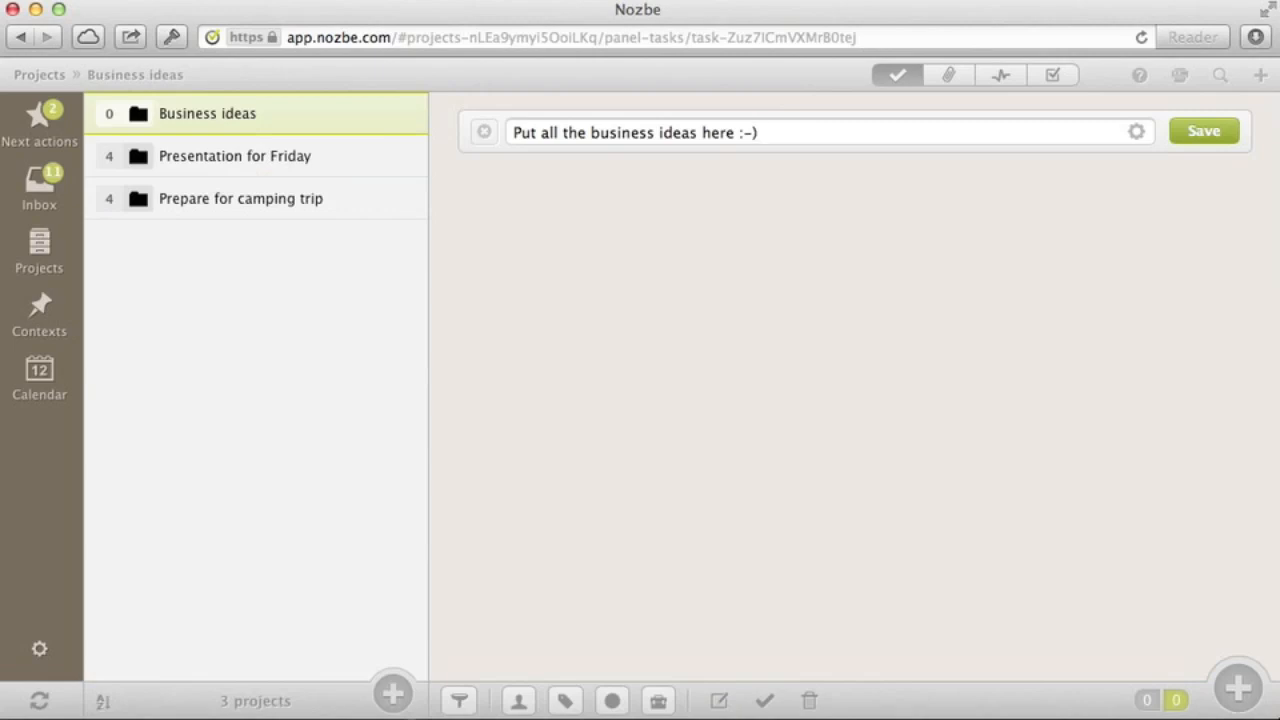
left_click(1203, 131)
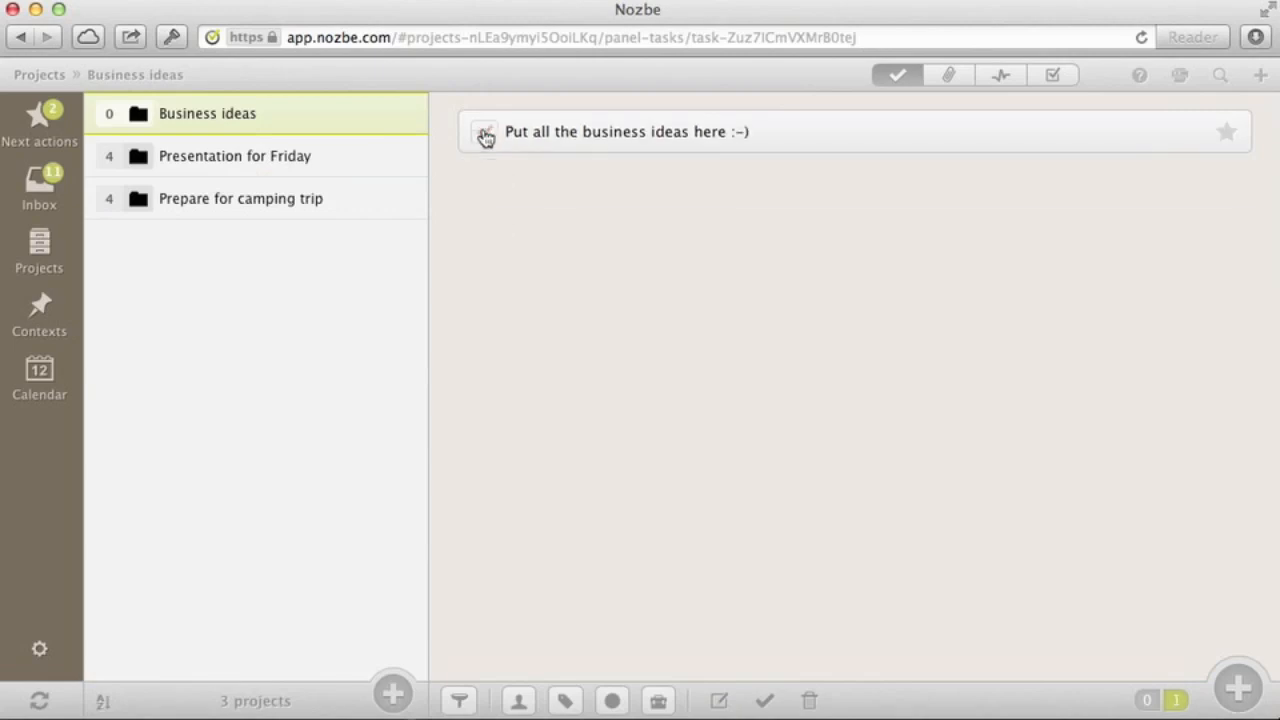
left_click(484, 131)
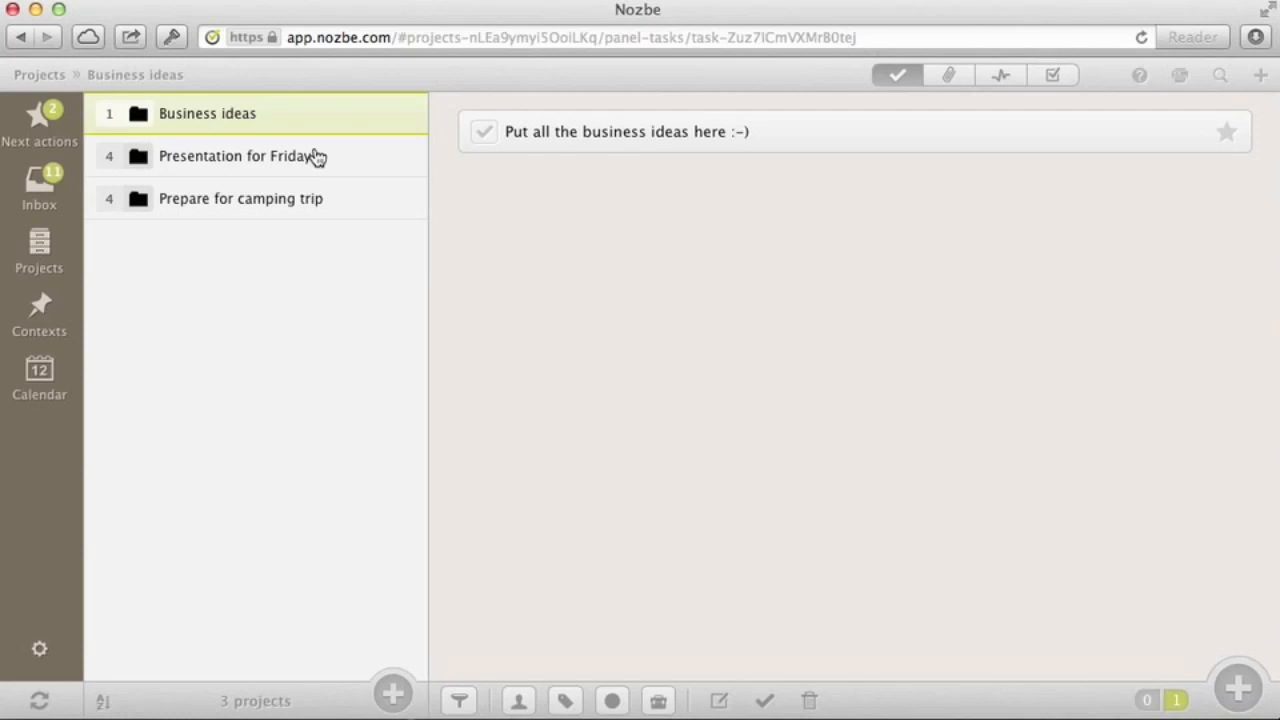
mouse_move(505, 686)
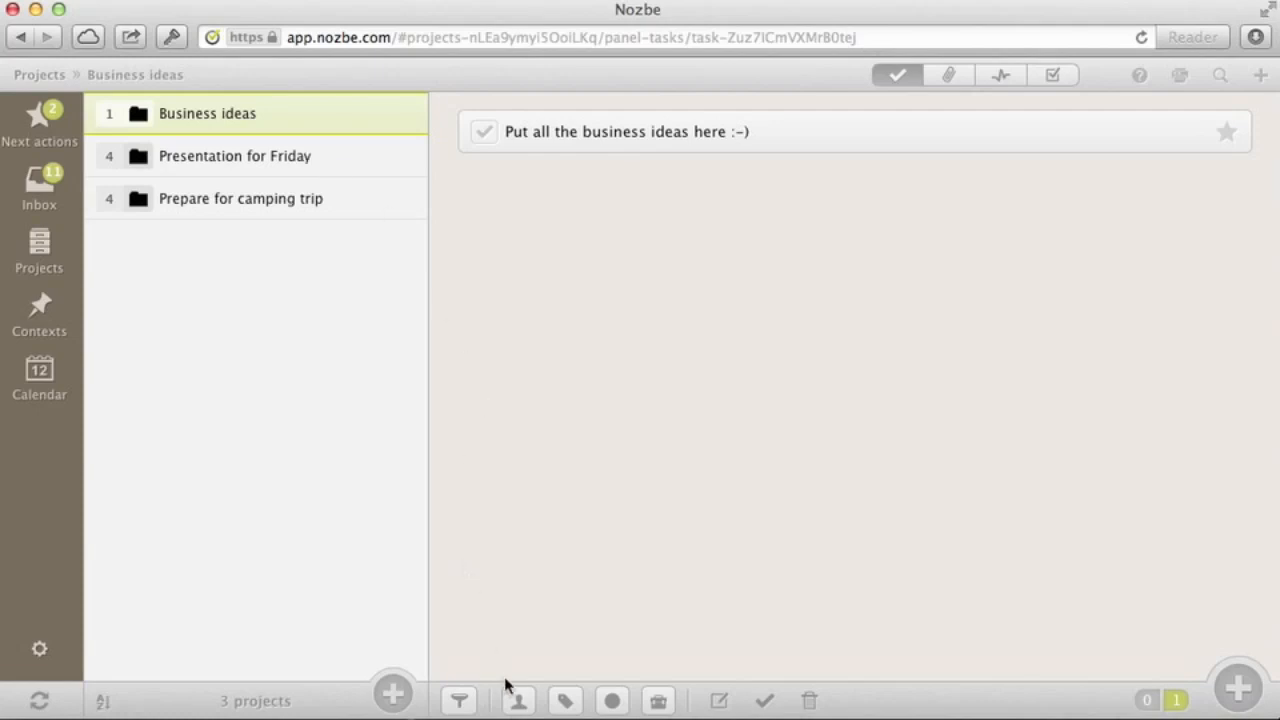
mouse_move(565, 700)
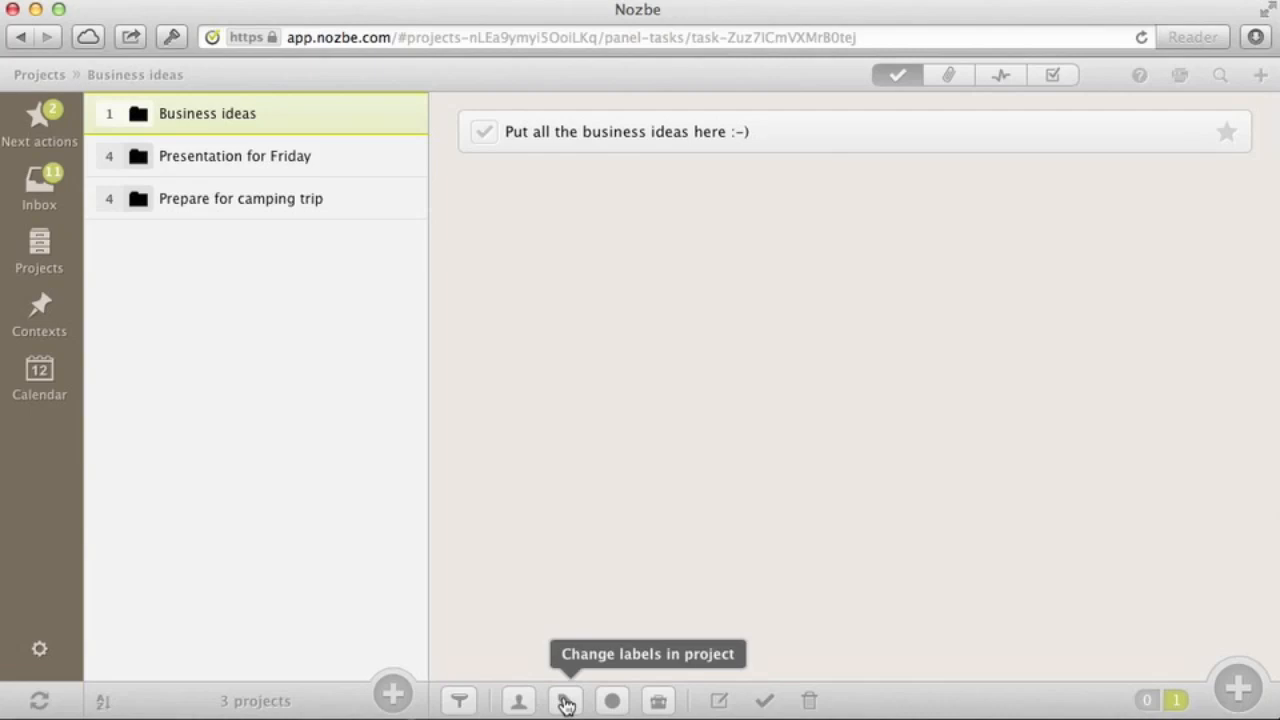
Label Business ideas and Presentation for Friday as work, and Prepare for camping trip as private.
left_click(565, 700)
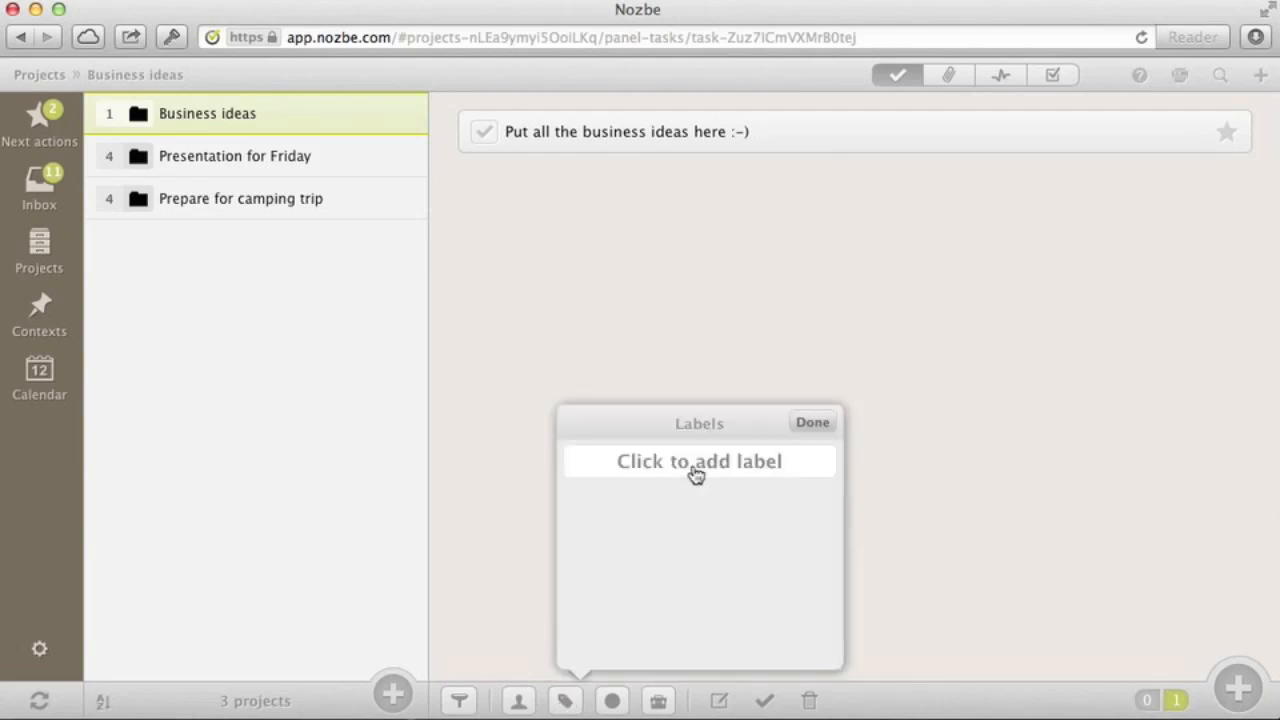
left_click(698, 461)
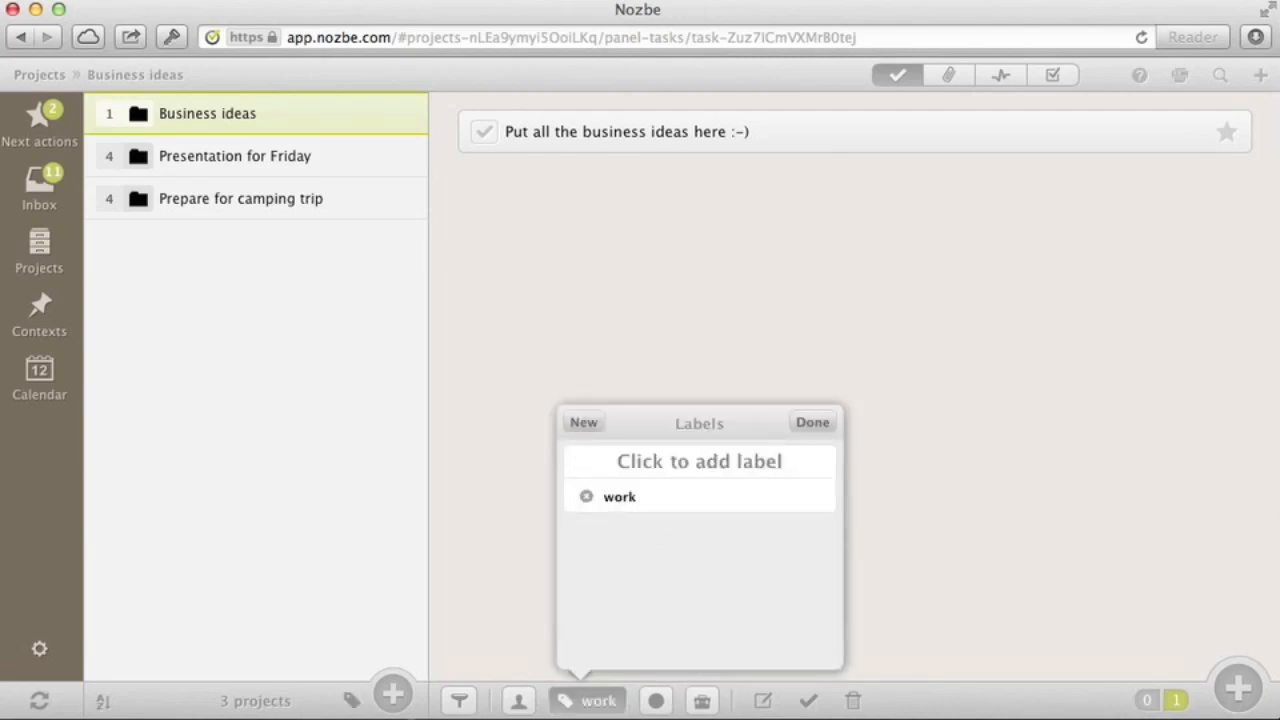
left_click(234, 156)
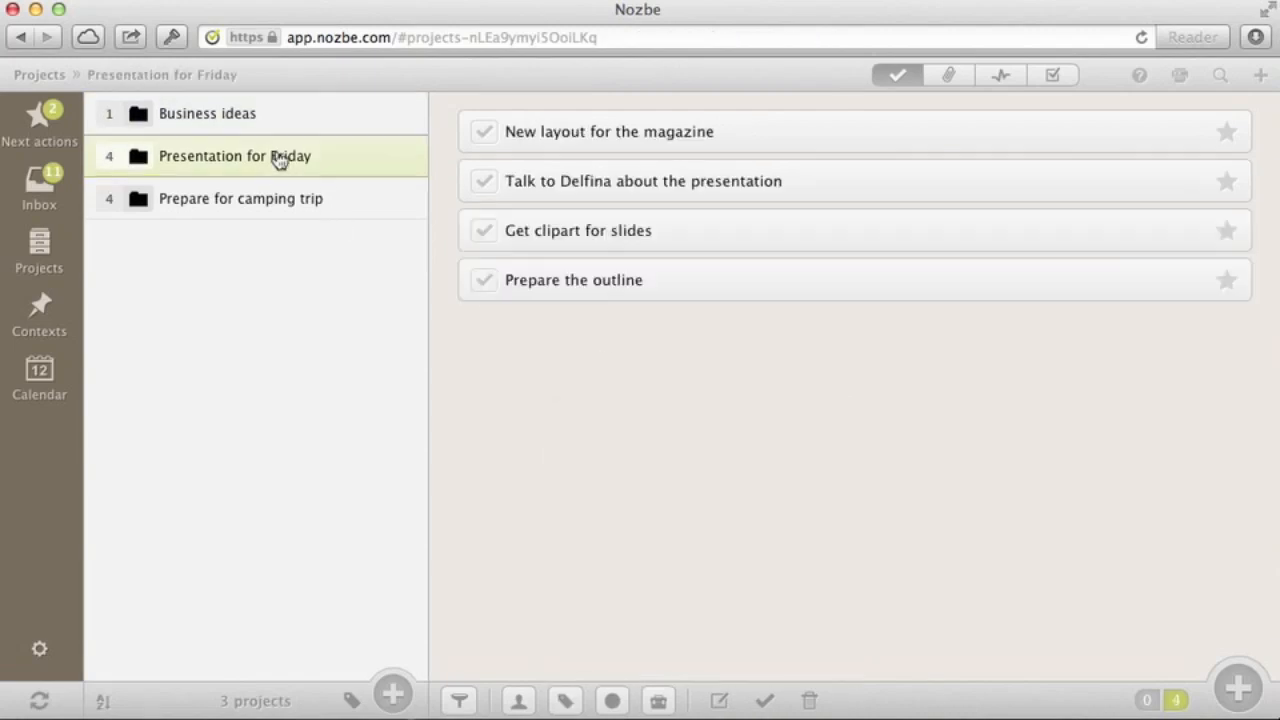
left_click(564, 700)
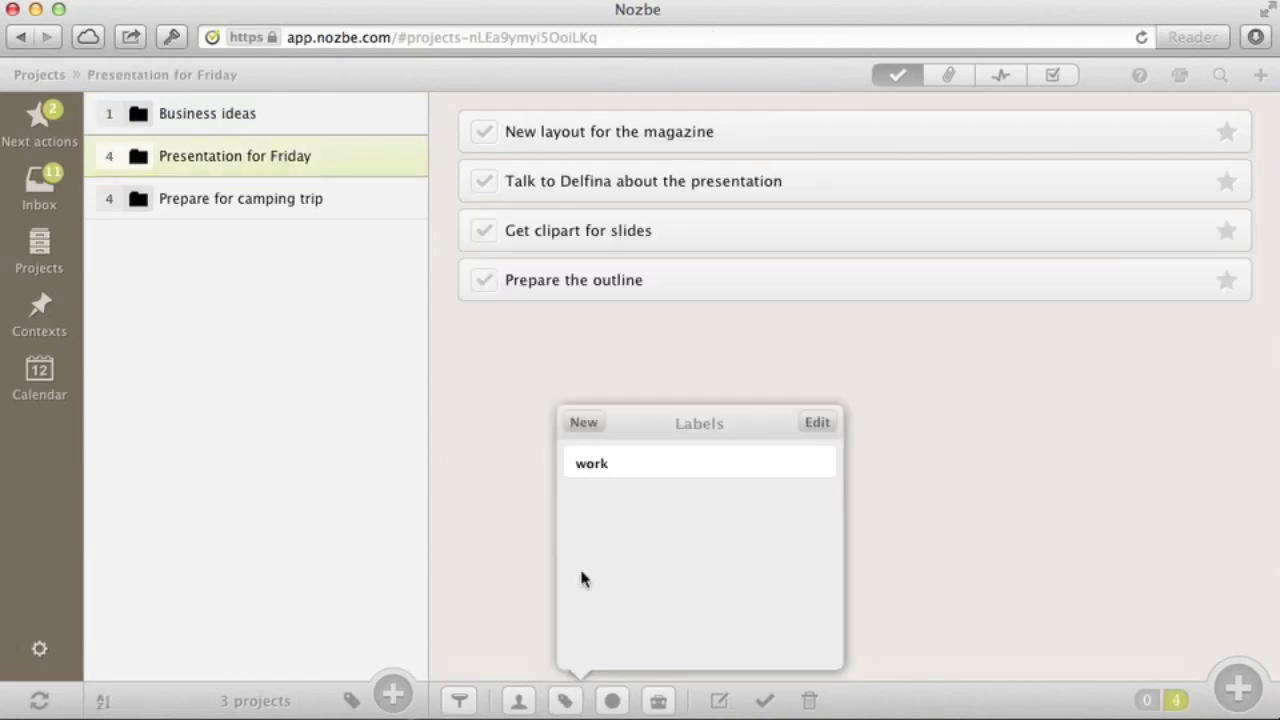
left_click(591, 462)
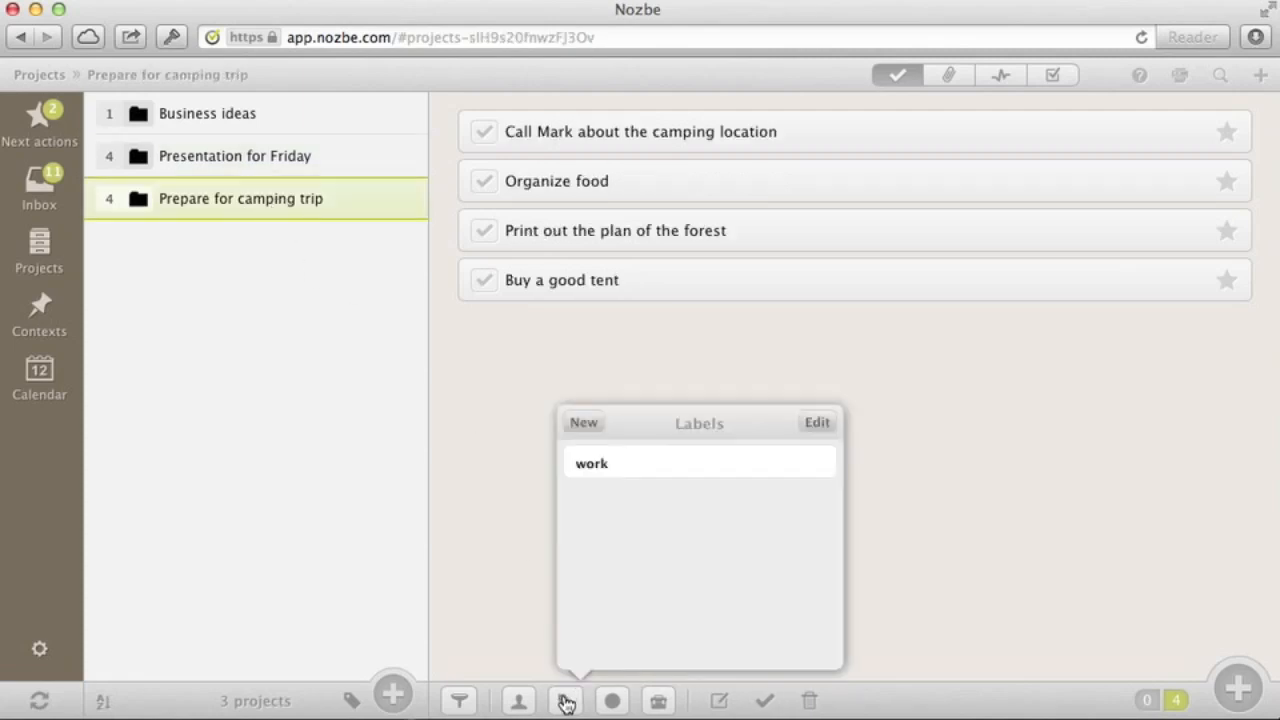
type("pr")
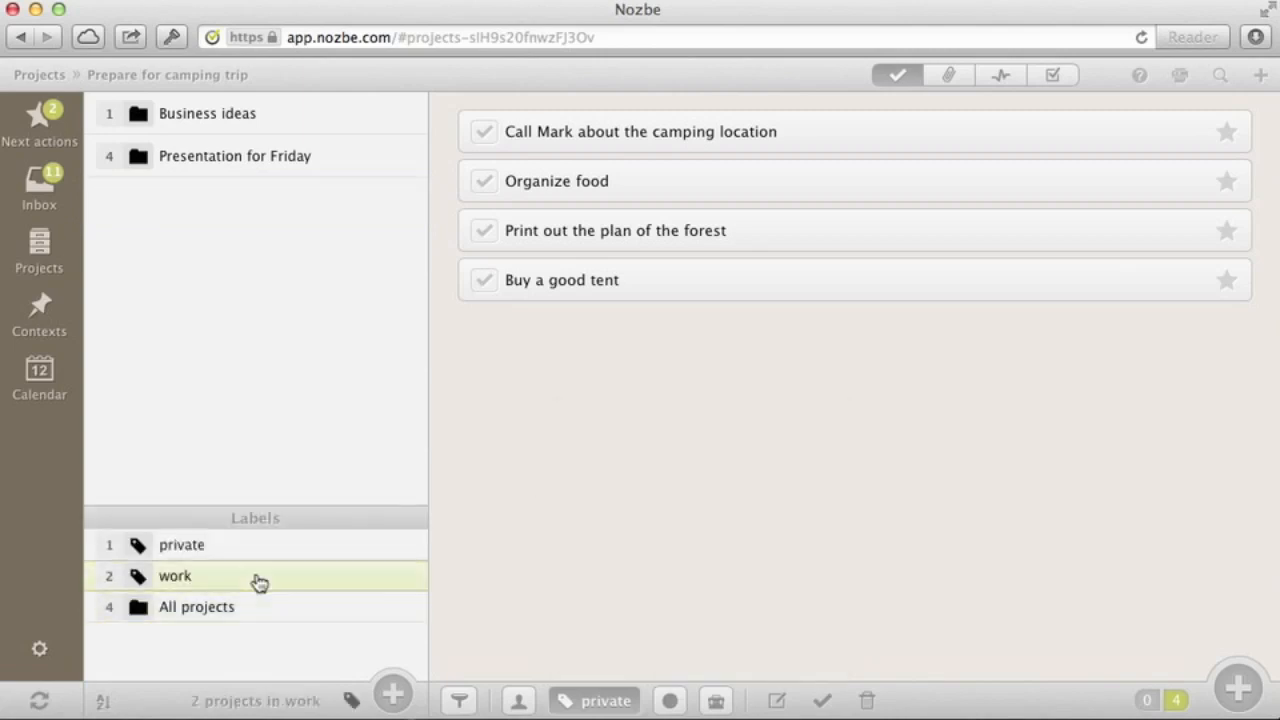
left_click(181, 544)
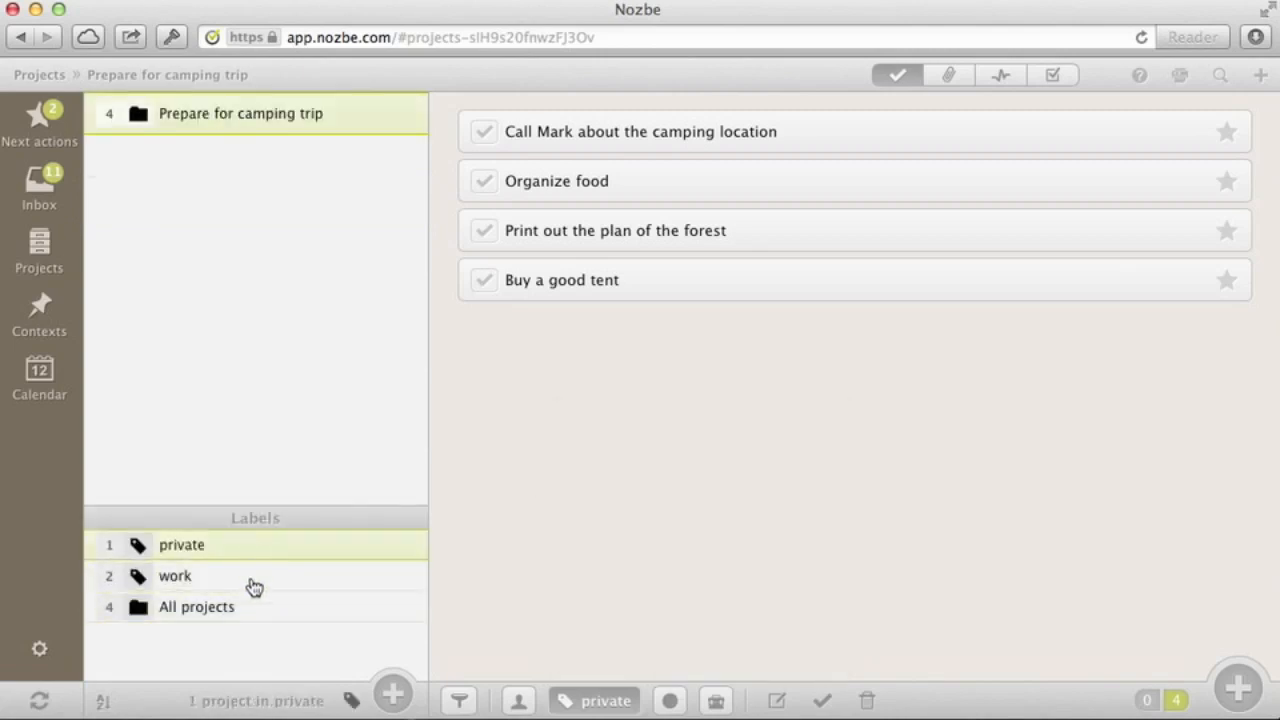
left_click(196, 606)
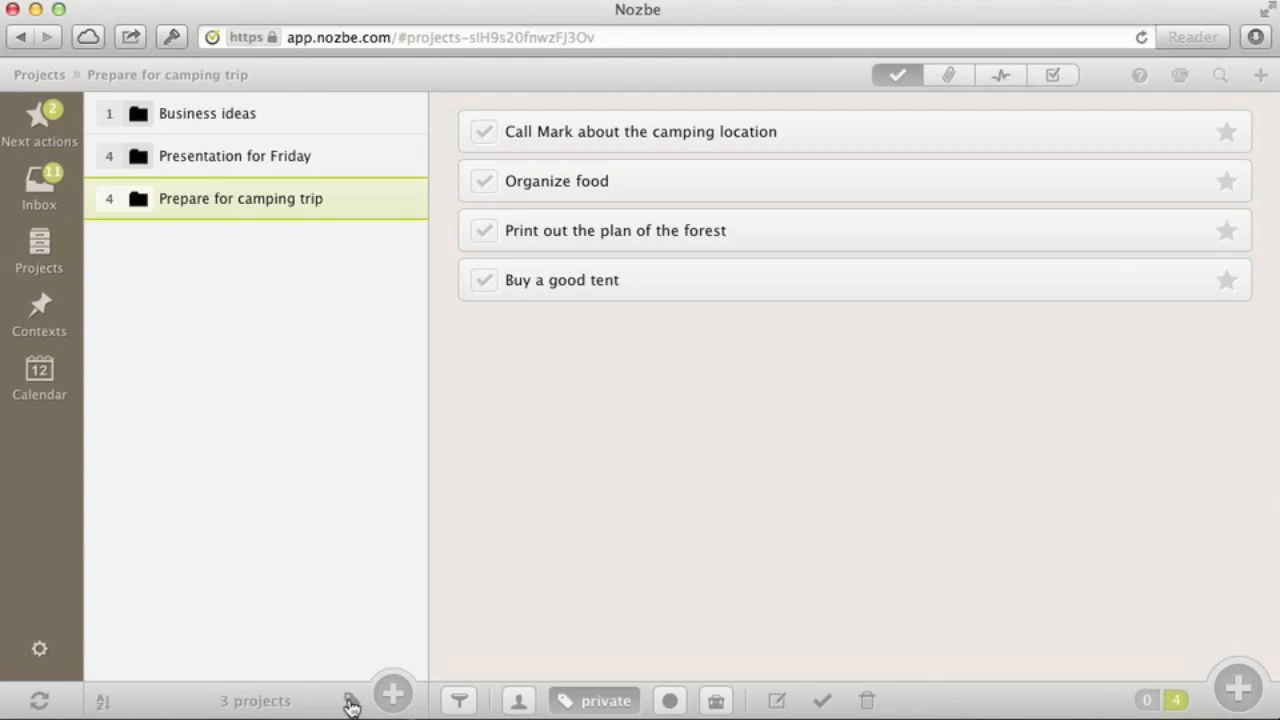
mouse_move(669, 700)
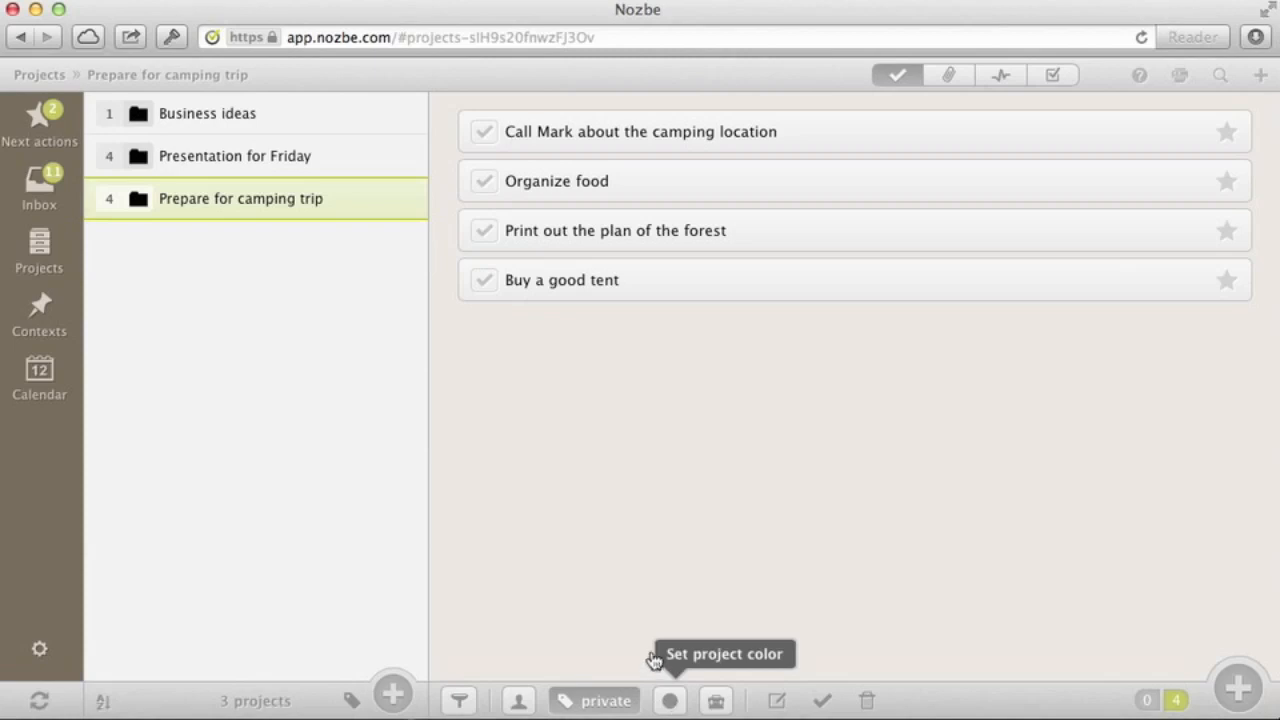
Pick red as the colour of the Business ideas project.
left_click(234, 156)
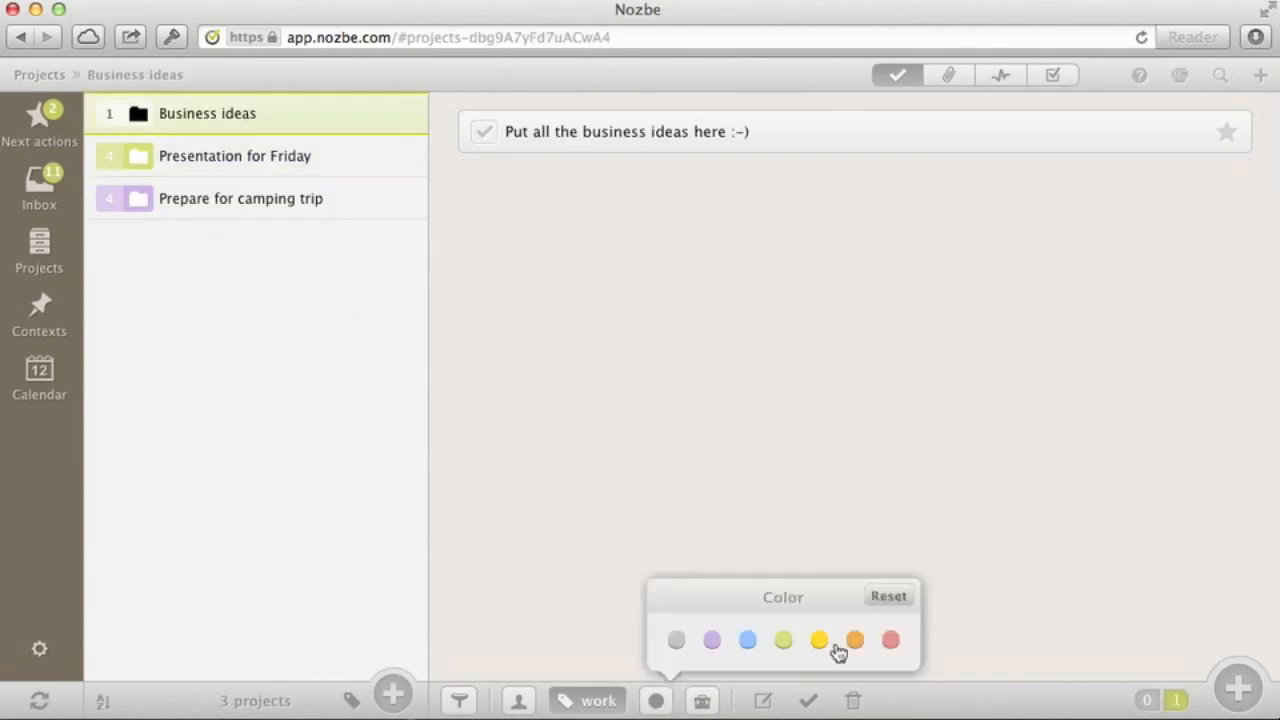
left_click(235, 155)
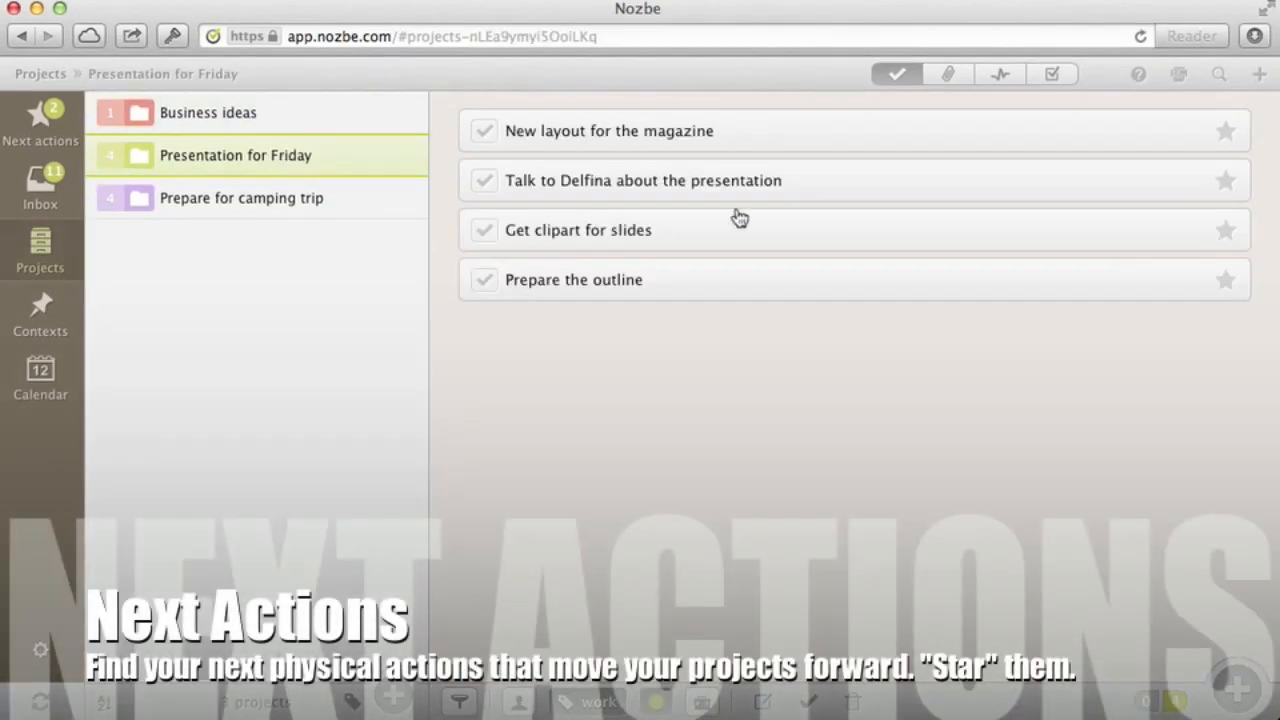
Star 'Prepare the outline' and 'Print out the plan of the forest', then show Next actions.
left_click(1225, 280)
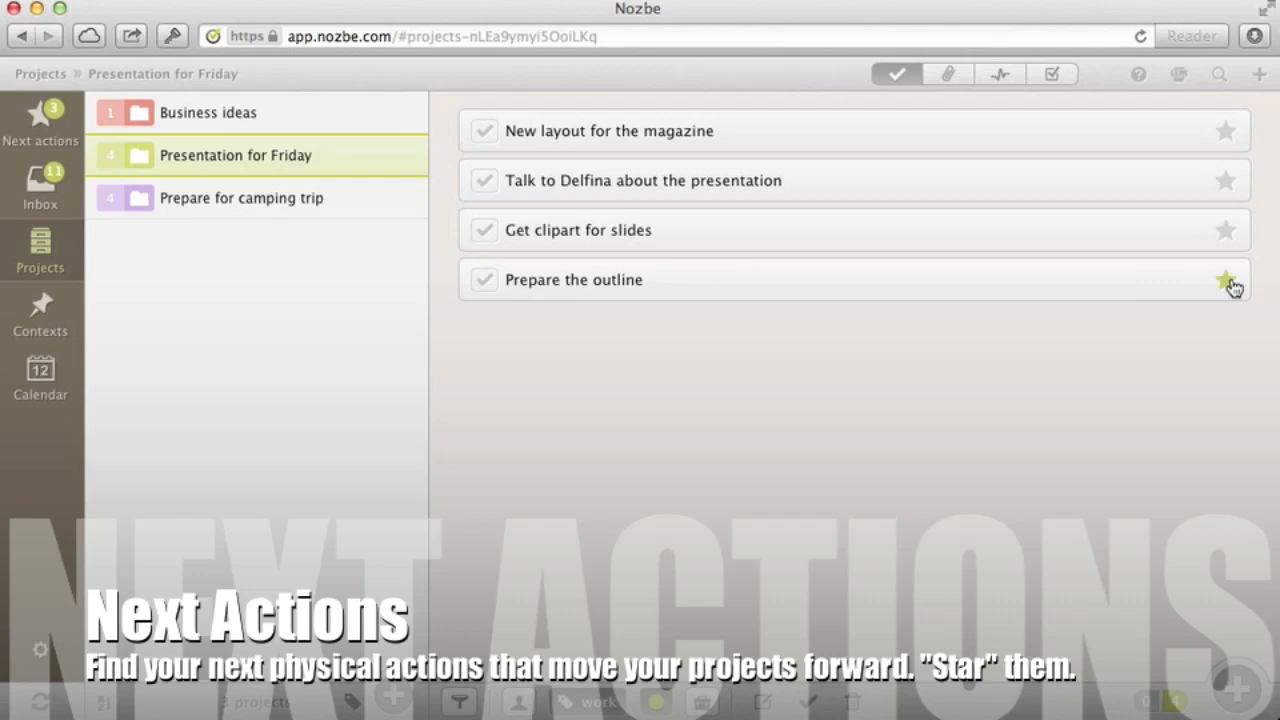
left_click(1224, 279)
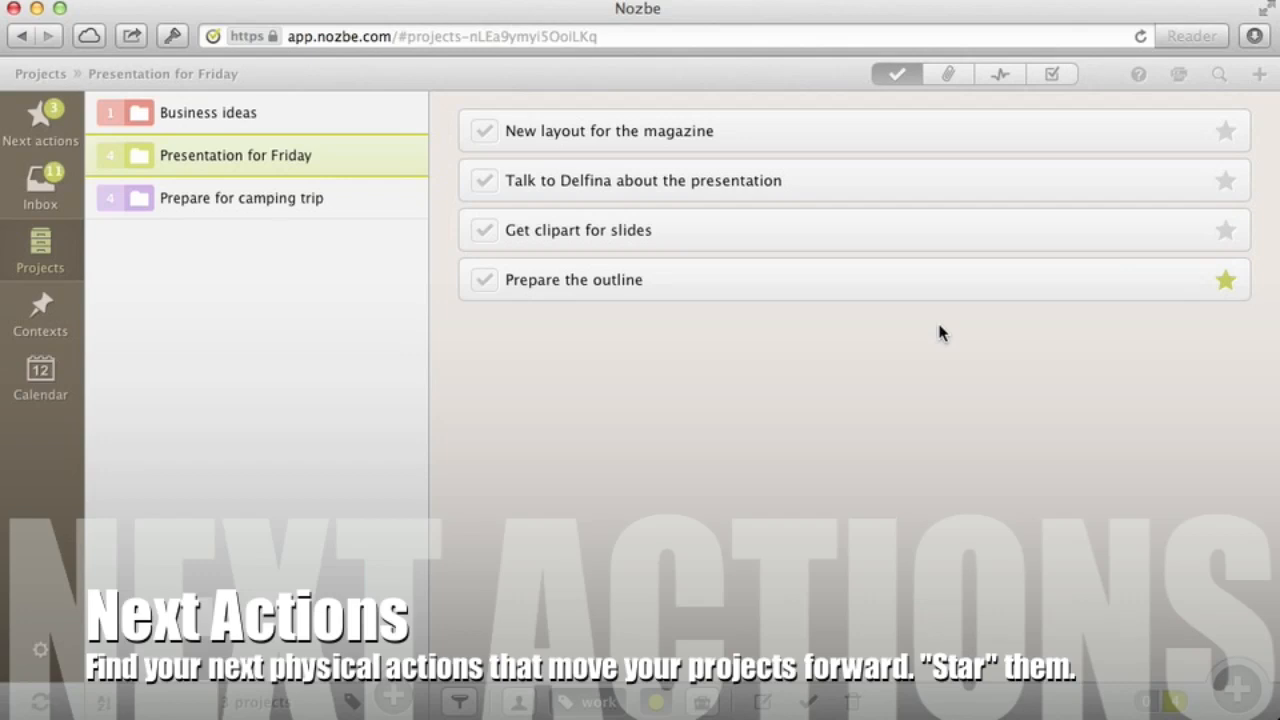
left_click(240, 197)
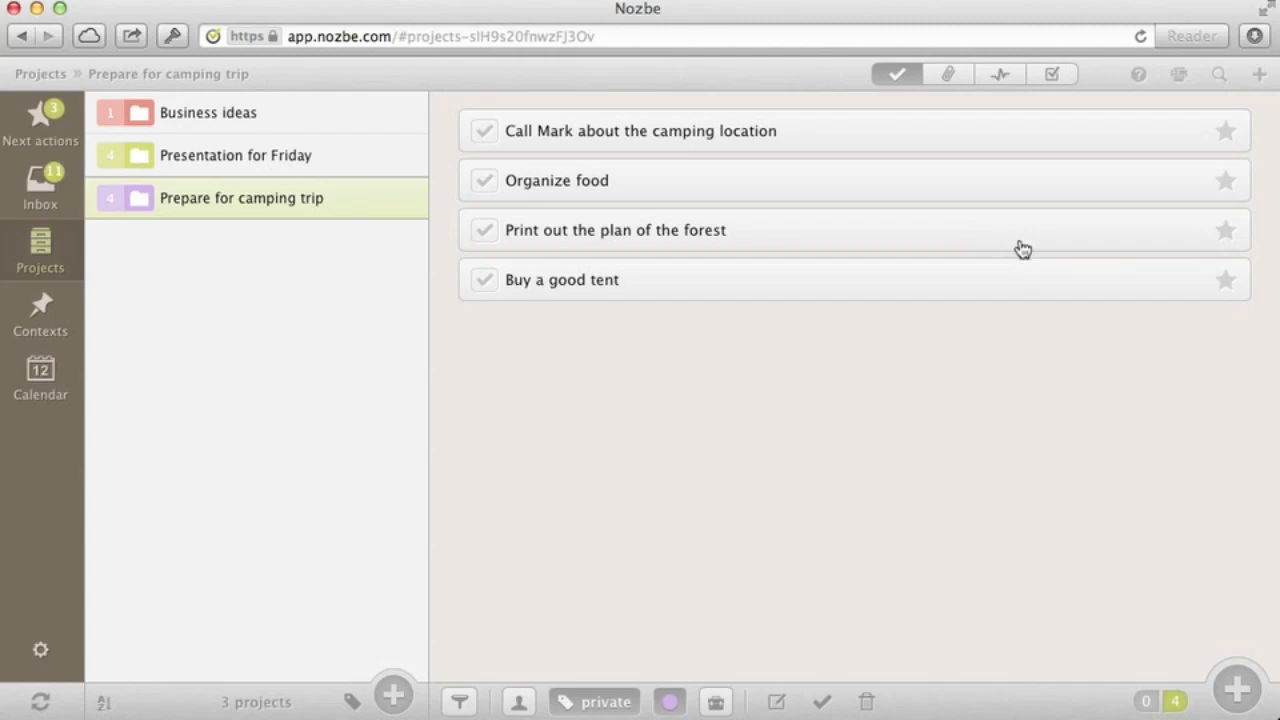
left_click(1225, 230)
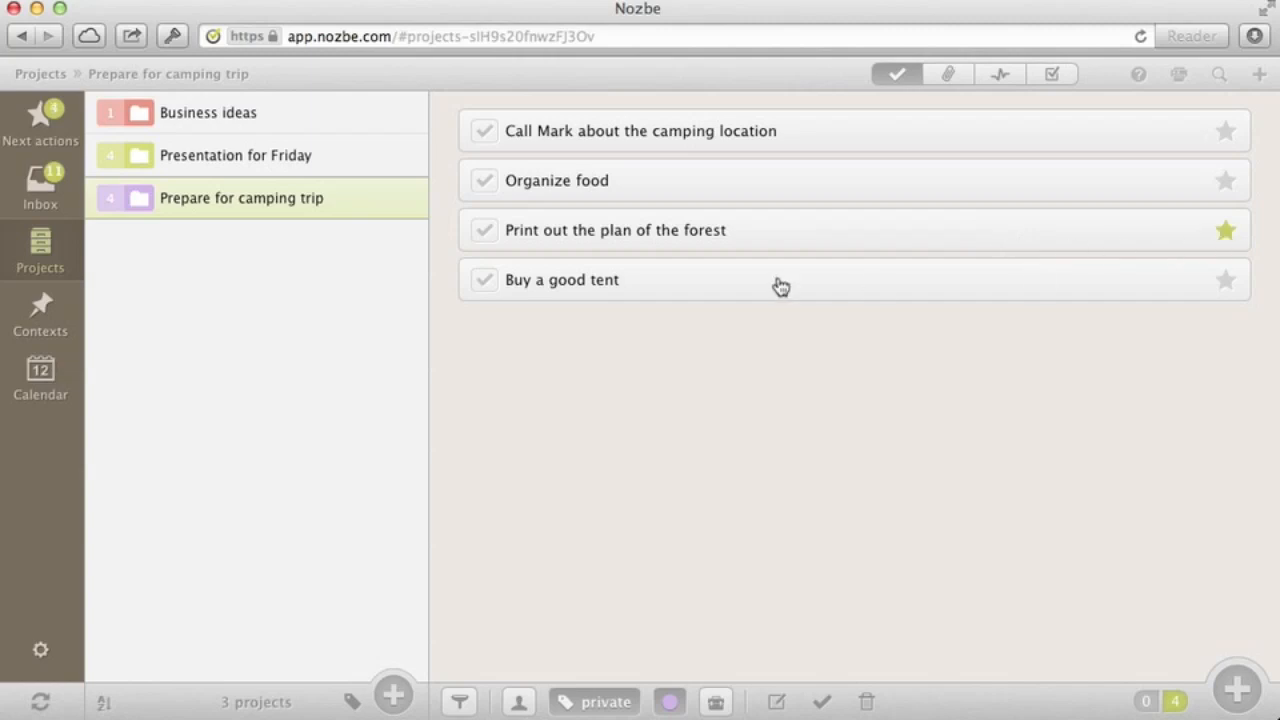
left_click(40, 115)
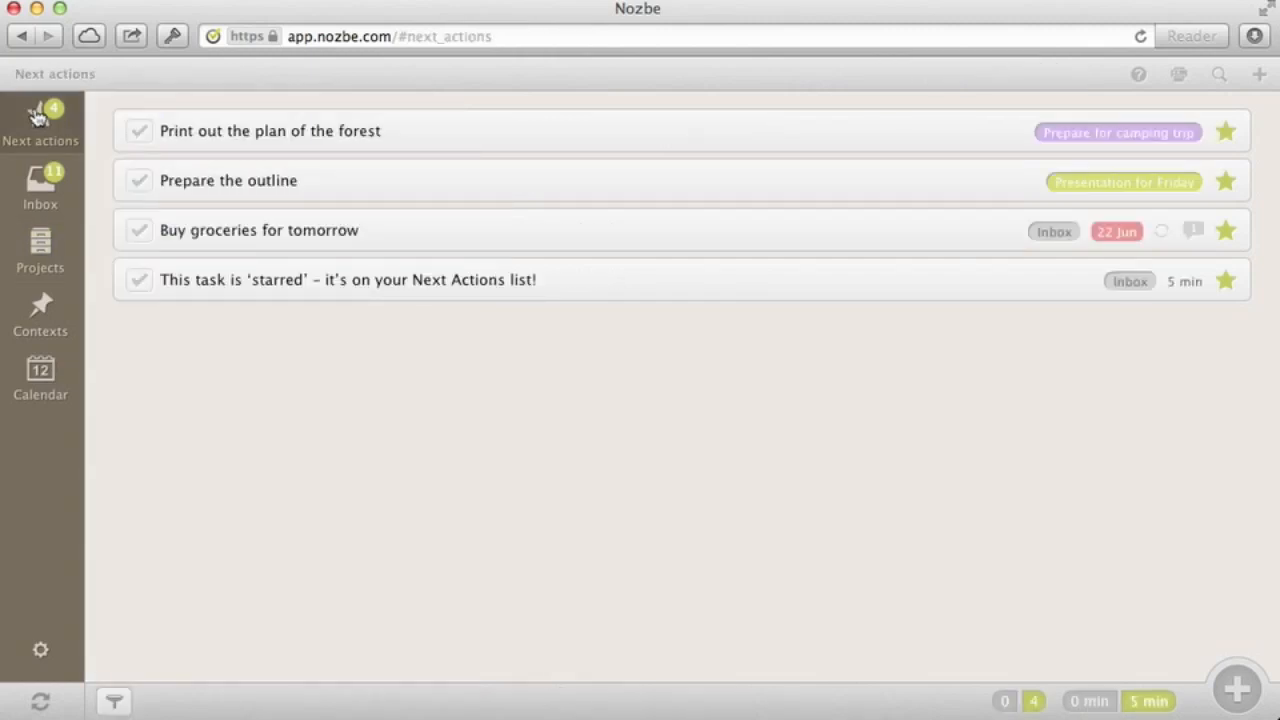
mouse_move(127, 620)
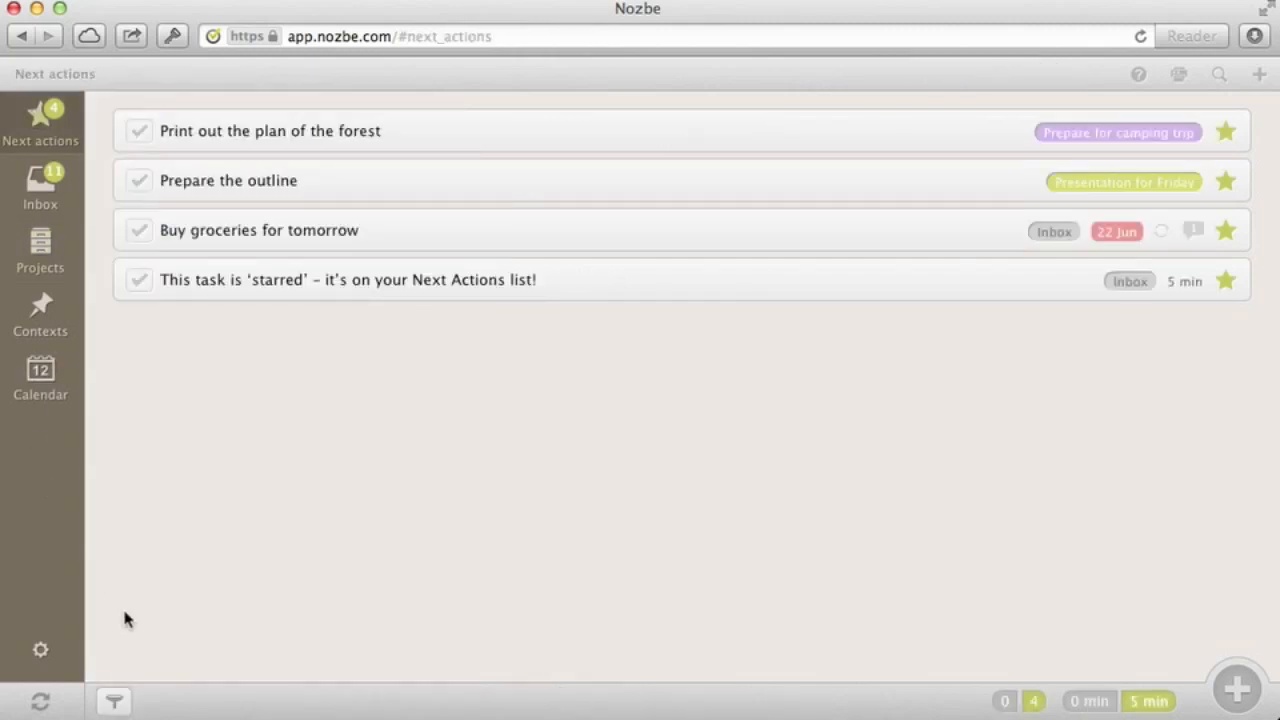
Filter next actions to Inbox, complete the starred sample task, and open 'Buy groceries for tomorrow'.
left_click(113, 700)
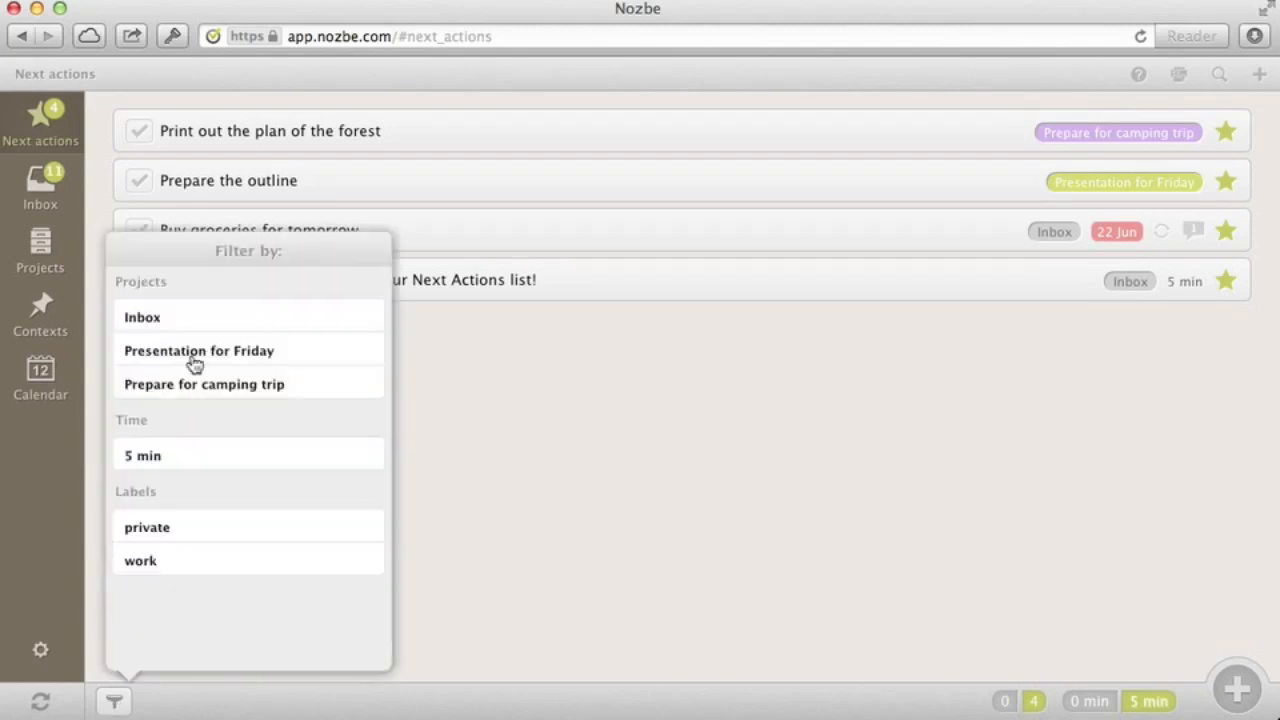
left_click(142, 317)
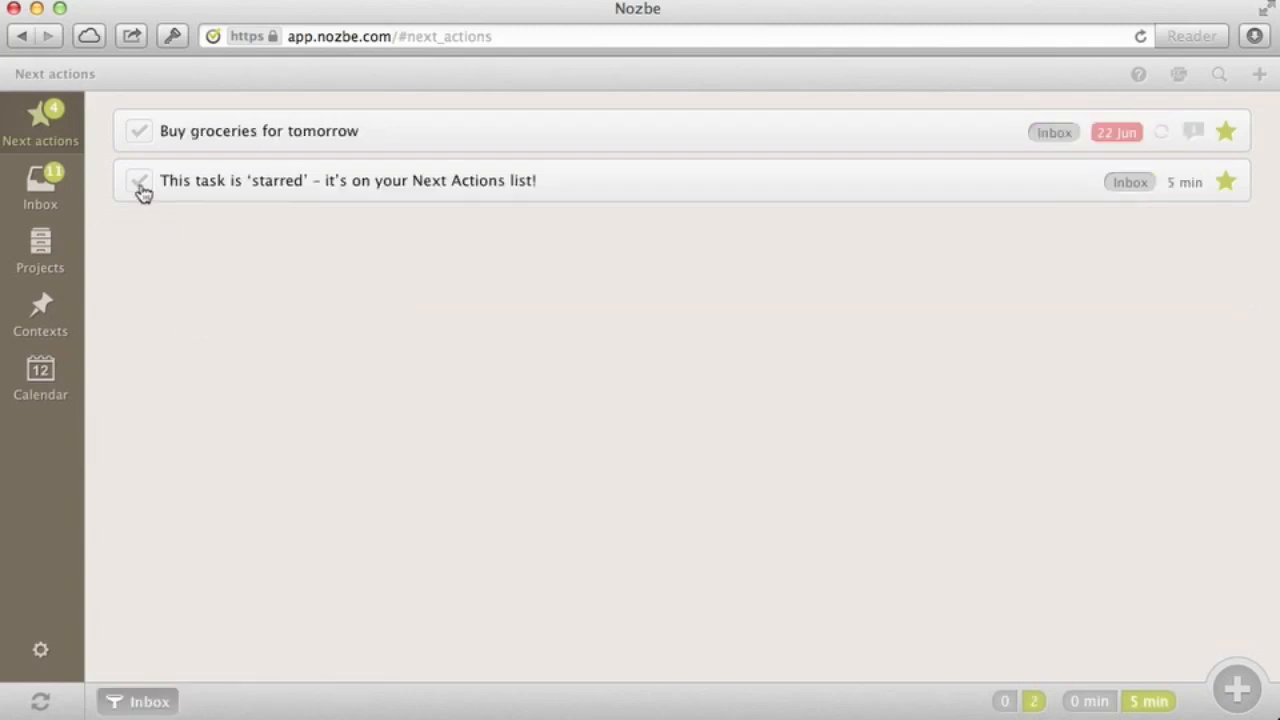
left_click(139, 181)
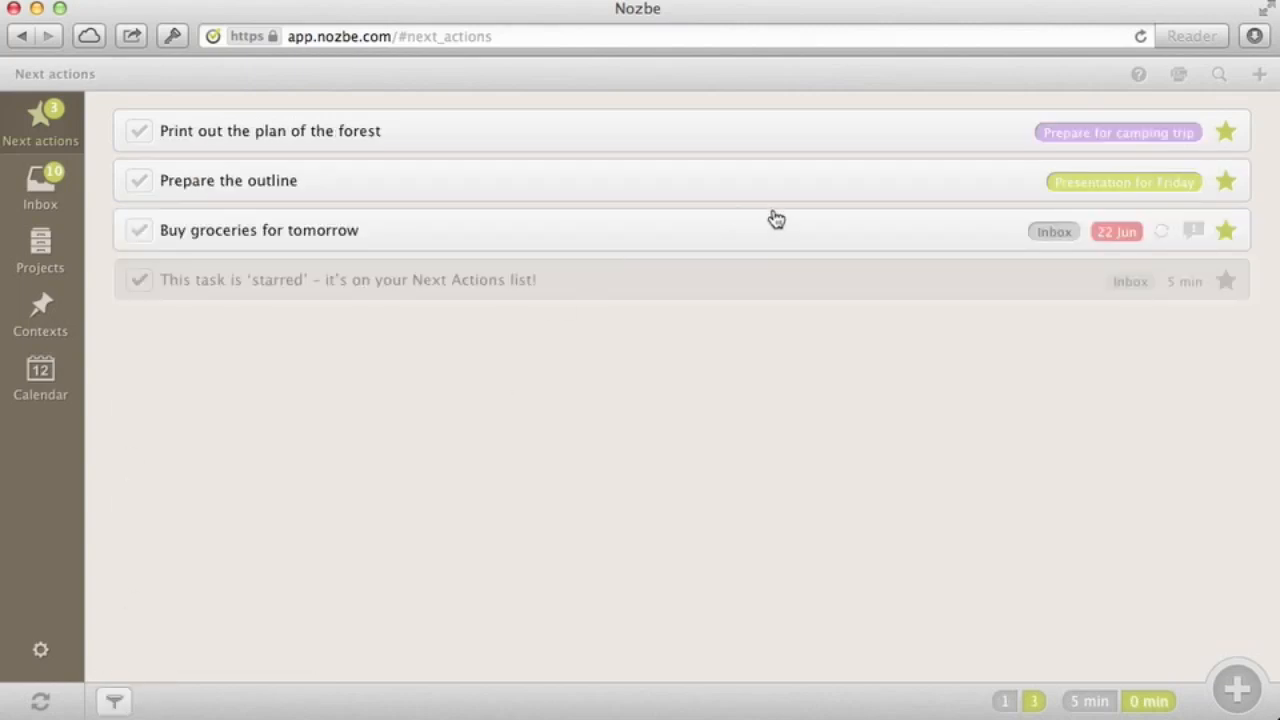
left_click(259, 230)
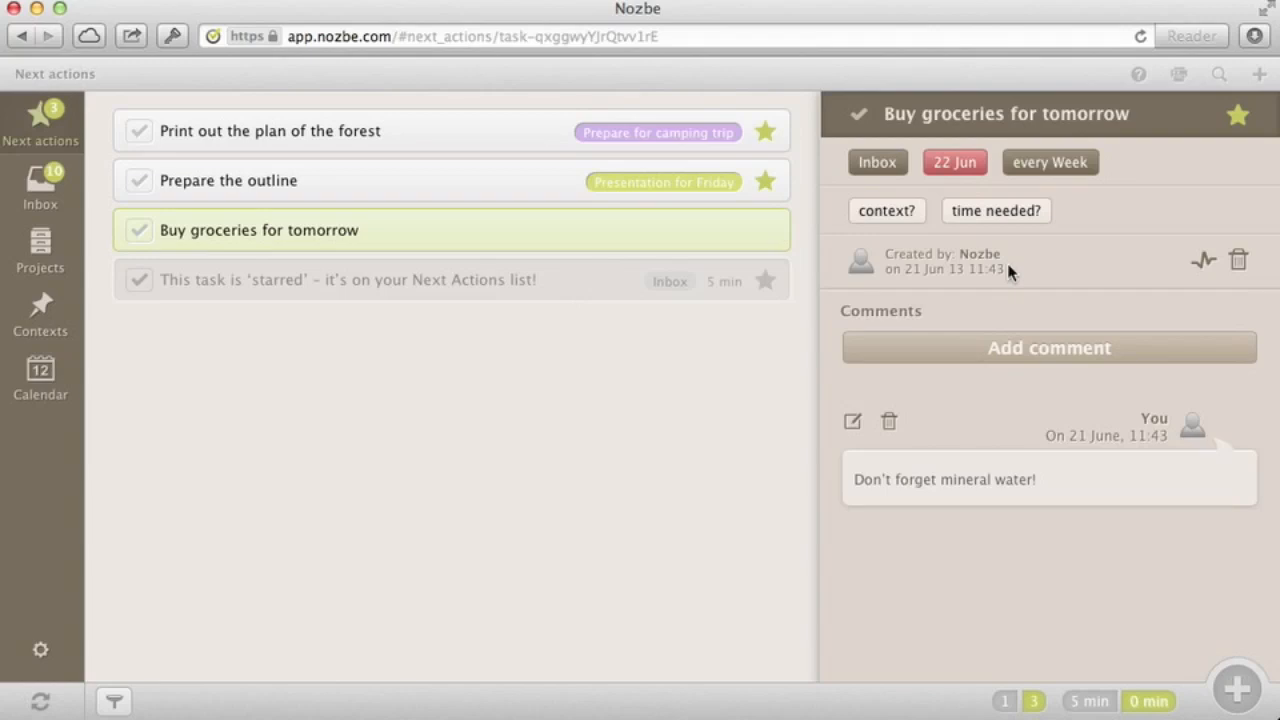
mouse_move(985, 200)
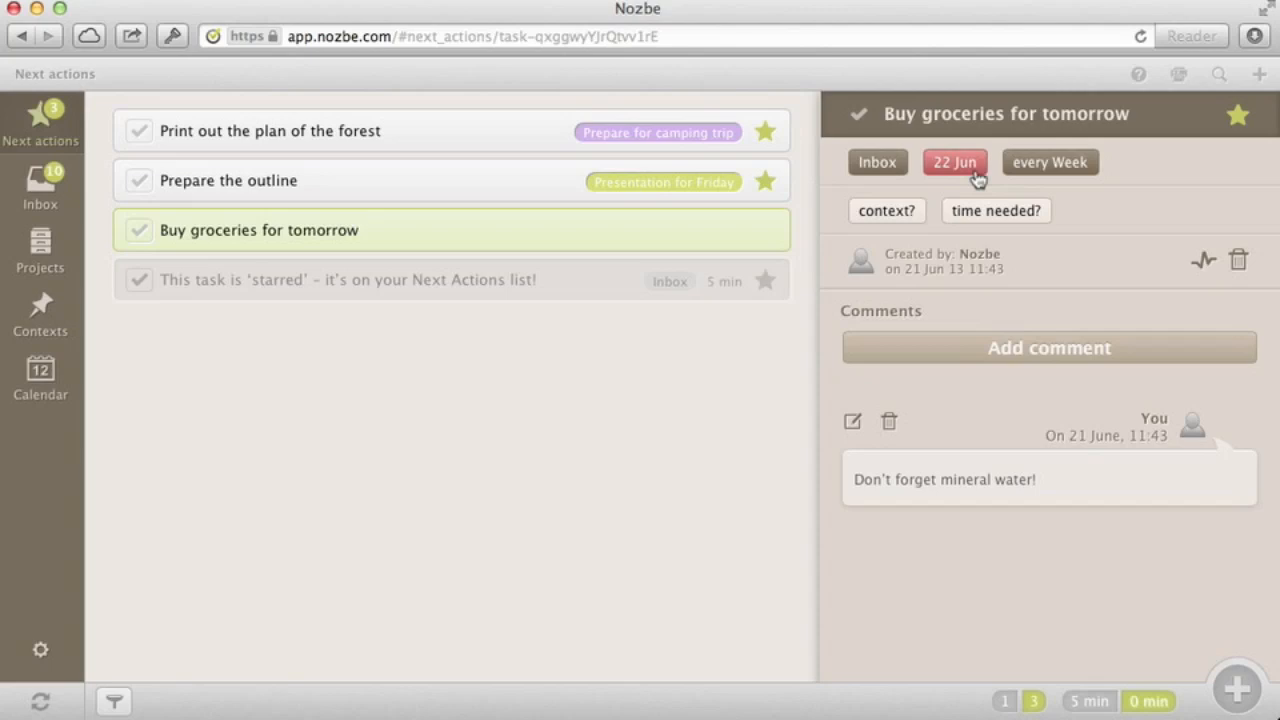
mouse_move(548, 264)
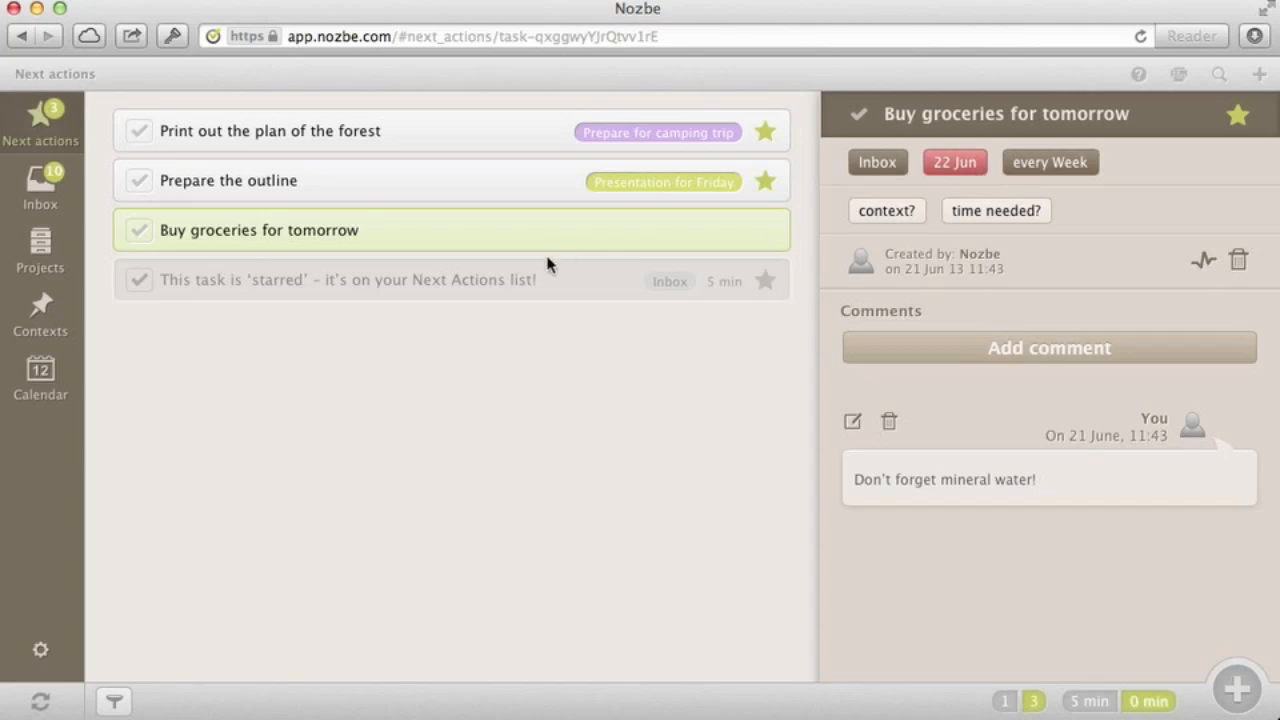
mouse_move(1060, 177)
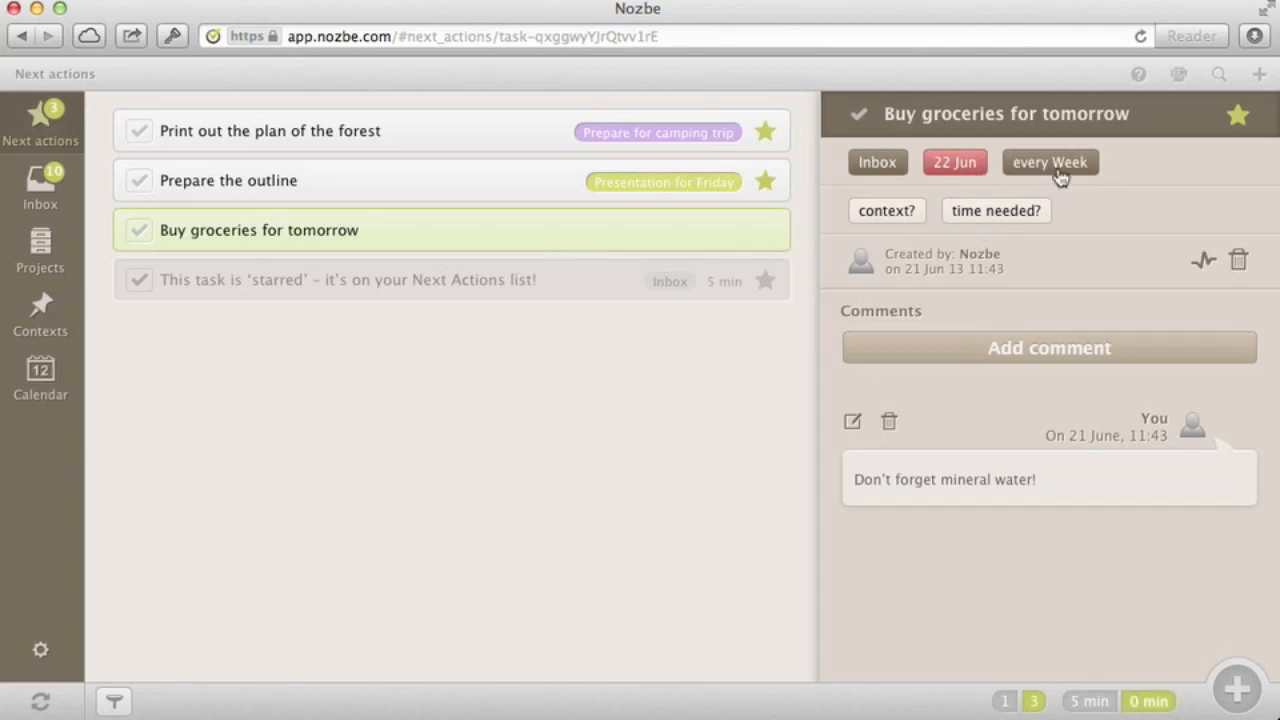
mouse_move(647, 331)
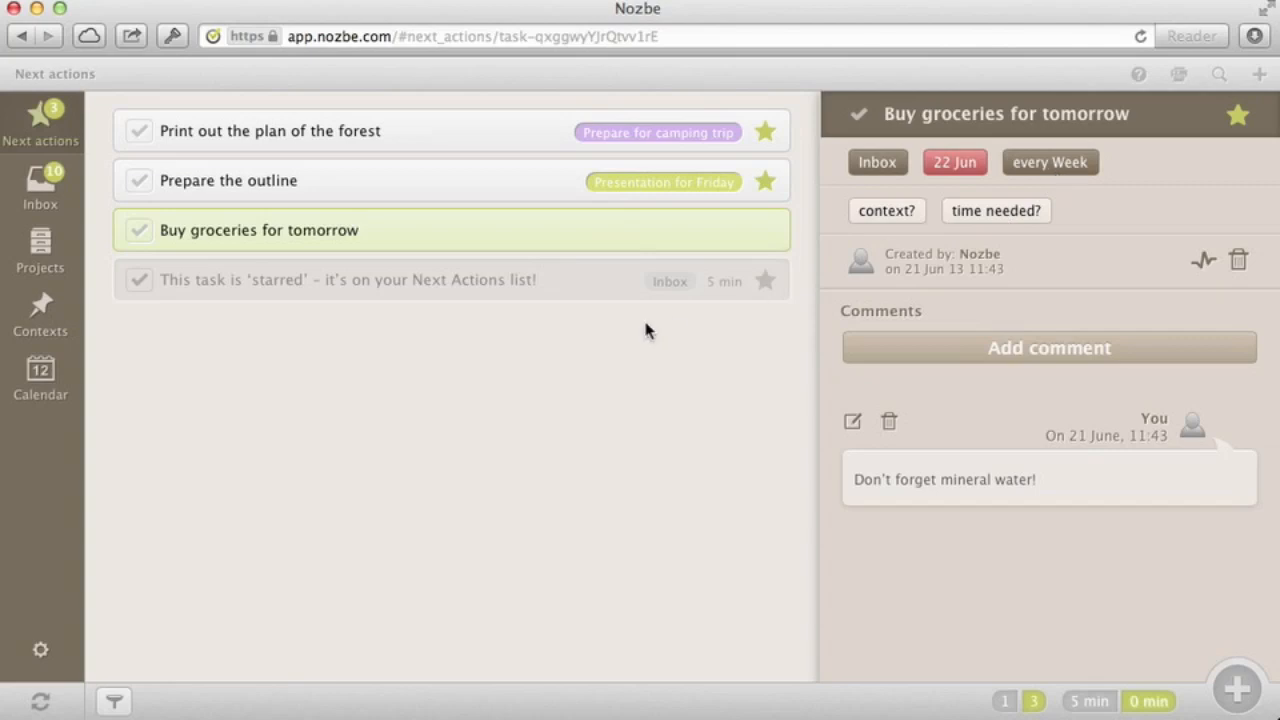
mouse_move(72, 138)
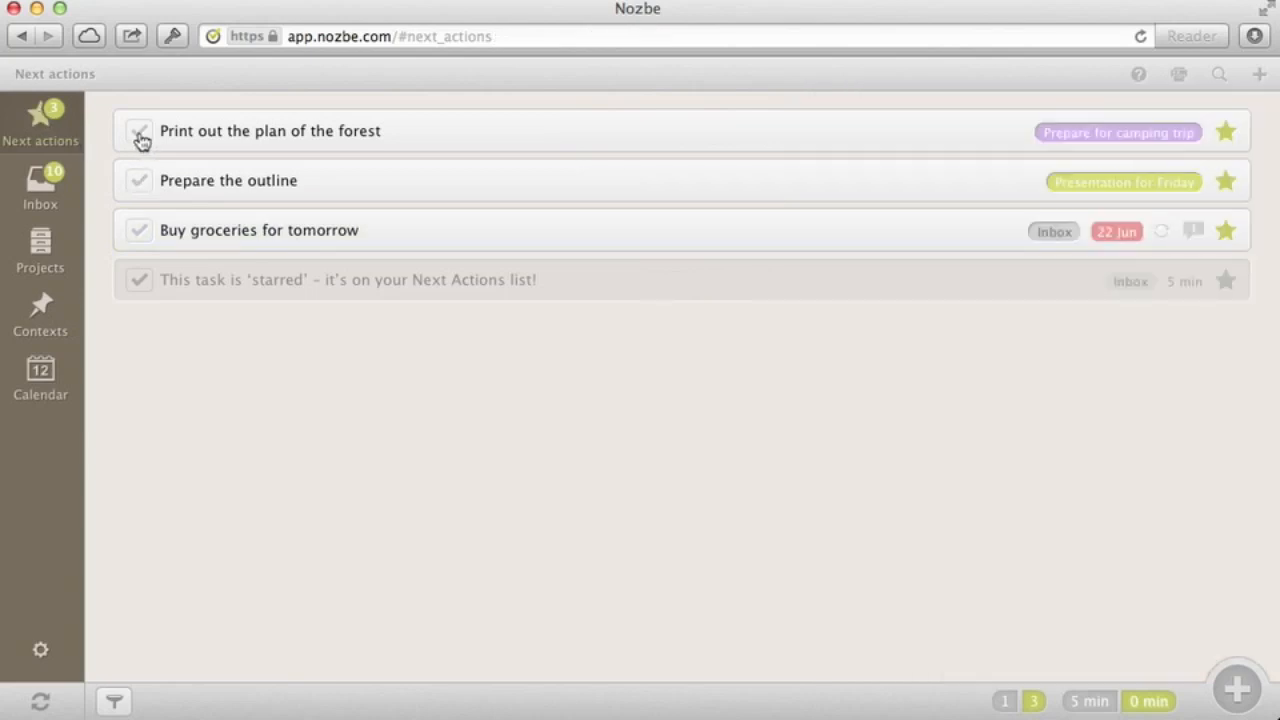
Complete the remaining starred tasks, then open the camping trip project's print view.
left_click(139, 131)
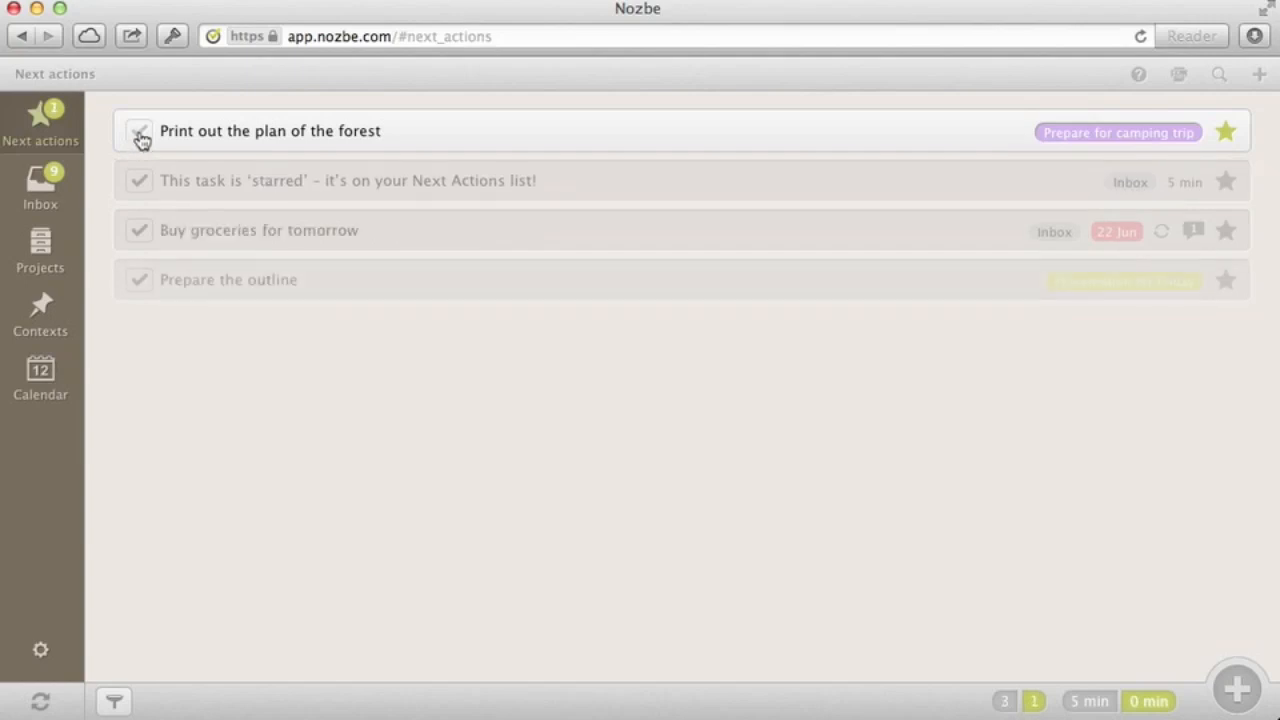
left_click(139, 131)
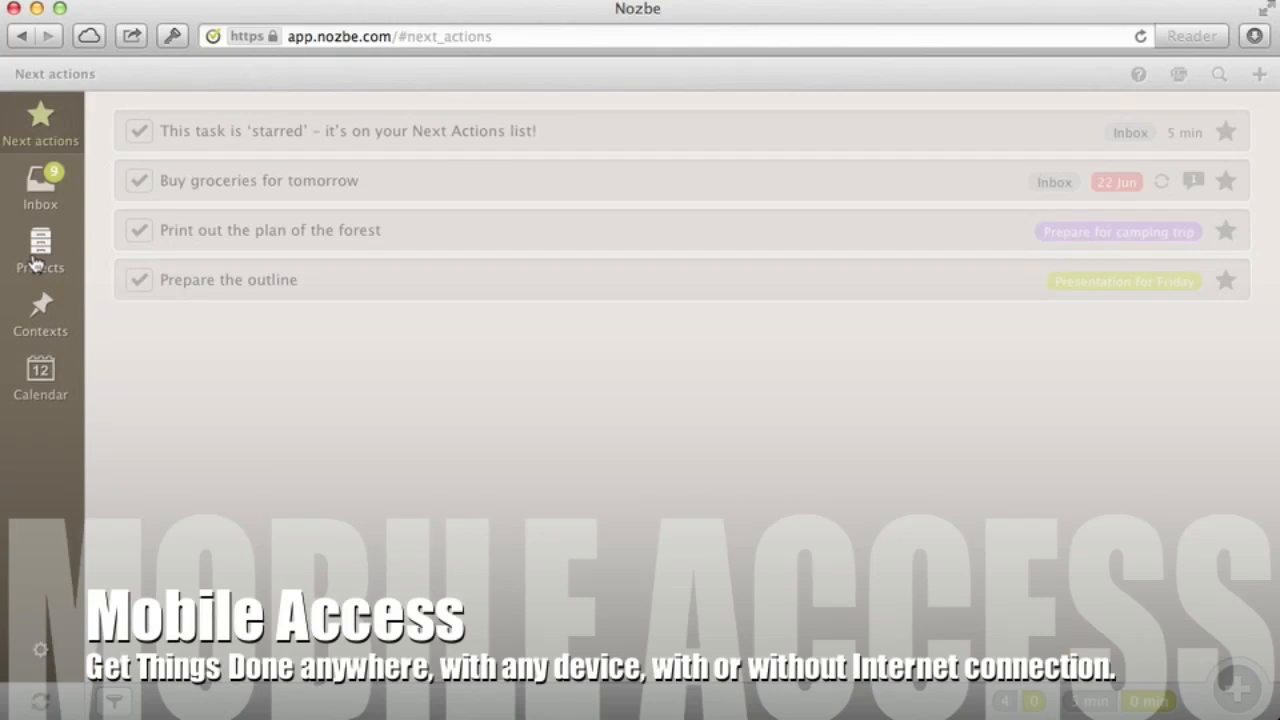
left_click(40, 245)
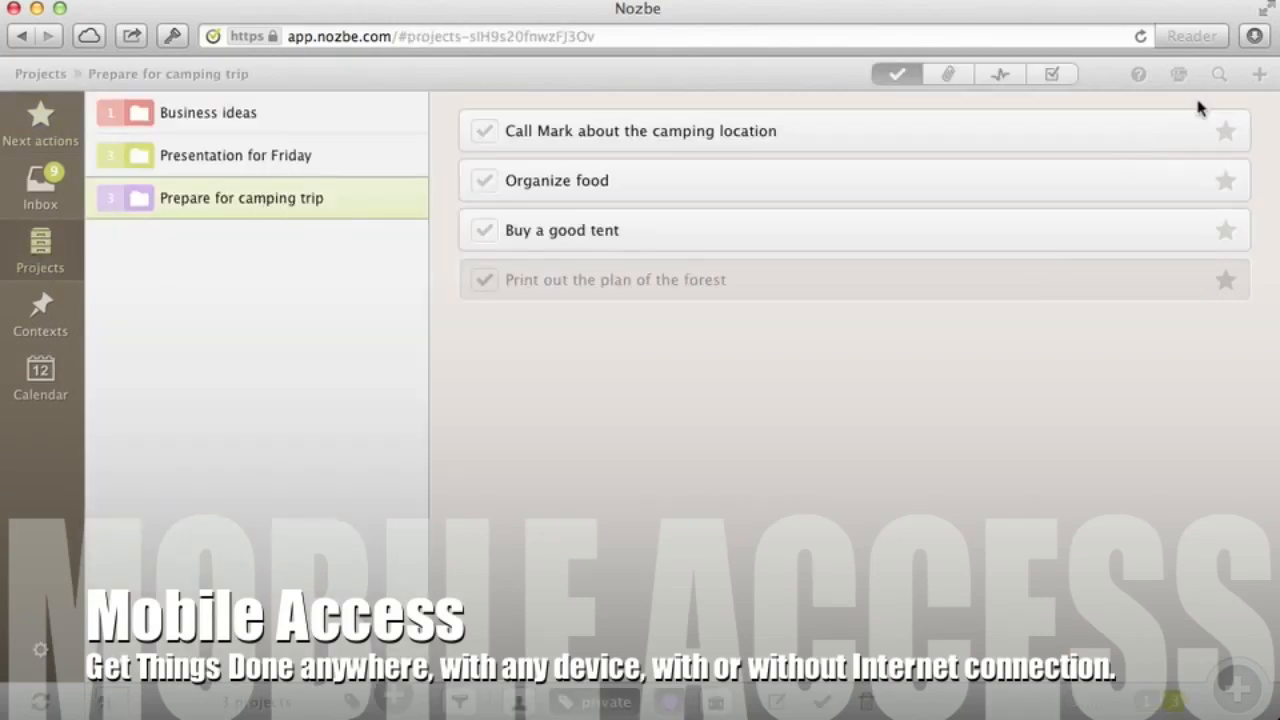
left_click(1179, 74)
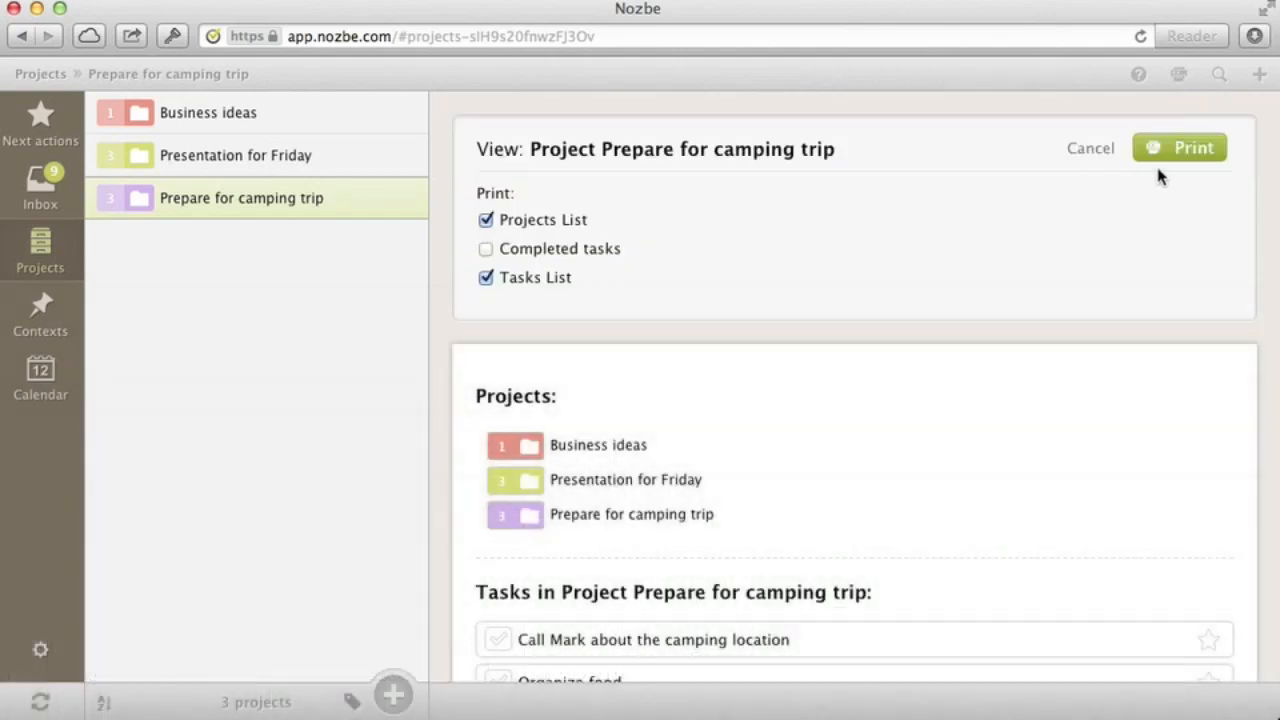
mouse_move(1179, 160)
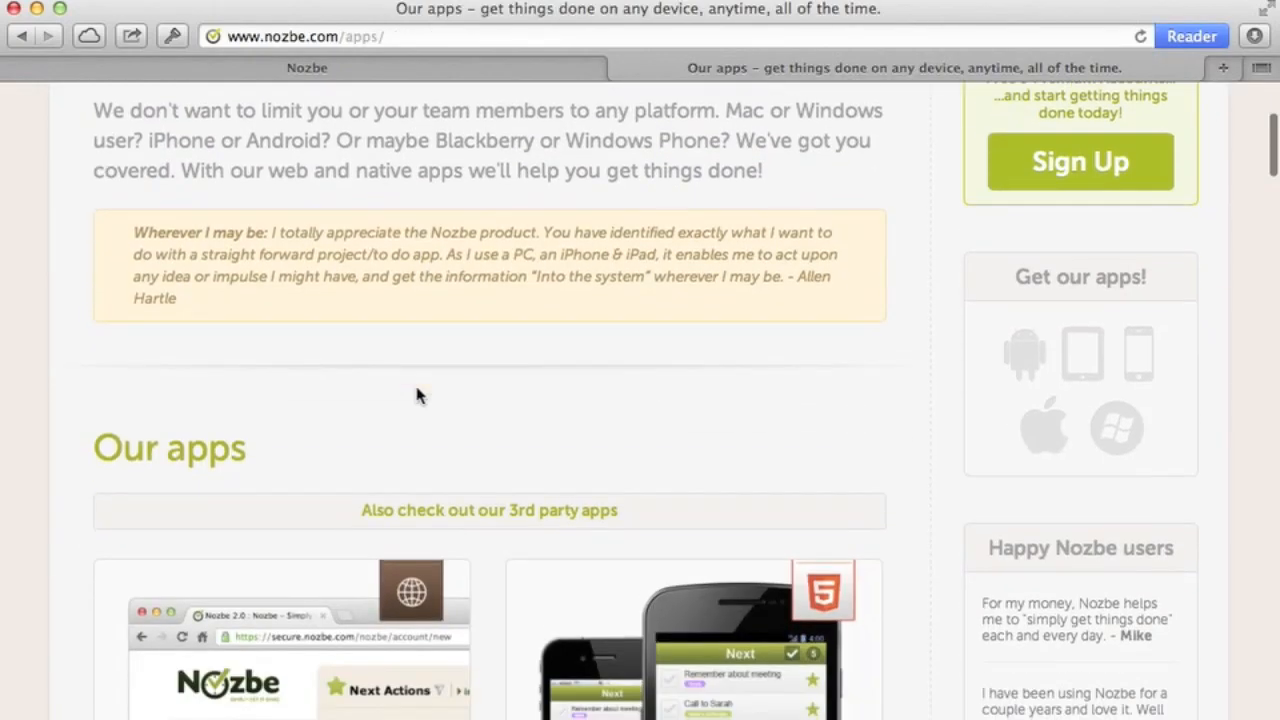
Scroll the nozbe.com/apps page down to third-party apps such as NozBox and gSyncit.
scroll("down", 3)
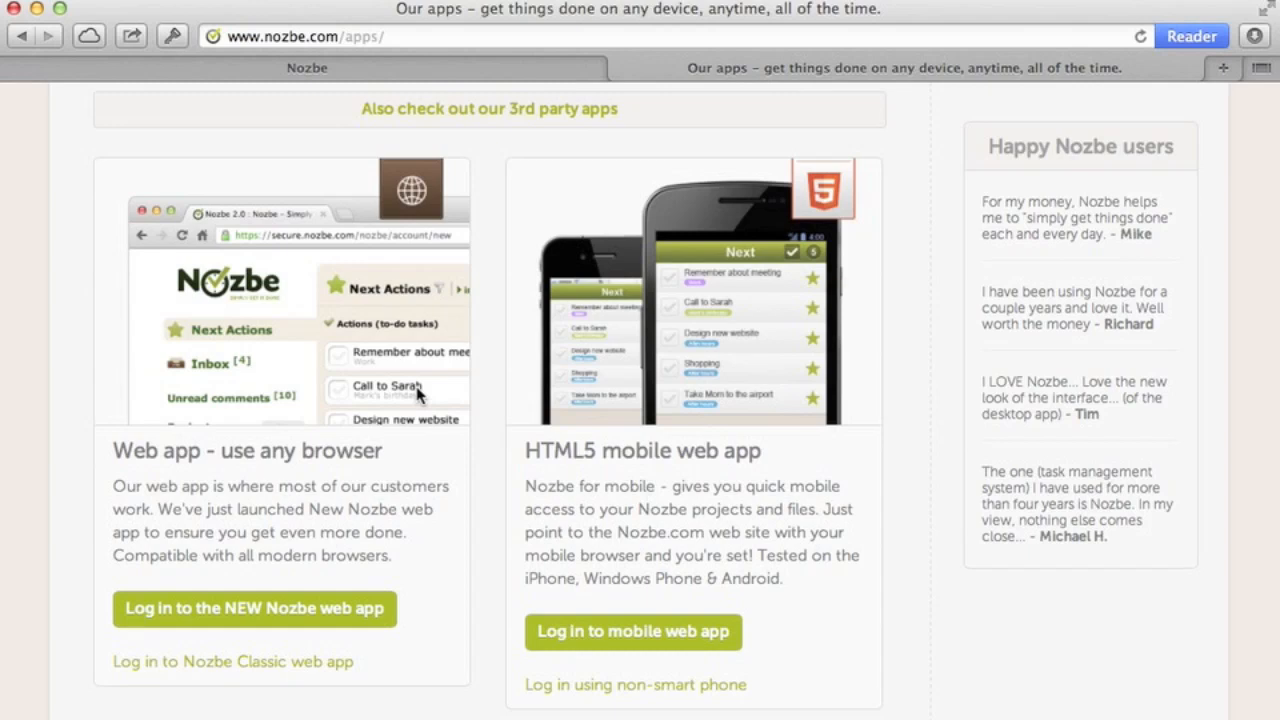
scroll("down", 3)
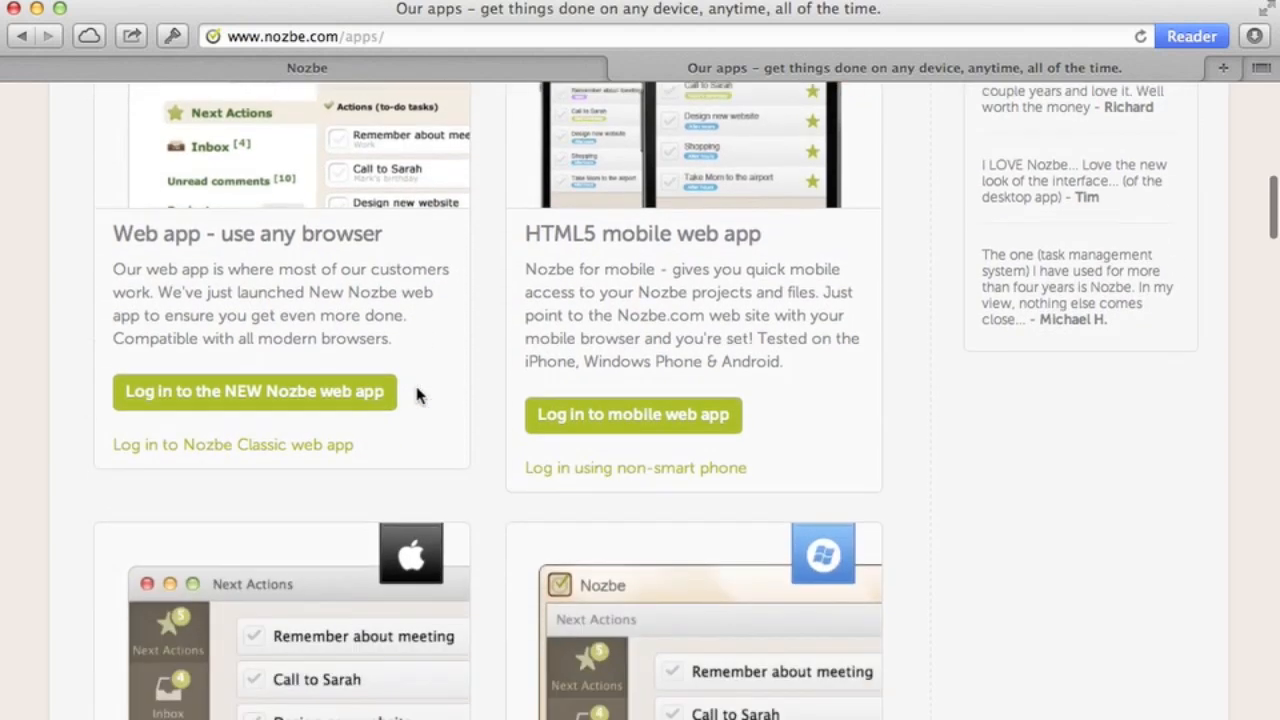
scroll("down", 3)
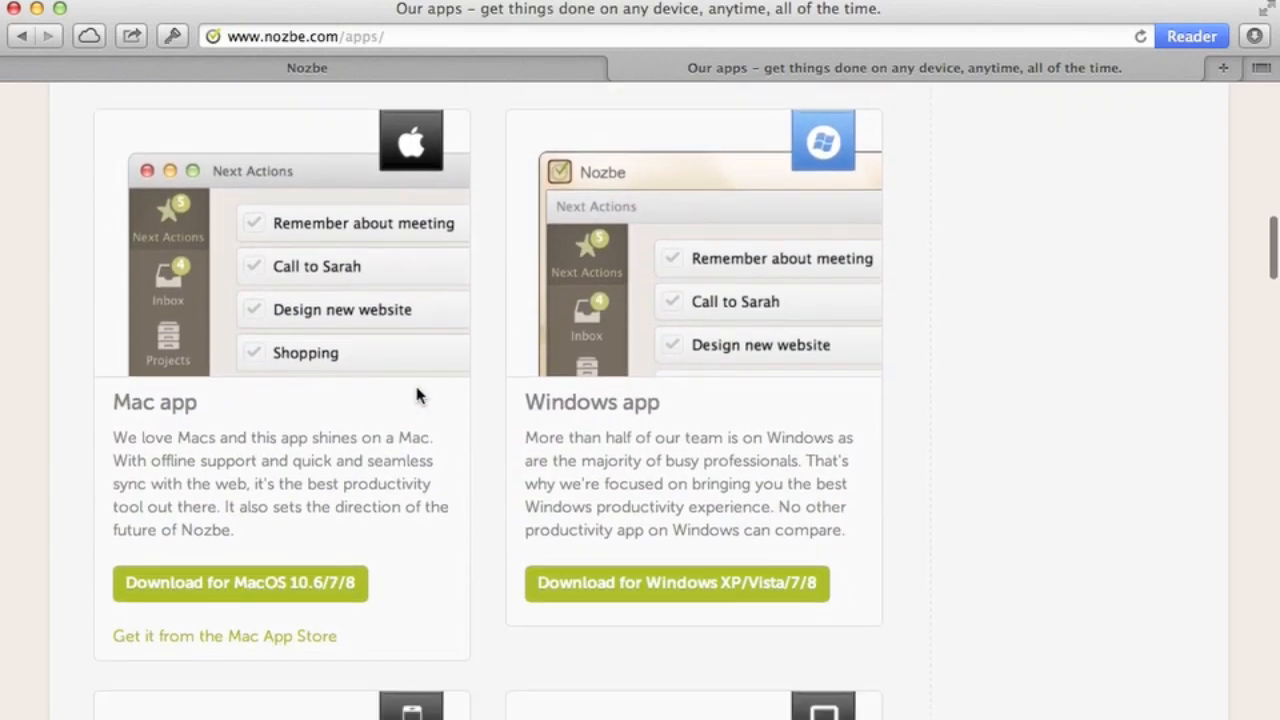
scroll("down", 3)
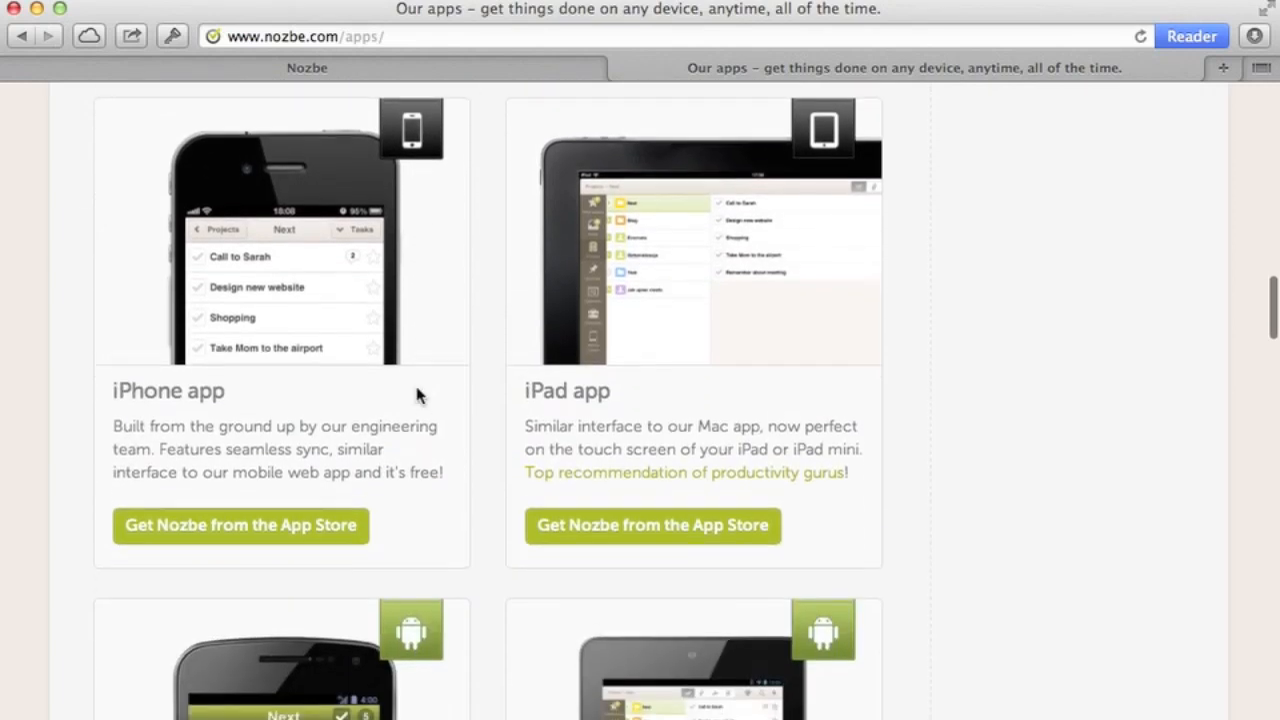
scroll("down", 3)
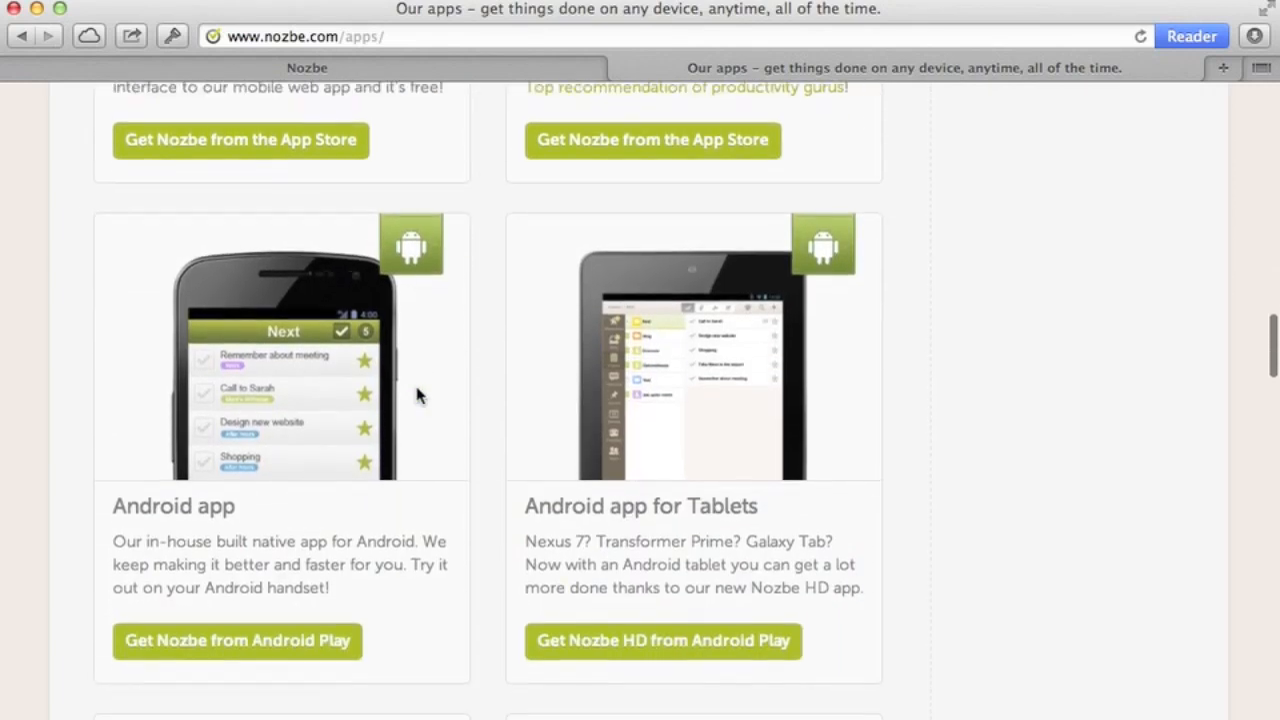
scroll("down", 3)
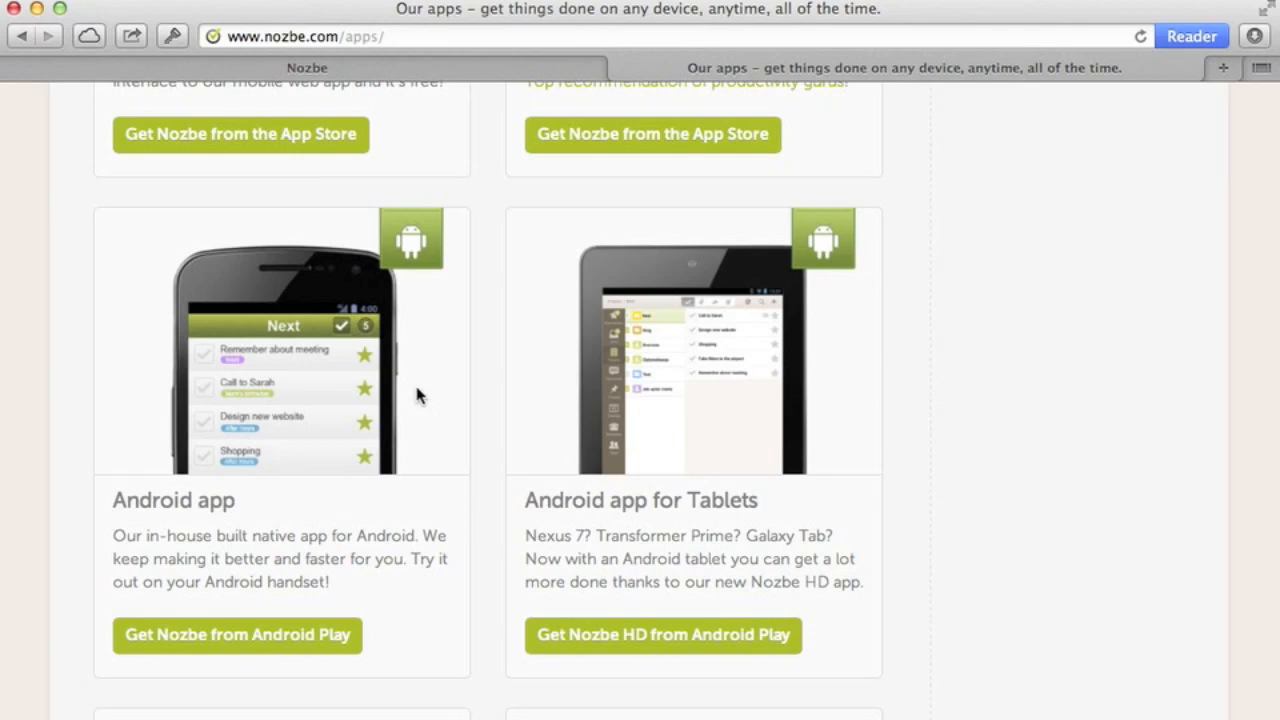
scroll("down", 3)
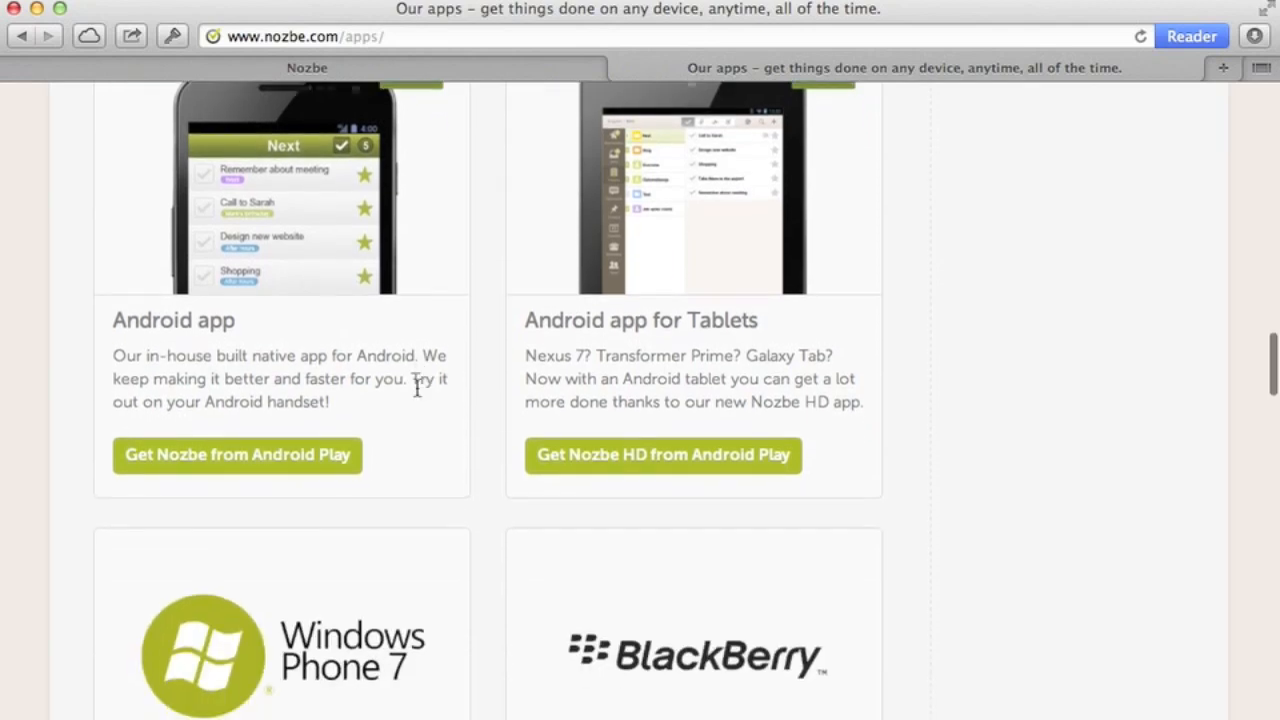
scroll("down", 3)
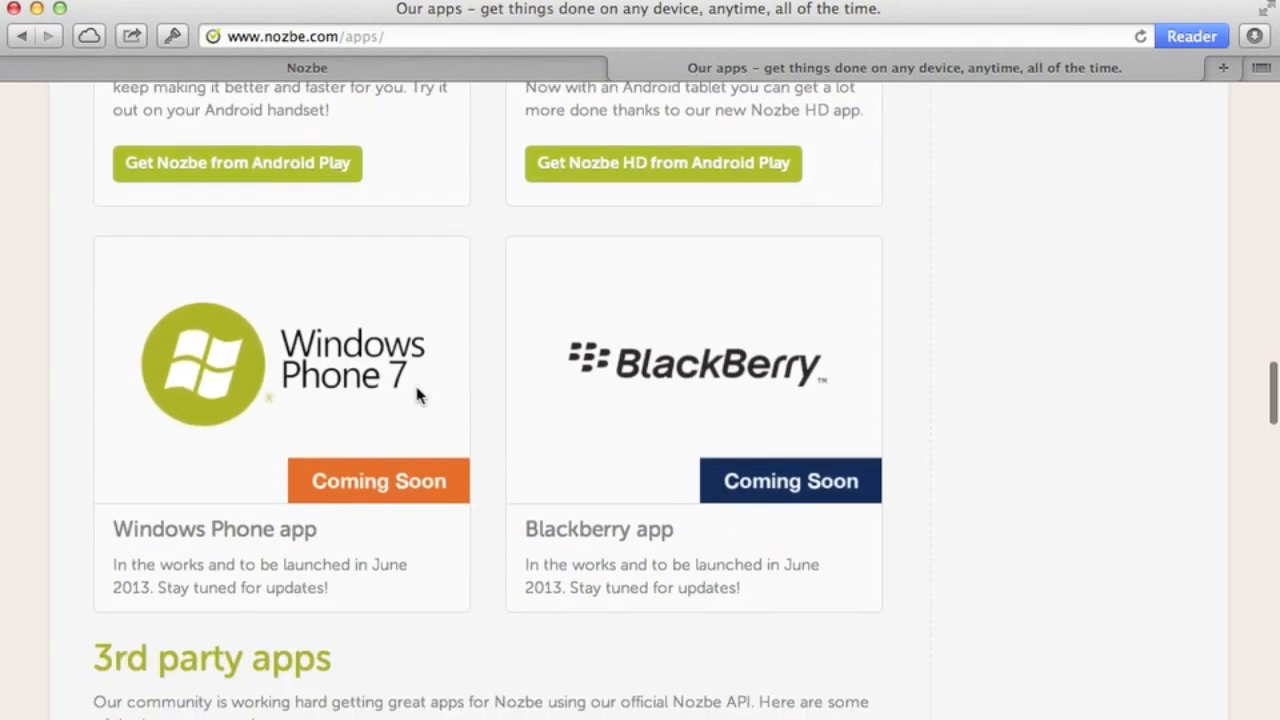
scroll("down", 3)
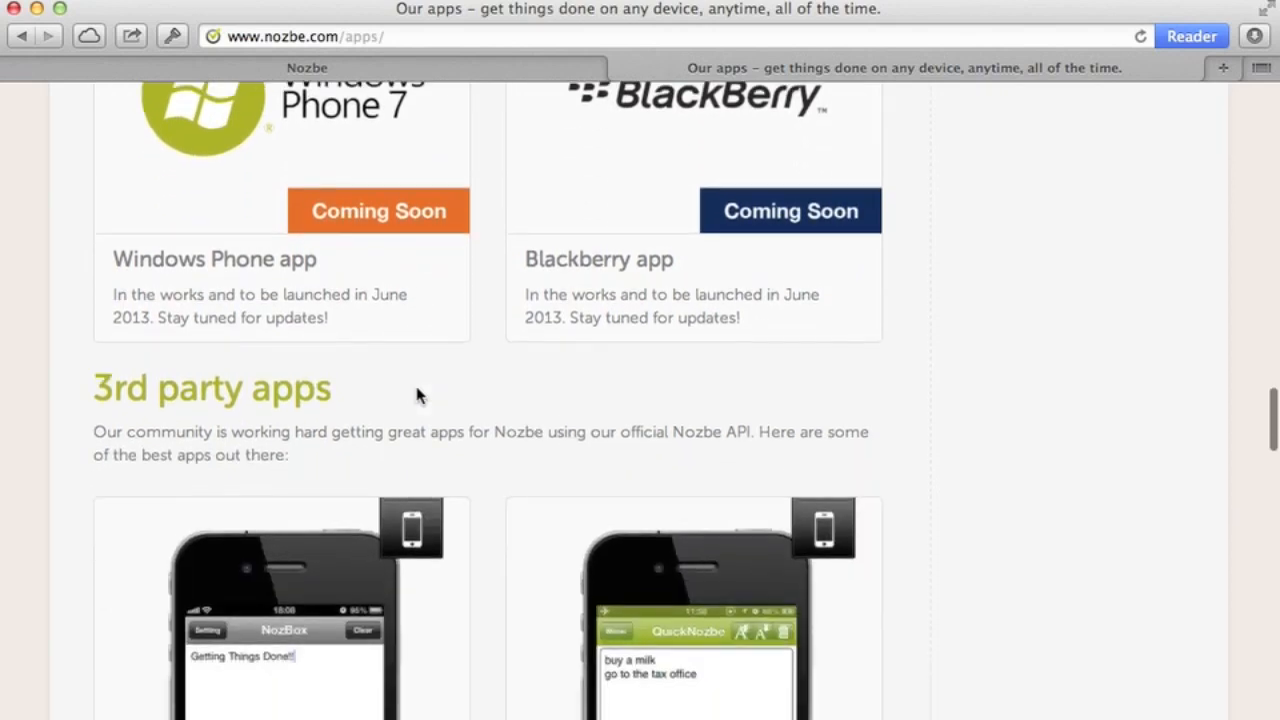
scroll("down", 3)
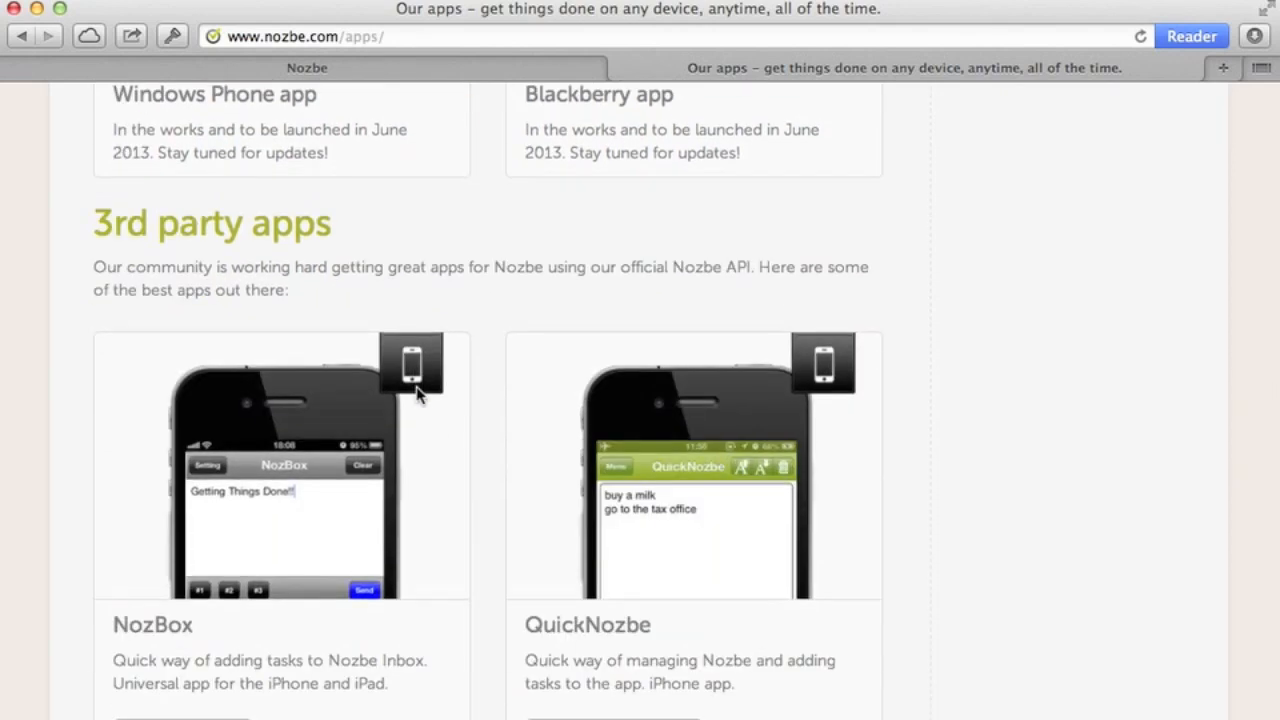
scroll("down", 3)
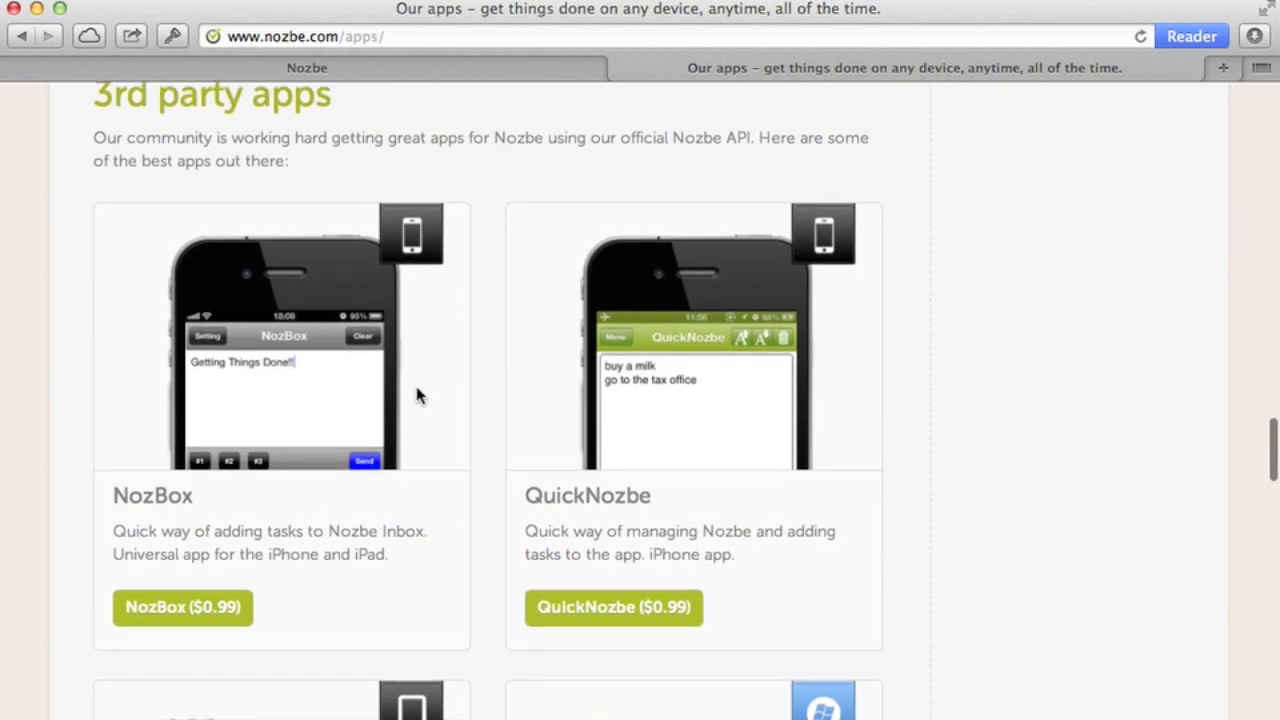
scroll("down", 3)
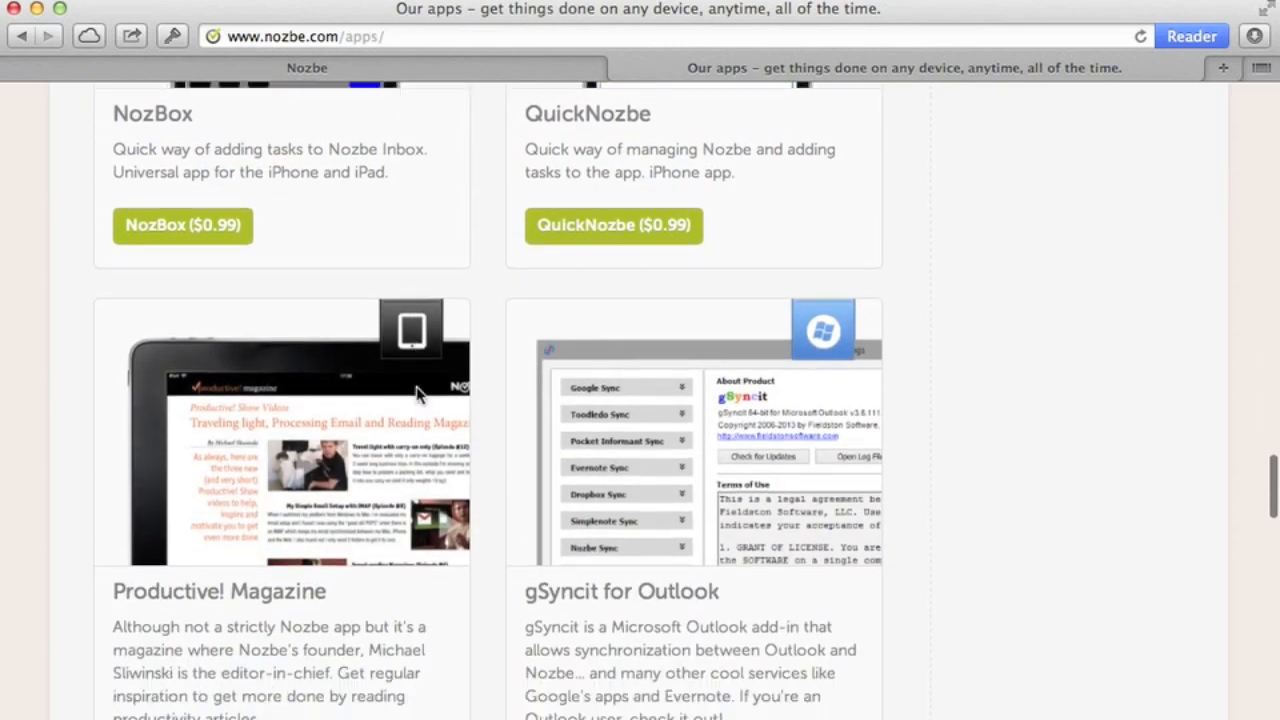
scroll("down", 3)
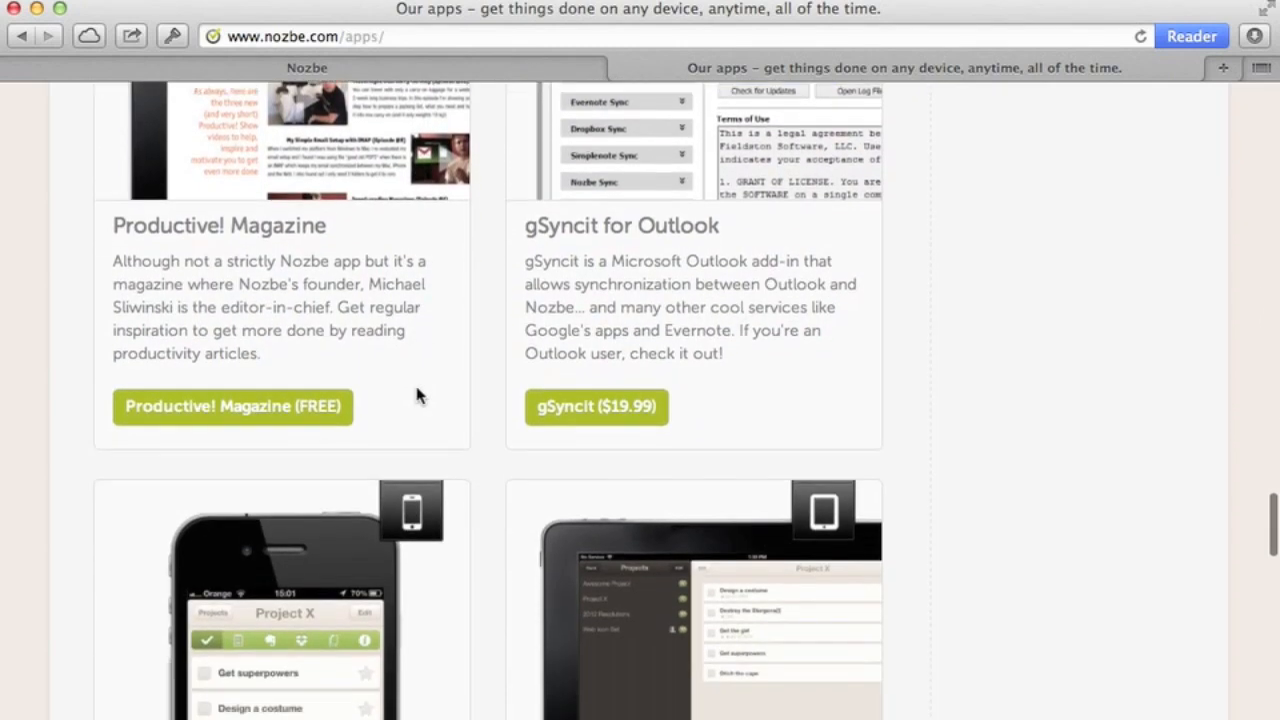
scroll("down", 3)
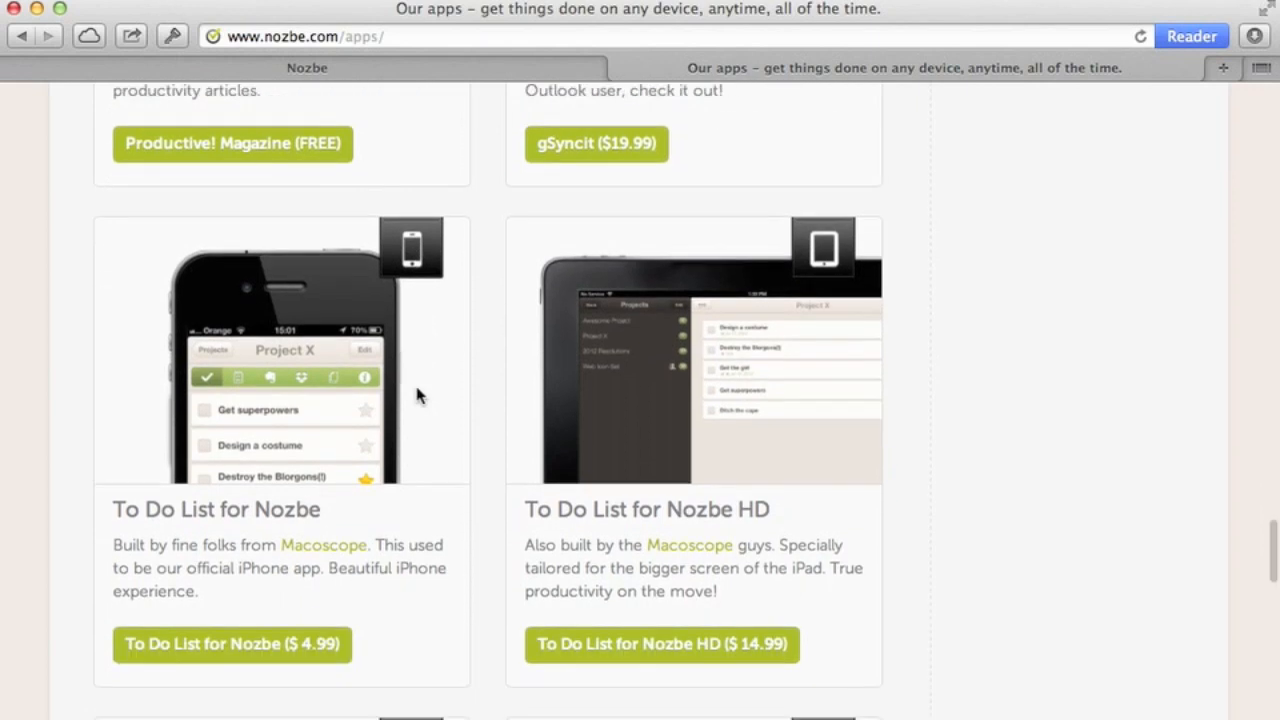
scroll("down", 3)
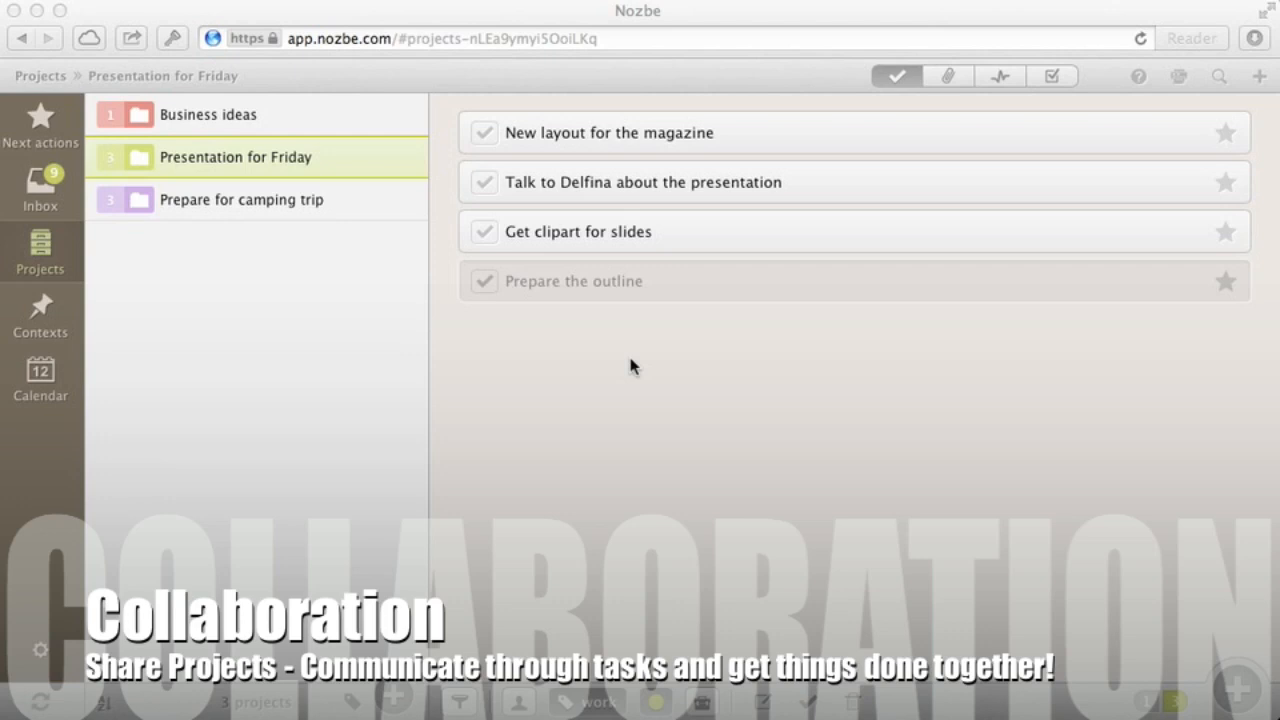
mouse_move(545, 710)
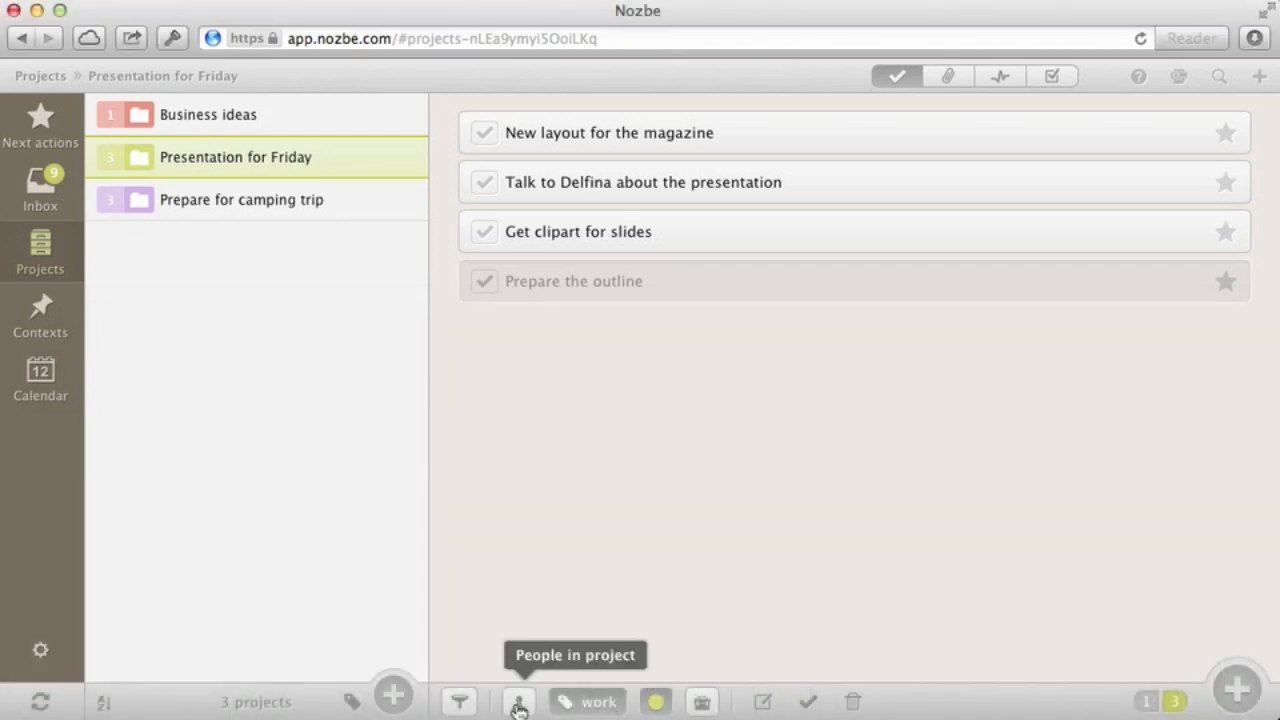
Open Presentation for Friday's people panel, confirm an invite, then return to Next actions.
left_click(518, 701)
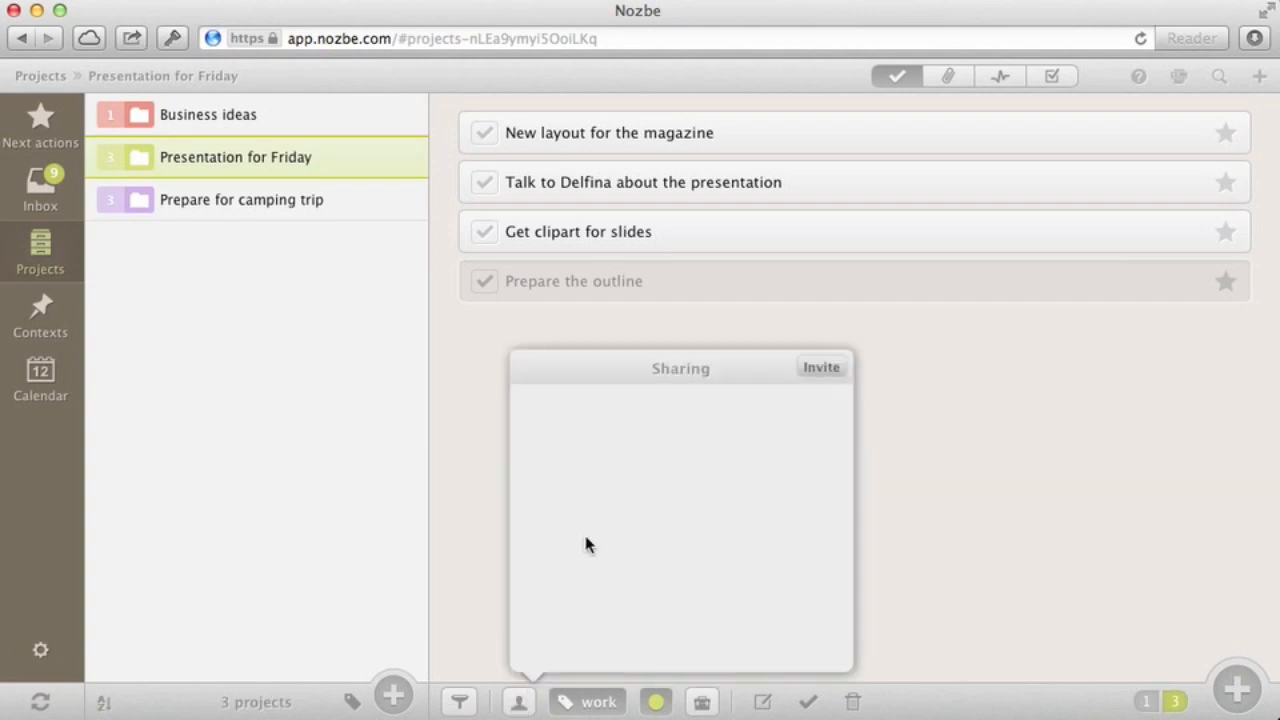
left_click(821, 367)
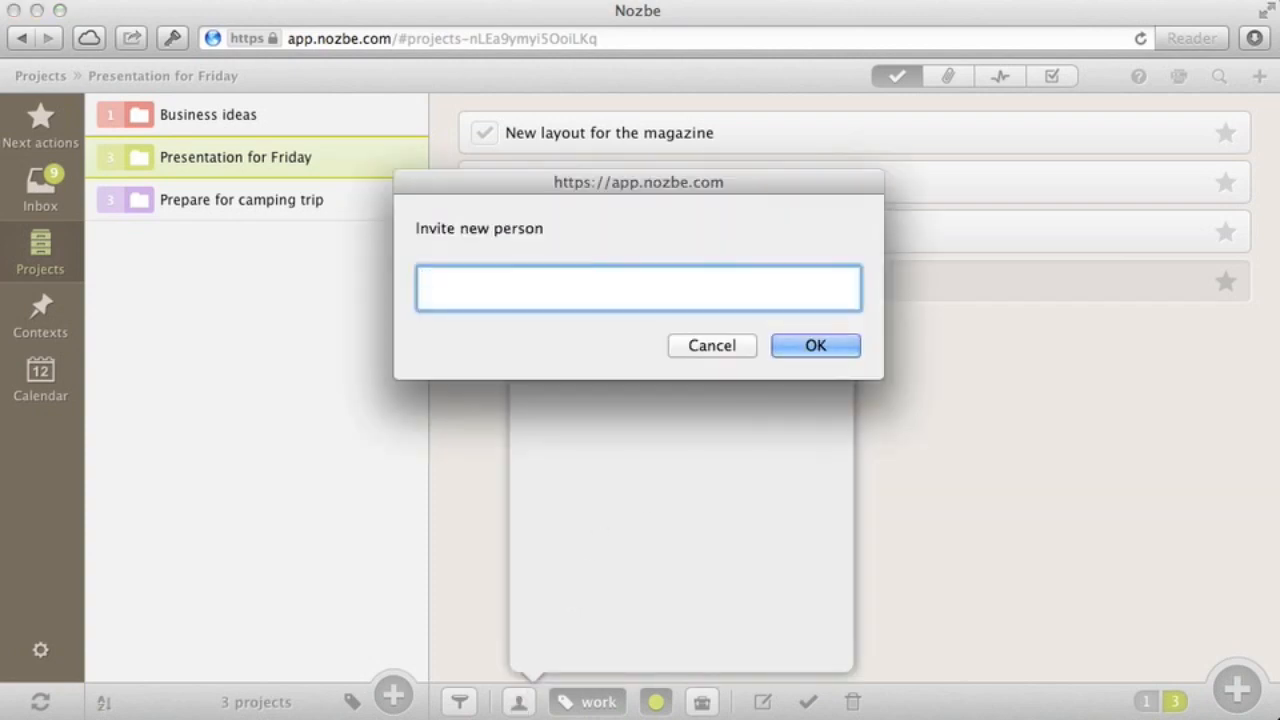
left_click(814, 345)
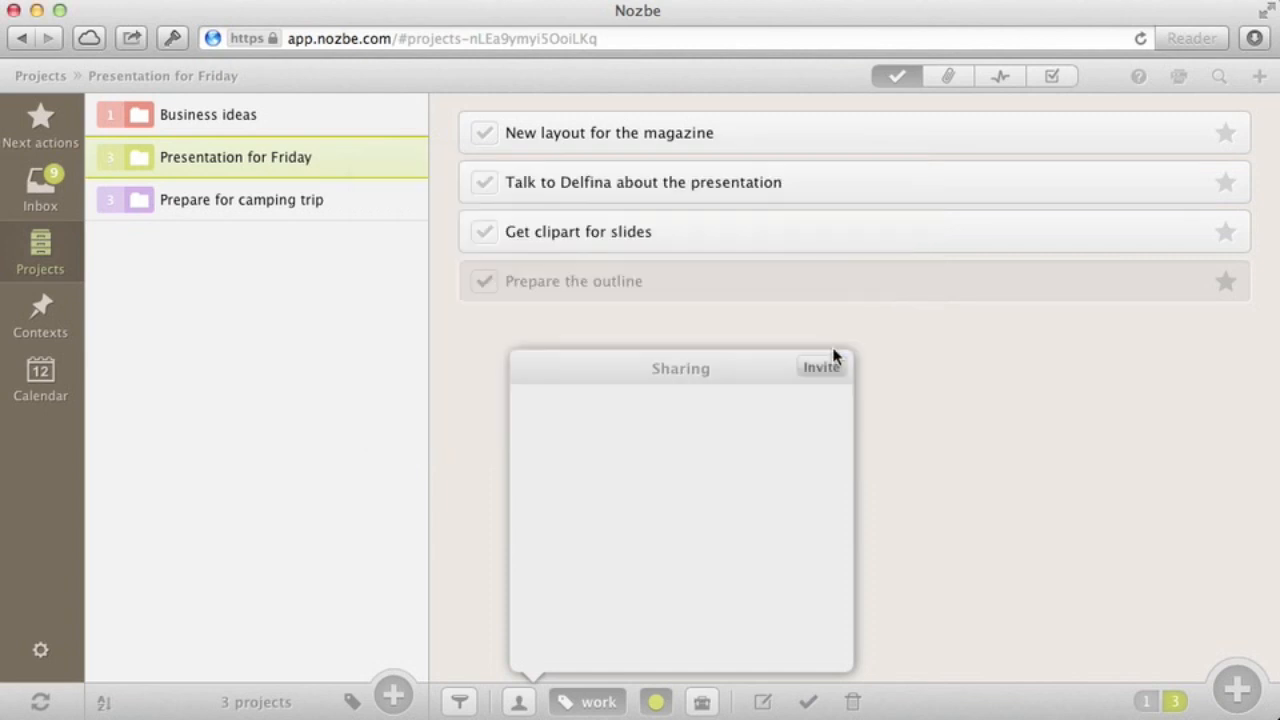
left_click(40, 120)
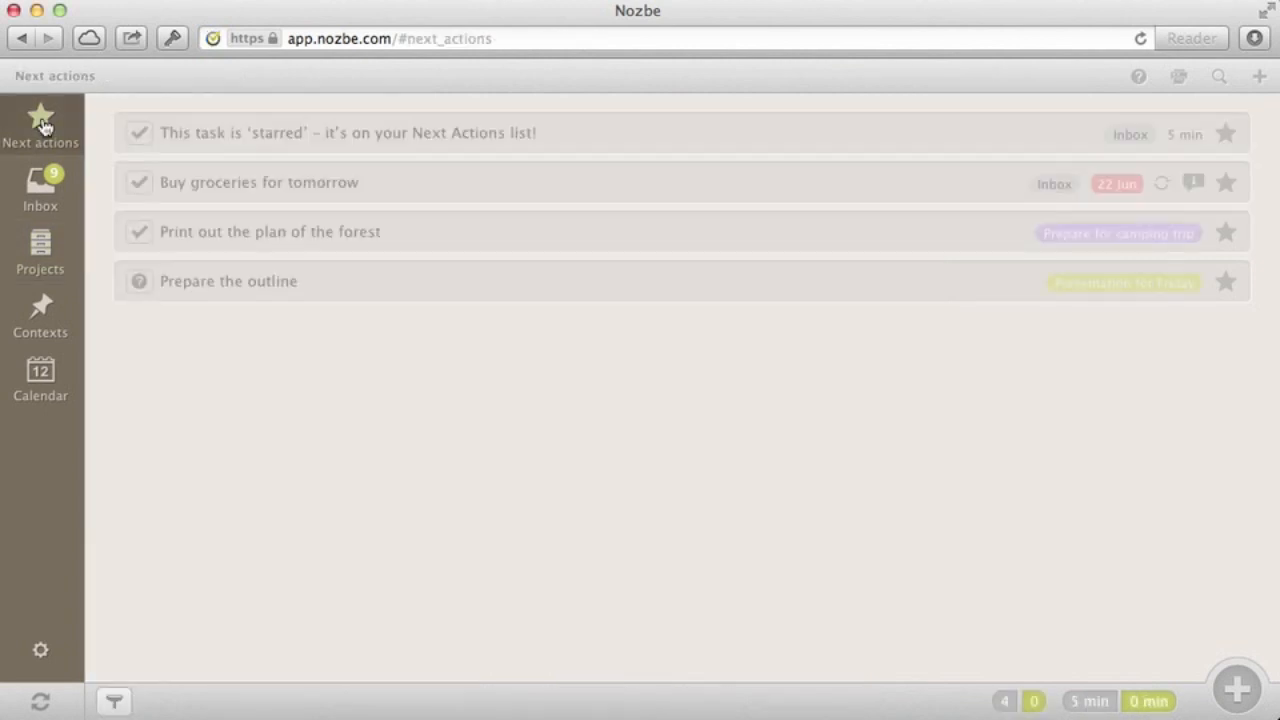
Assign Get clipart for slides in Presentation for Friday to Evelyn.
left_click(40, 248)
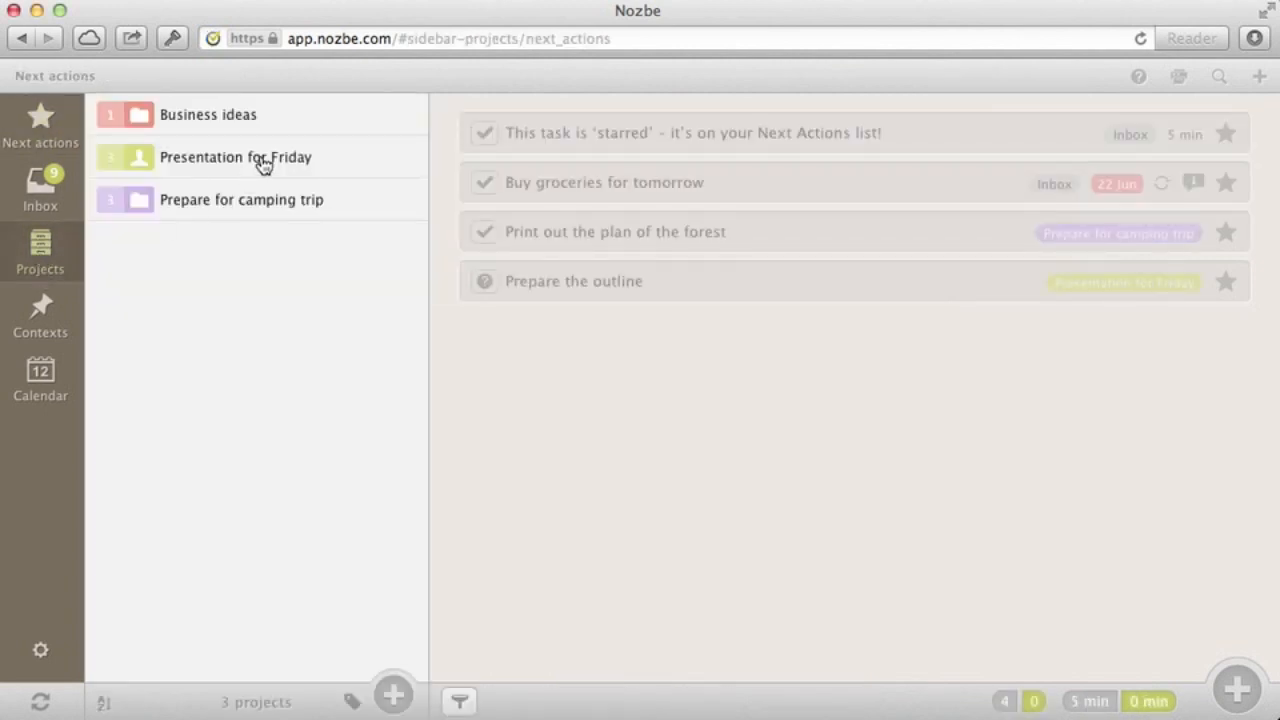
left_click(236, 157)
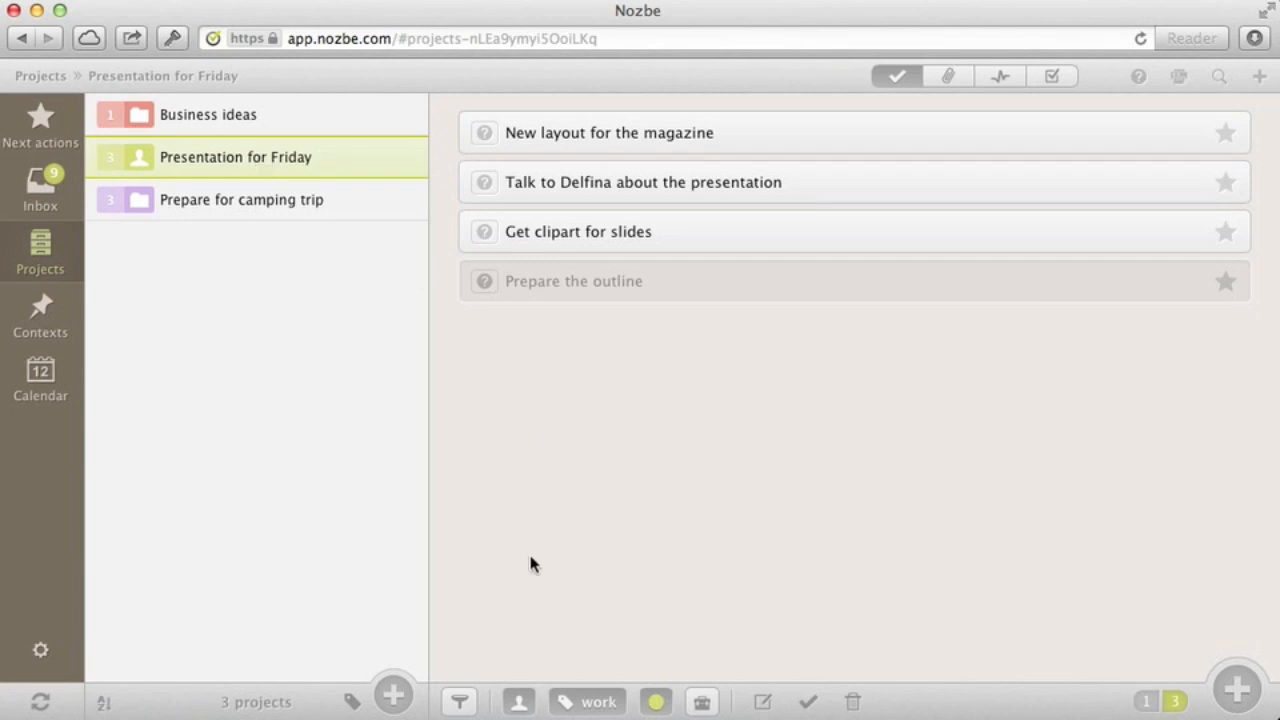
mouse_move(714, 322)
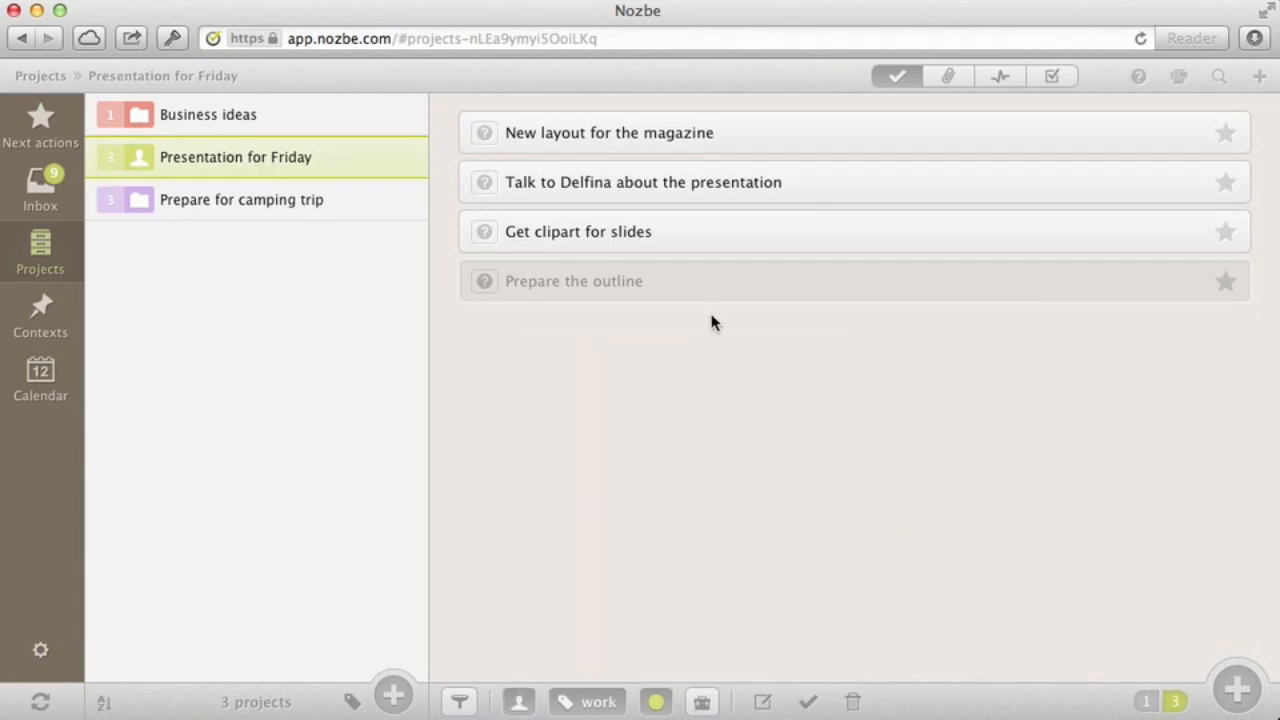
left_click(578, 231)
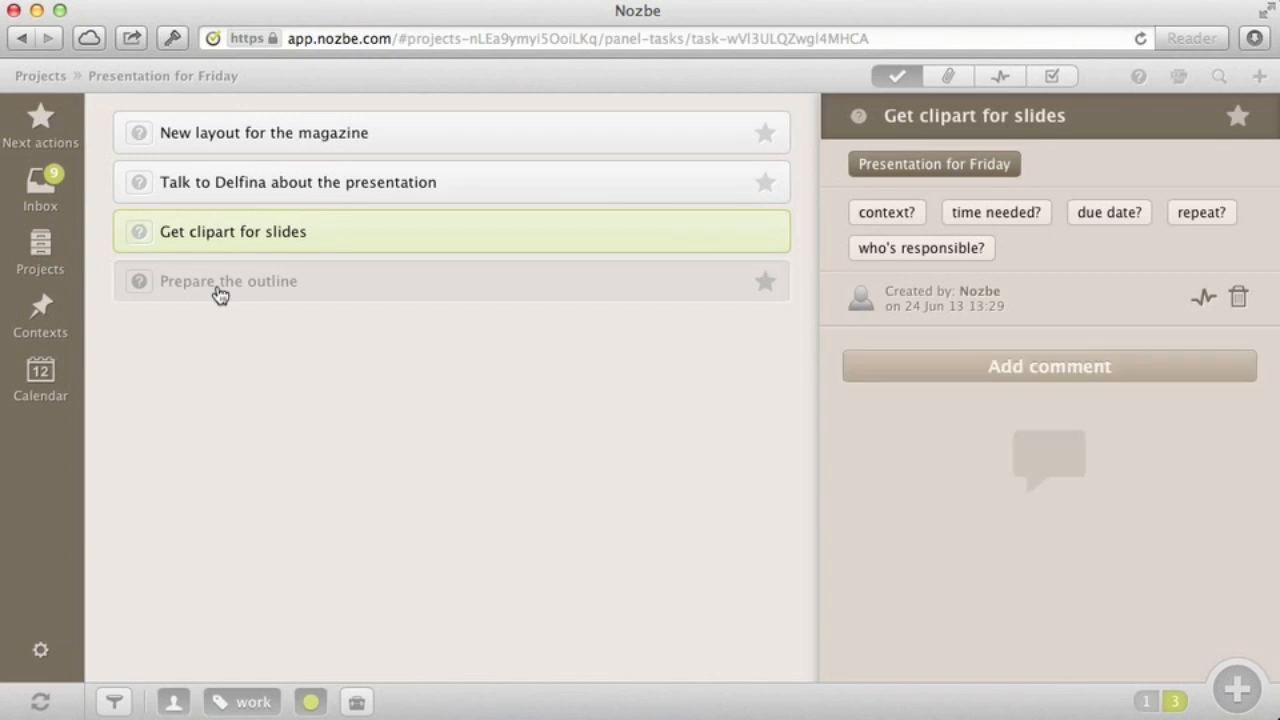
left_click(138, 231)
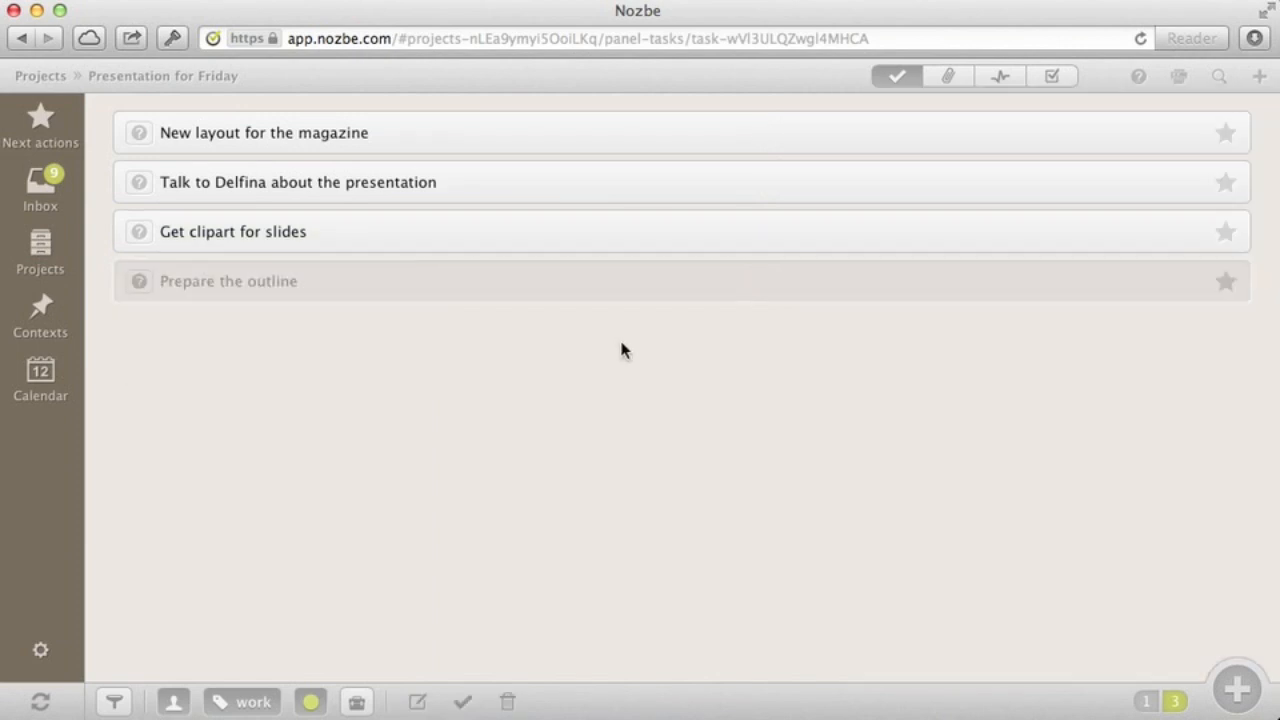
left_click(232, 231)
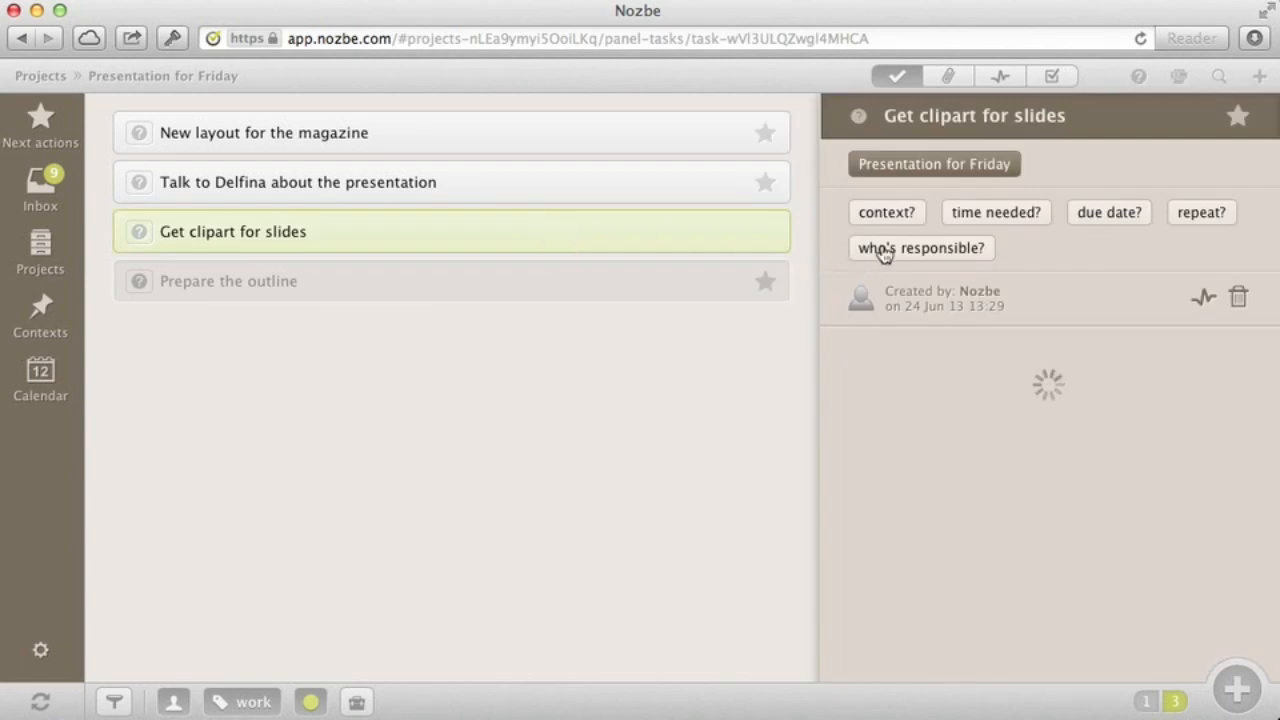
left_click(919, 247)
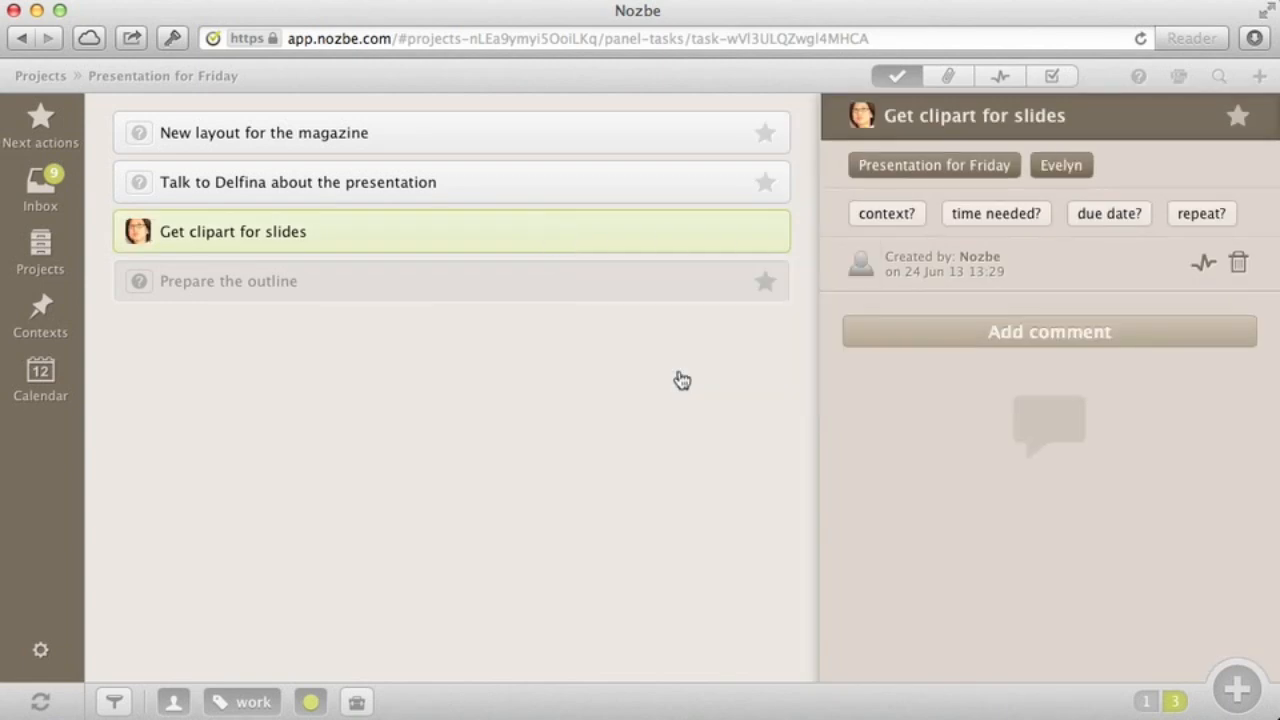
mouse_move(40, 248)
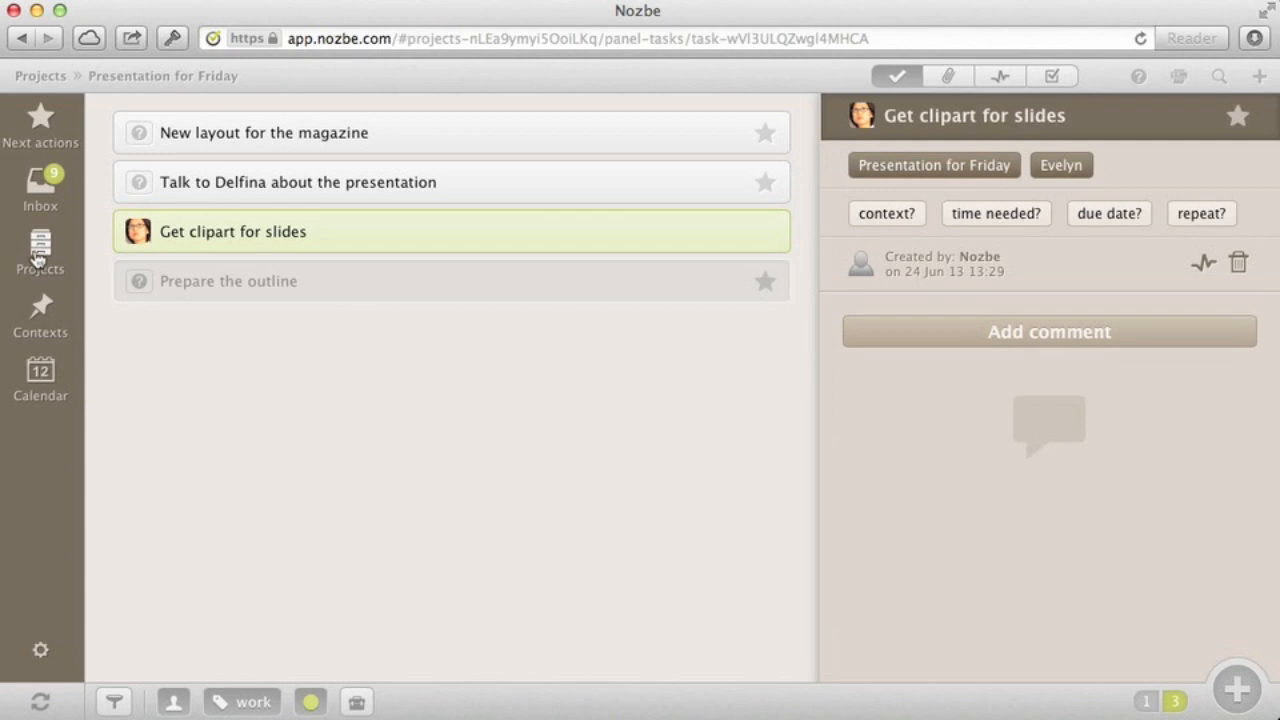
left_click(40, 248)
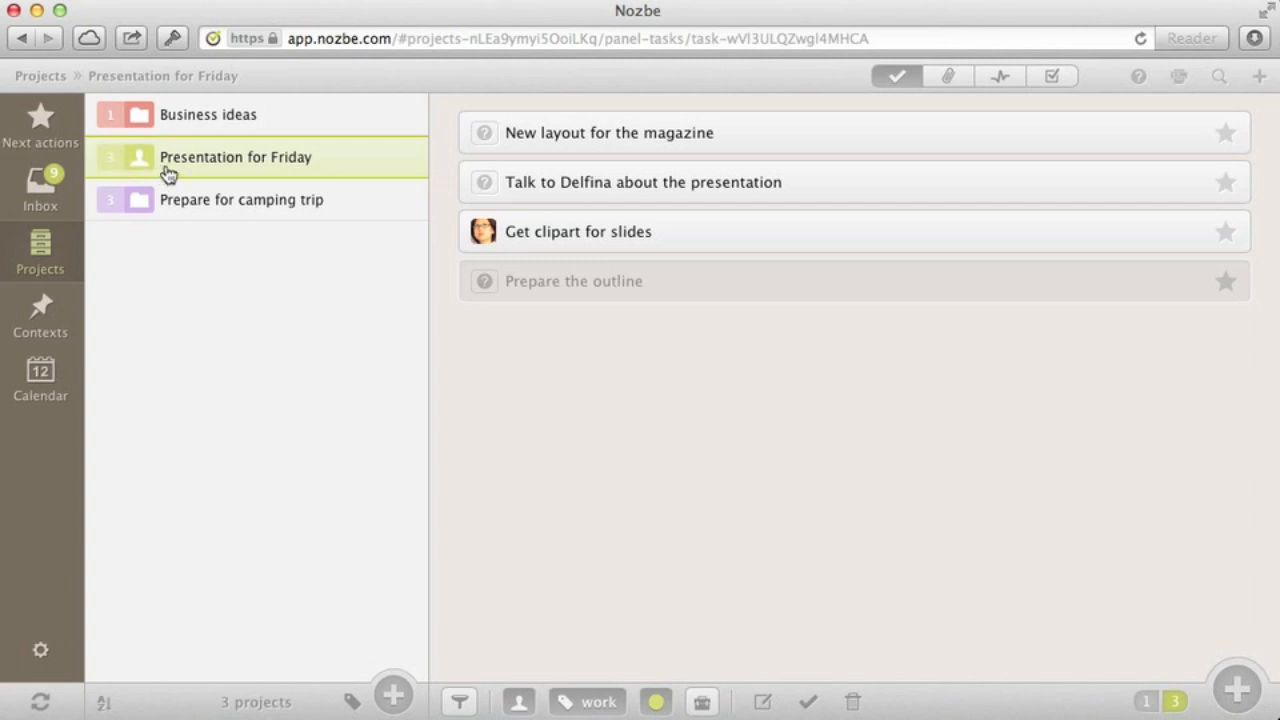
left_click(578, 231)
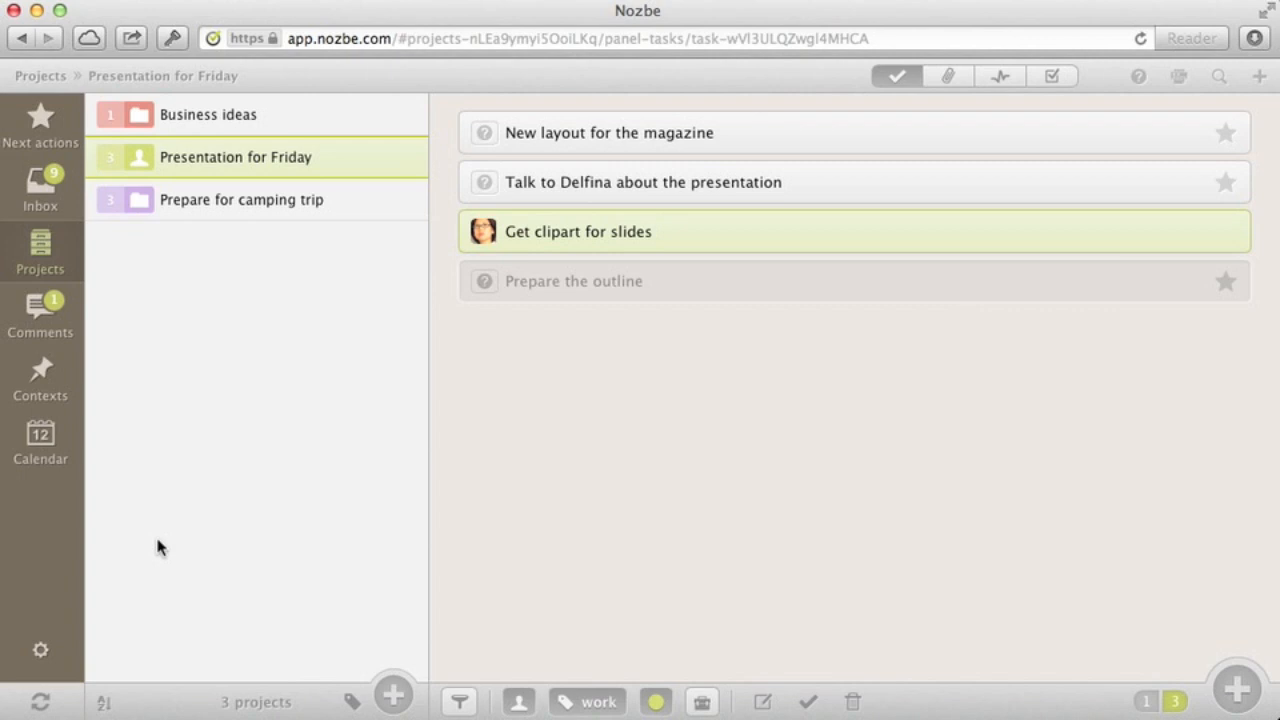
mouse_move(88, 335)
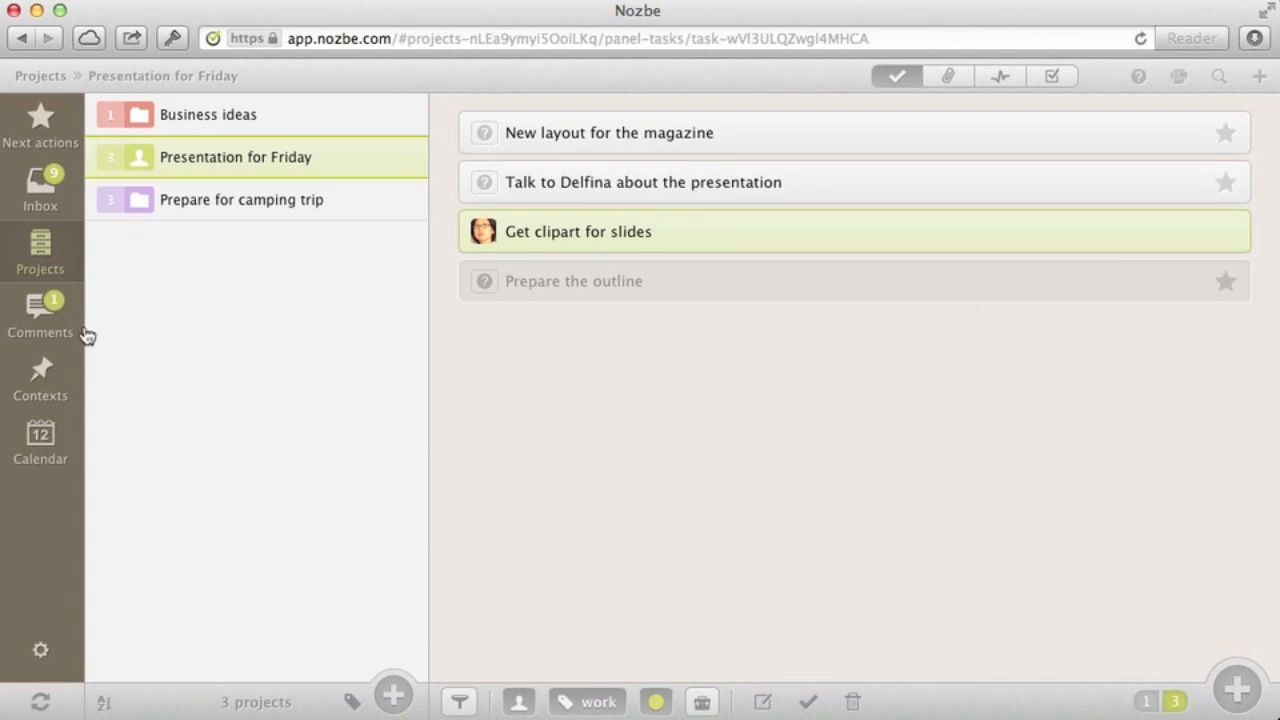
Reply 'Great. Let me give you a suggestion...' to Evelyn's comment on Get clipart for slides.
left_click(40, 315)
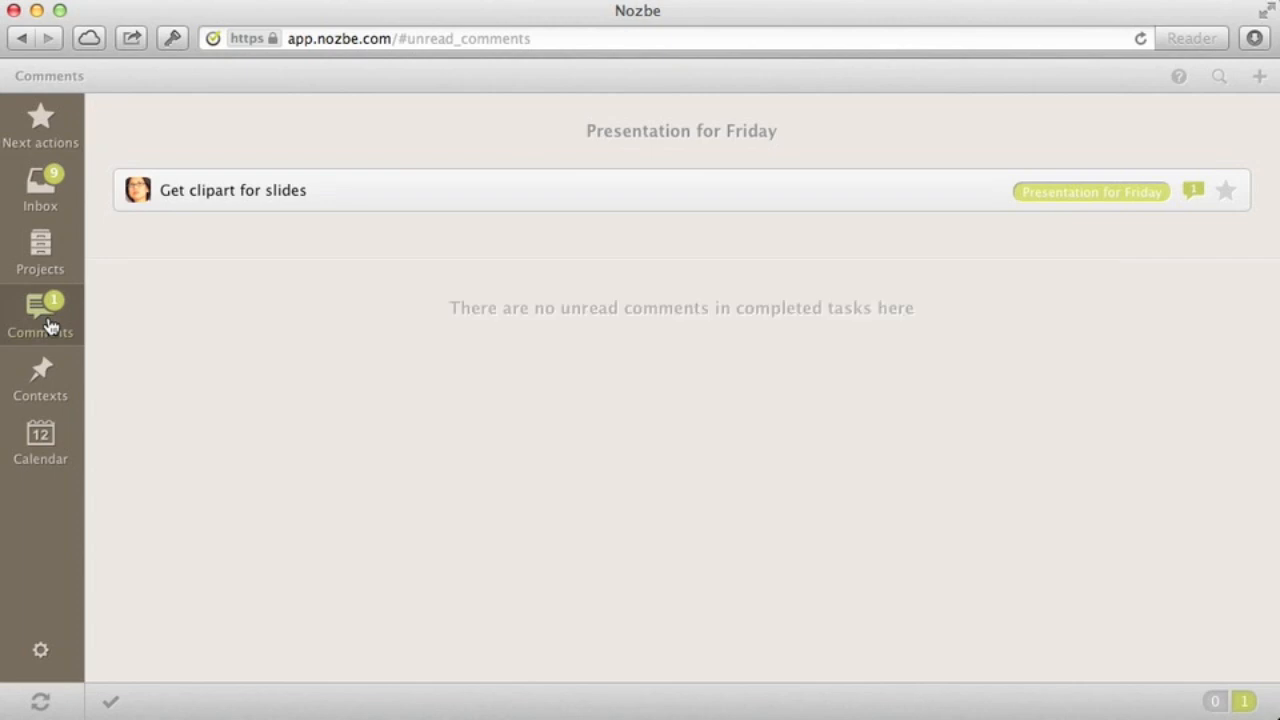
mouse_move(397, 192)
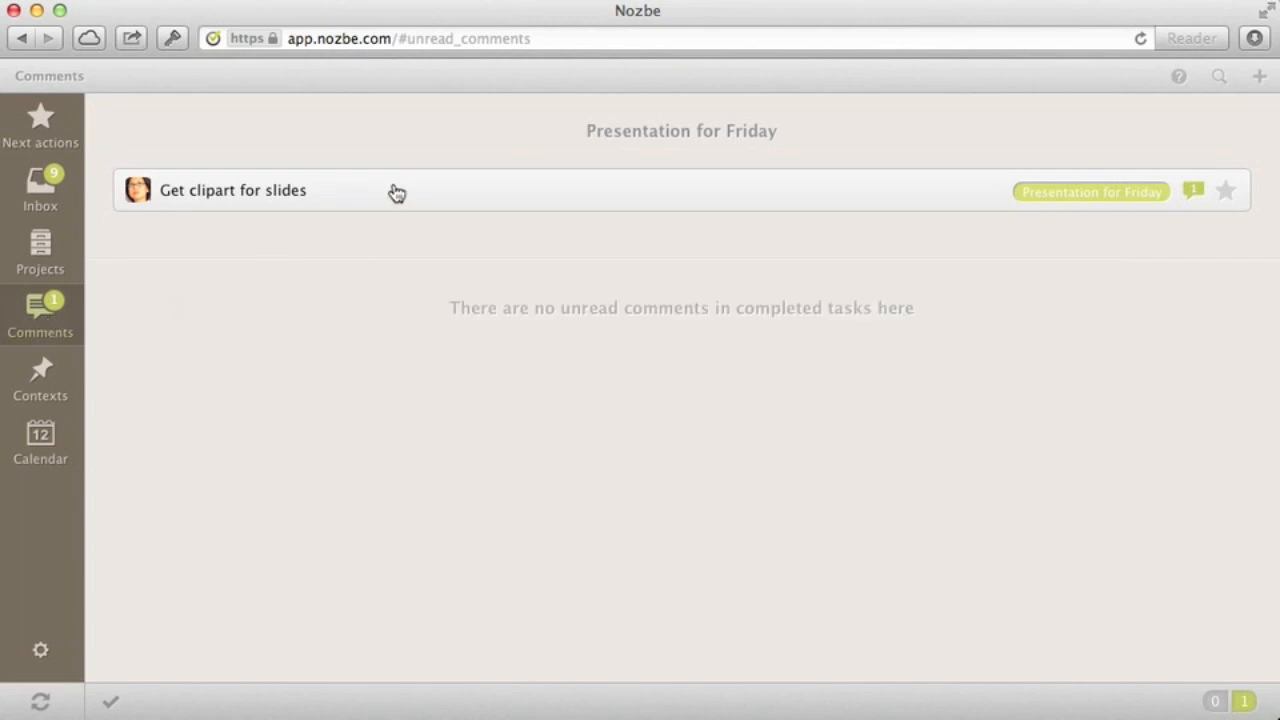
left_click(232, 190)
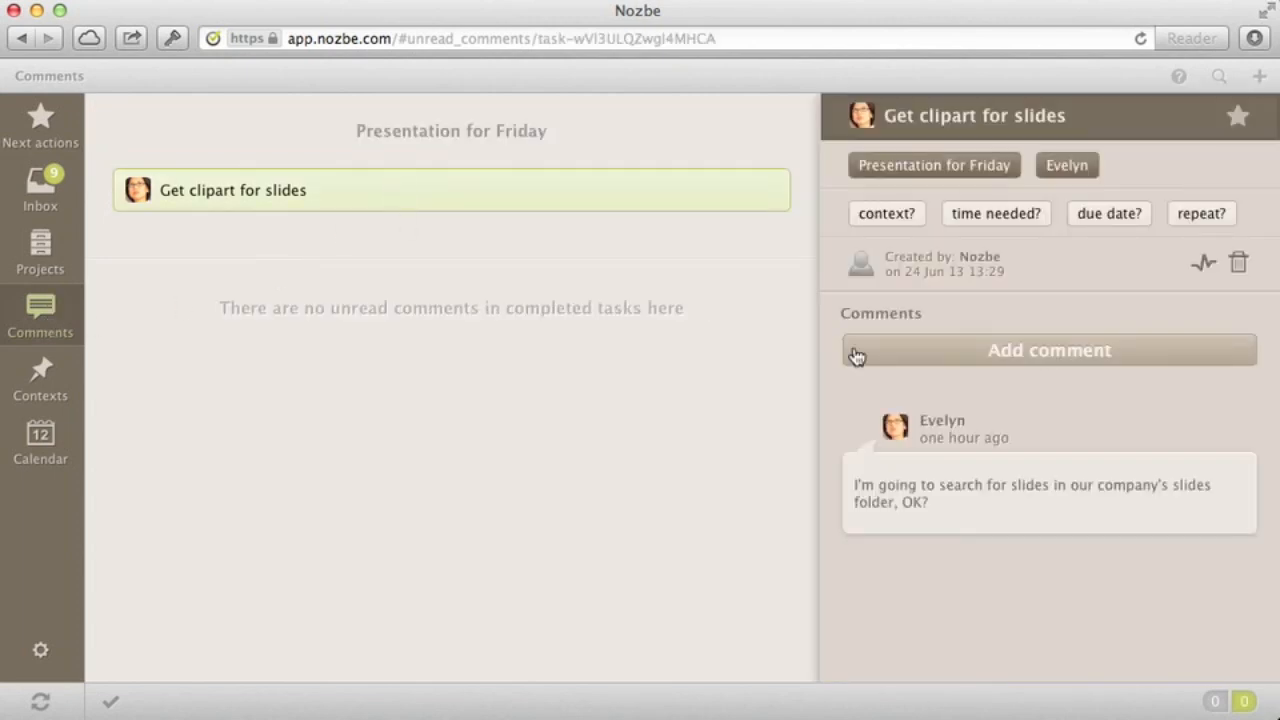
type("Great. Let me give you a suggestion...")
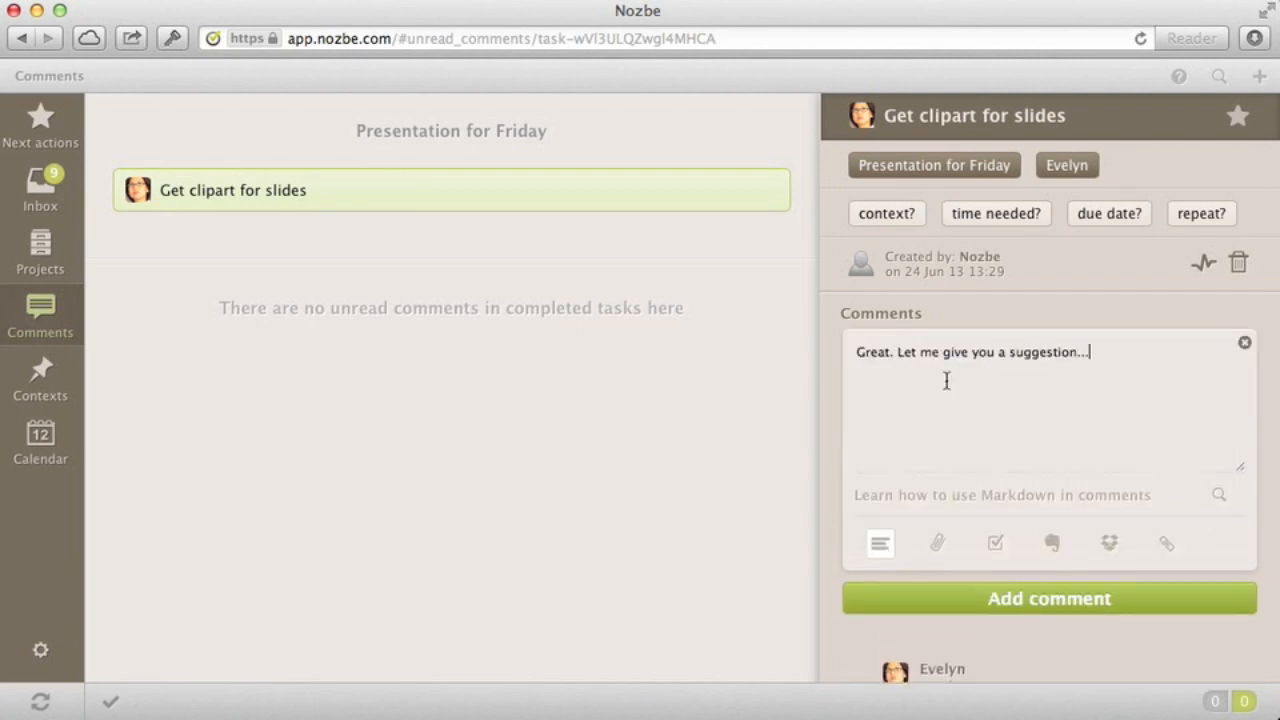
left_click(1048, 598)
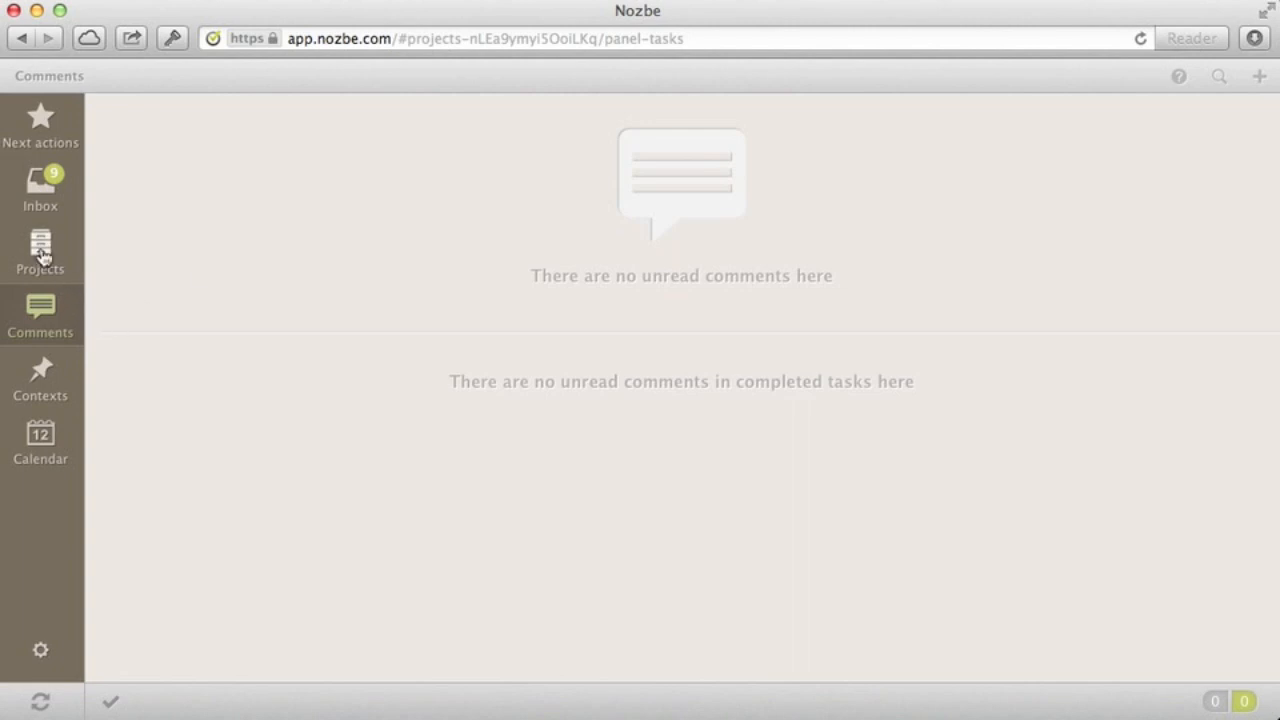
left_click(40, 250)
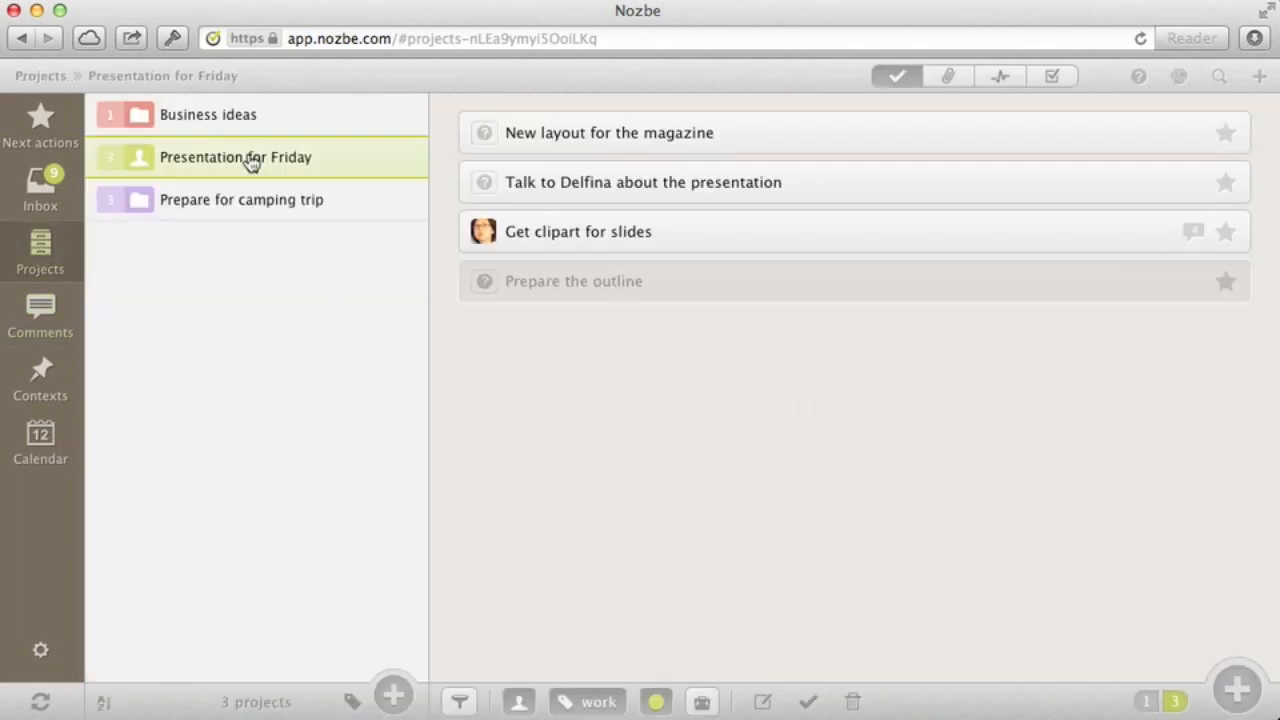
left_click(609, 132)
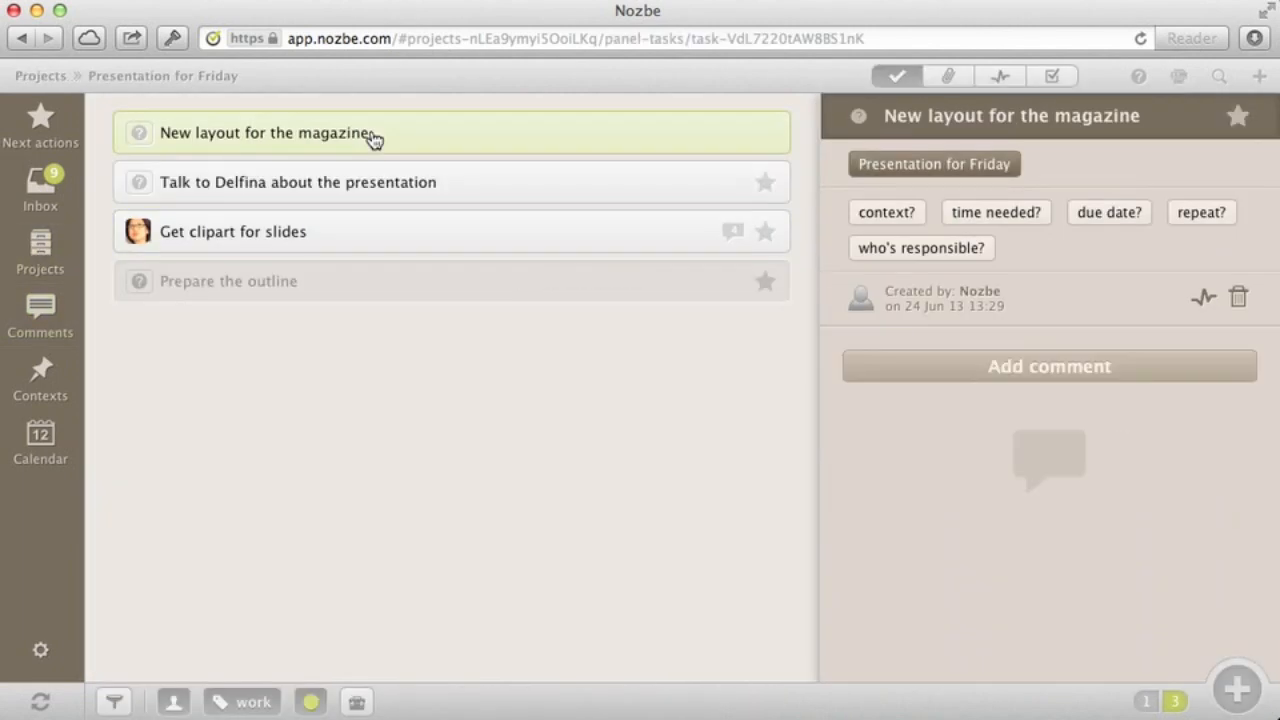
View and close the Markdown formatting help for the comment.
left_click(1048, 366)
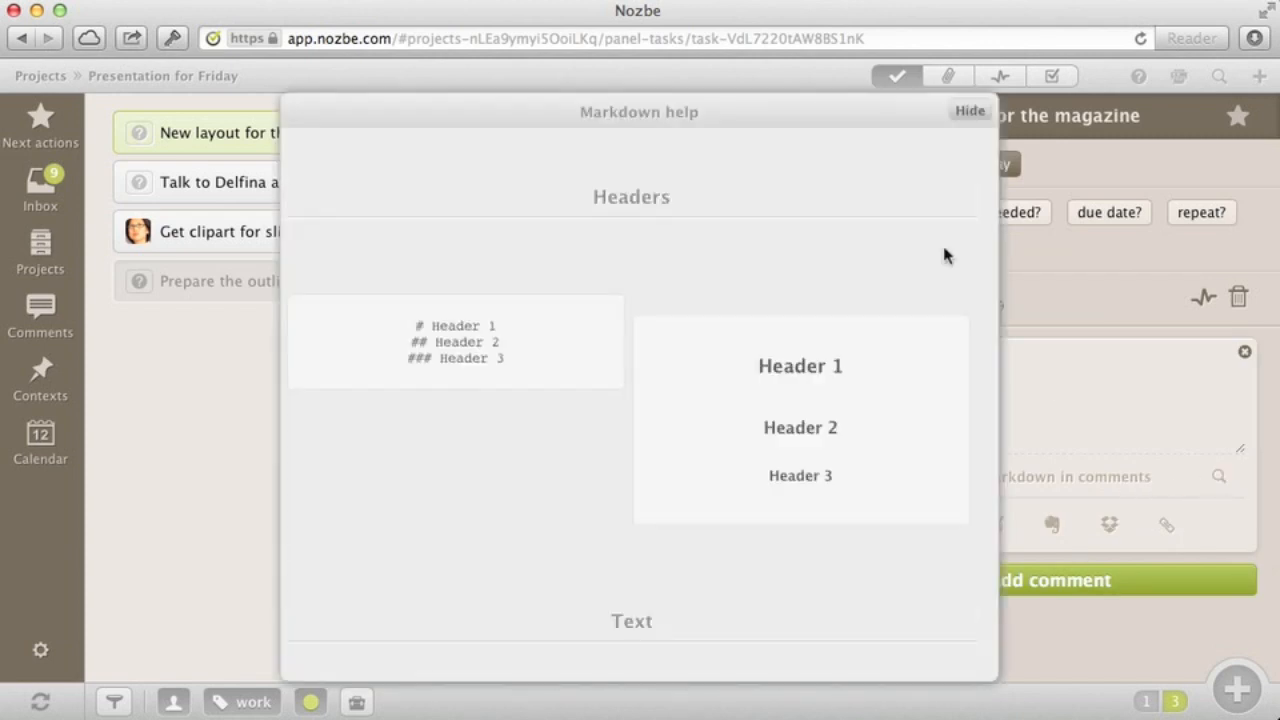
scroll("down", 3)
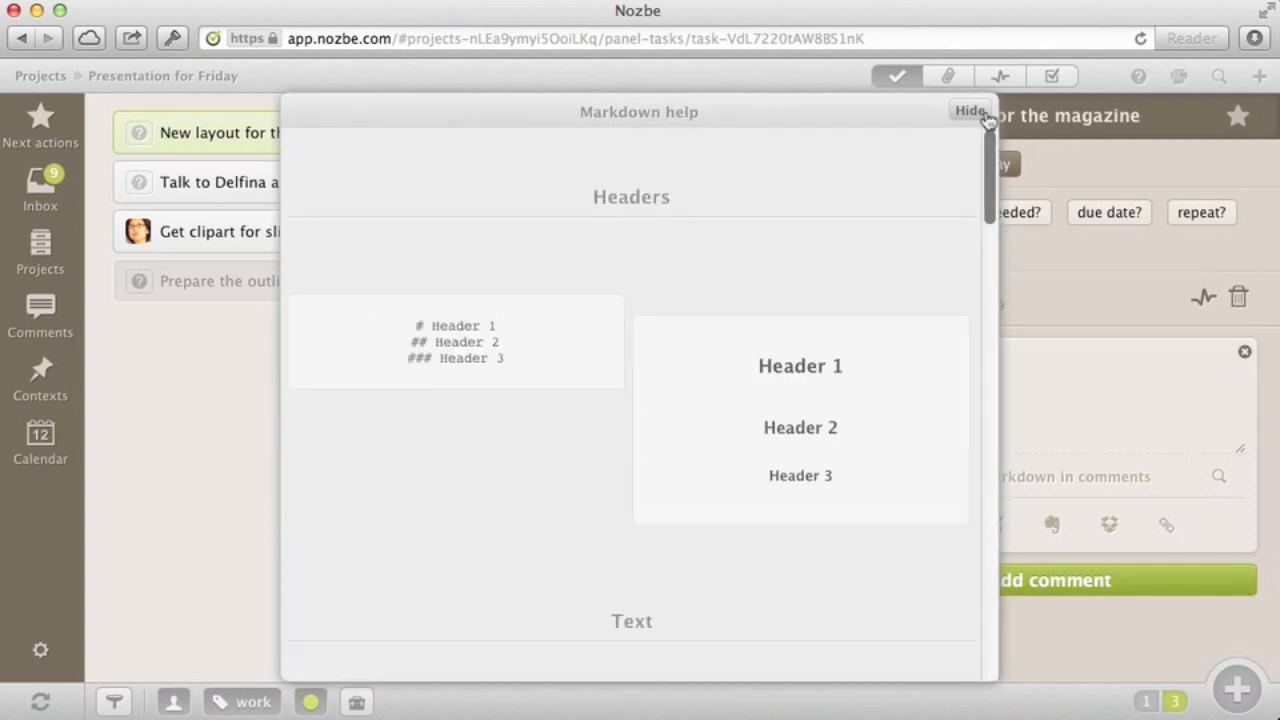
left_click(969, 110)
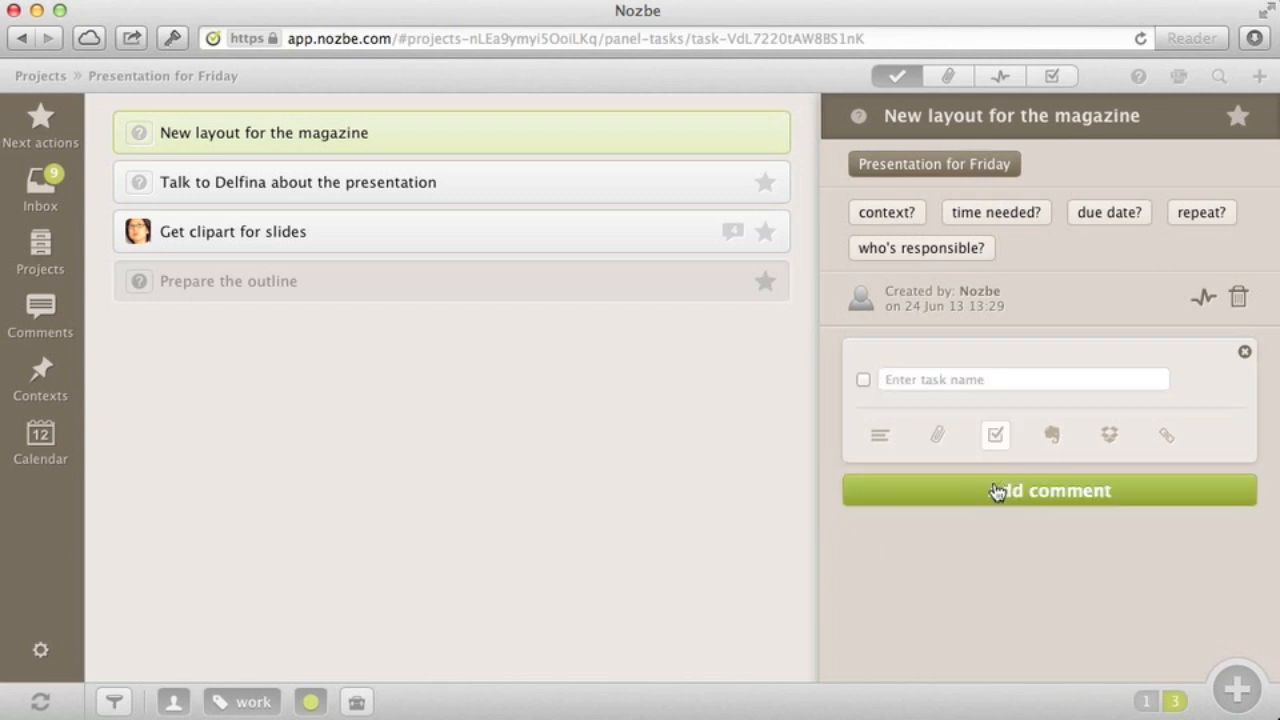
mouse_move(1058, 447)
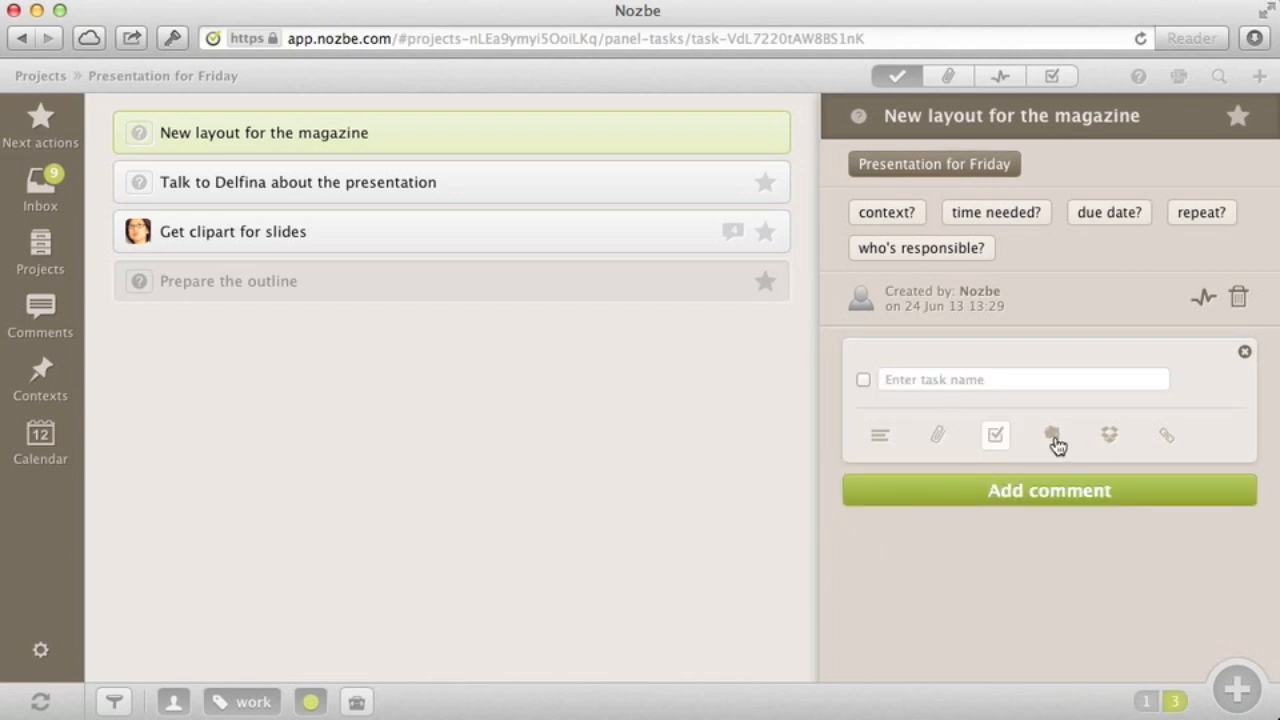
left_click(1052, 440)
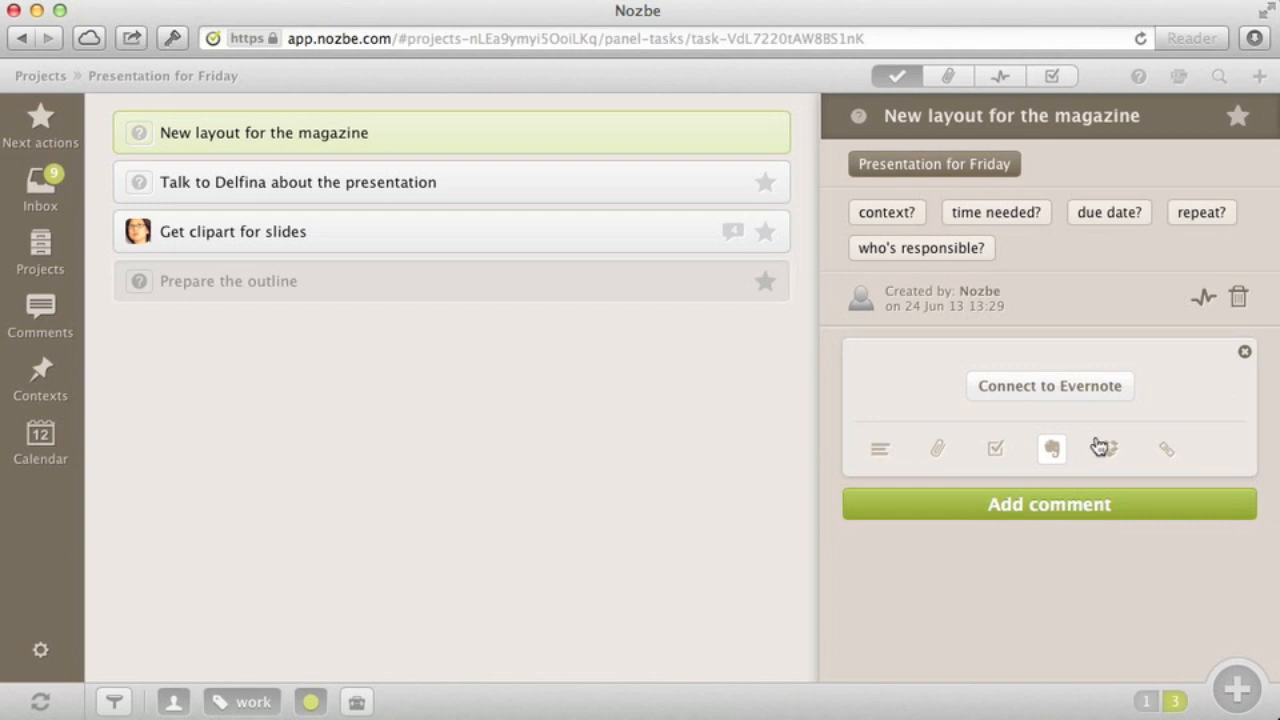
left_click(1108, 448)
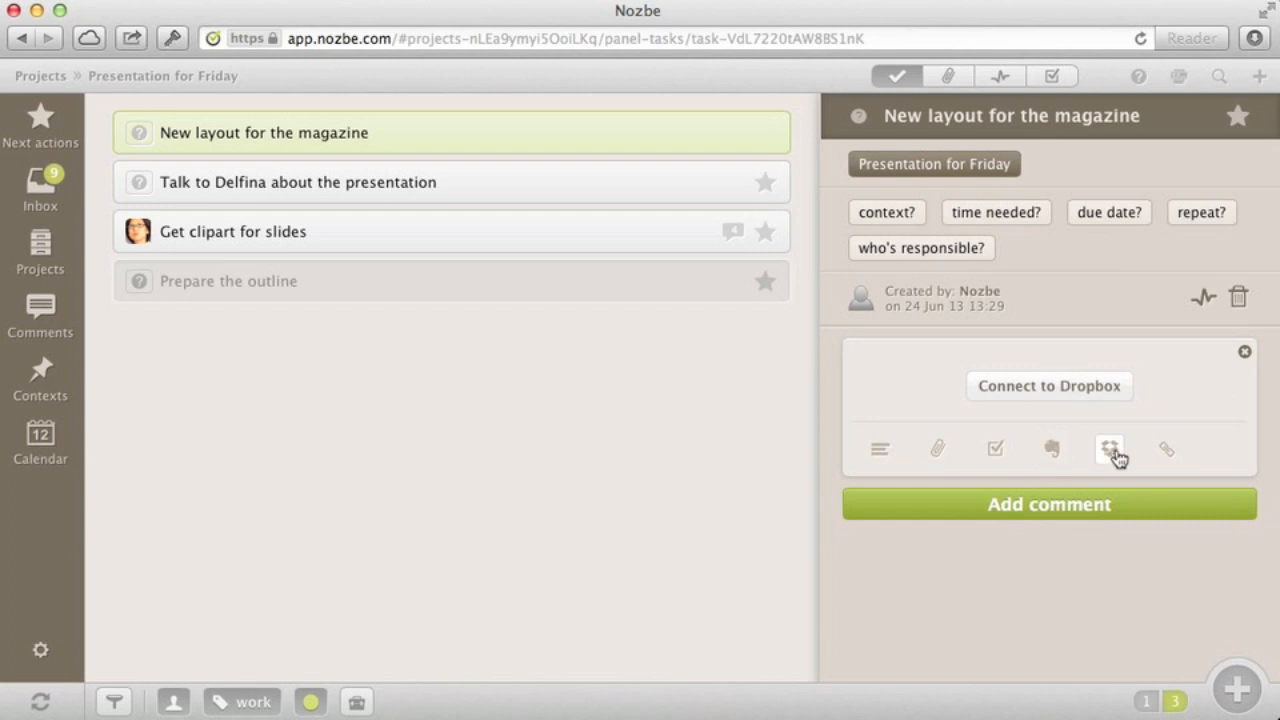
left_click(1166, 448)
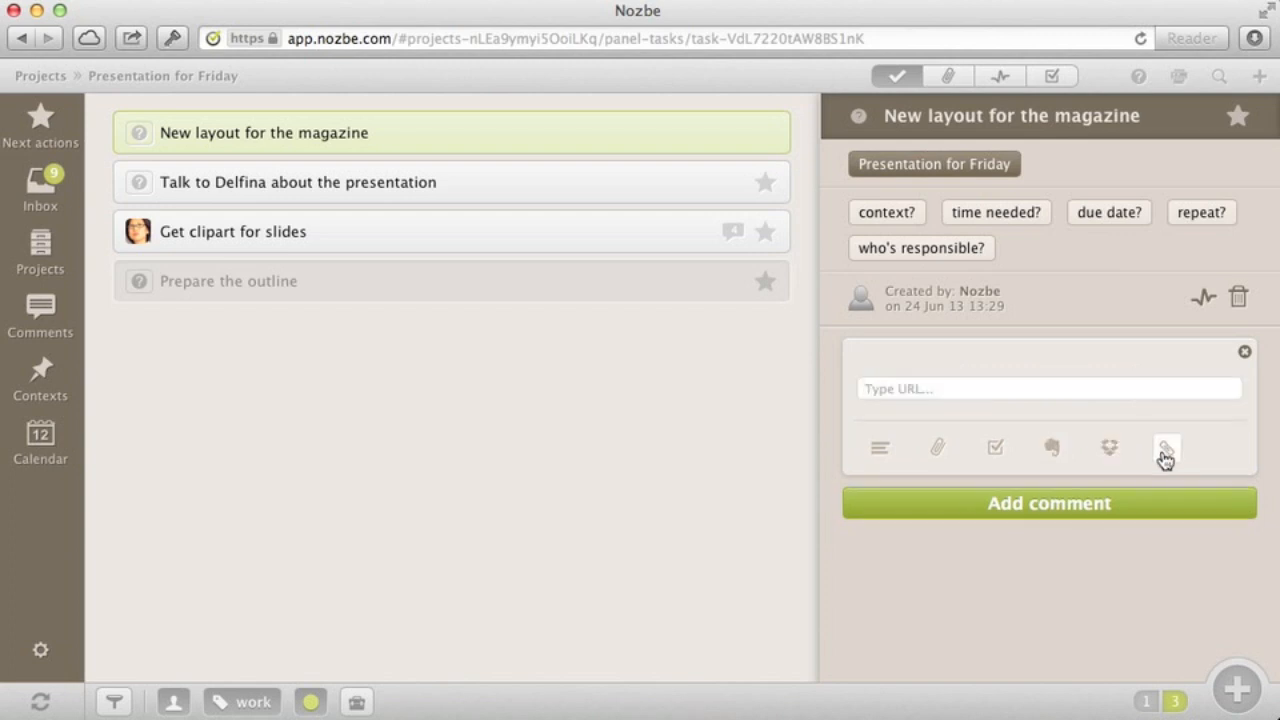
left_click(1048, 503)
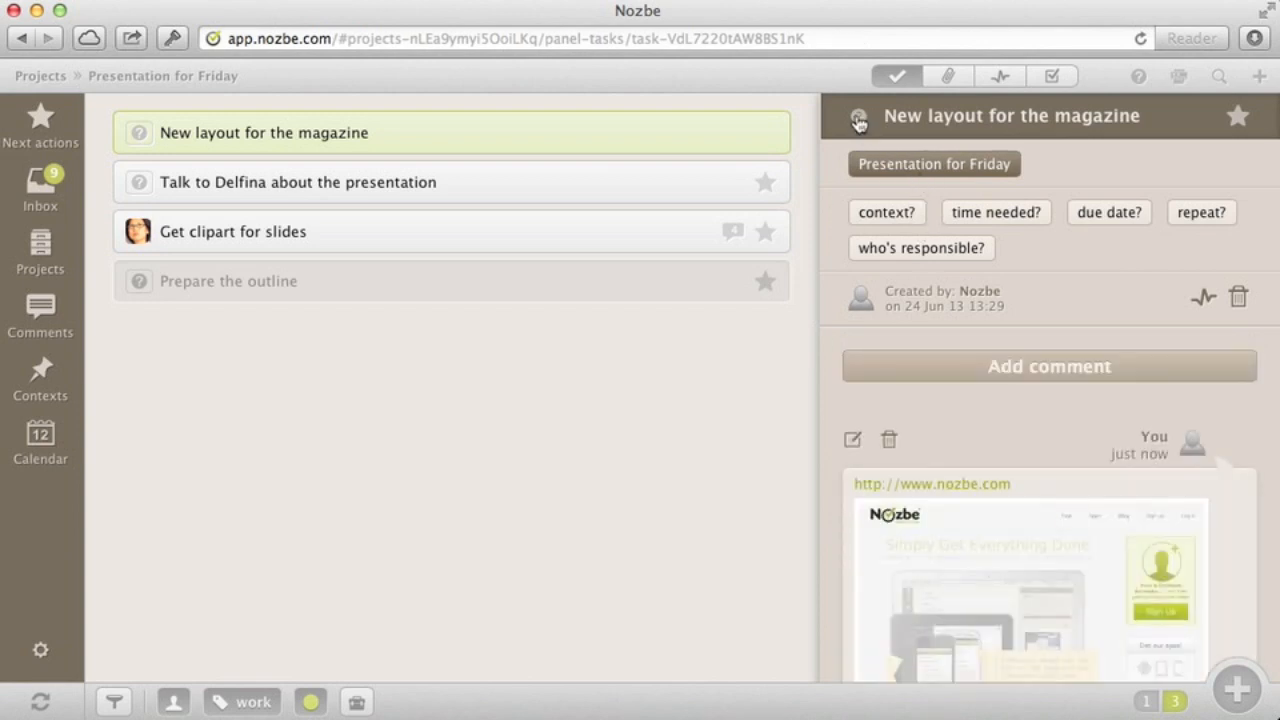
left_click(40, 375)
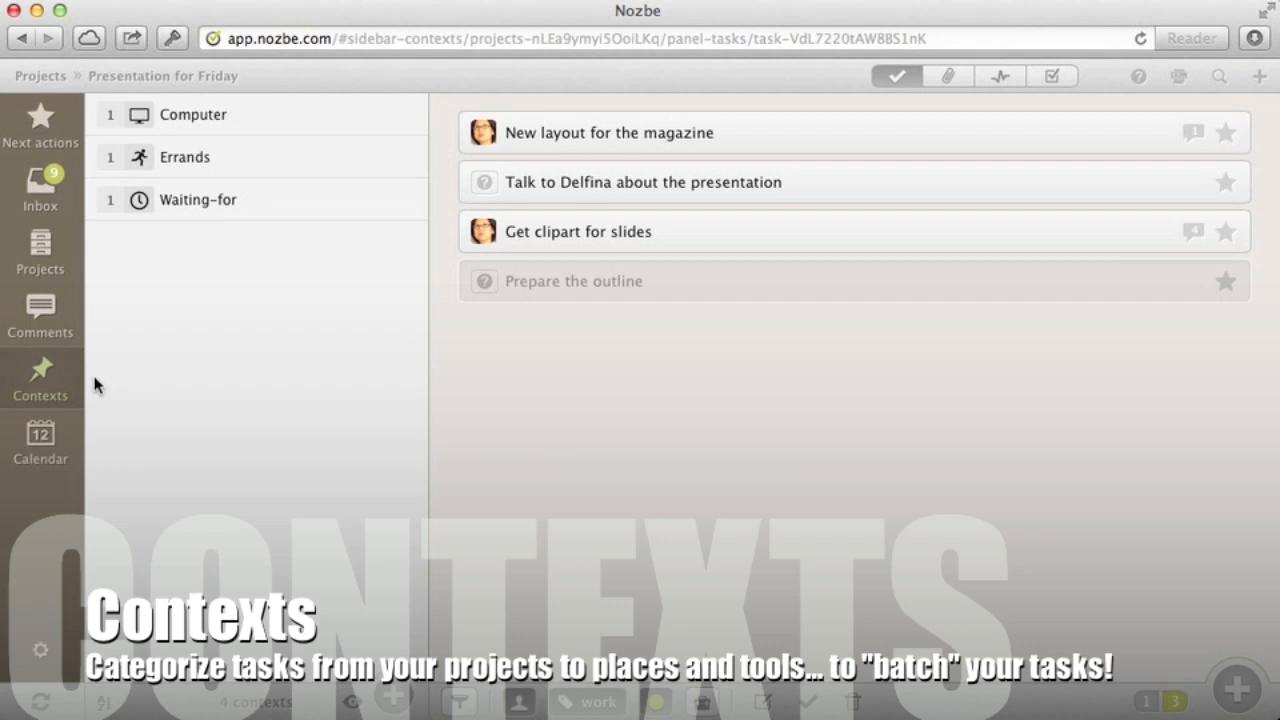
mouse_move(835, 182)
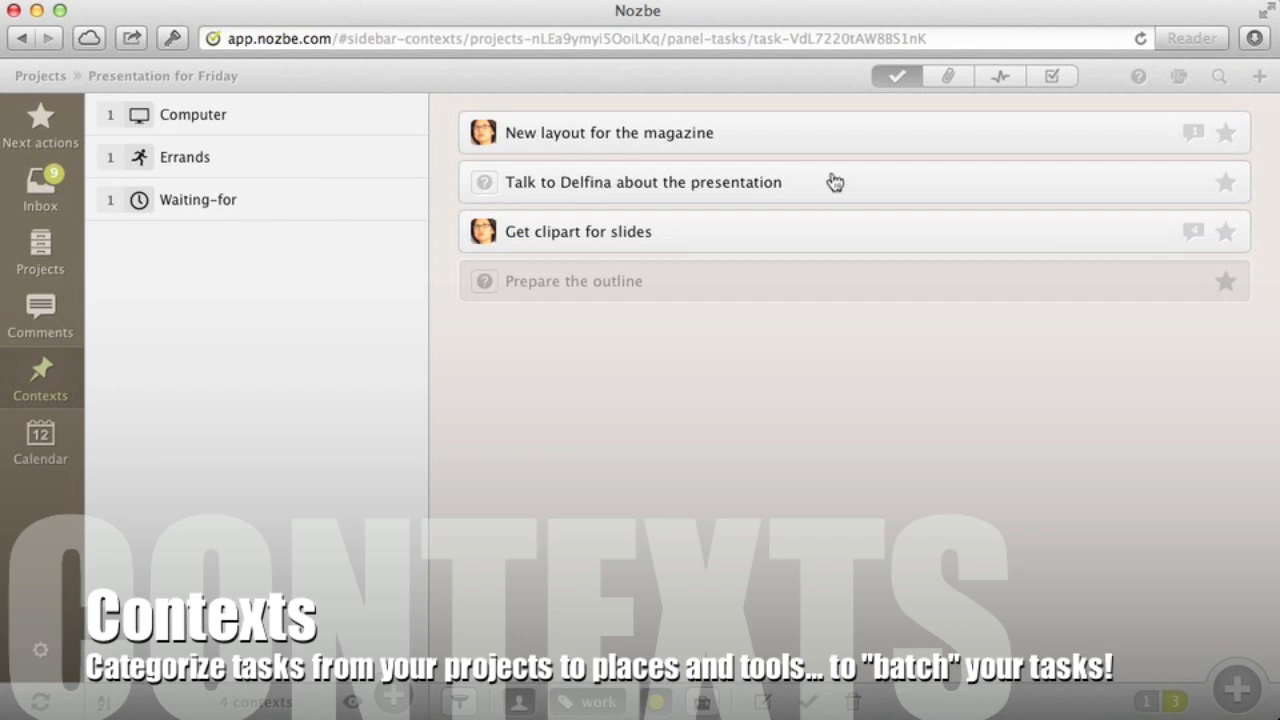
Add the Phone-context task 'Call Evelyn about the brainstorming session'.
left_click(640, 182)
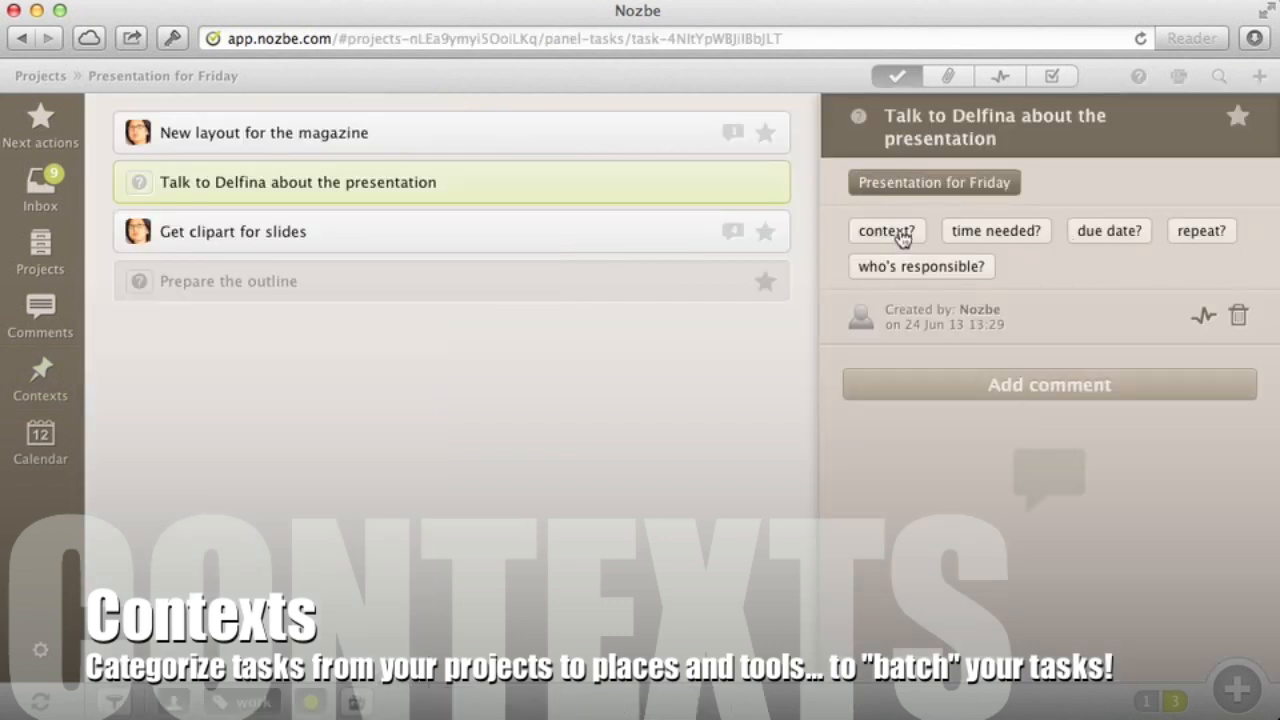
left_click(40, 378)
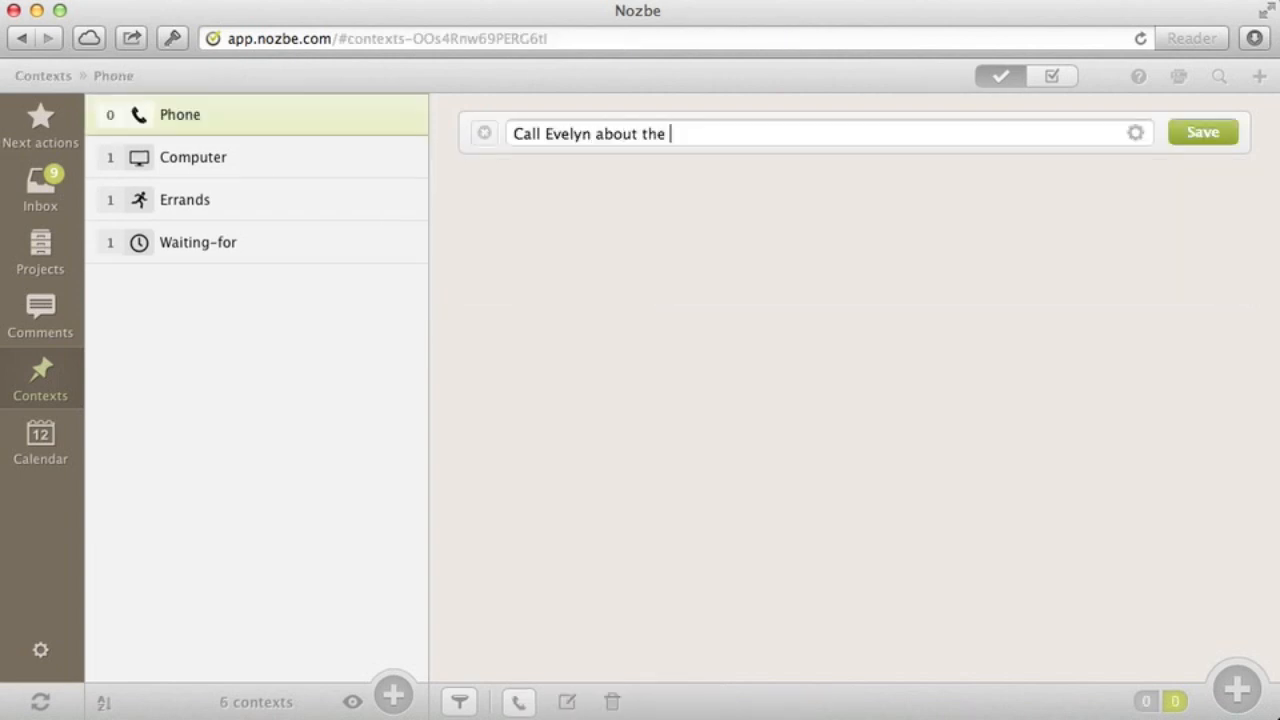
left_click(1202, 131)
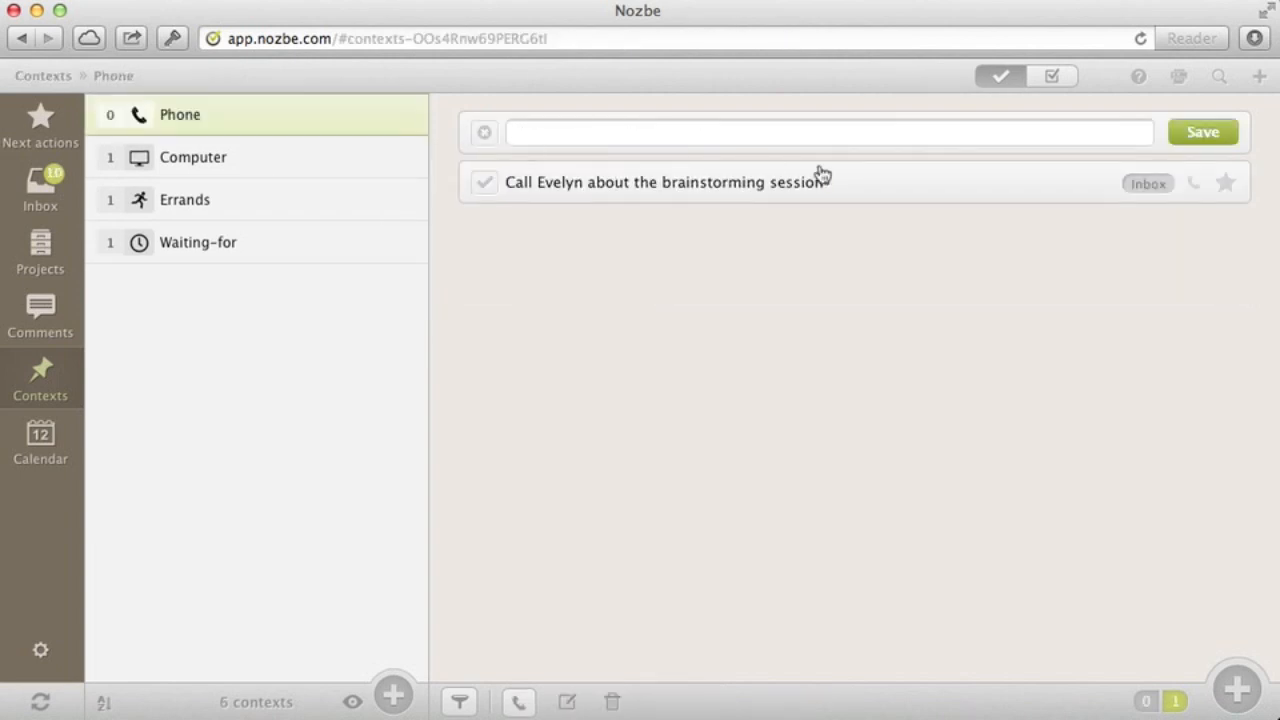
left_click(828, 132)
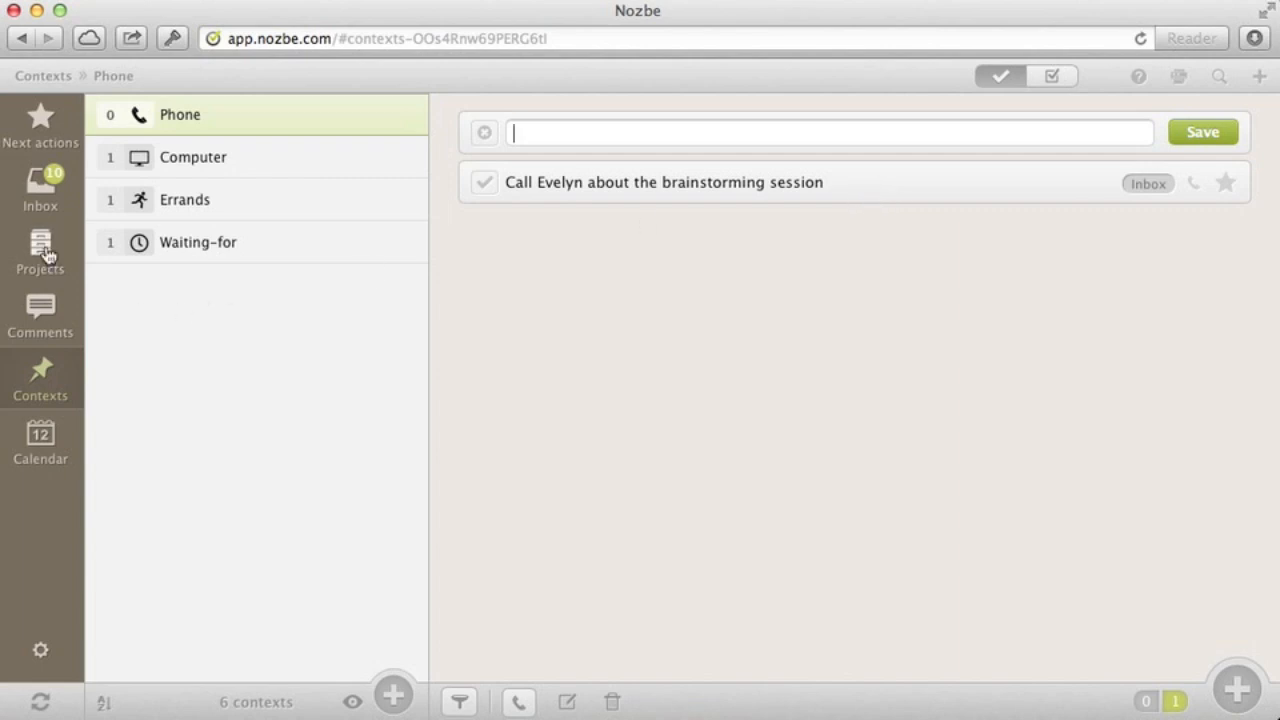
left_click(40, 250)
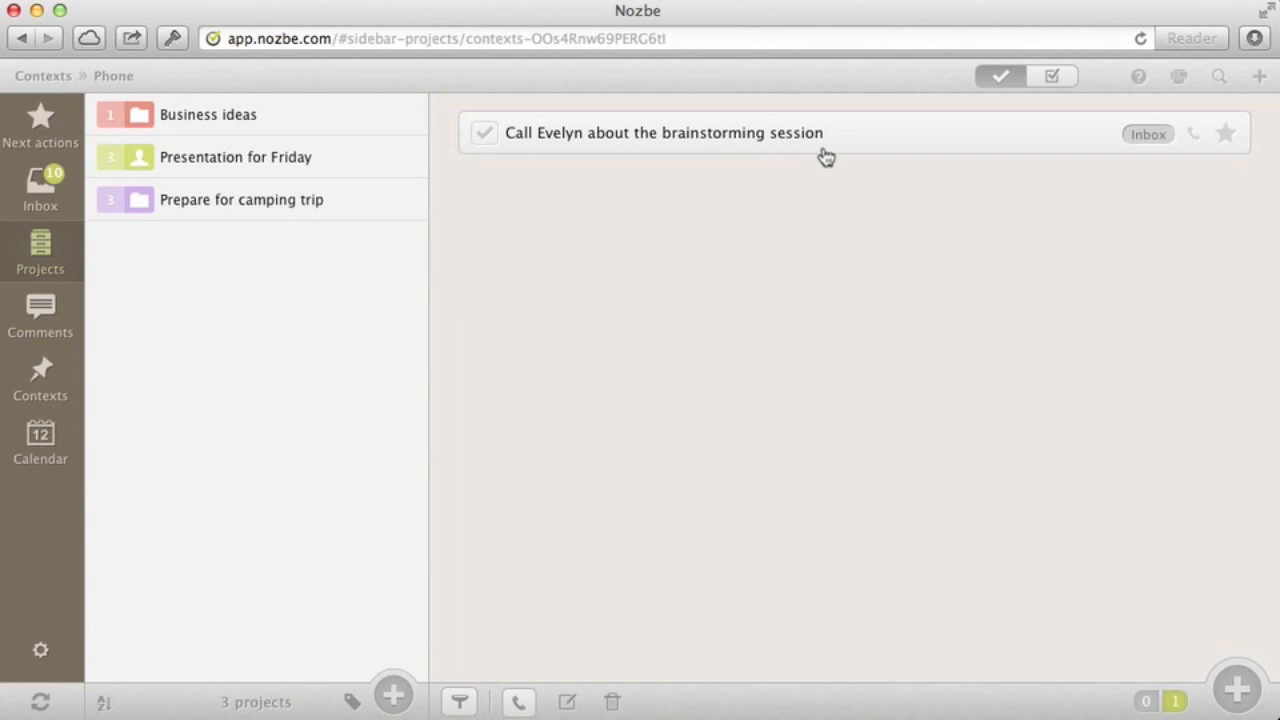
Move the Evelyn call into Presentation for Friday and give Talk to Delfina the Phone context.
left_click(484, 132)
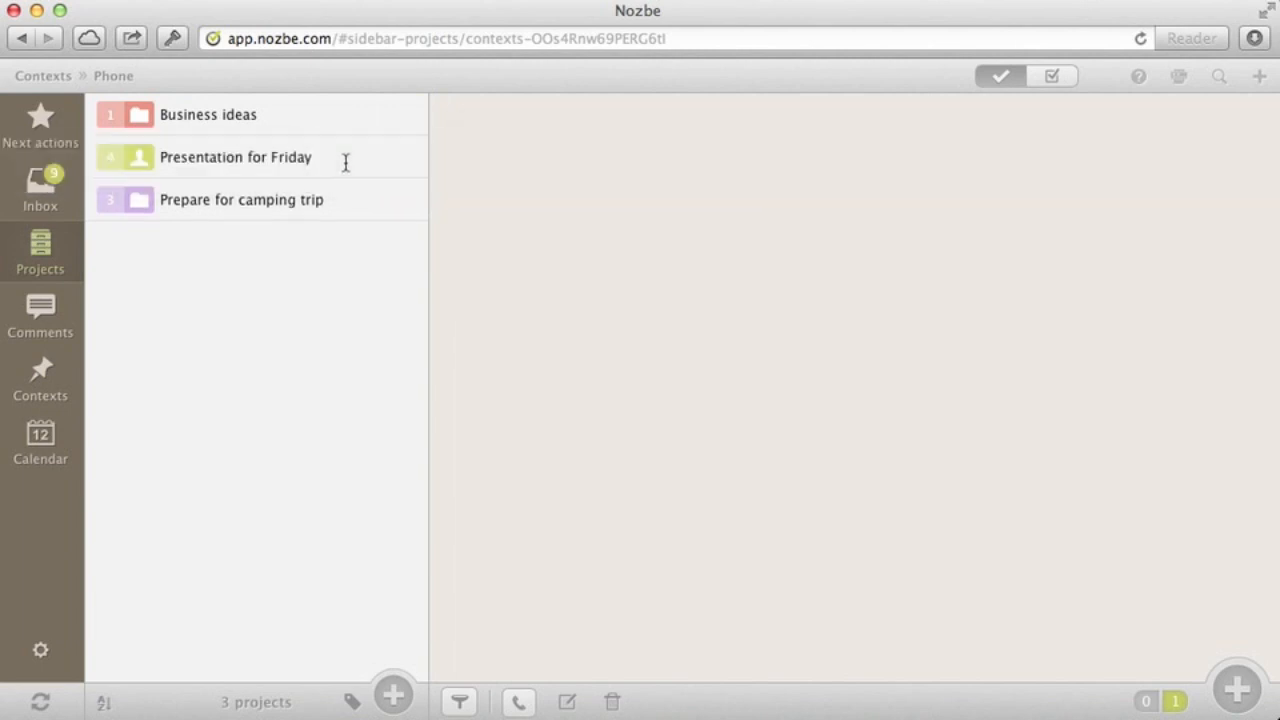
left_click(235, 157)
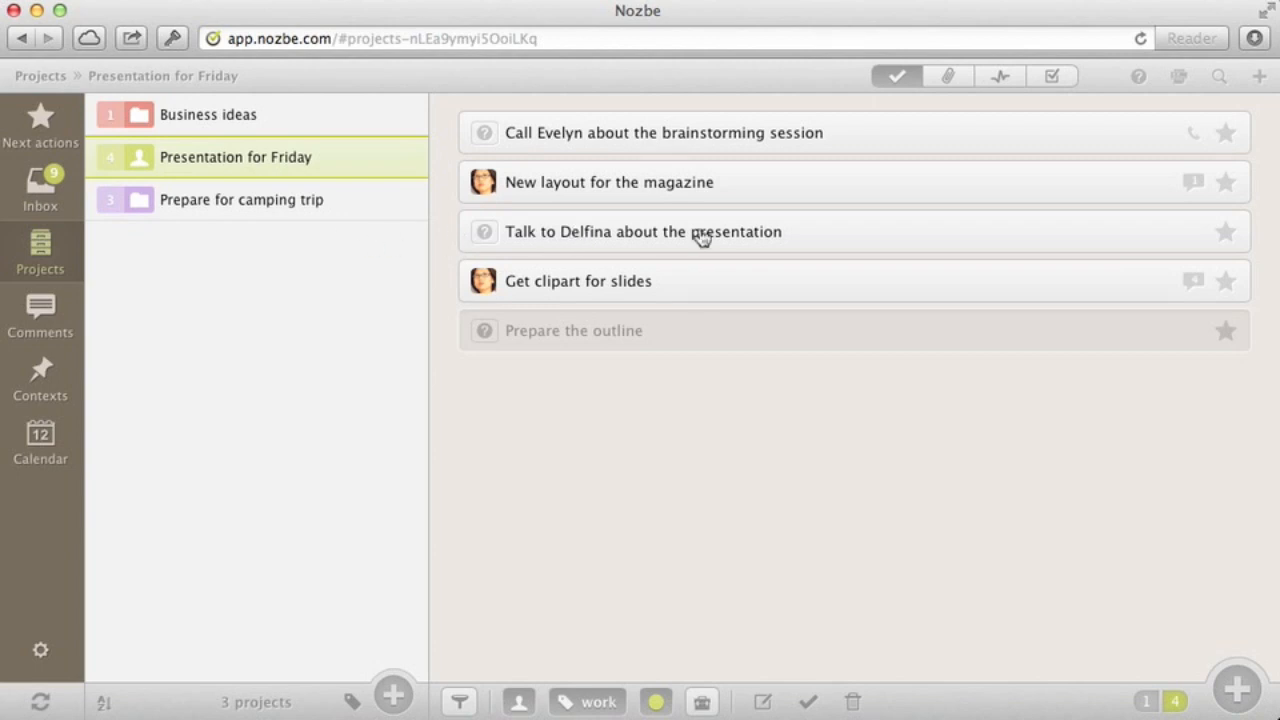
left_click(644, 231)
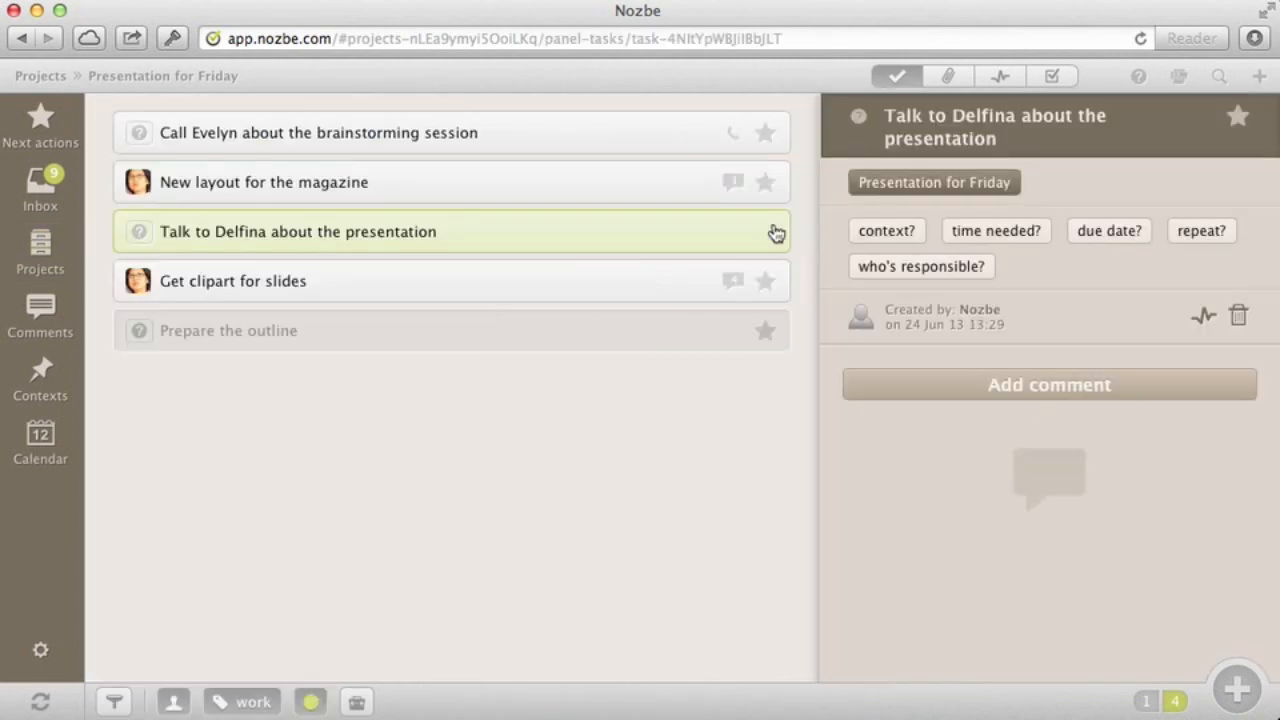
left_click(40, 375)
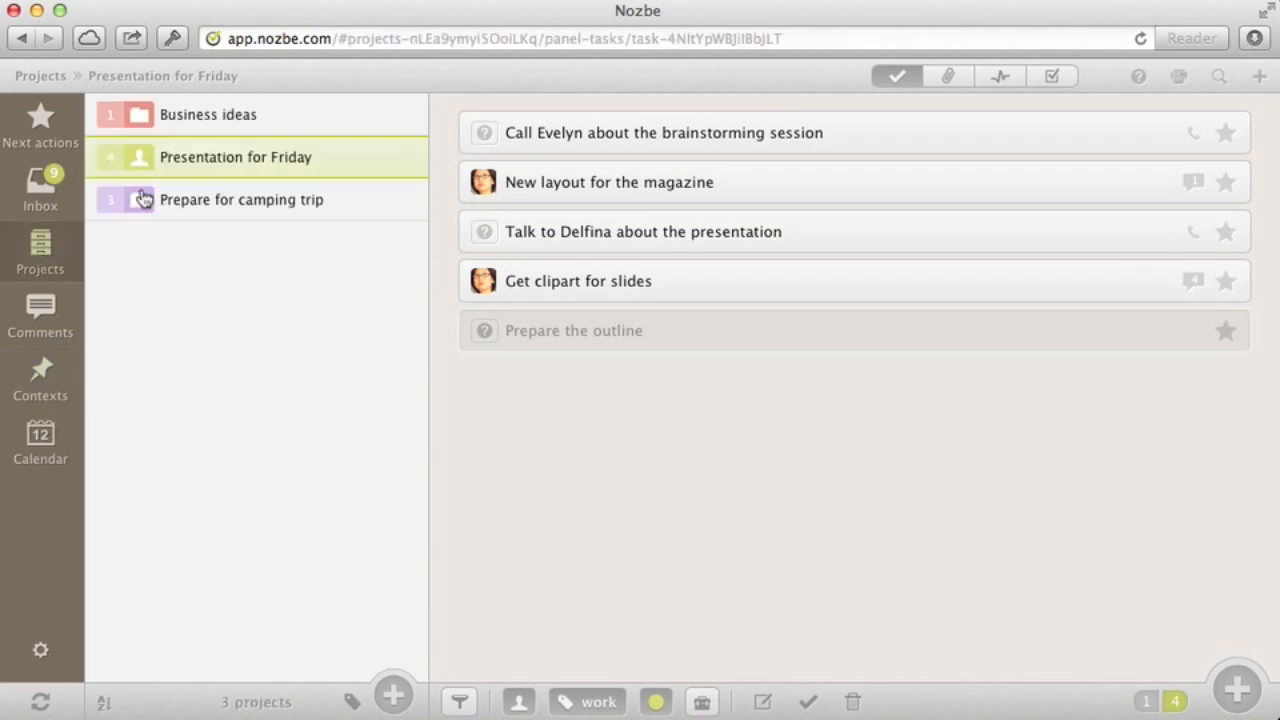
Drag the camping location call into the Phone context and set the Evelyn call's responsible person.
left_click(241, 199)
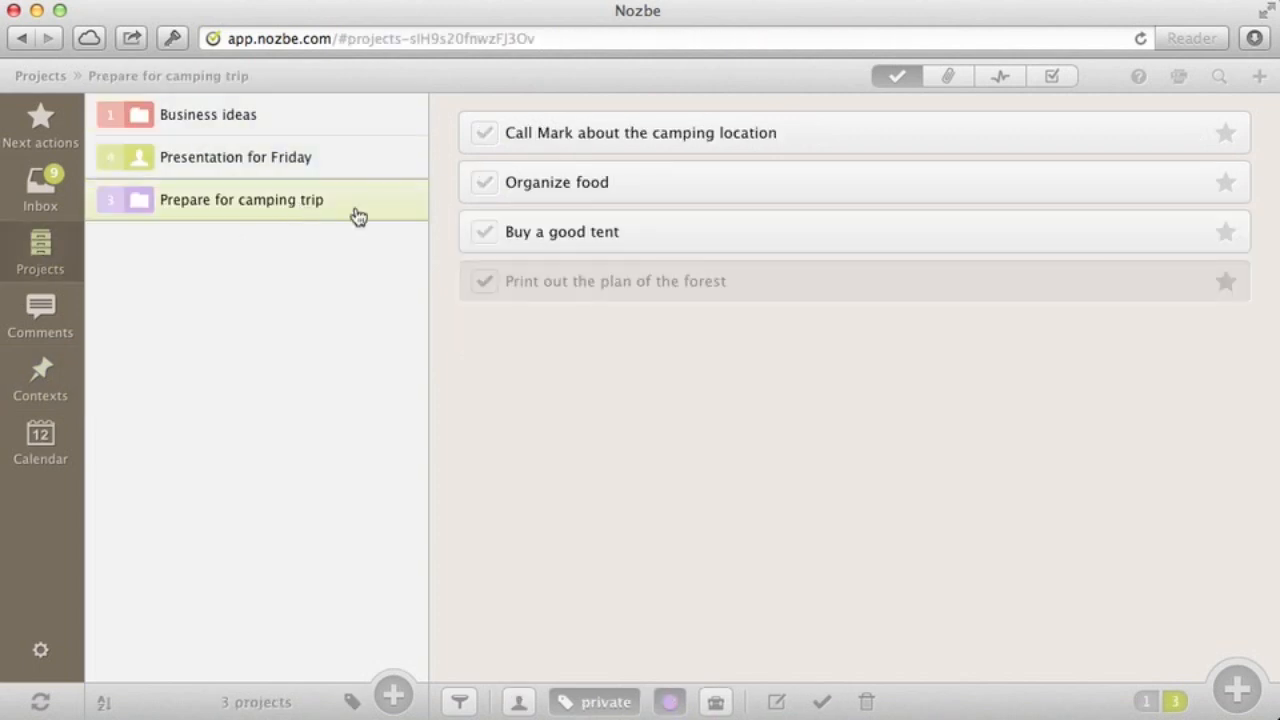
left_click(40, 378)
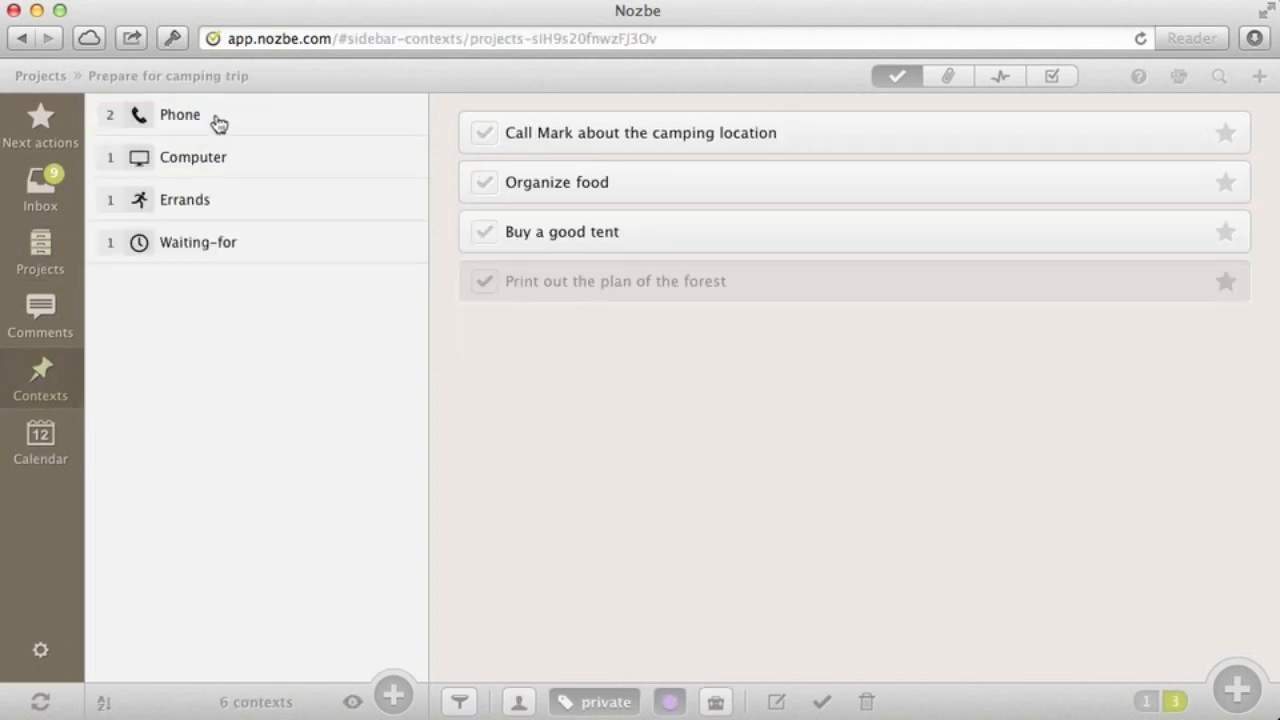
left_click_drag(180, 114, 560, 145)
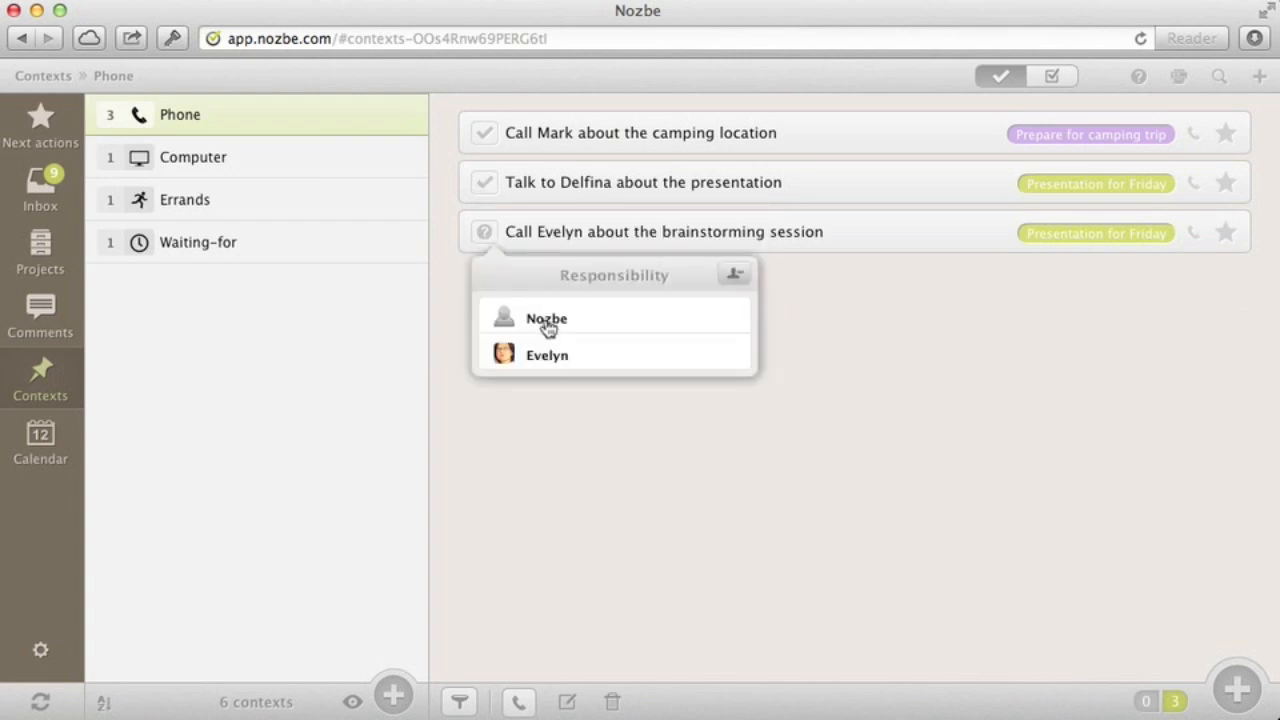
left_click(546, 318)
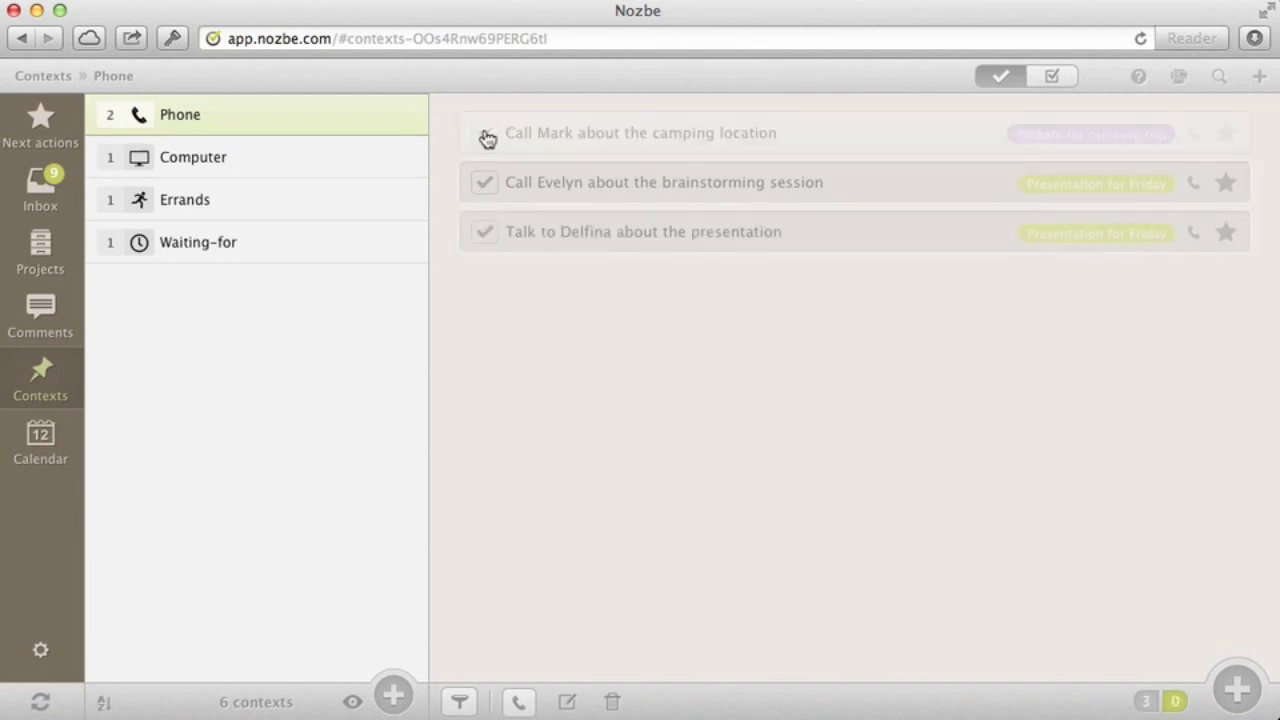
Attach a note 'Thoughts on Presentation for Friday' listing presentation rules to the project.
left_click(40, 245)
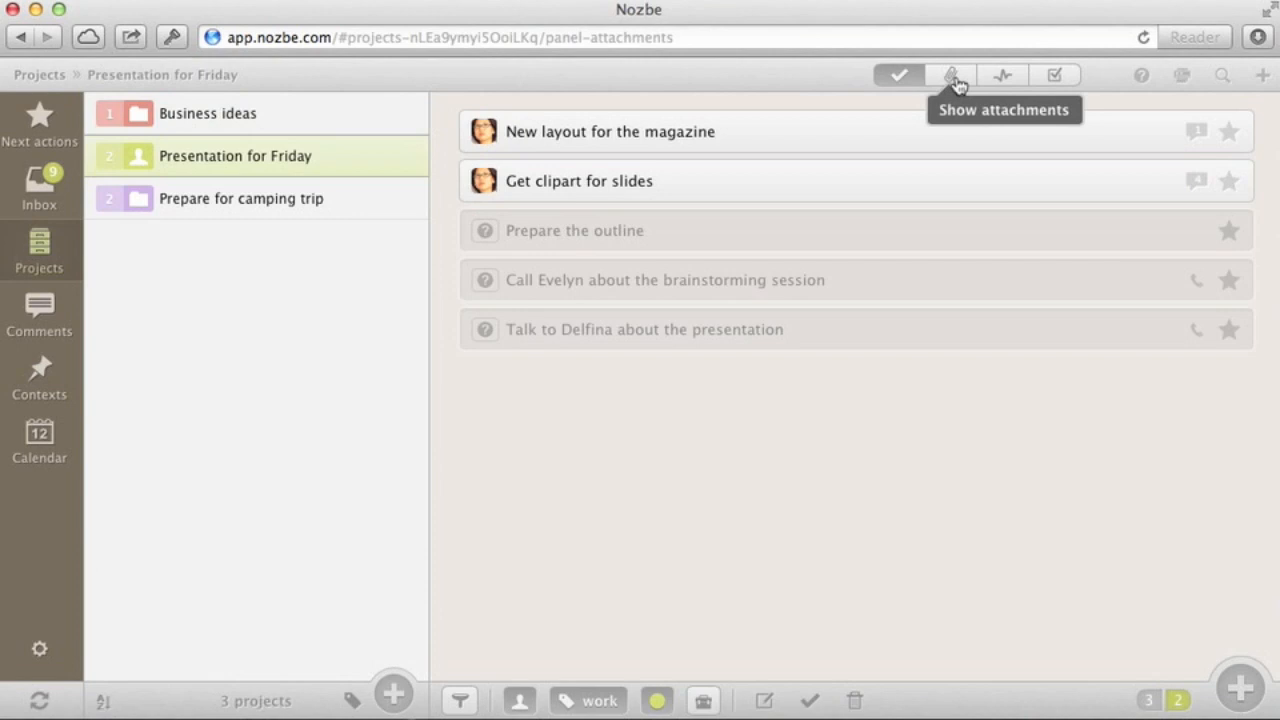
left_click(950, 74)
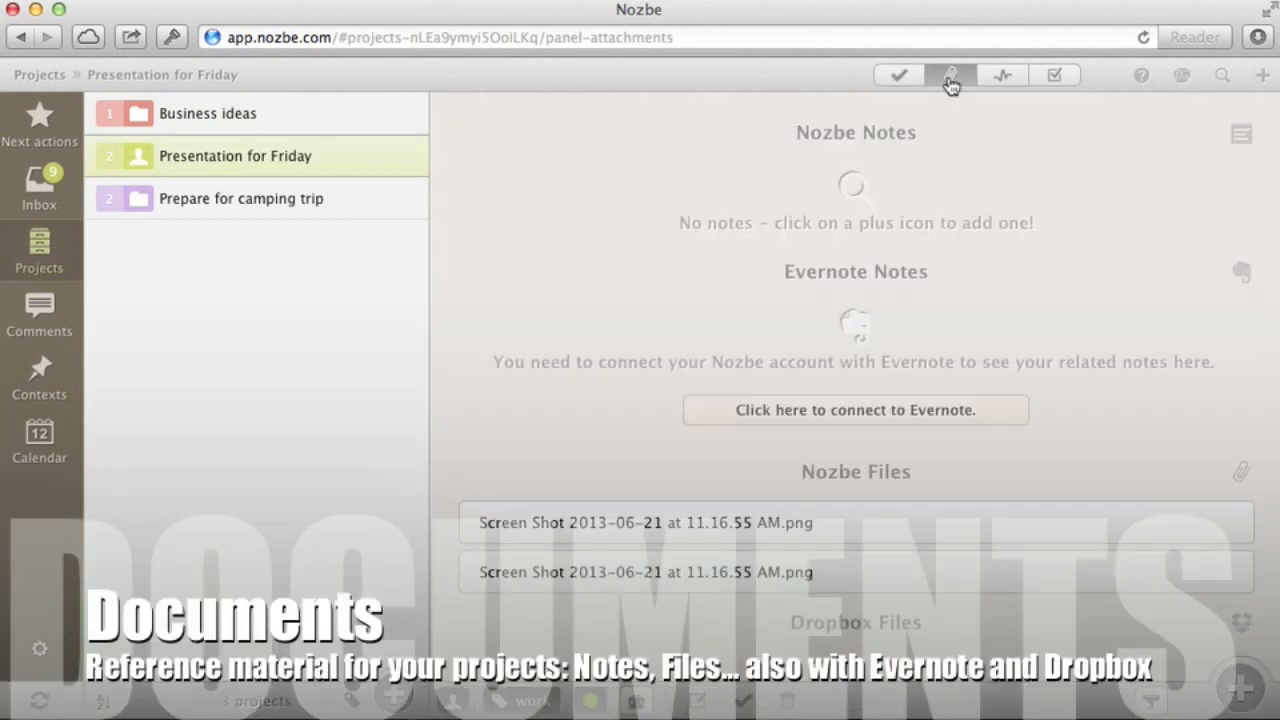
left_click(949, 74)
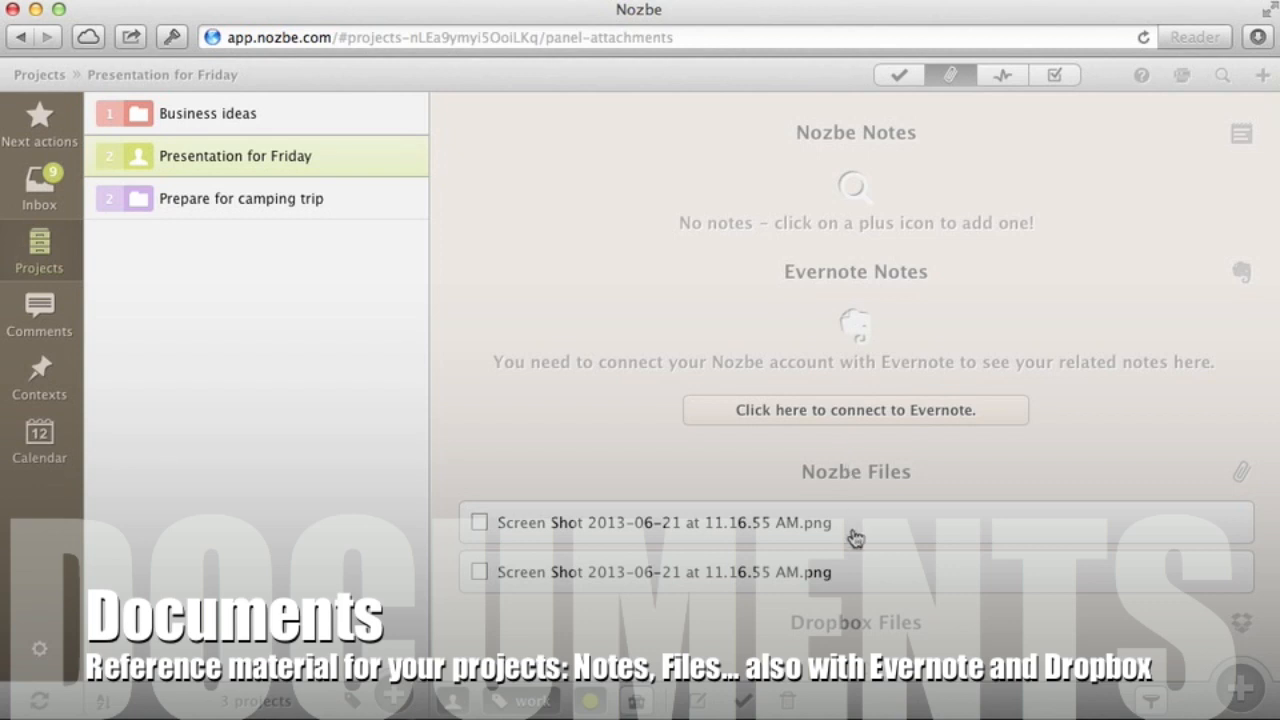
mouse_move(935, 535)
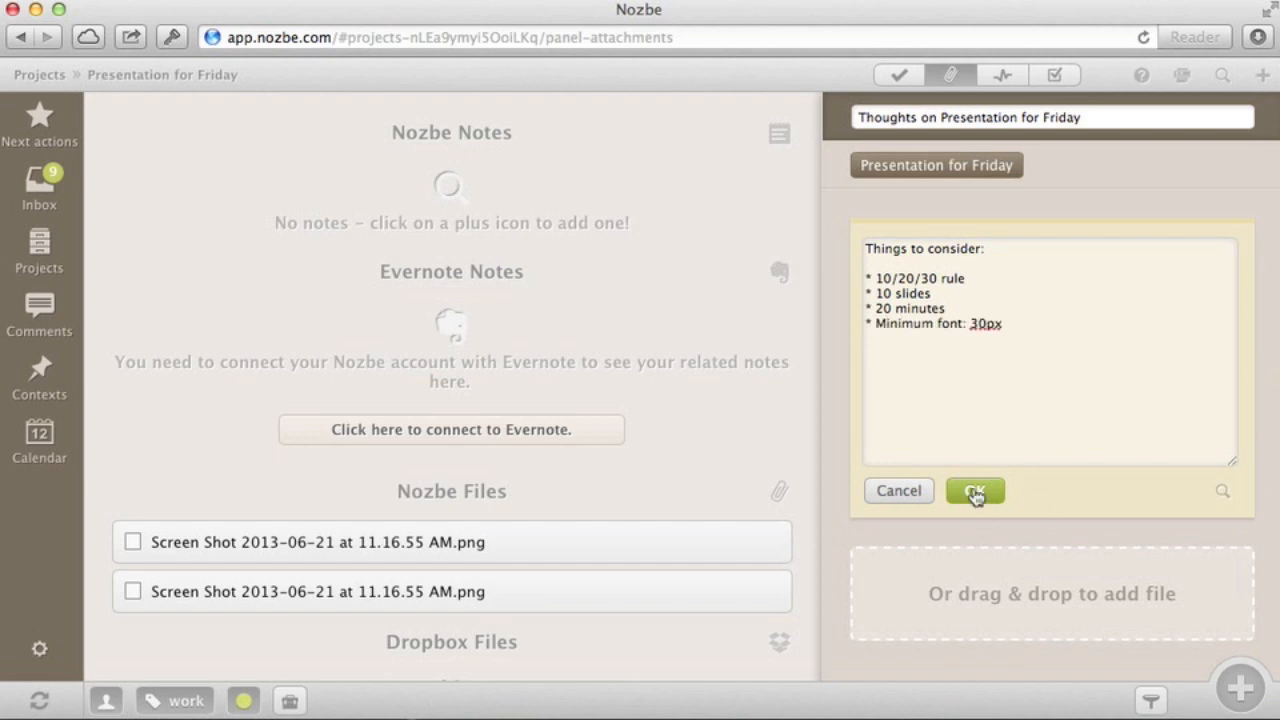
left_click(974, 490)
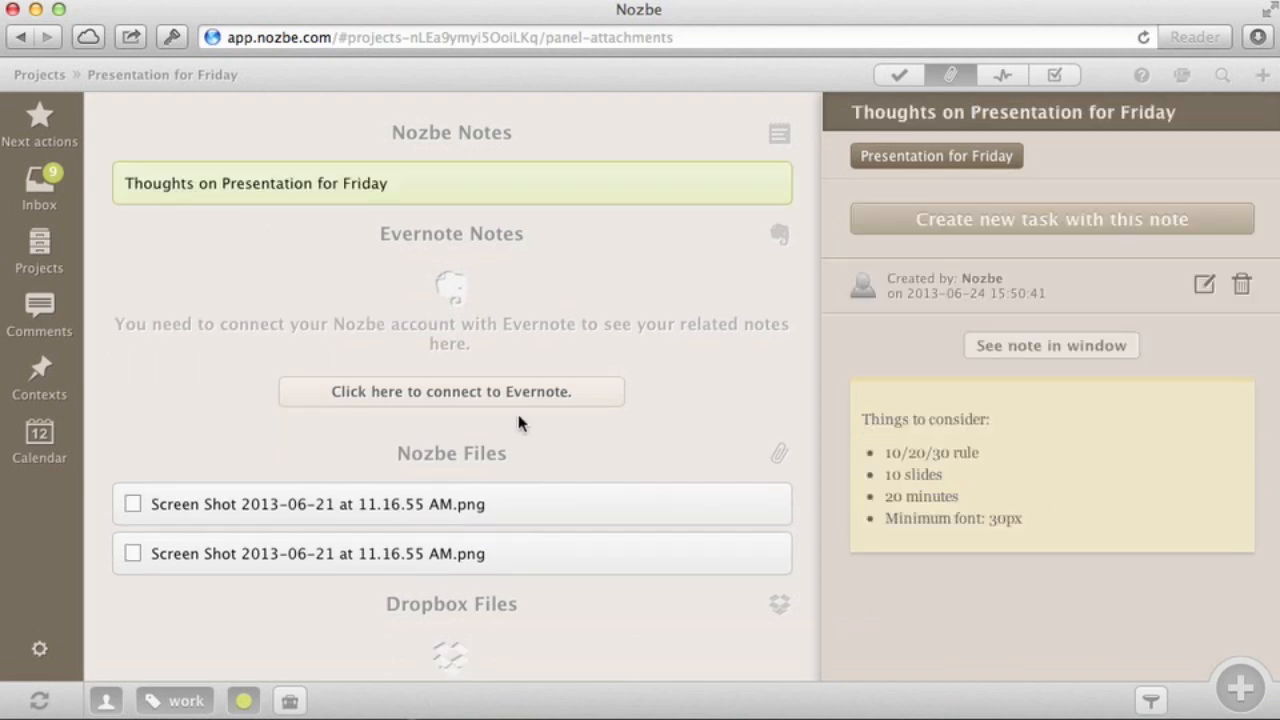
Connect the Nozbe account to Evernote by authorizing access.
left_click(451, 391)
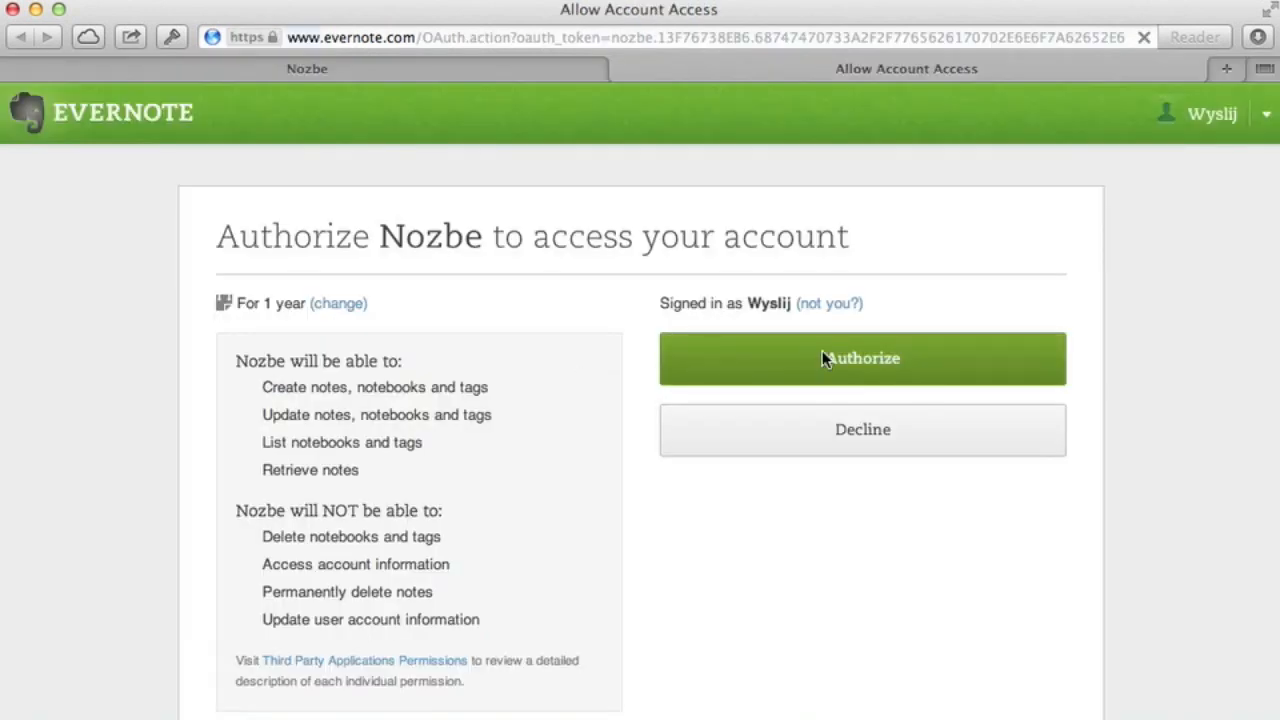
left_click(862, 358)
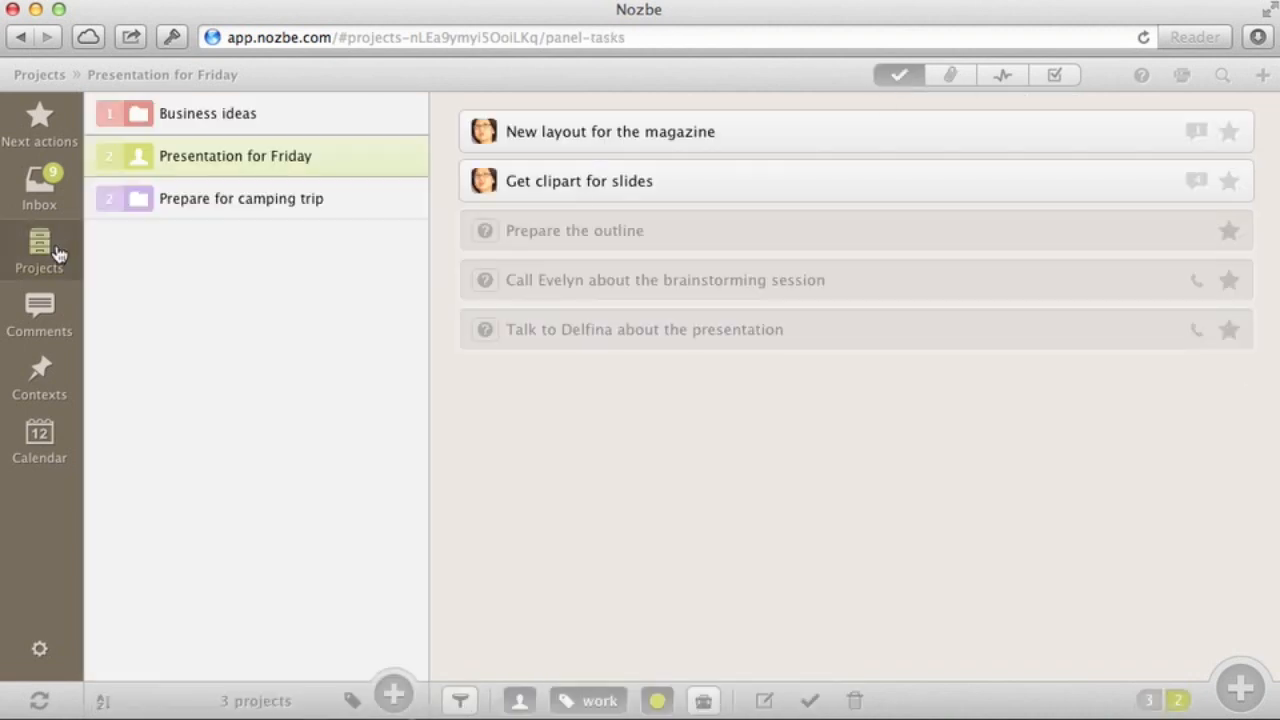
Review the Evernote note 'New way of doing things' in Business ideas' attachments.
left_click(207, 113)
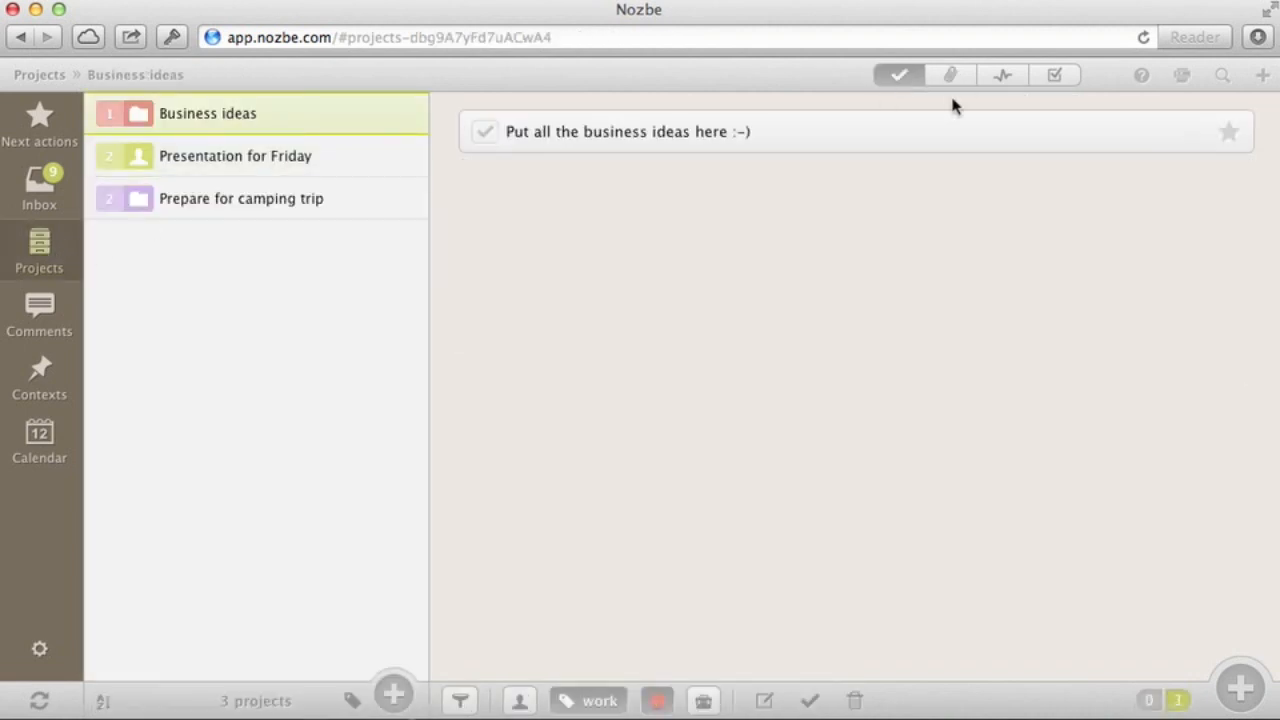
left_click(949, 75)
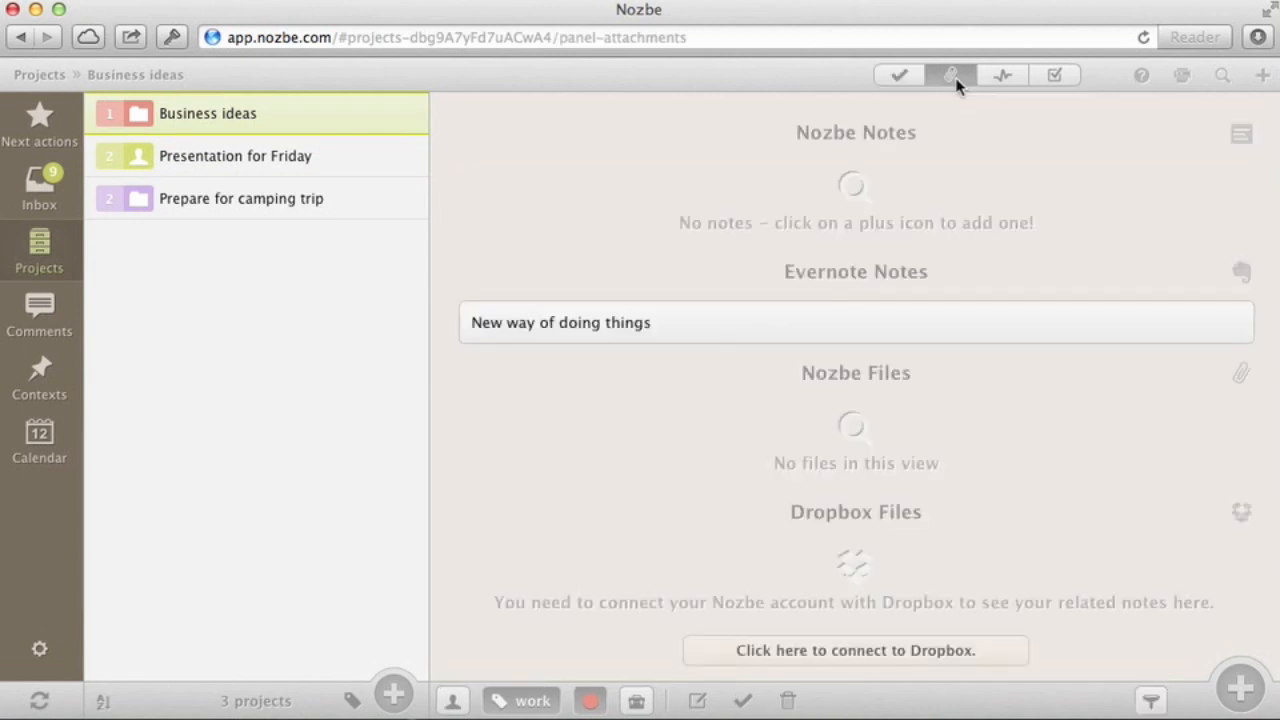
mouse_move(835, 330)
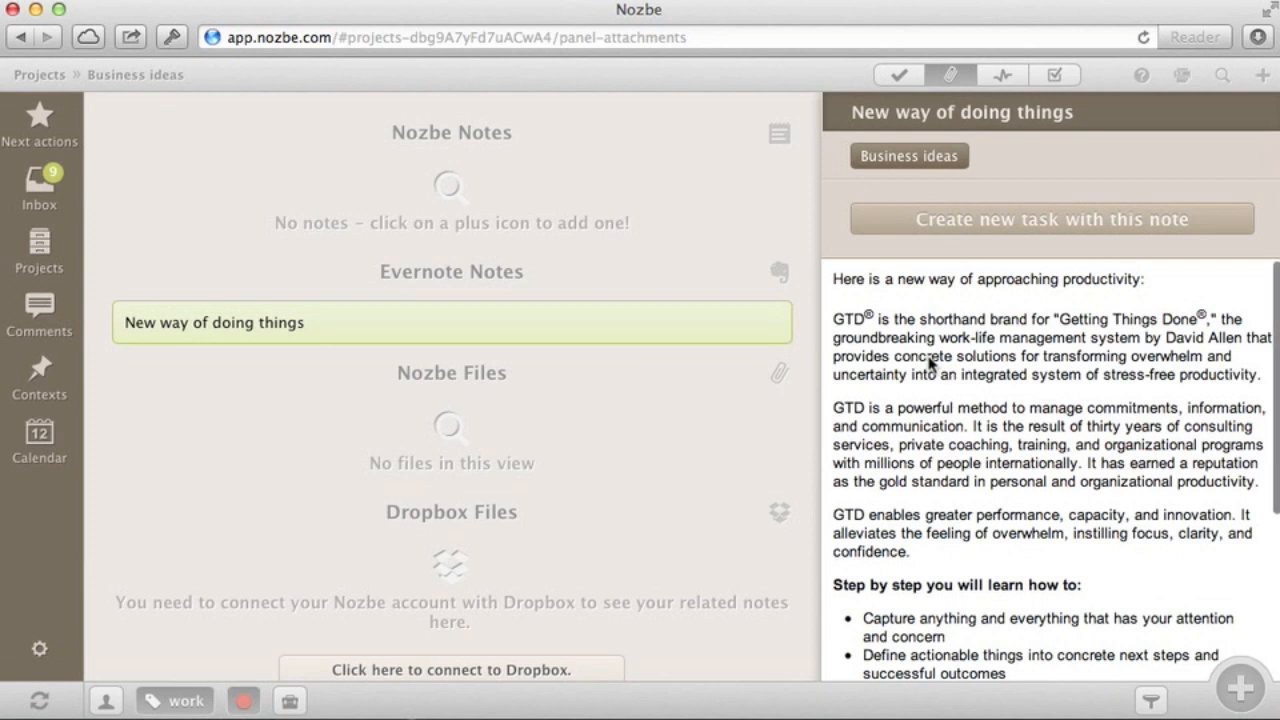
scroll("down", 3)
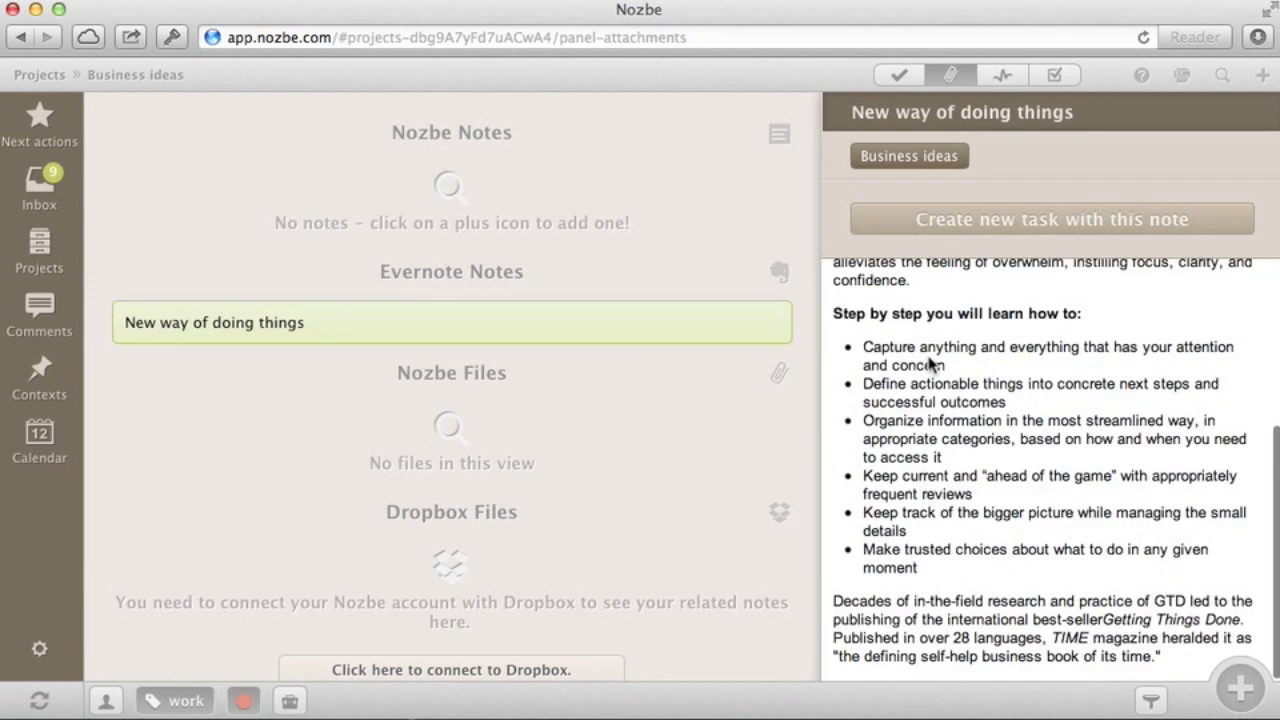
left_click(39, 248)
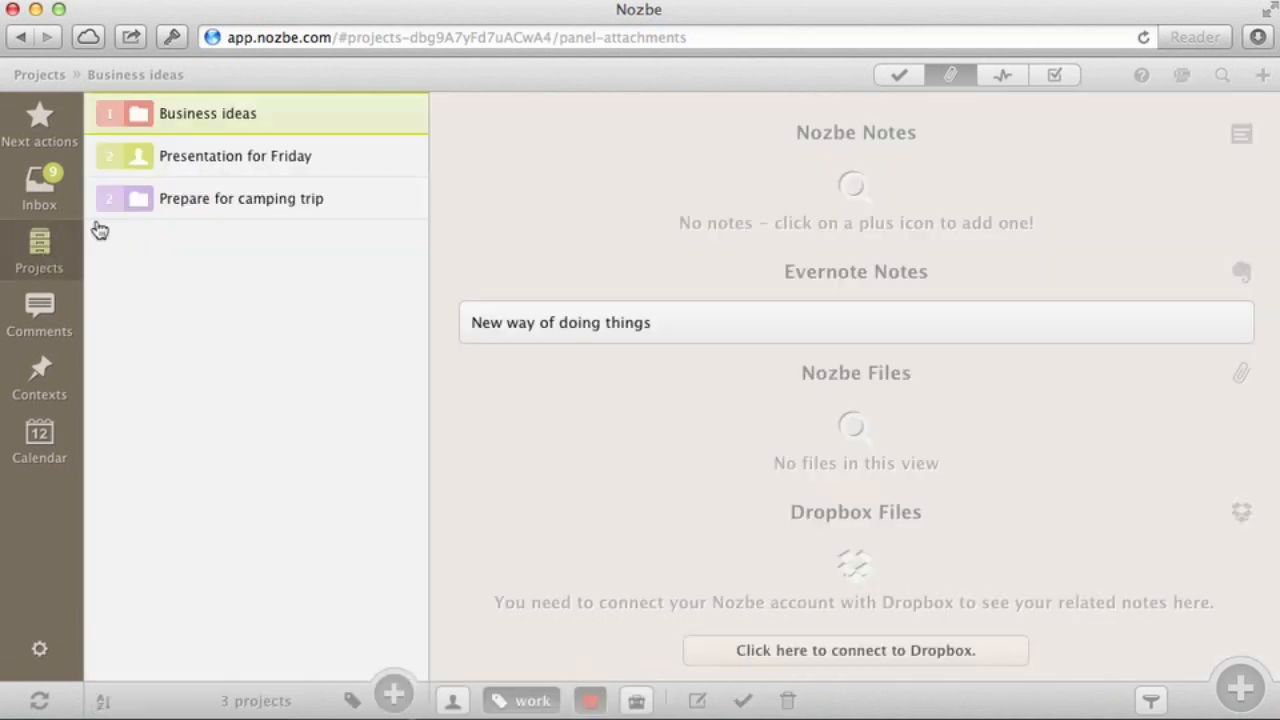
Check Presentation for Friday's attachments and end on Prepare for camping trip's tasks.
left_click(235, 156)
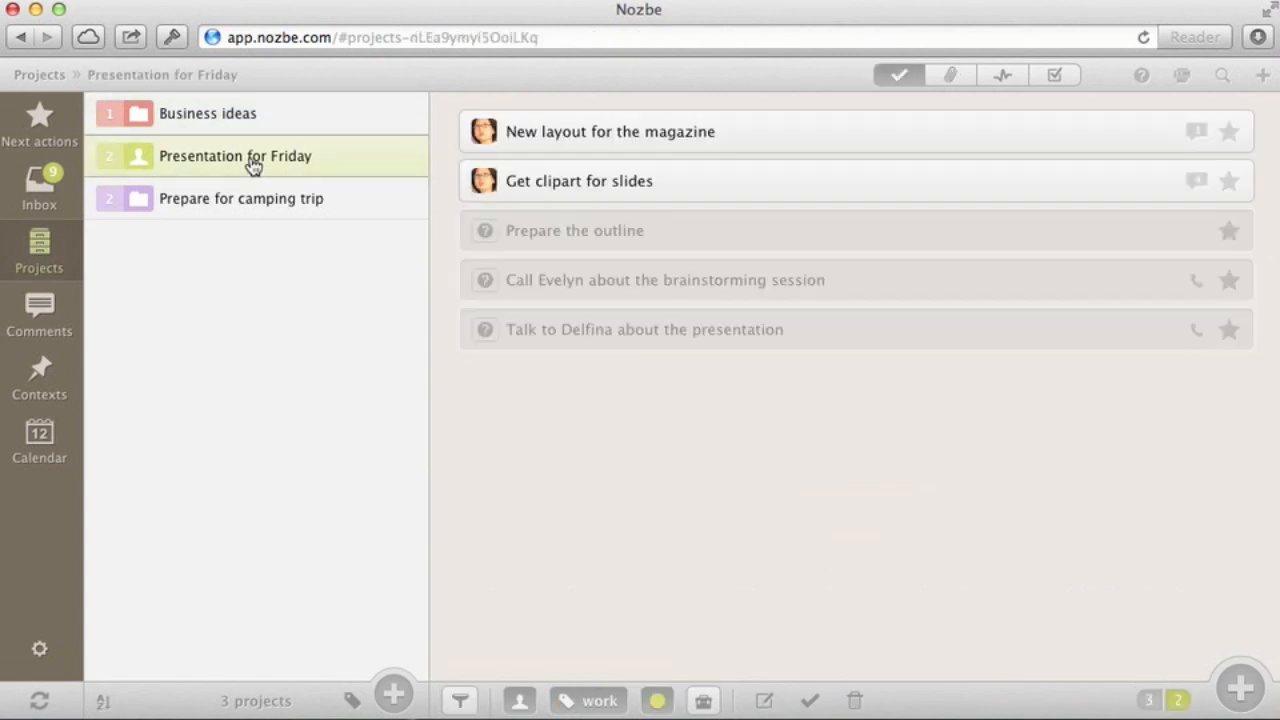
left_click(949, 75)
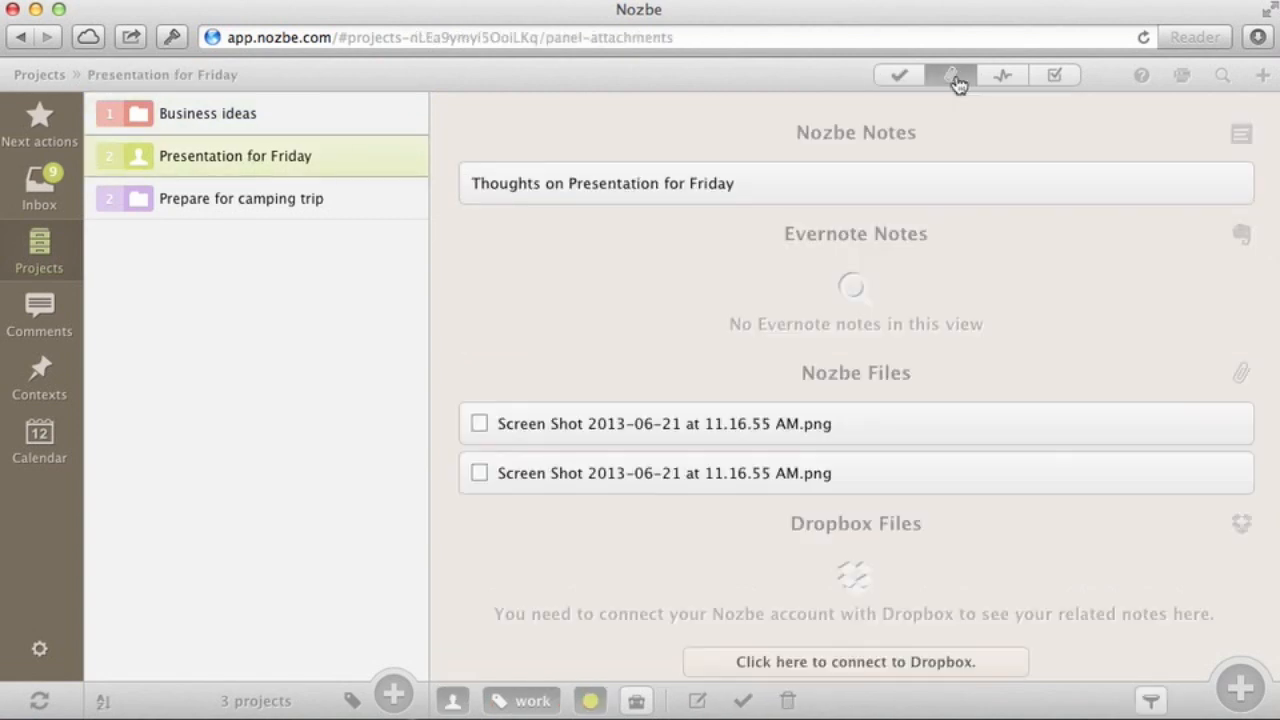
left_click(240, 198)
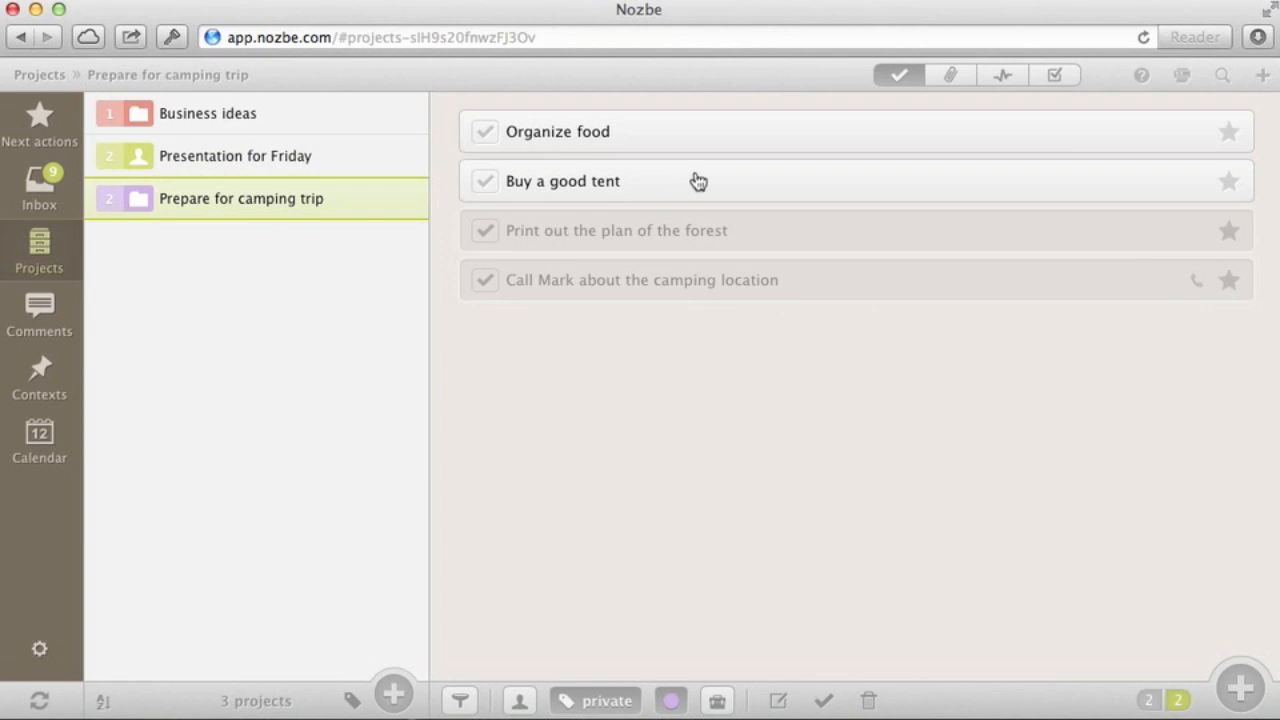
Filter Evernote notes by the 'prepare for camping trip' tag and return to Nozbe.
left_click(948, 75)
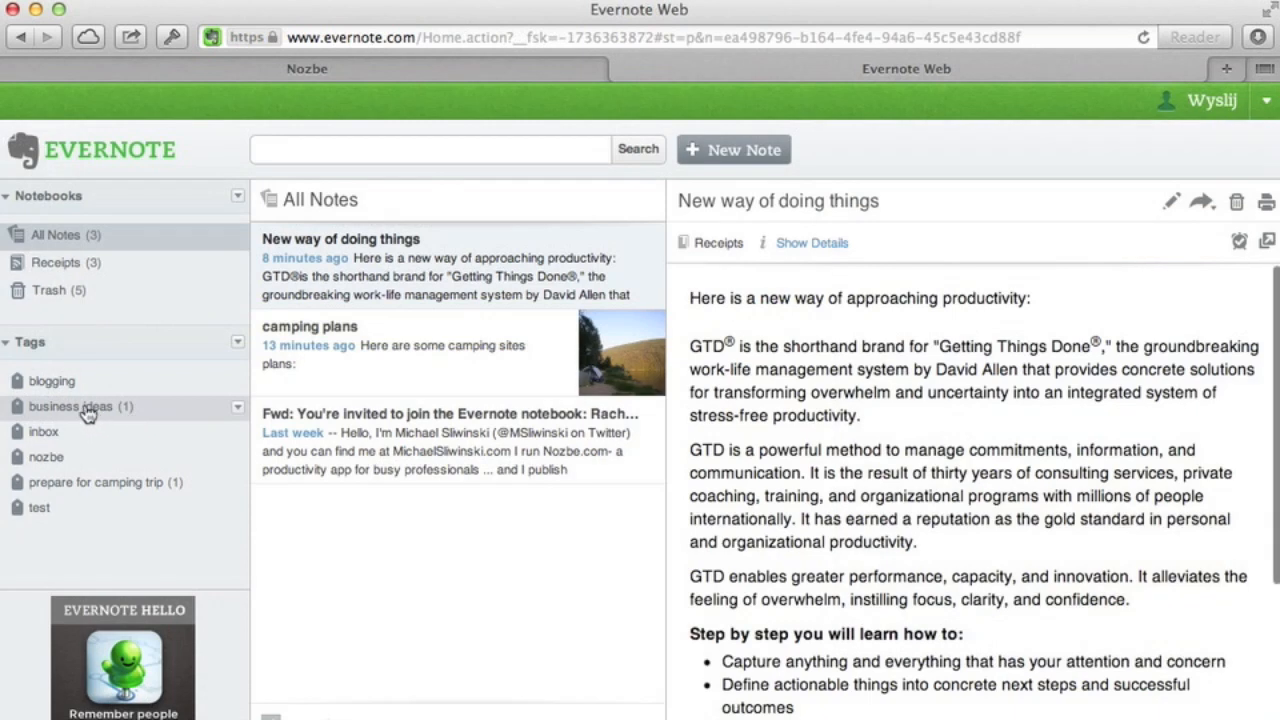
left_click(70, 406)
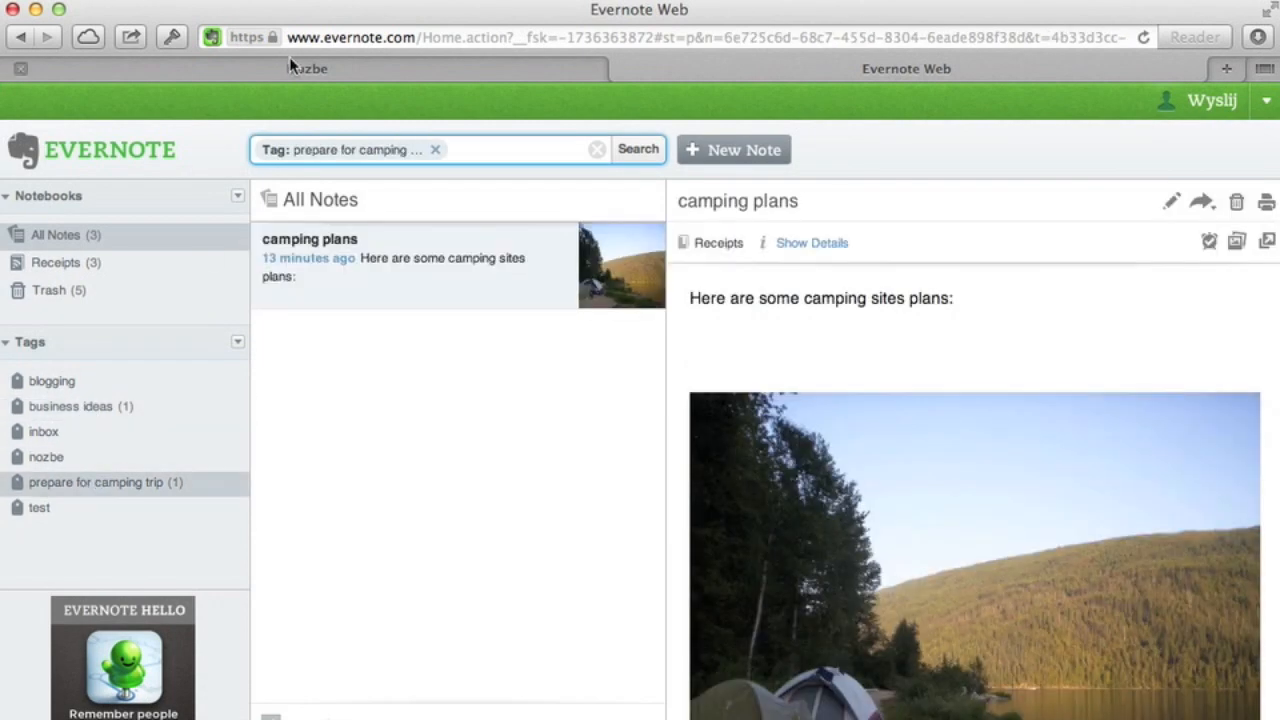
left_click(307, 68)
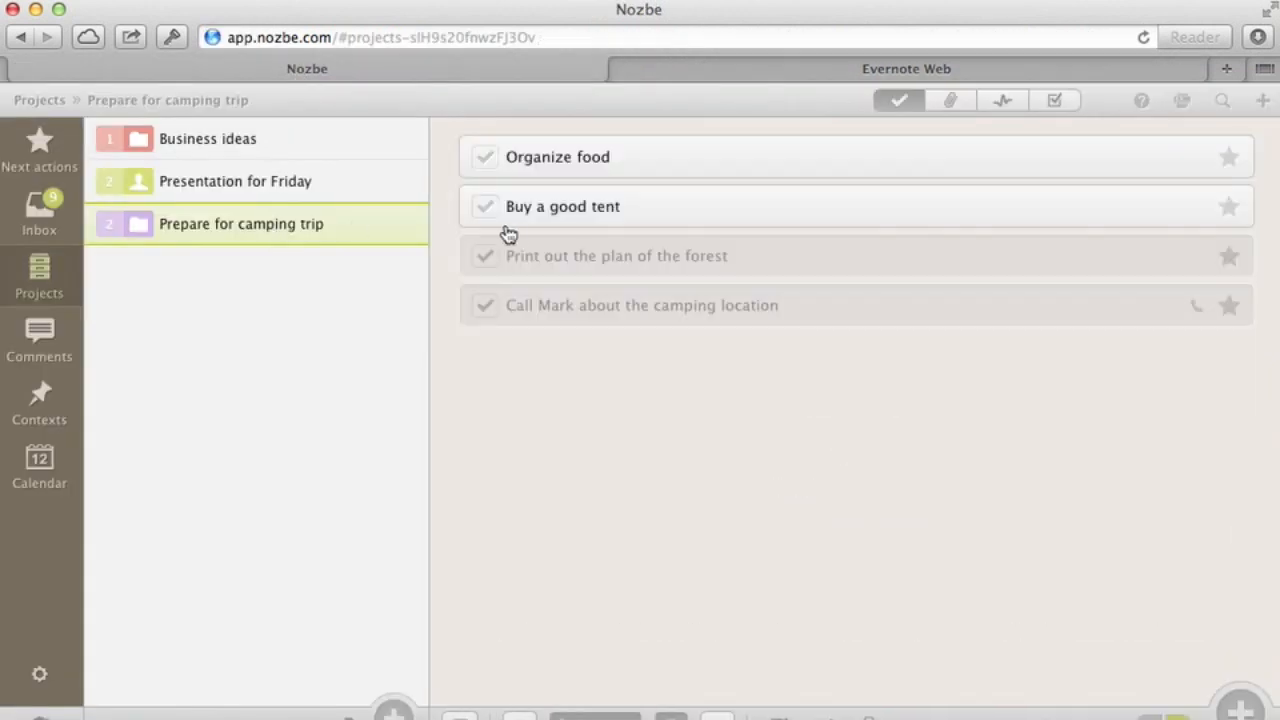
Attach the 'camping plans' Evernote note, found by searching 'cam', to Buy a good tent.
left_click(562, 206)
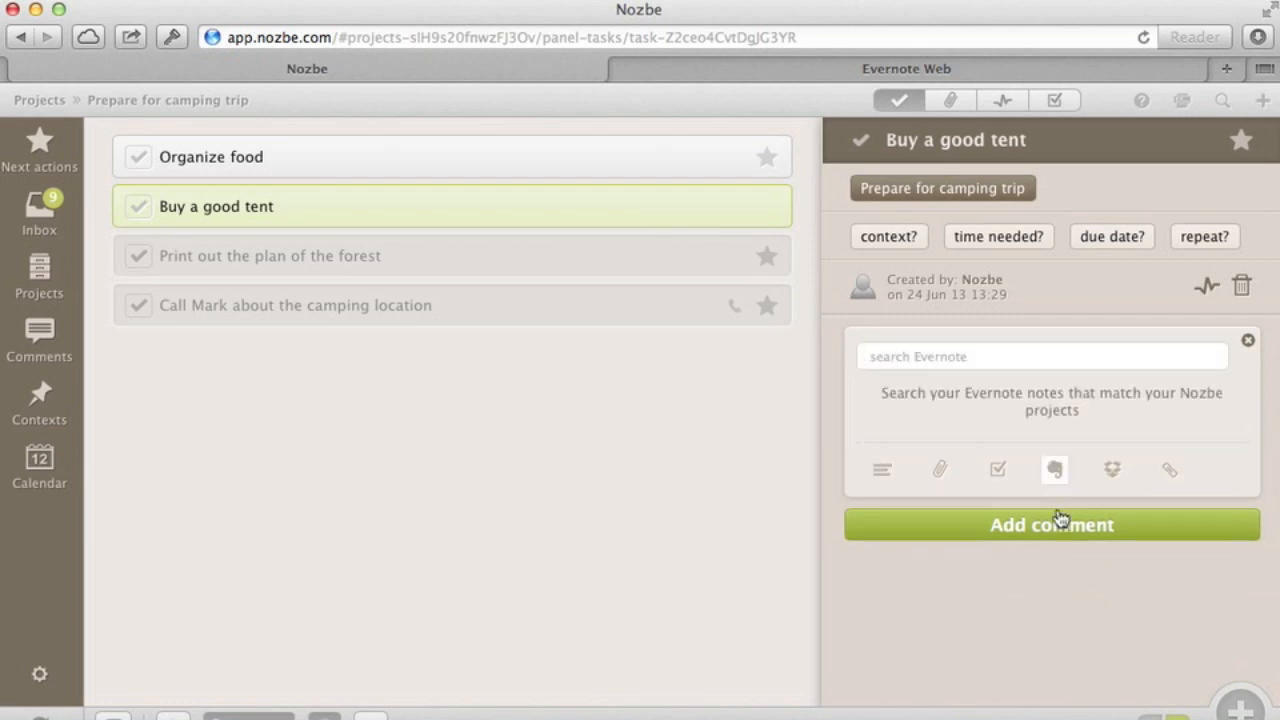
type("cam")
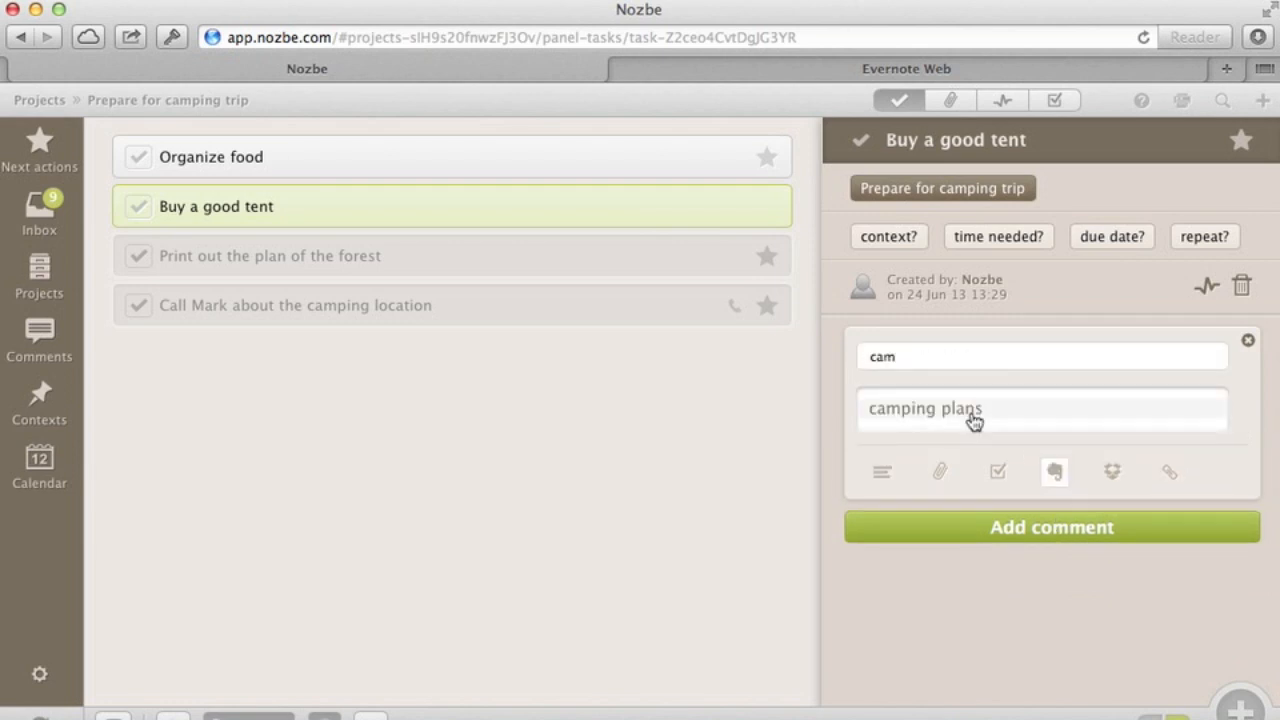
left_click(1051, 527)
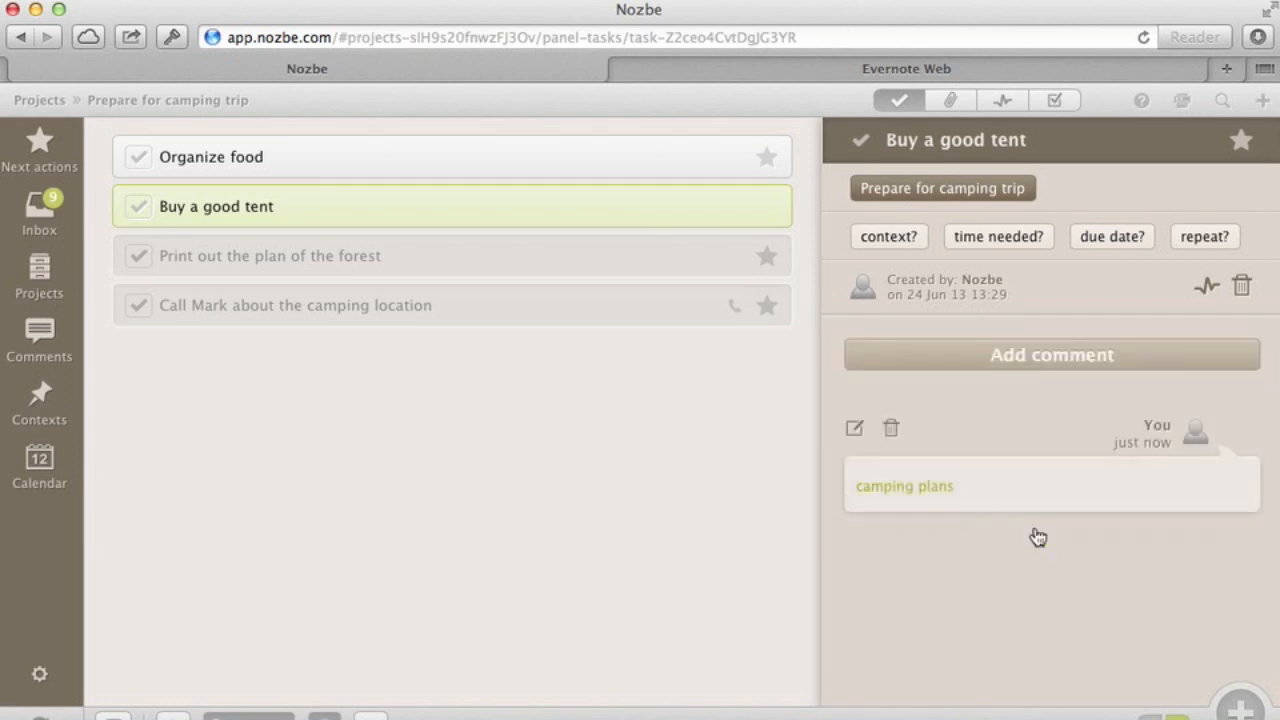
left_click(903, 486)
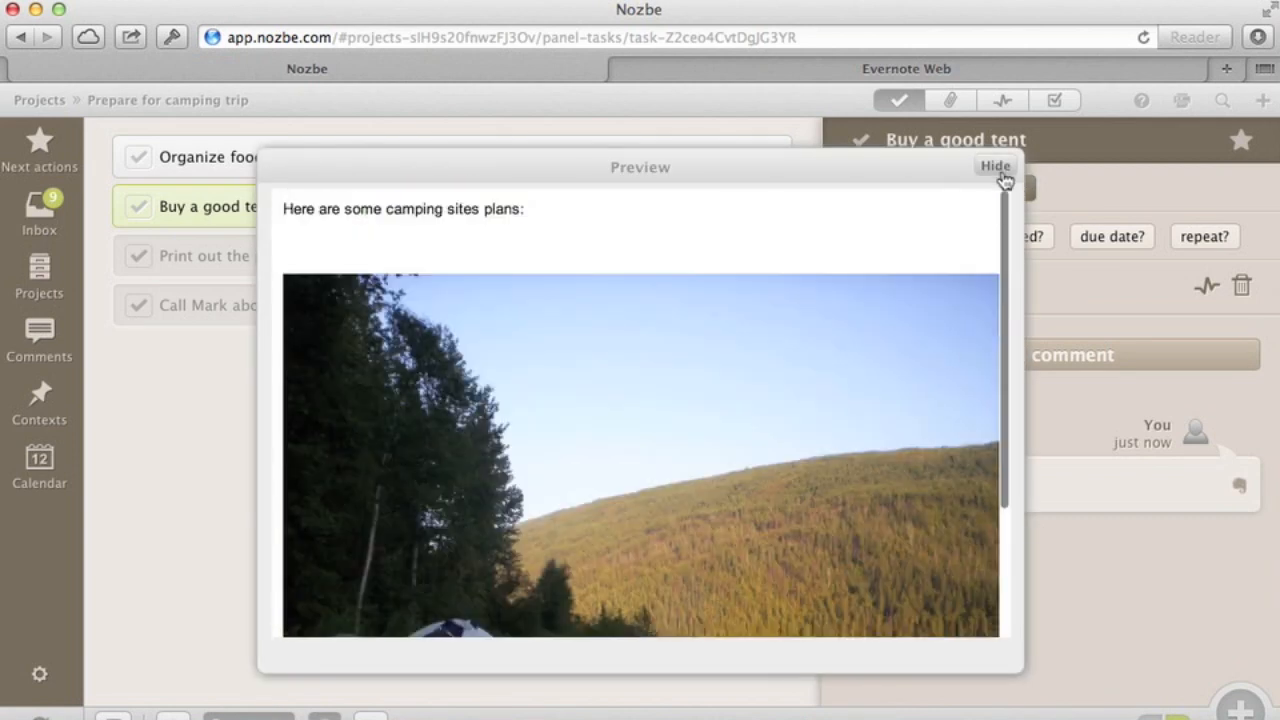
left_click(995, 166)
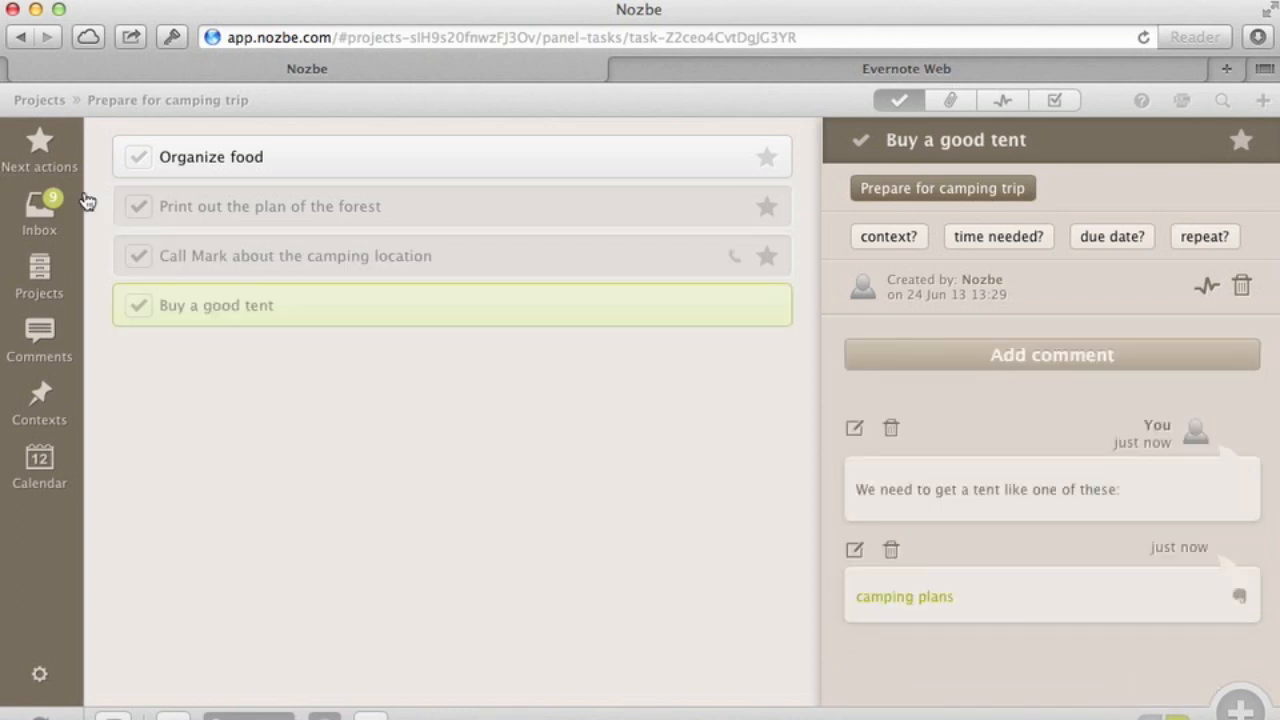
Star 'Put all the business ideas here' in Business ideas as a next action.
left_click(39, 150)
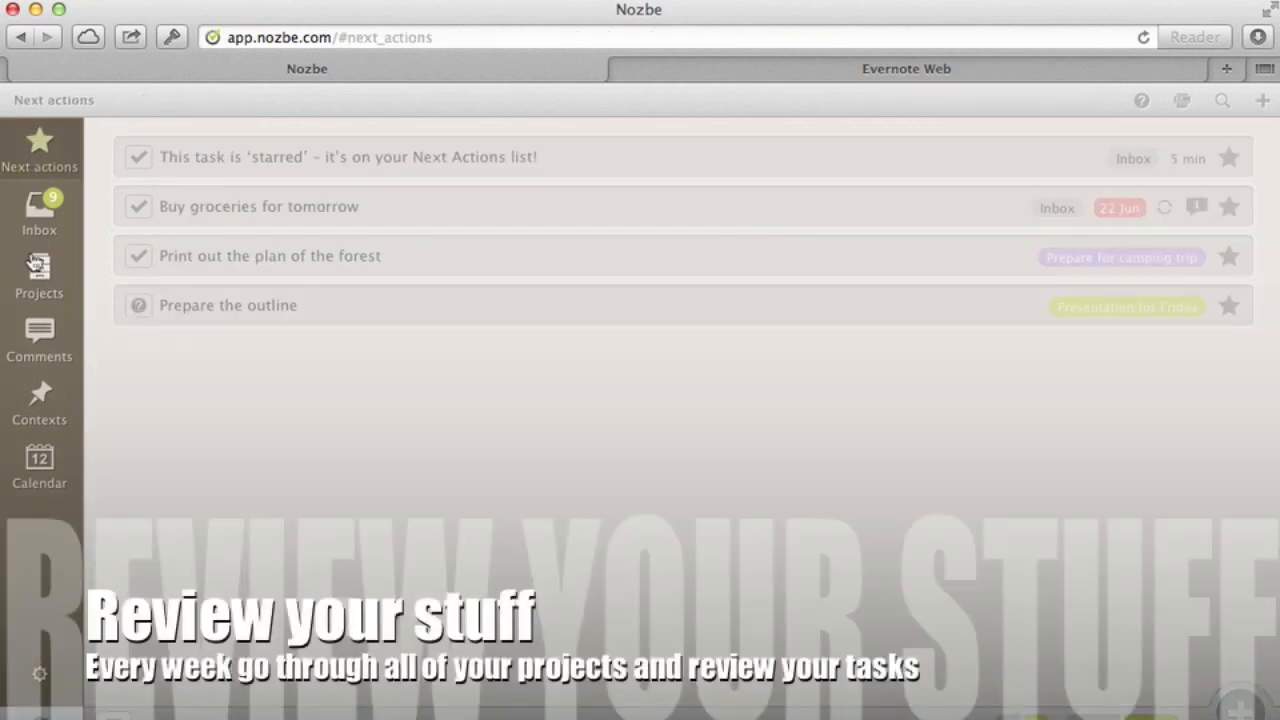
left_click(39, 275)
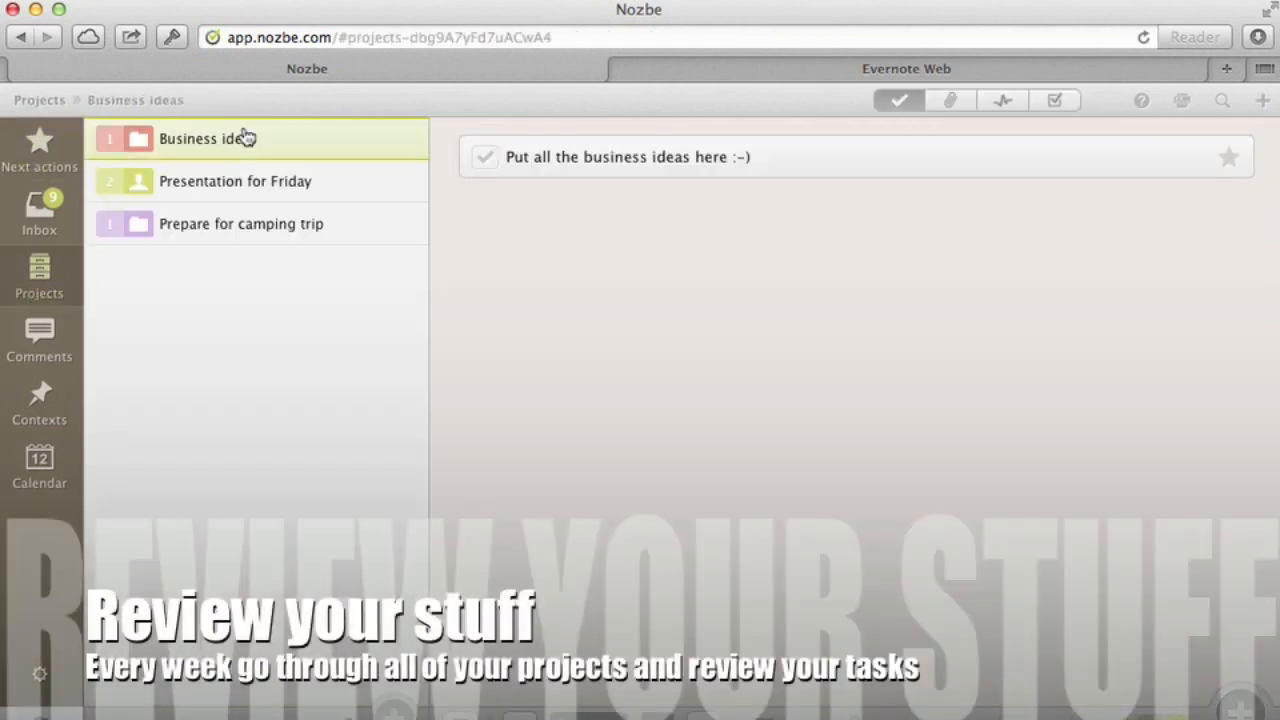
mouse_move(610, 212)
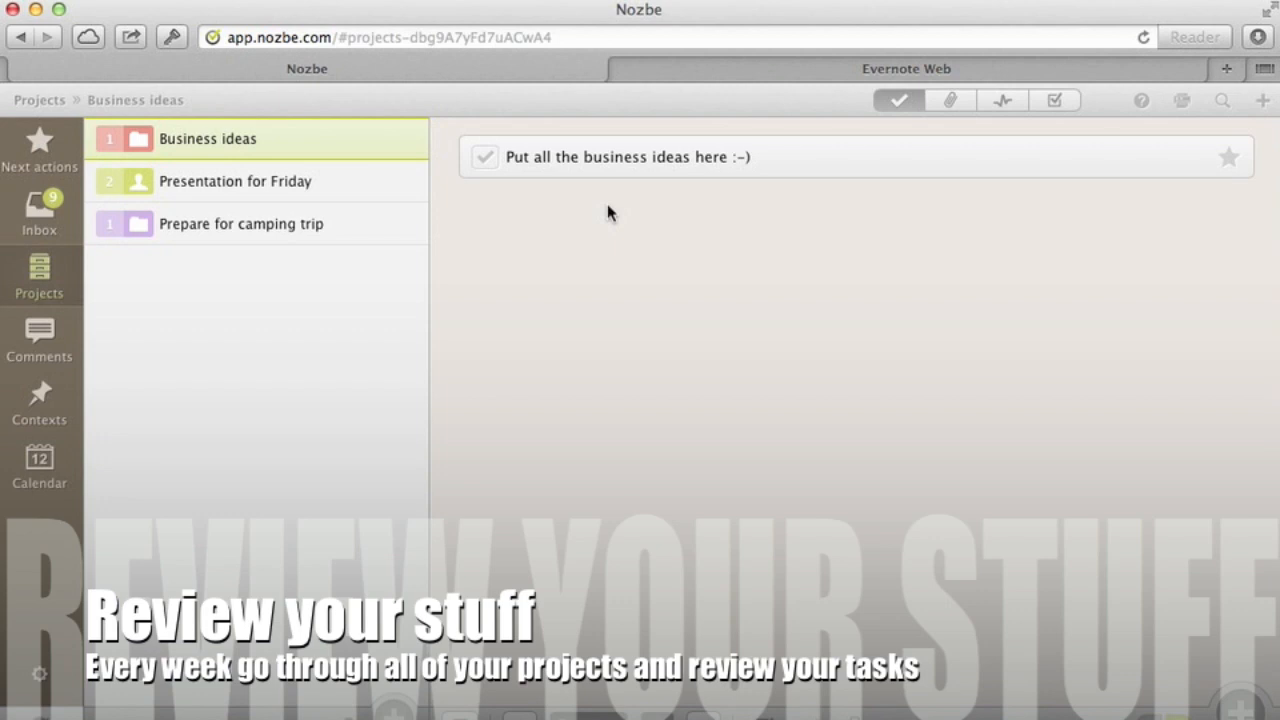
left_click(1228, 157)
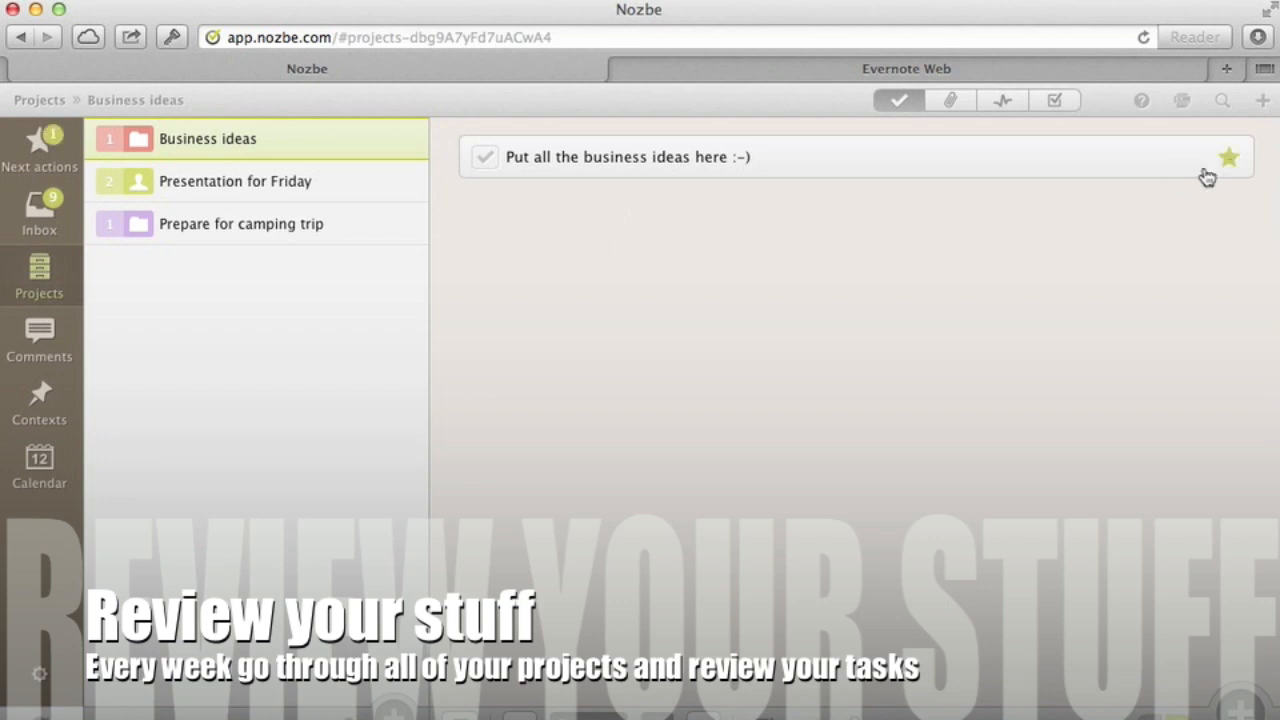
Star 'Organize food' in Prepare for camping trip and check the Next actions list.
left_click(235, 181)
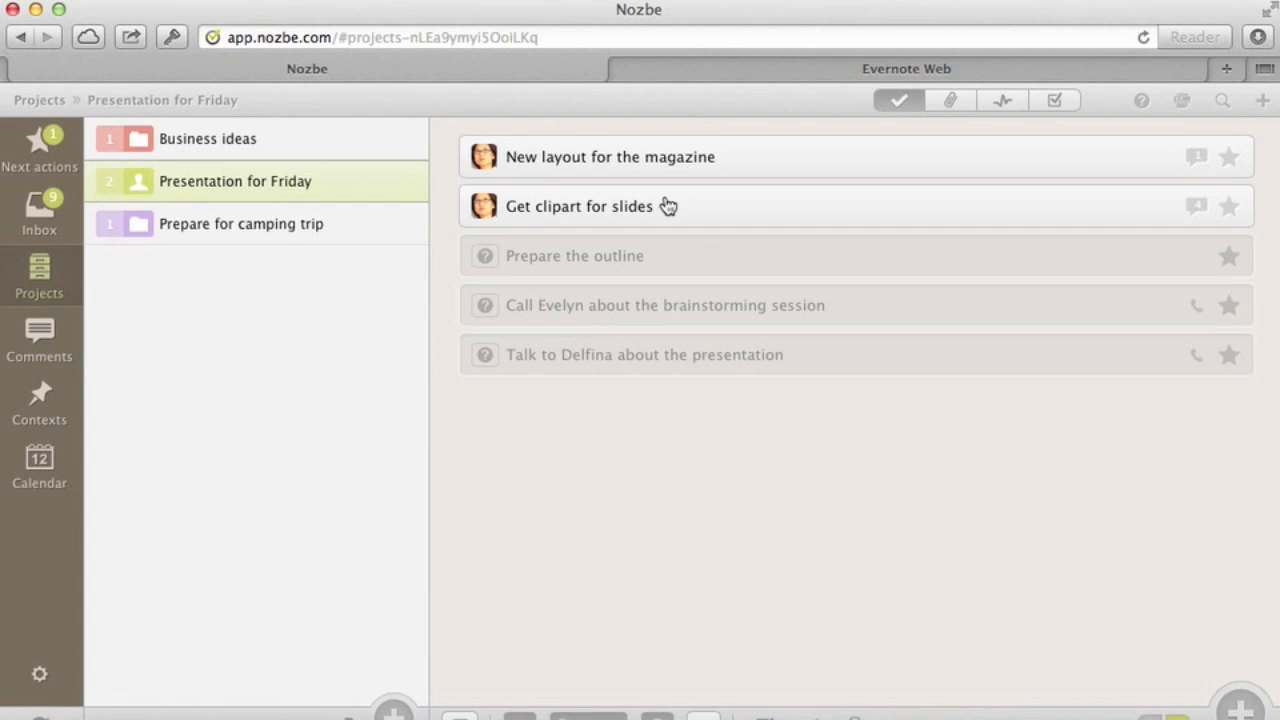
mouse_move(860, 163)
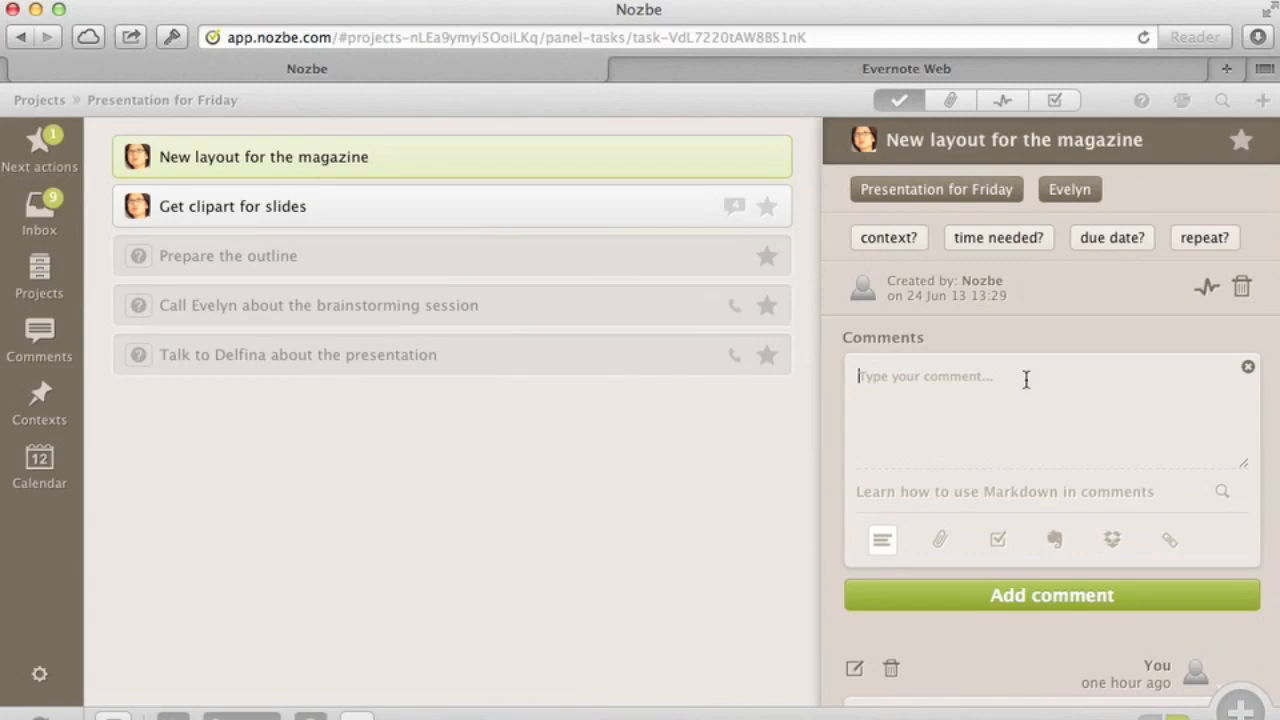
left_click(1051, 594)
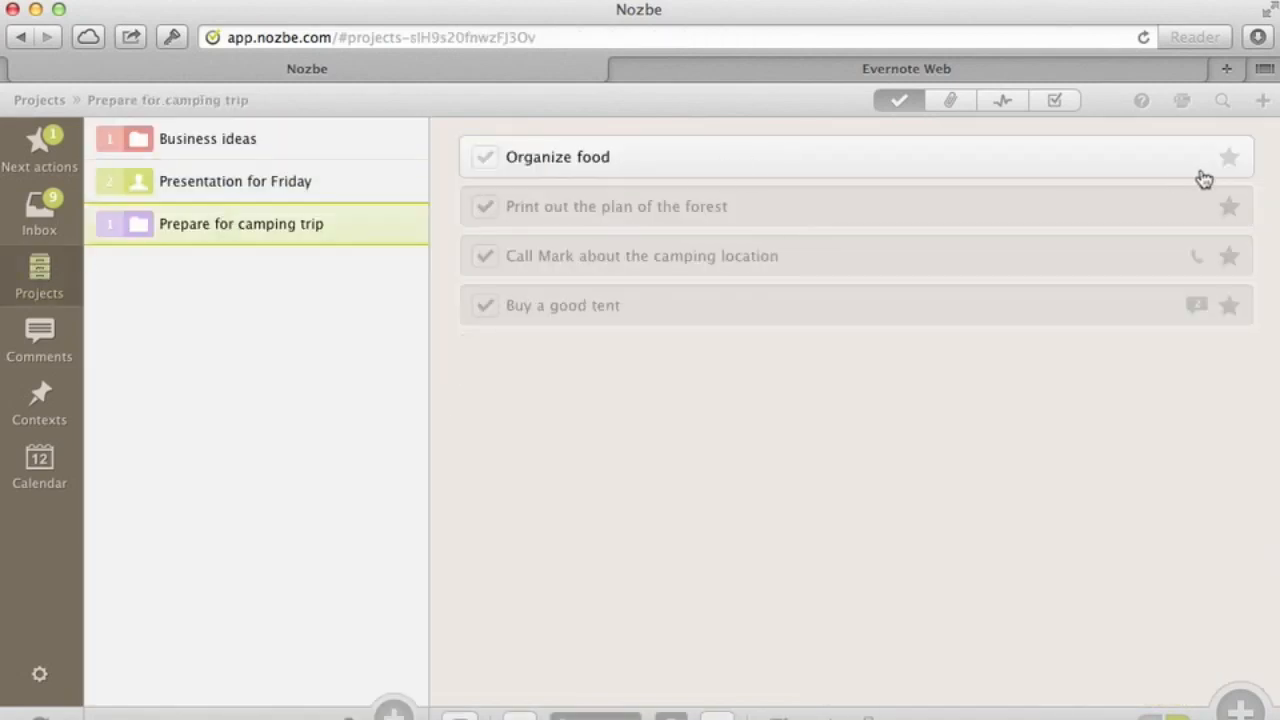
left_click(1229, 157)
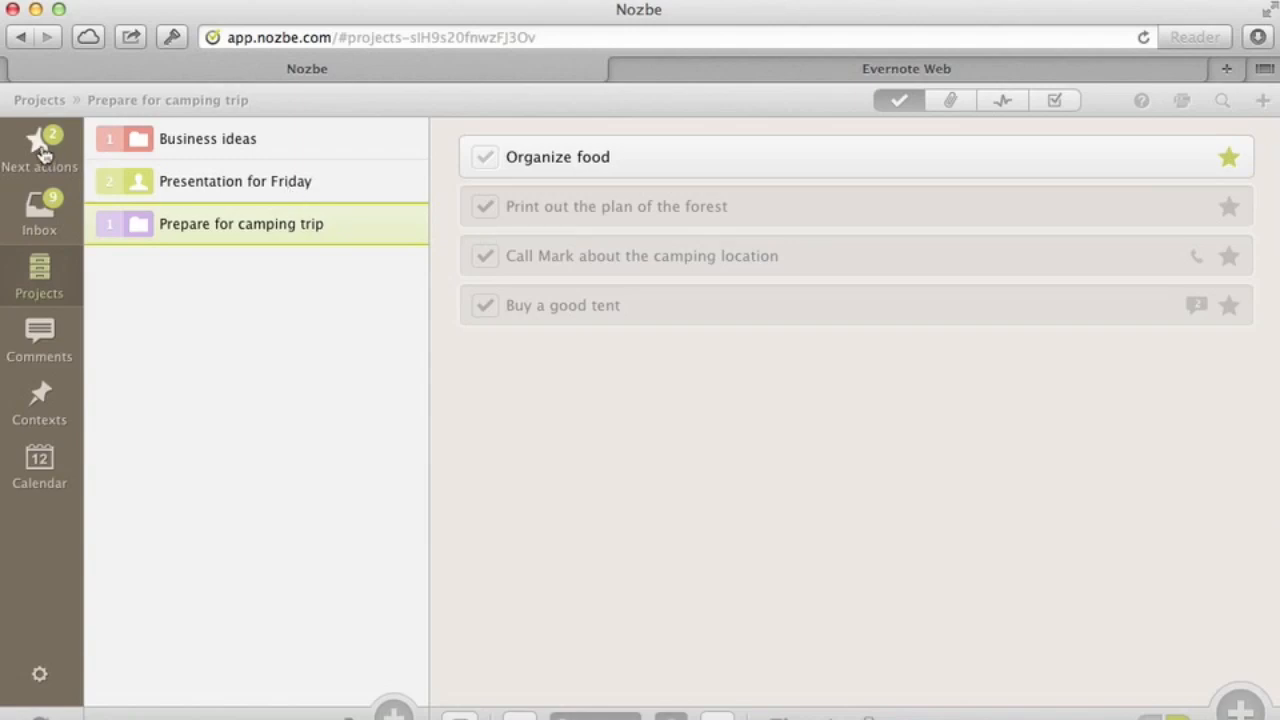
left_click(40, 150)
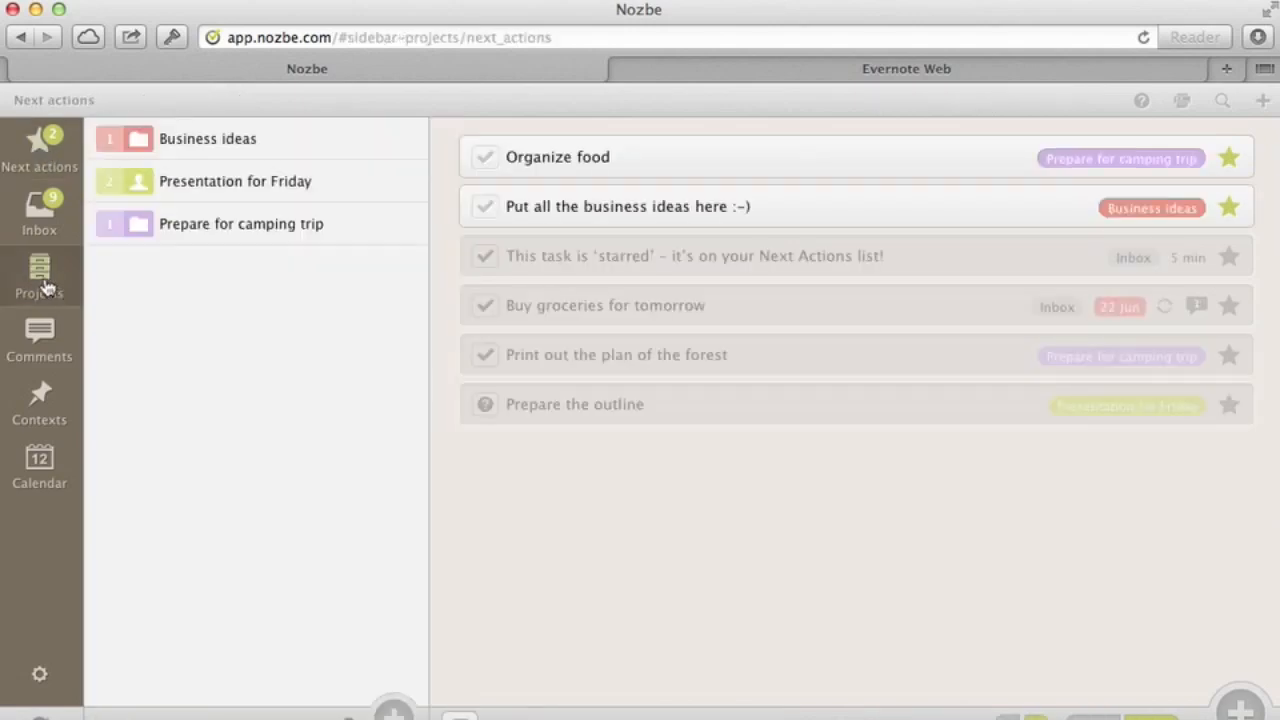
Review the activity history of the Presentation for Friday project.
left_click(235, 181)
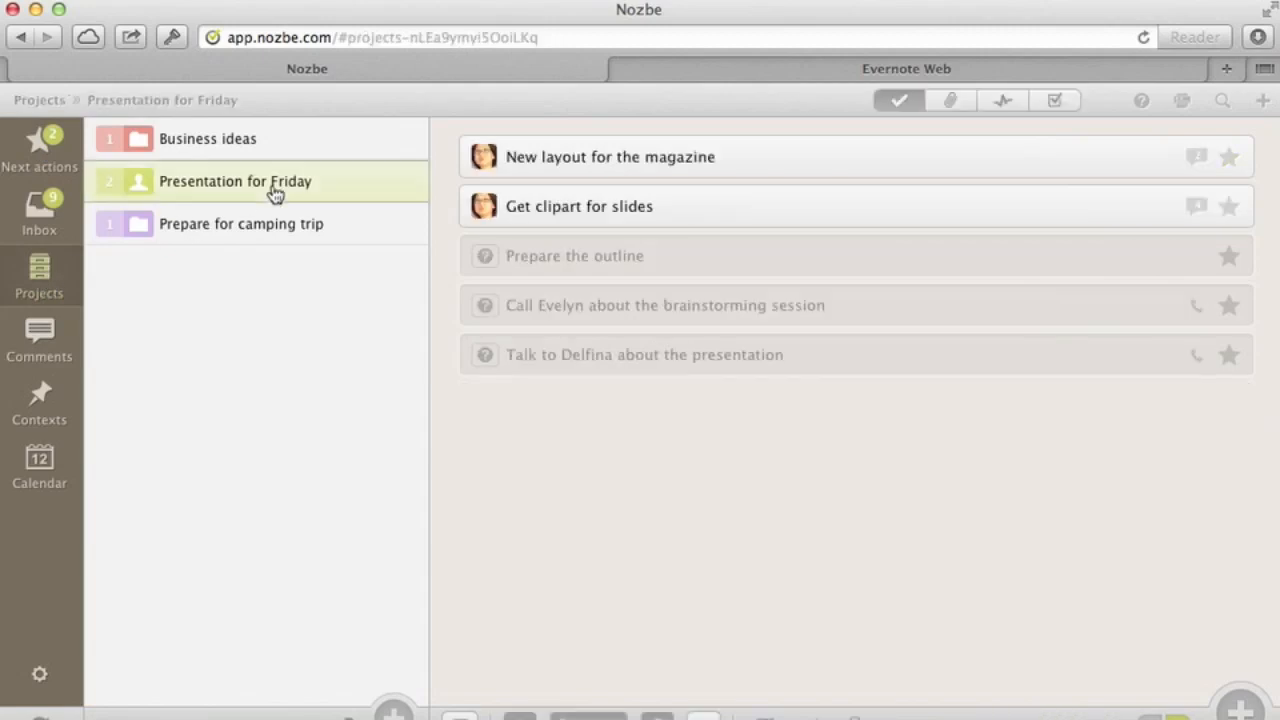
mouse_move(1003, 100)
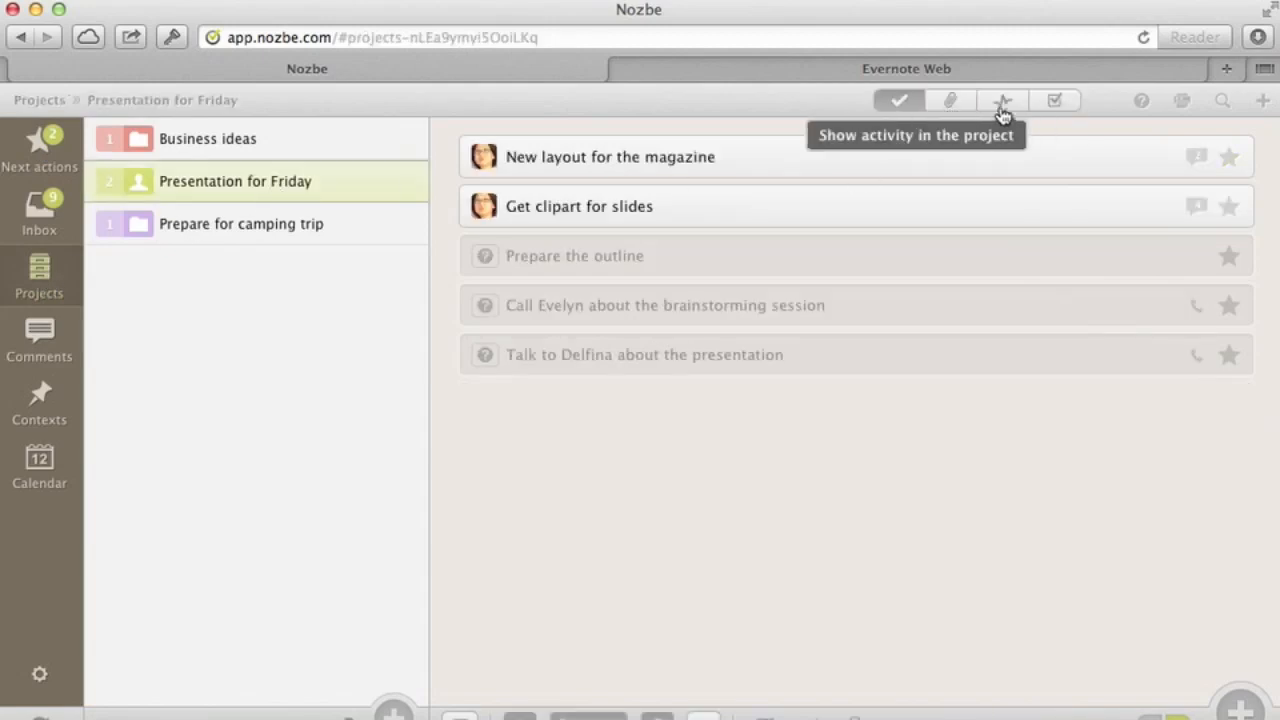
left_click(1002, 100)
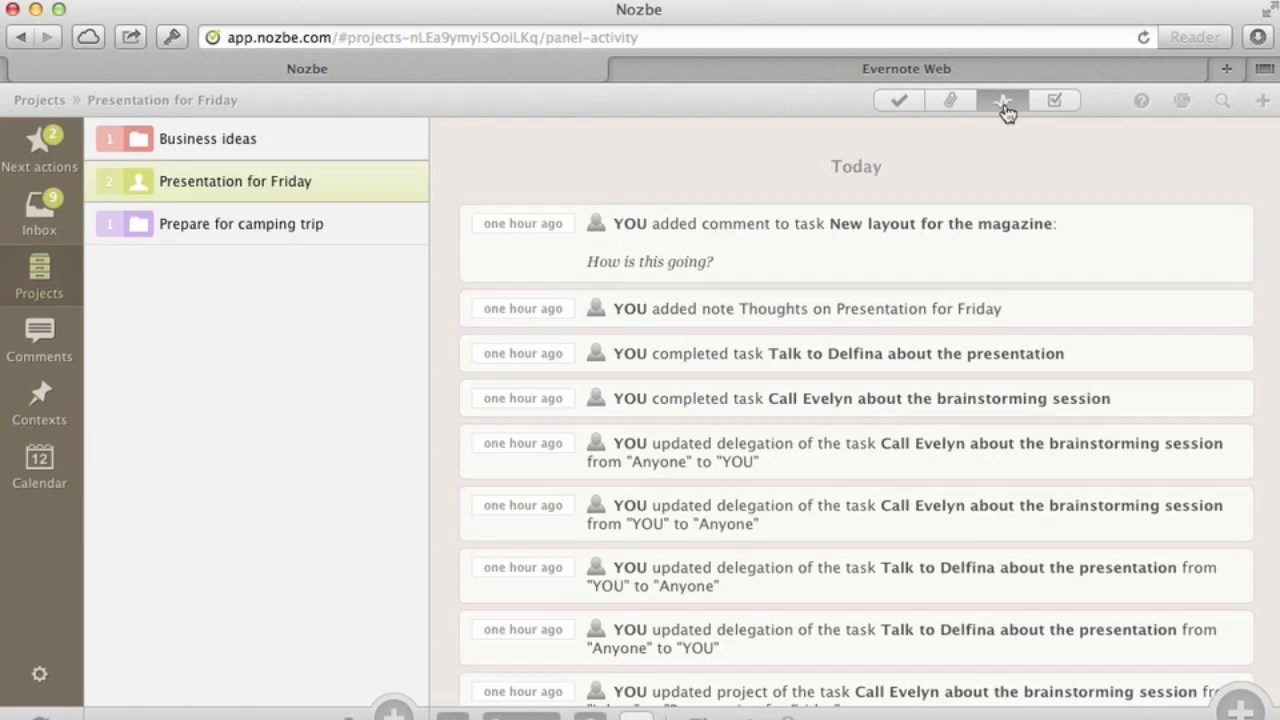
scroll("down", 3)
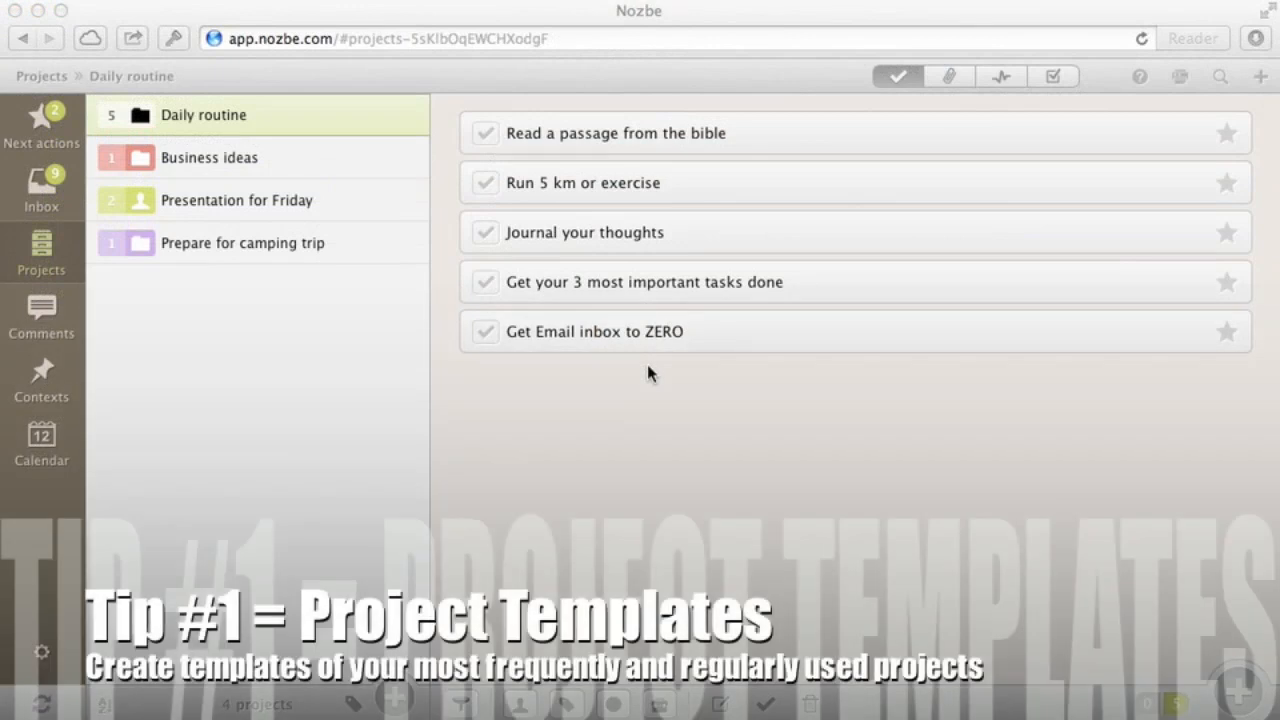
mouse_move(609, 378)
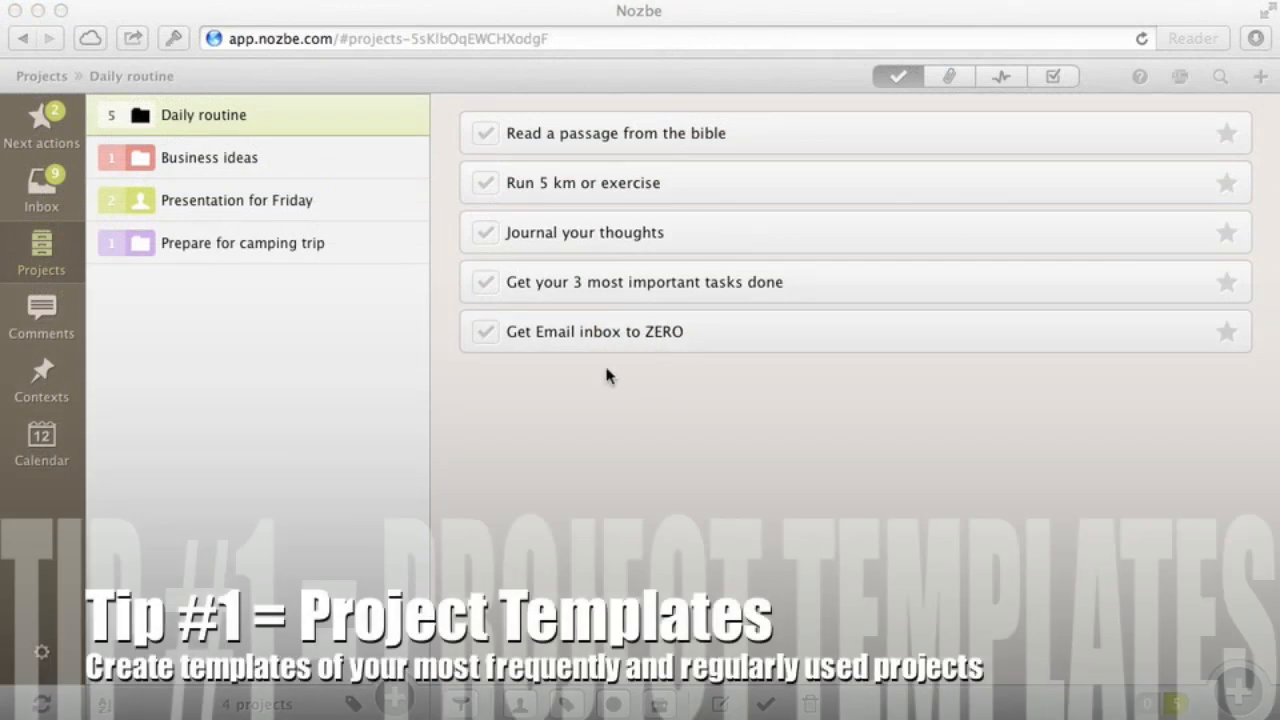
mouse_move(543, 352)
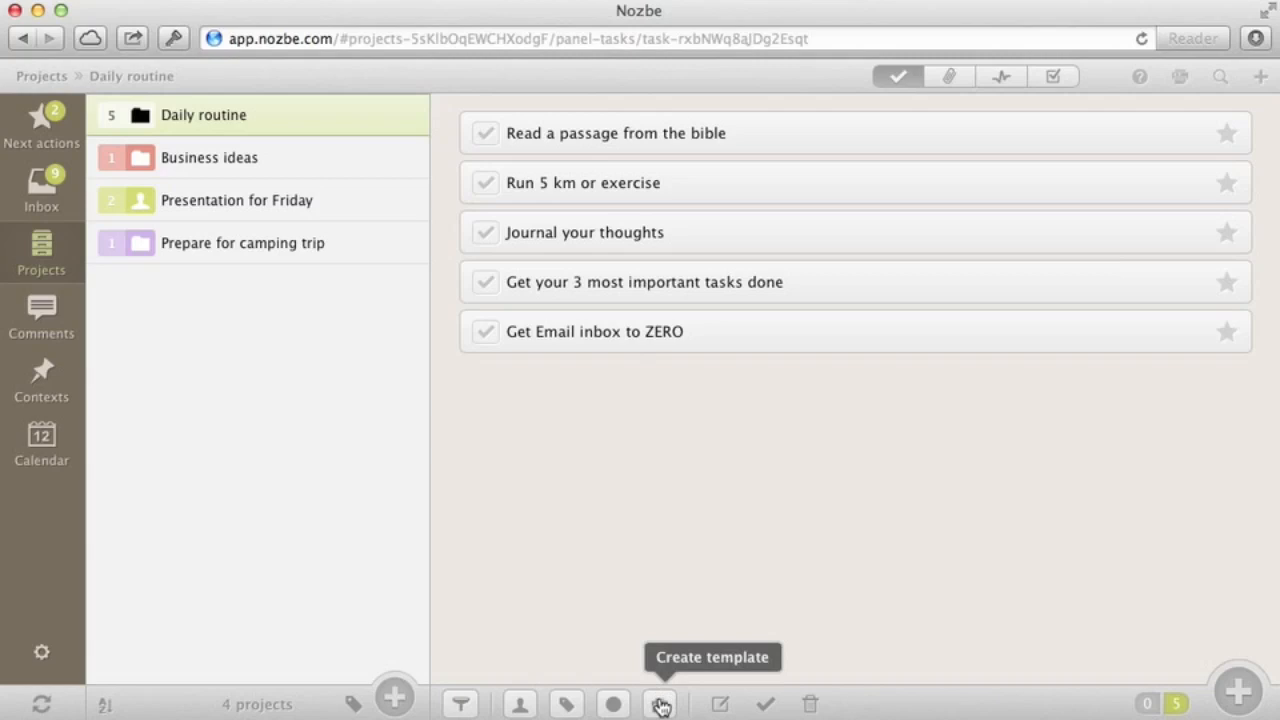
Save Daily routine through Create template and confirm Save in the popup.
left_click(659, 703)
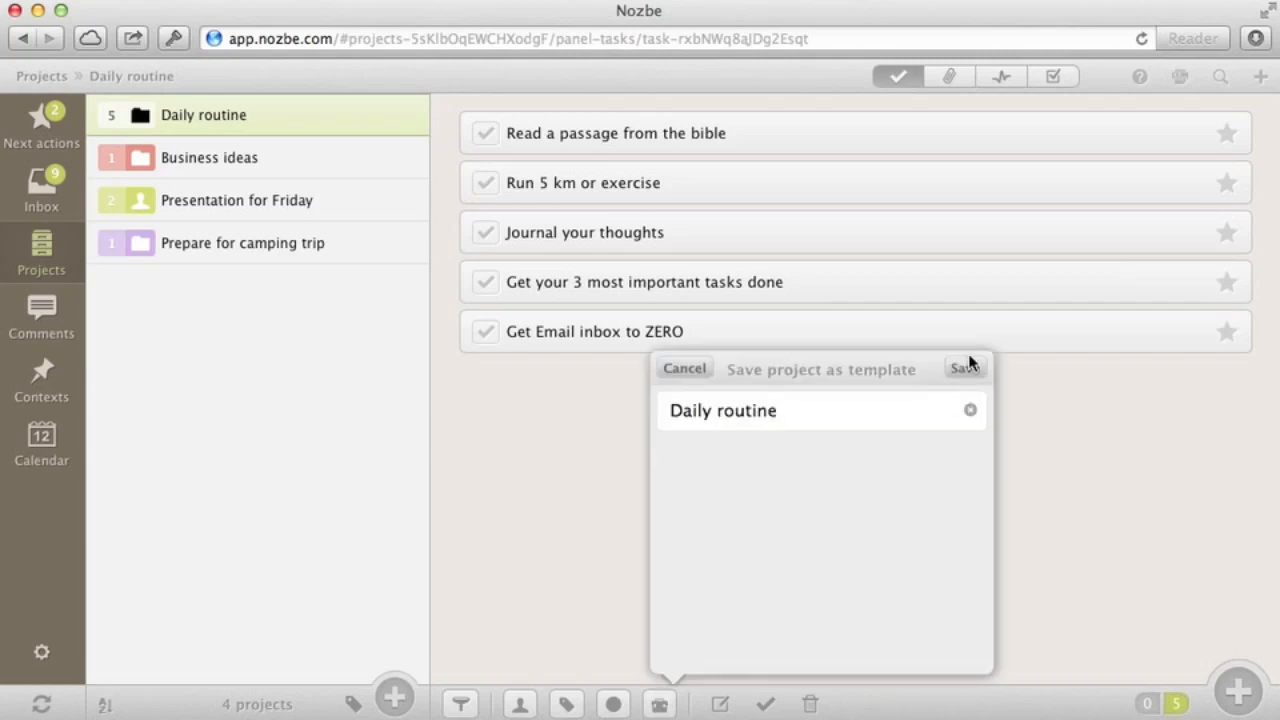
left_click(964, 368)
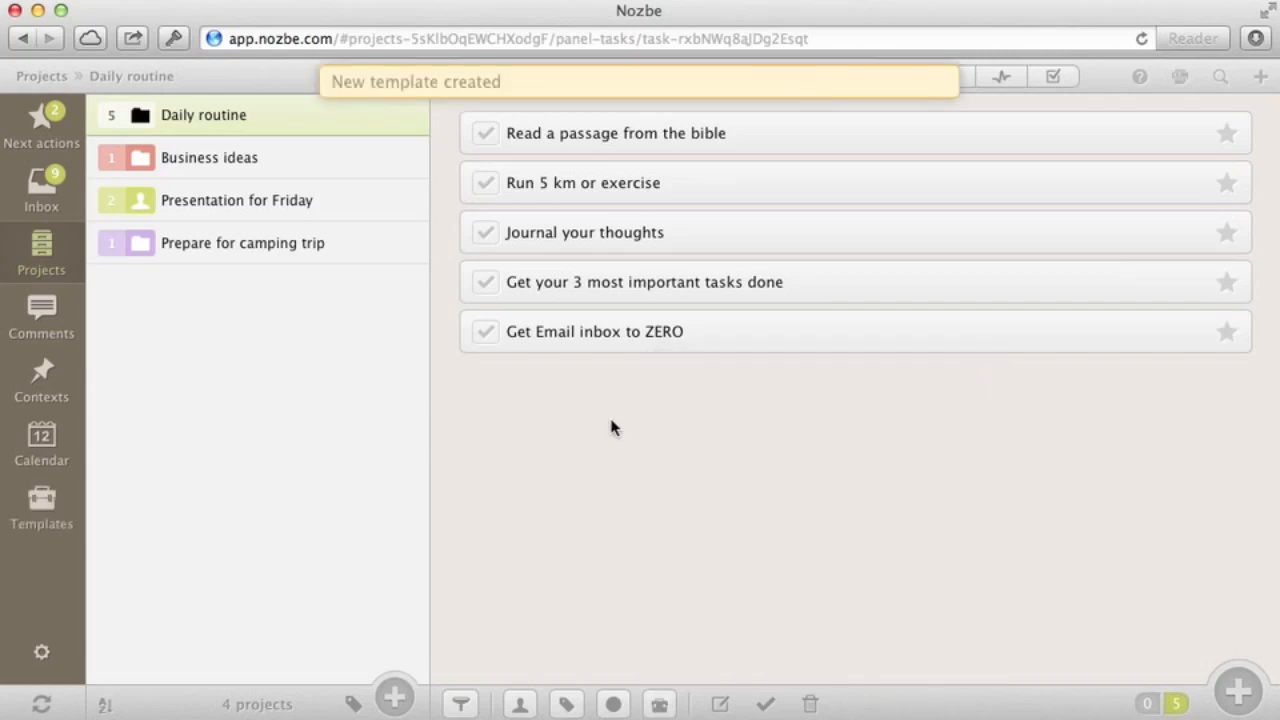
mouse_move(42, 505)
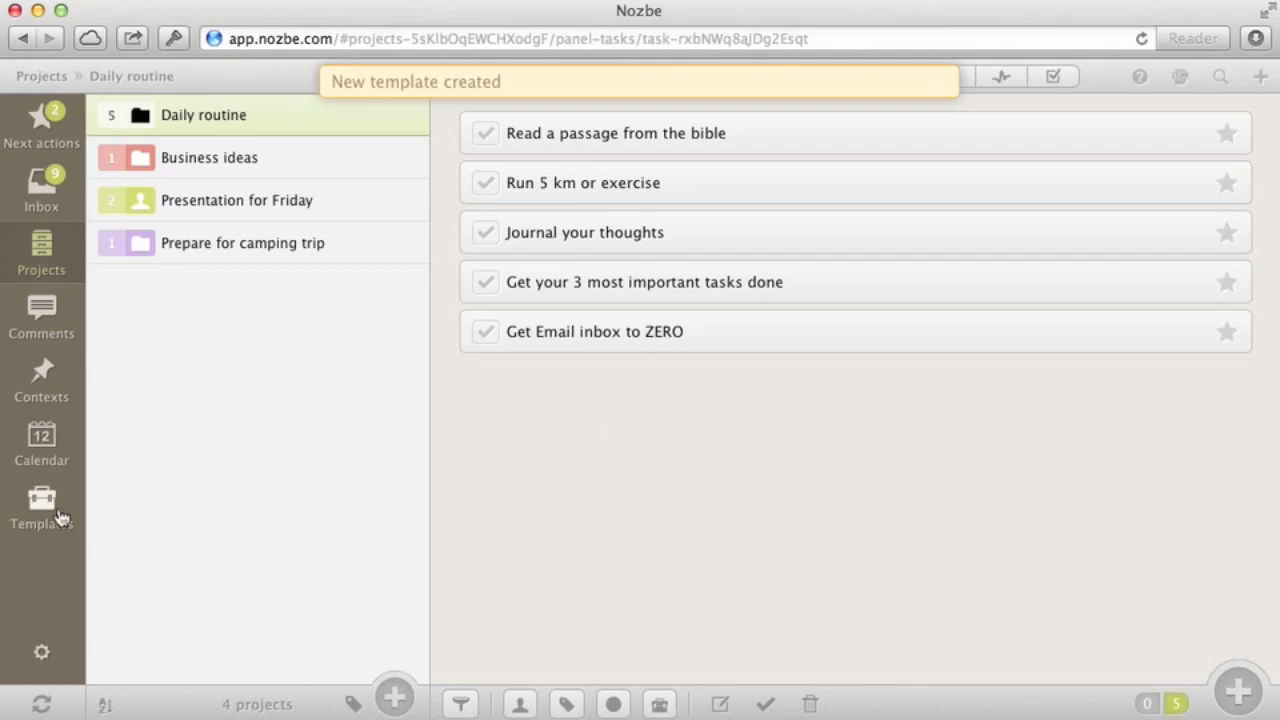
Build a 'June 25' project from the Daily routine template, then close it as completed.
left_click(41, 505)
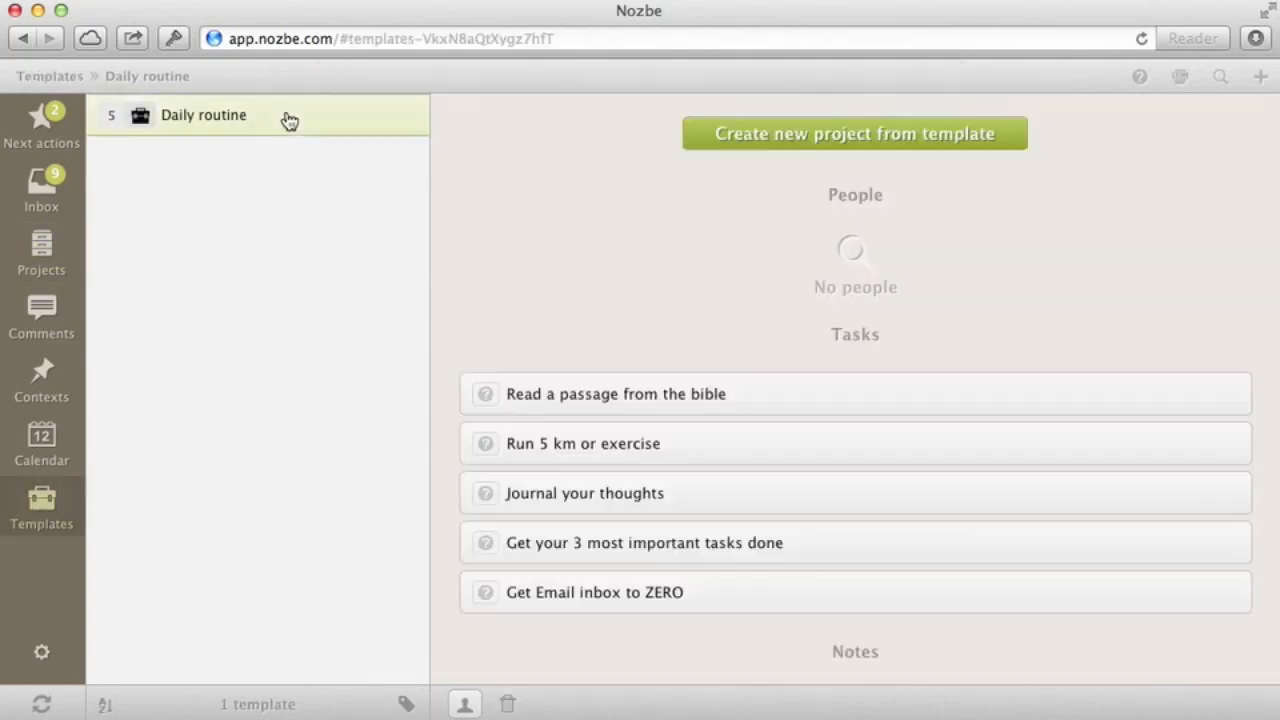
left_click(855, 133)
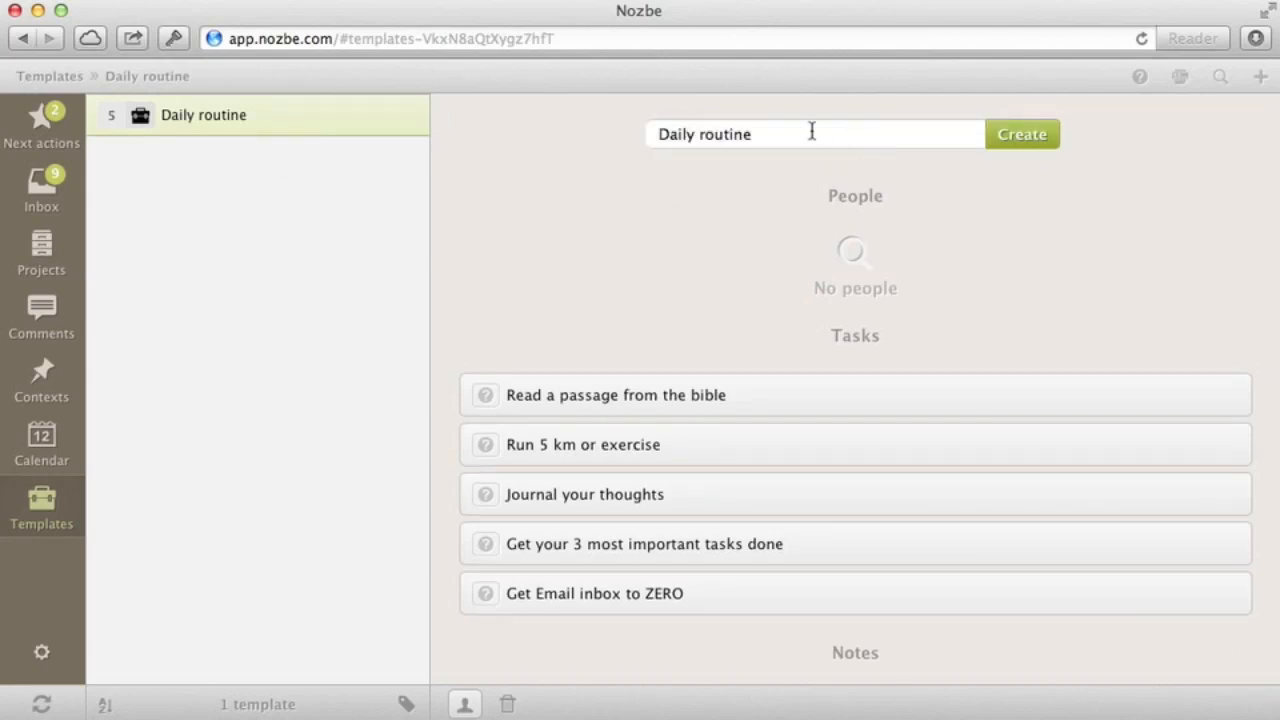
type("June 25")
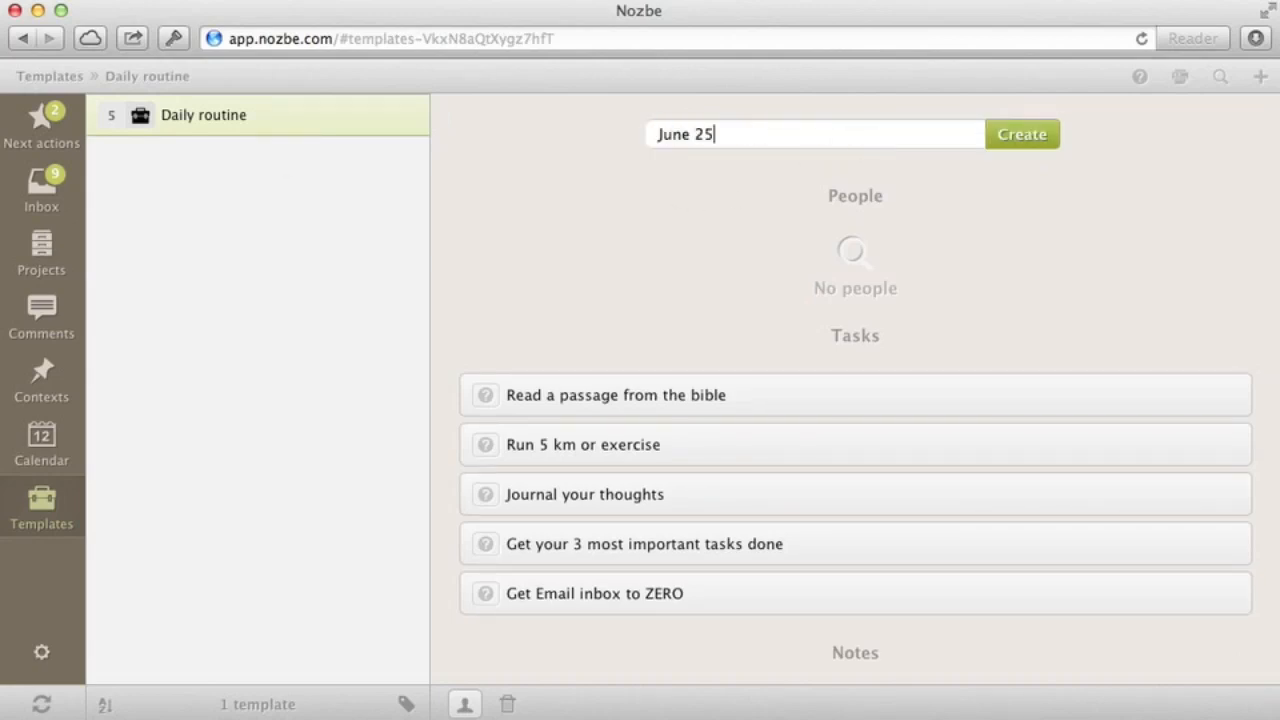
left_click(1021, 133)
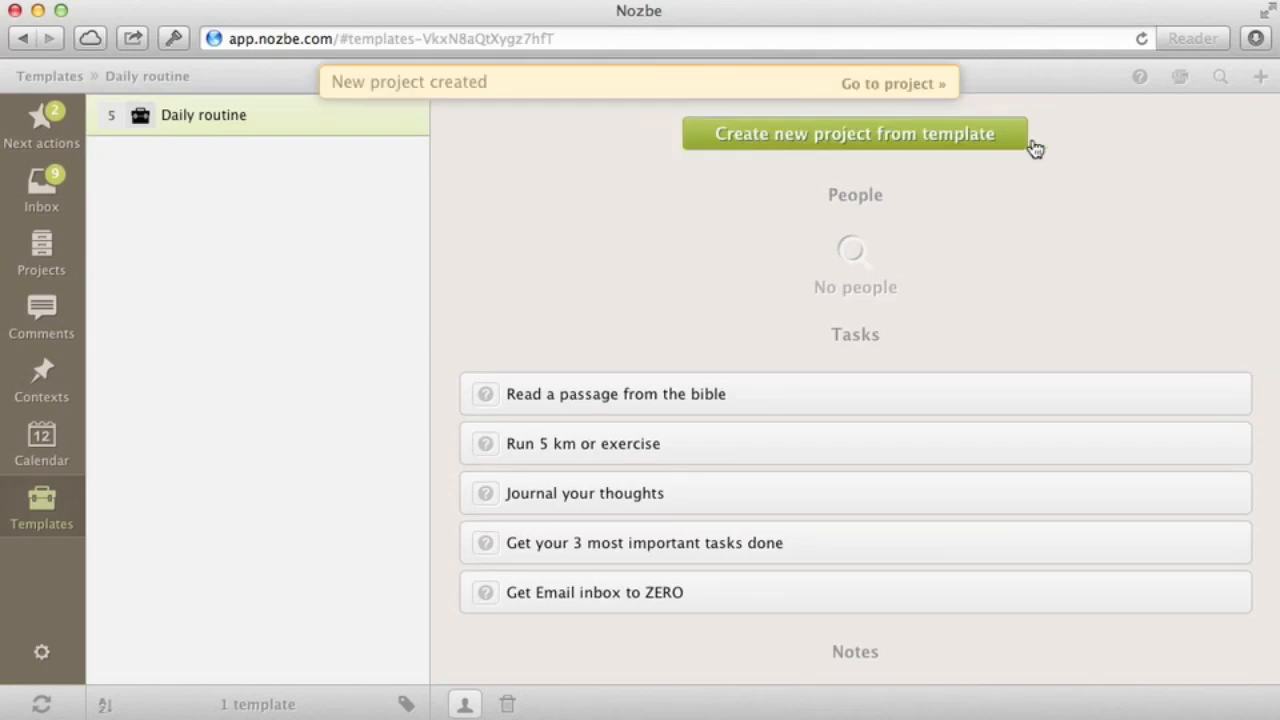
left_click(855, 133)
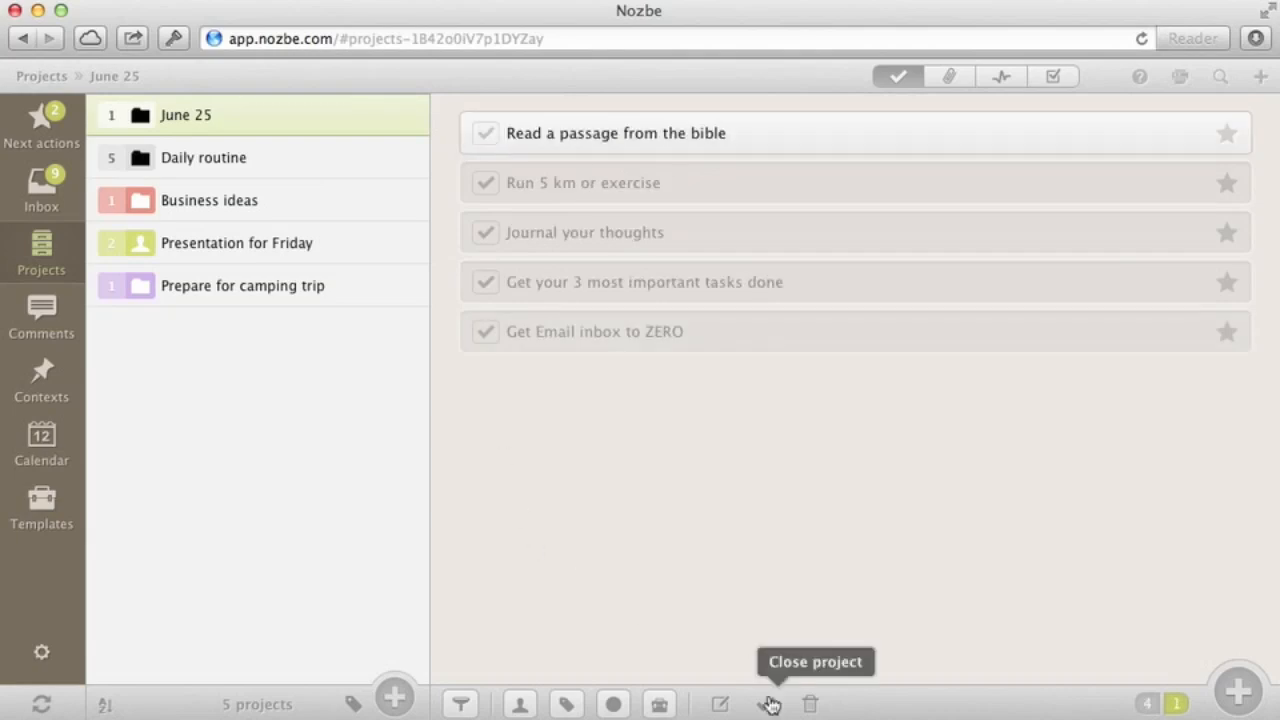
left_click(769, 704)
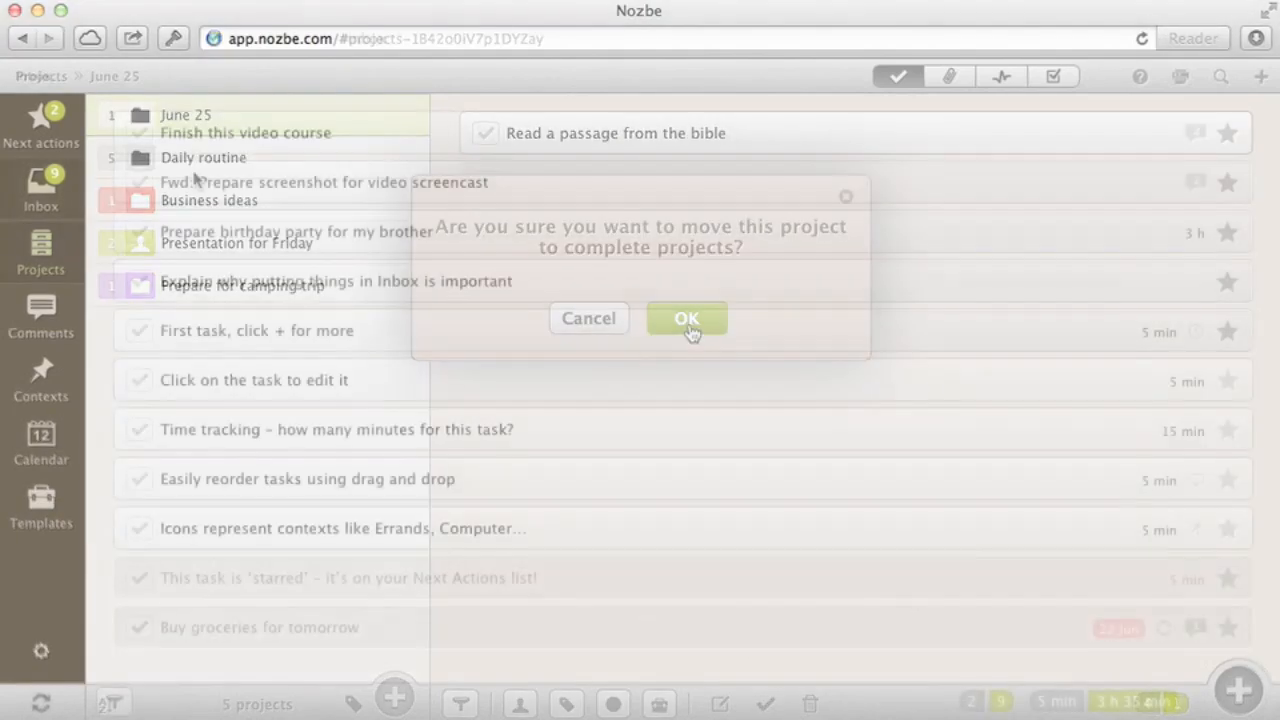
left_click(686, 318)
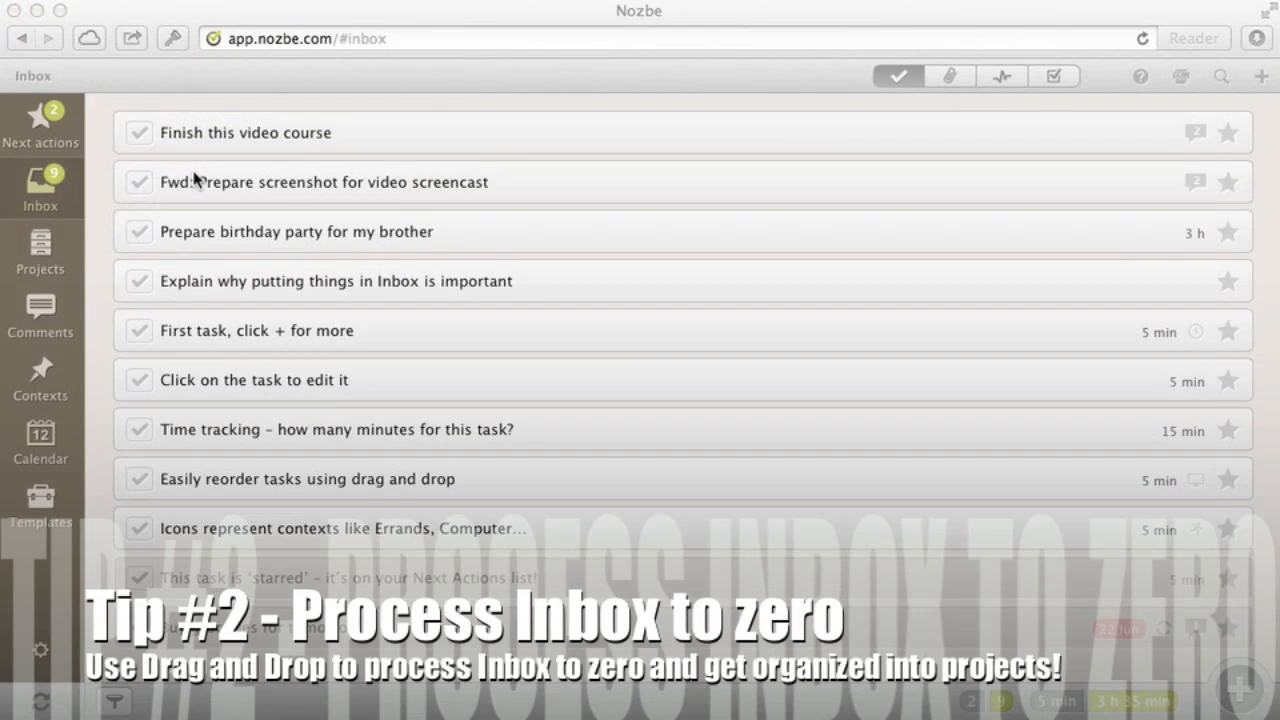
mouse_move(275, 185)
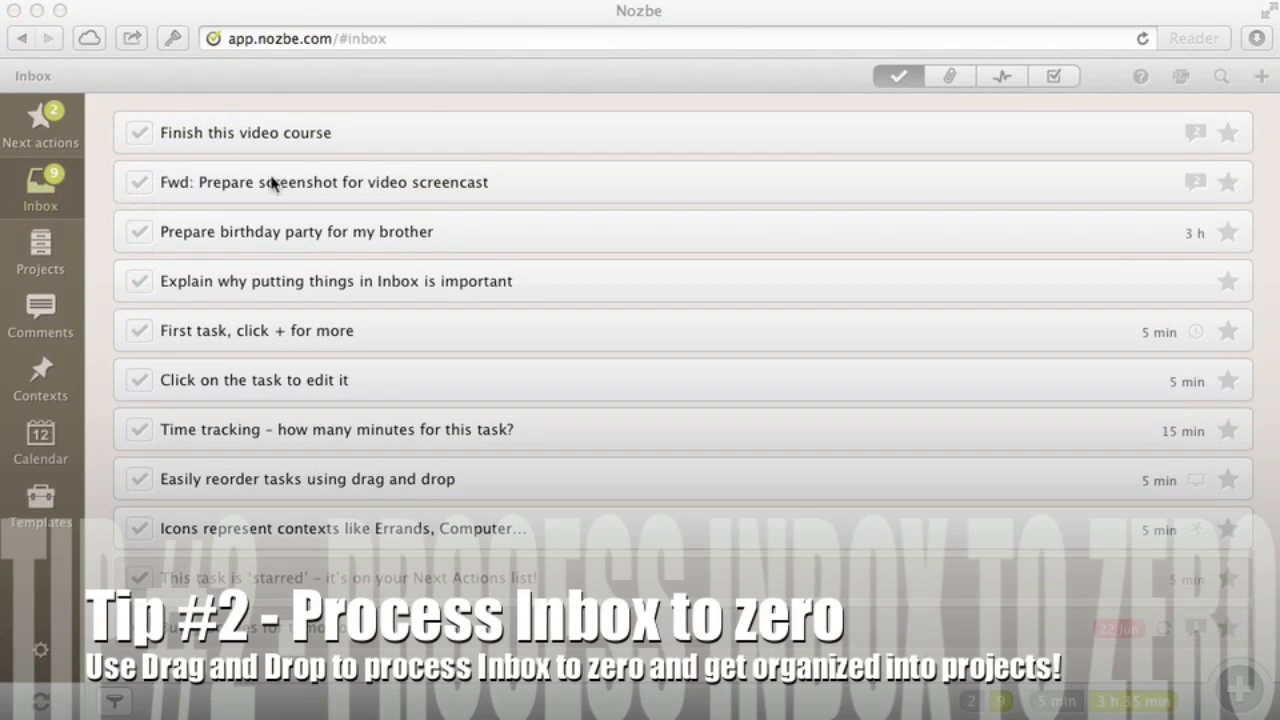
mouse_move(311, 267)
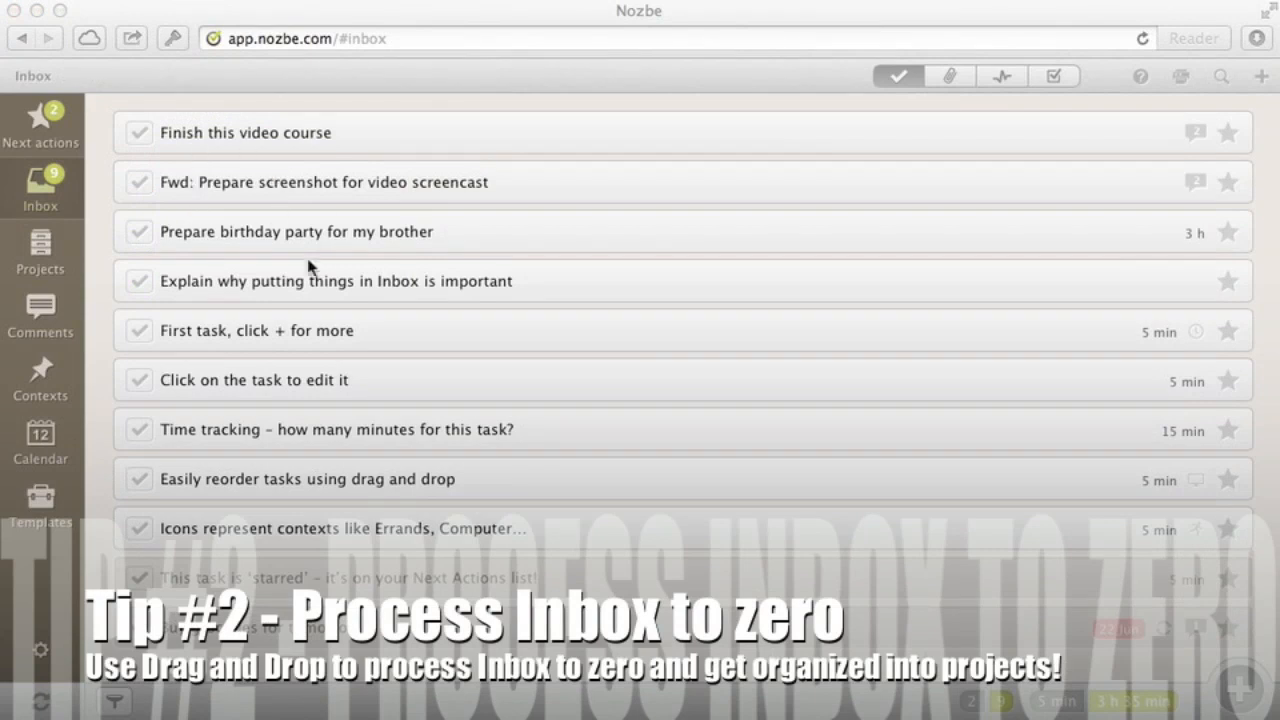
mouse_move(420, 148)
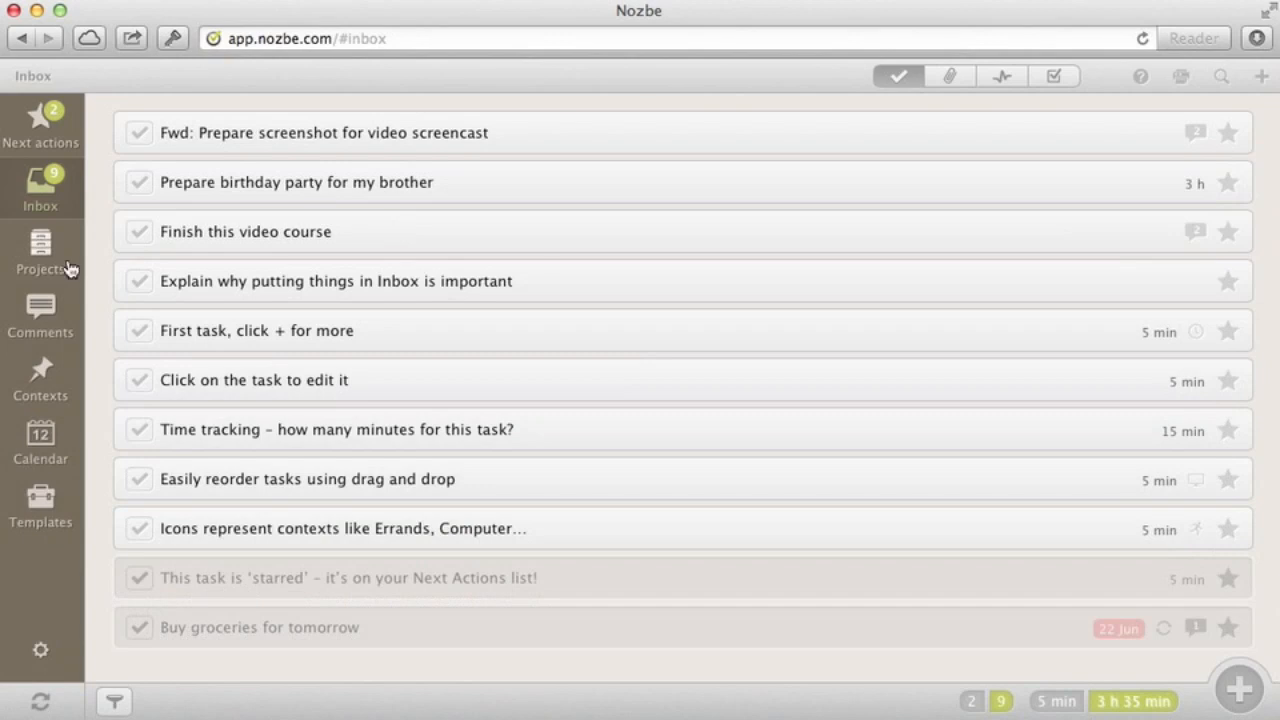
Convert the birthday party inbox task into its own project.
left_click(40, 248)
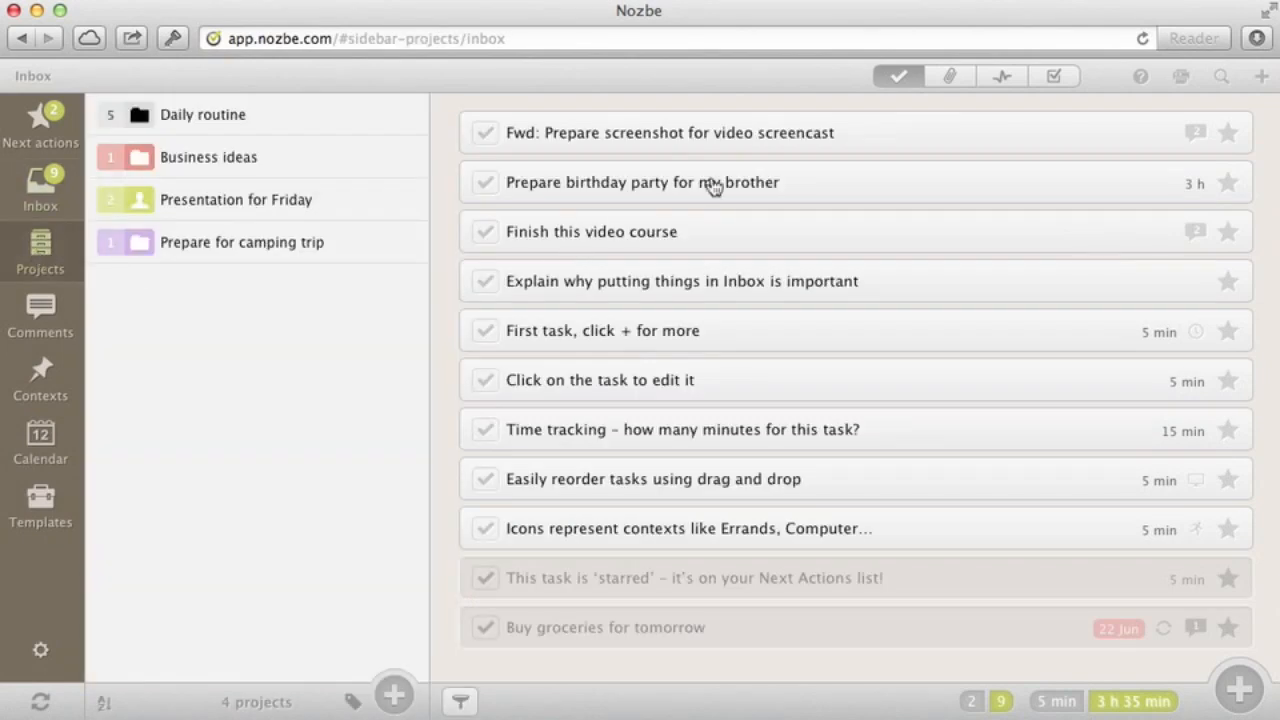
left_click(637, 182)
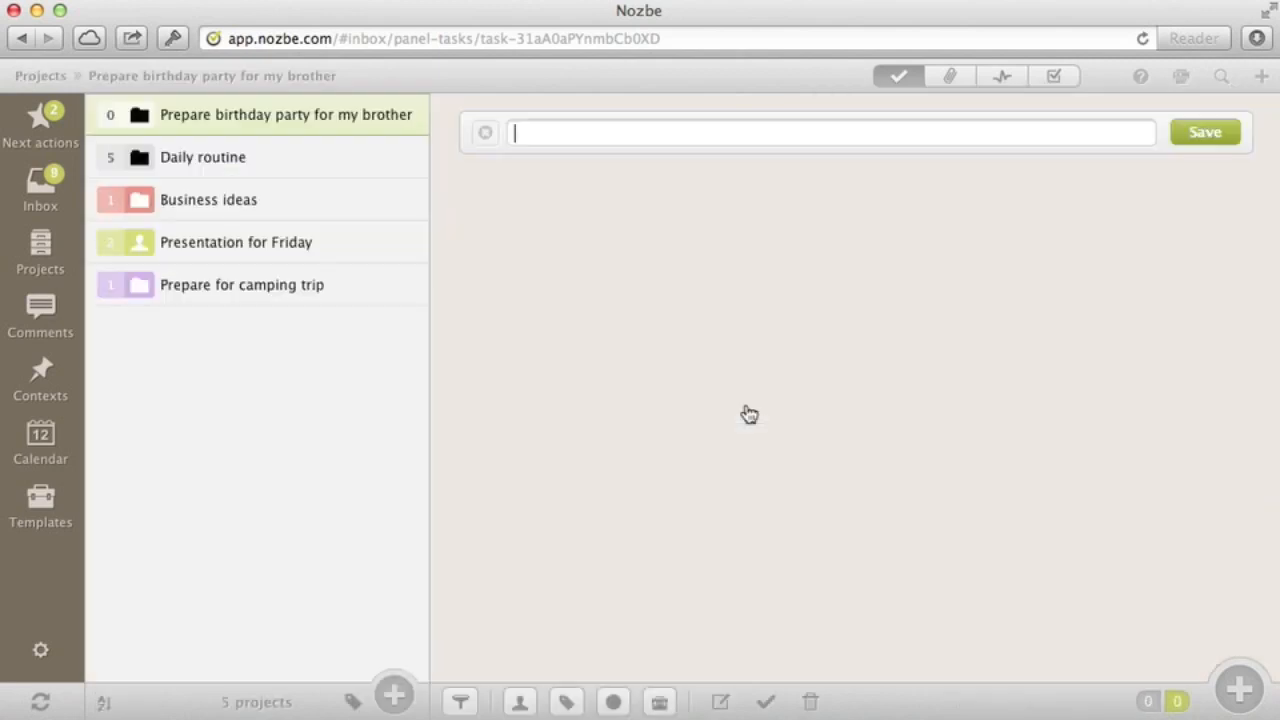
left_click(40, 188)
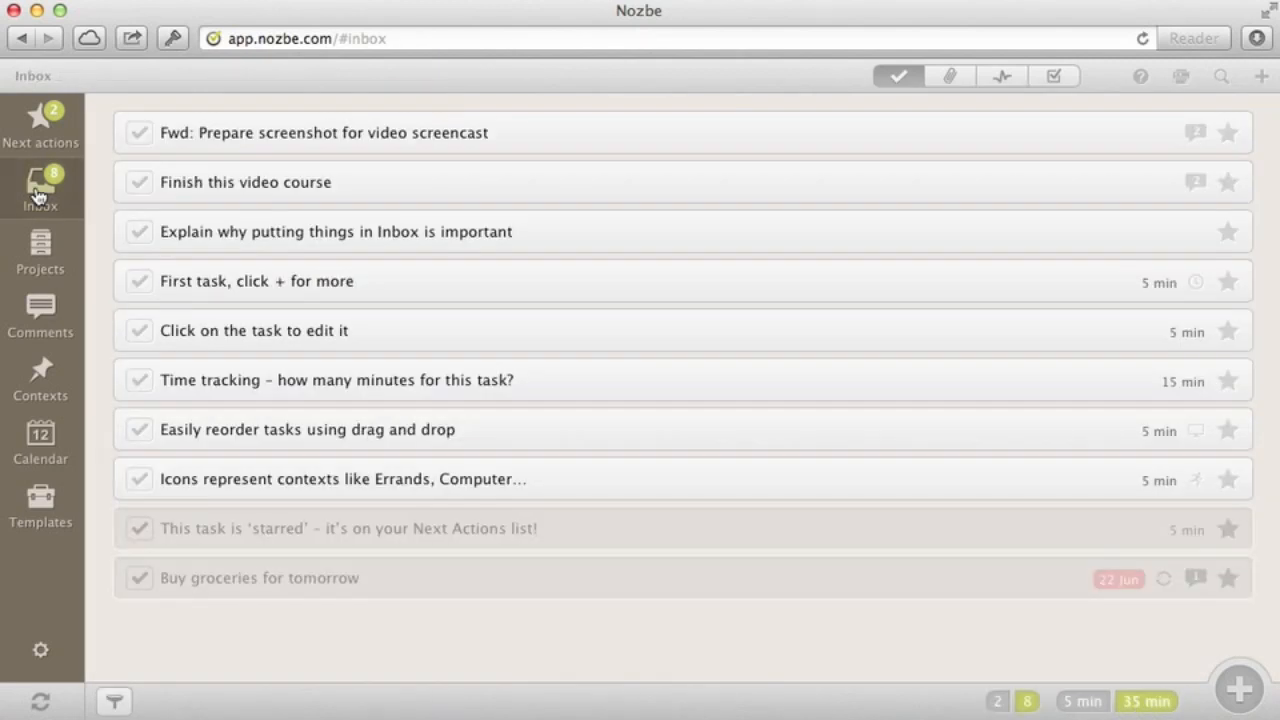
File the video course and forwarded screenshot inbox tasks under Business ideas.
left_click(40, 245)
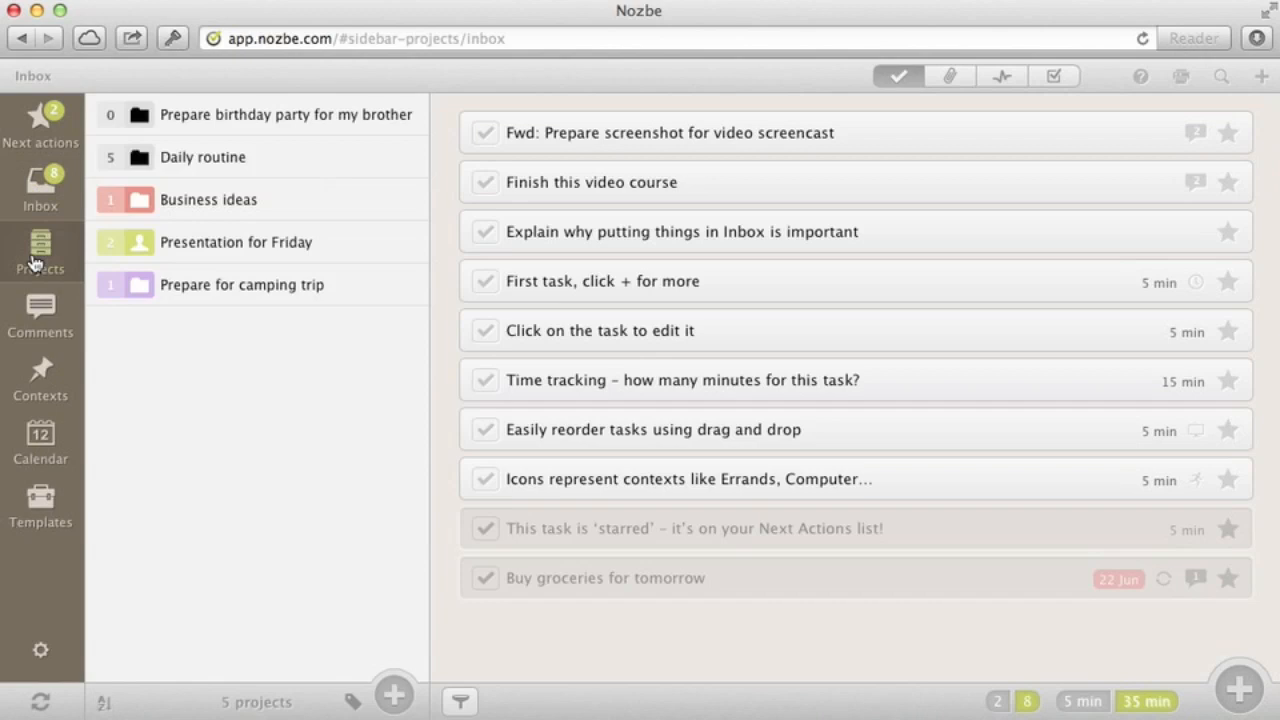
left_click(592, 182)
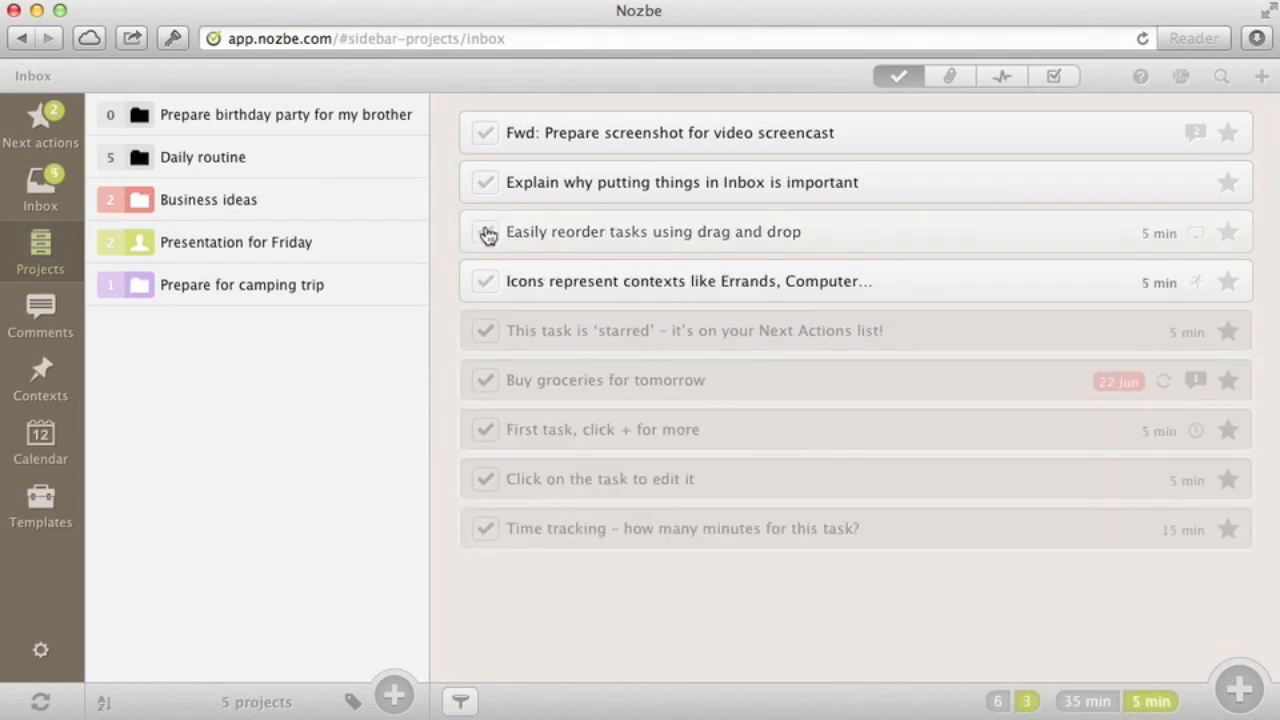
left_click(485, 231)
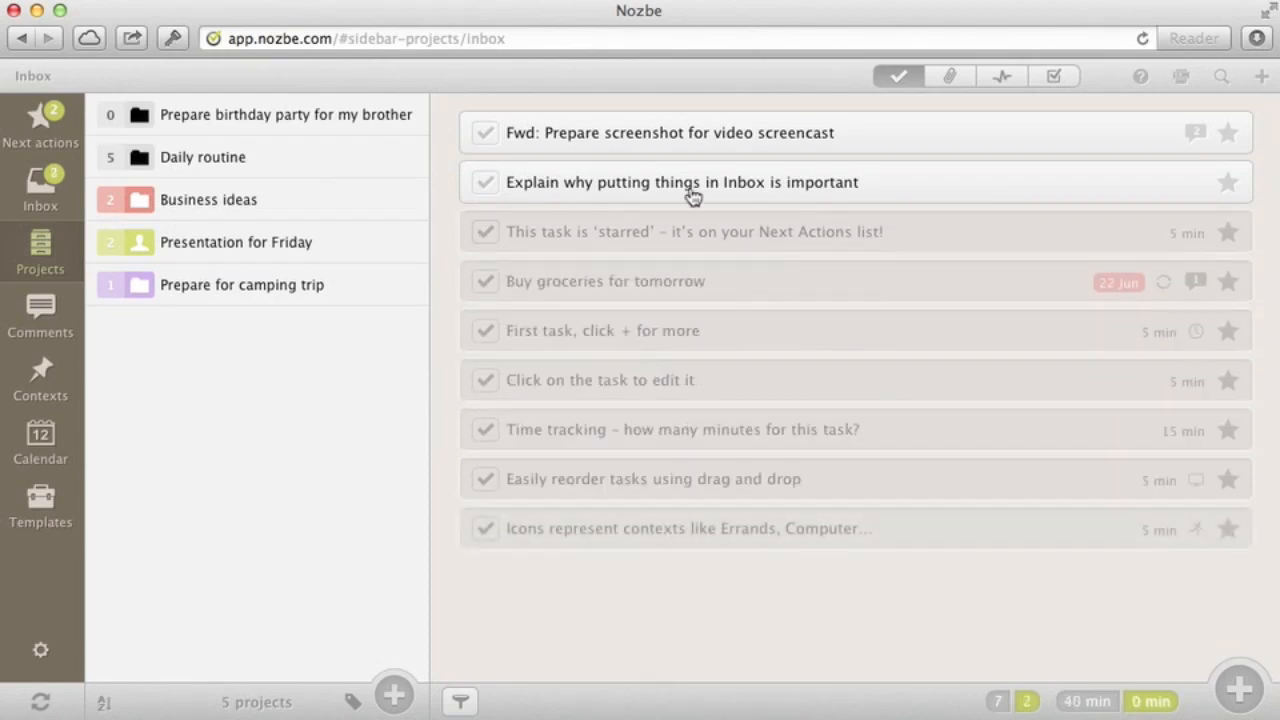
left_click(40, 378)
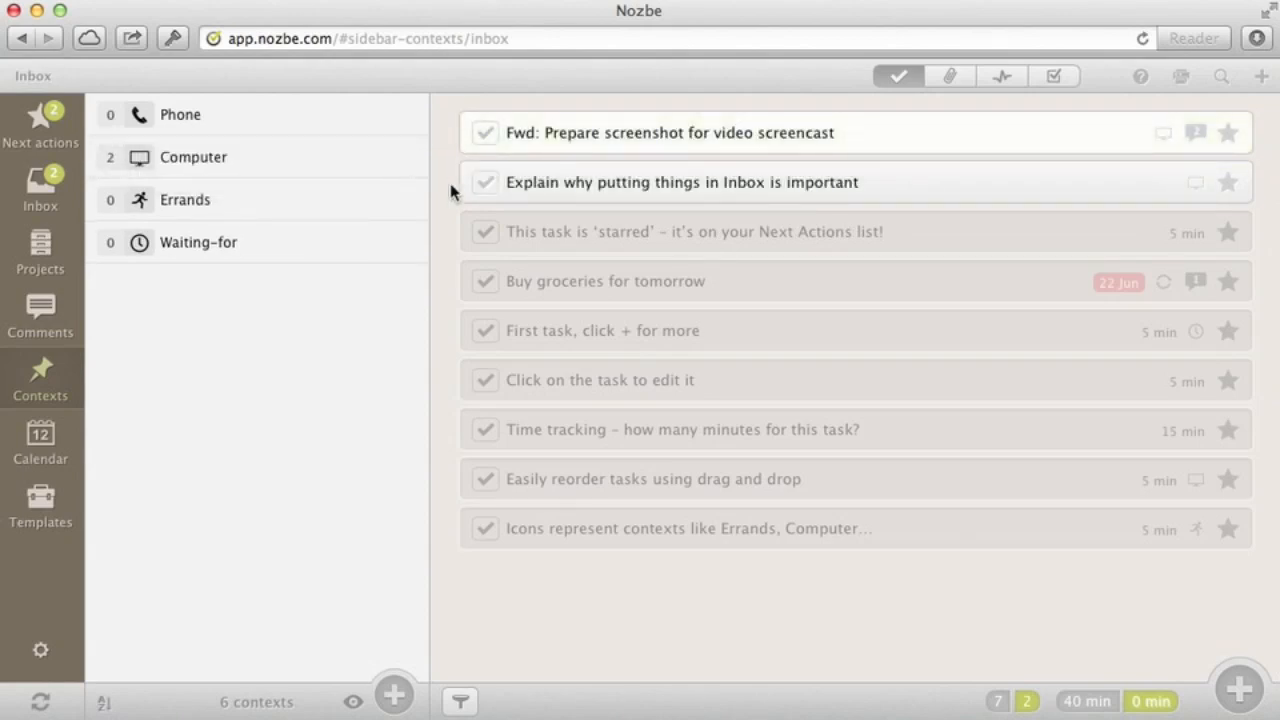
left_click(40, 250)
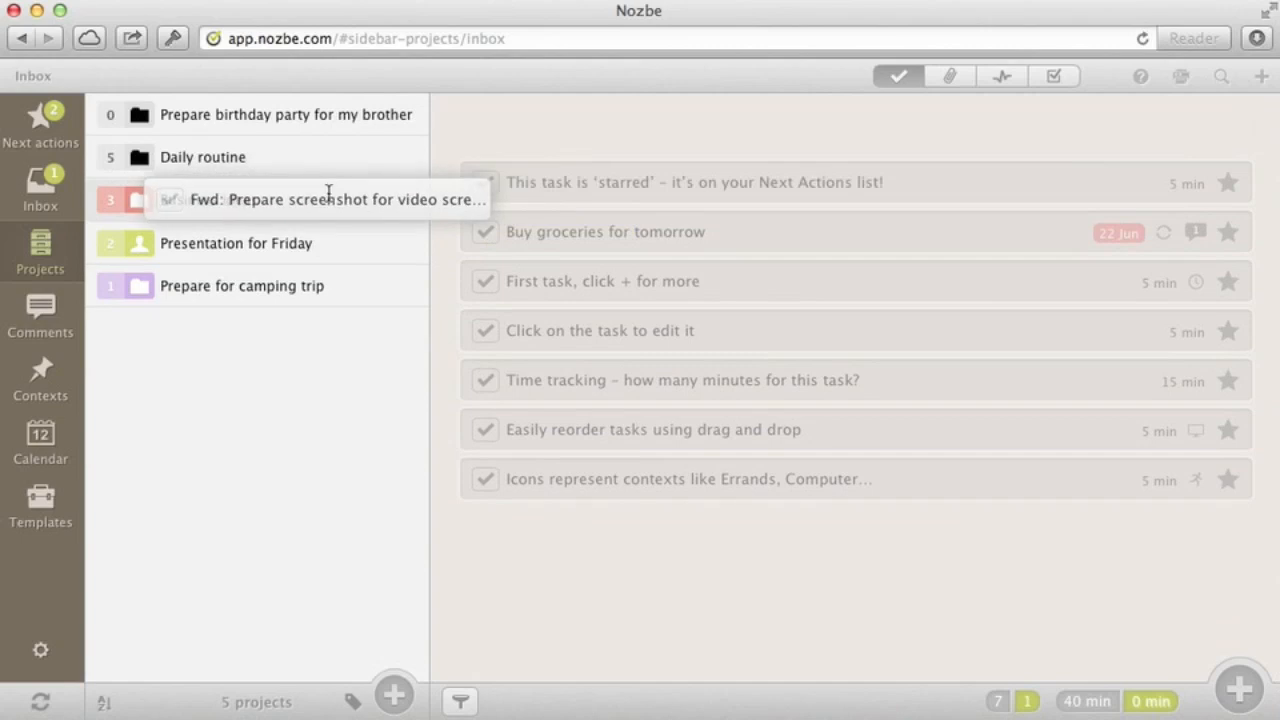
left_click(208, 199)
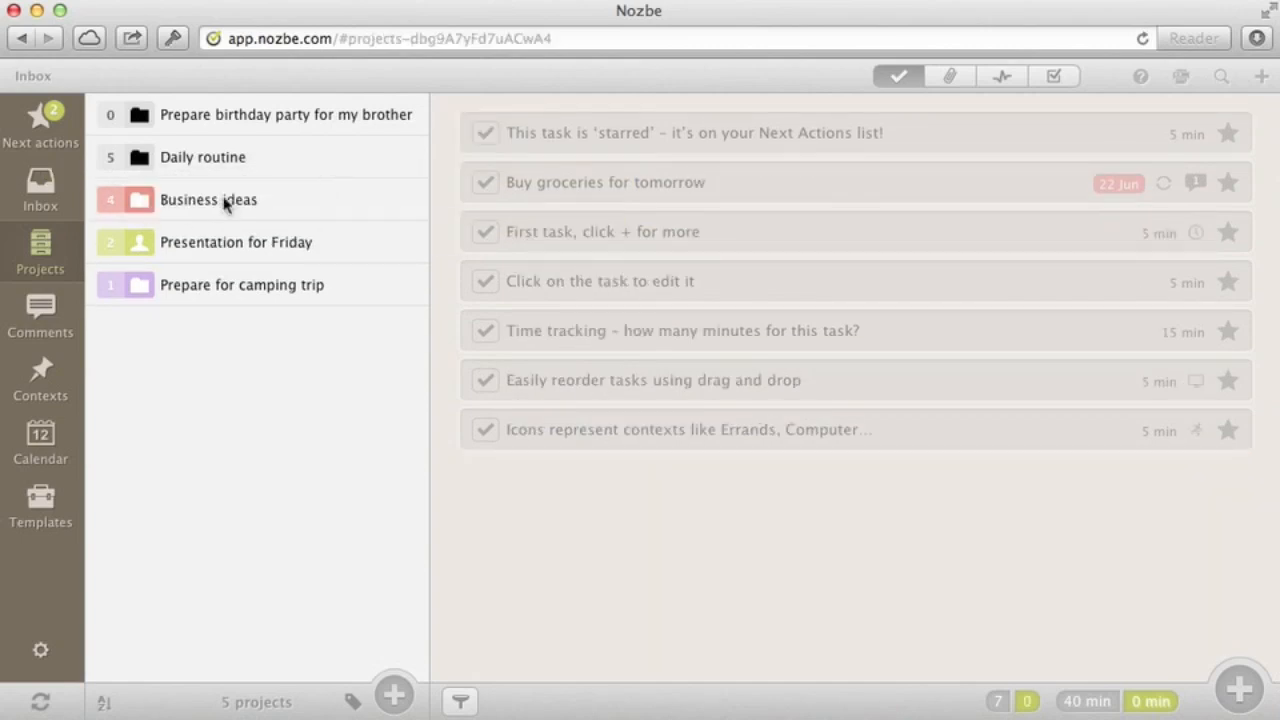
left_click(208, 199)
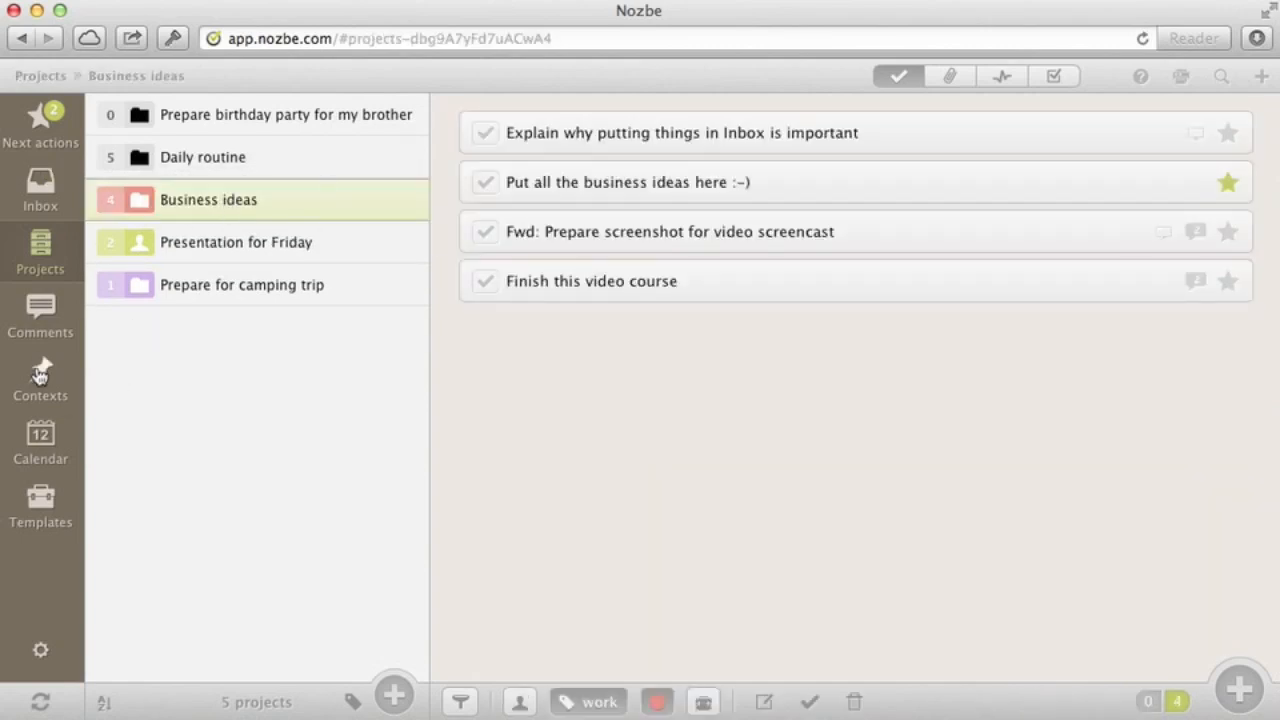
left_click(40, 378)
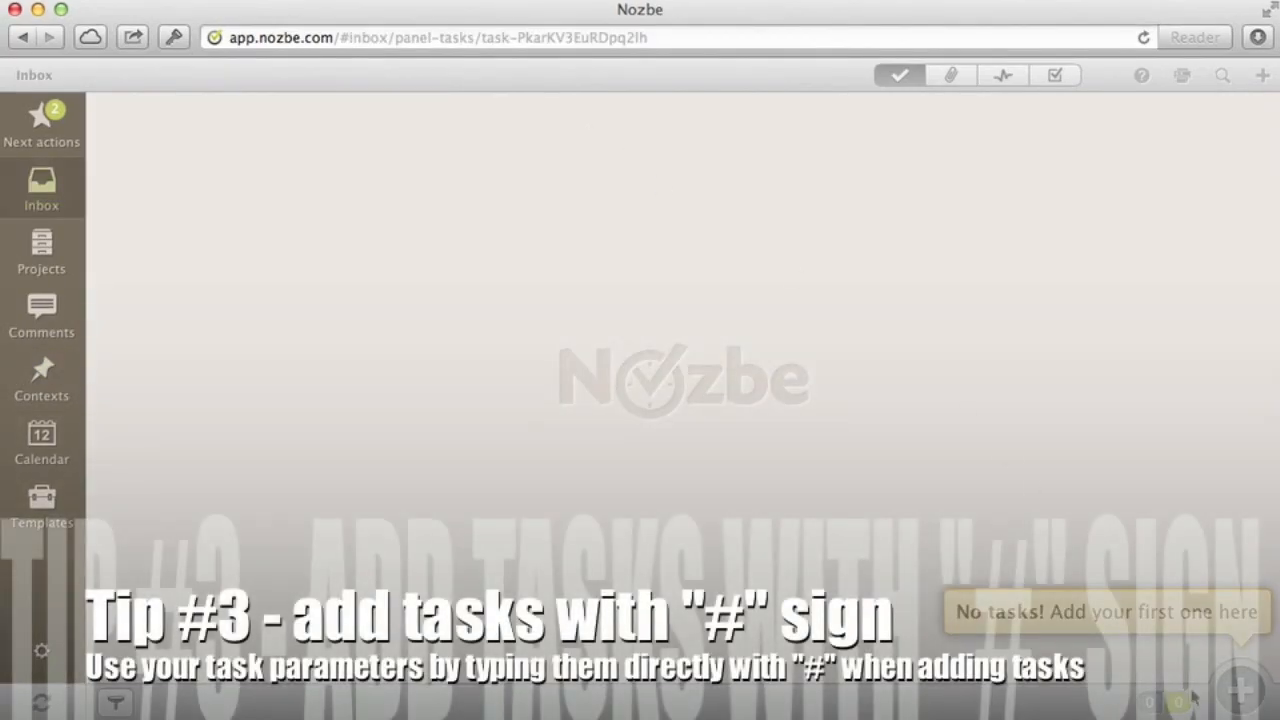
Add inbox task 'Use parameters' with #15 min, #Phone, #Waiting-for and #priority.
type("Use pra")
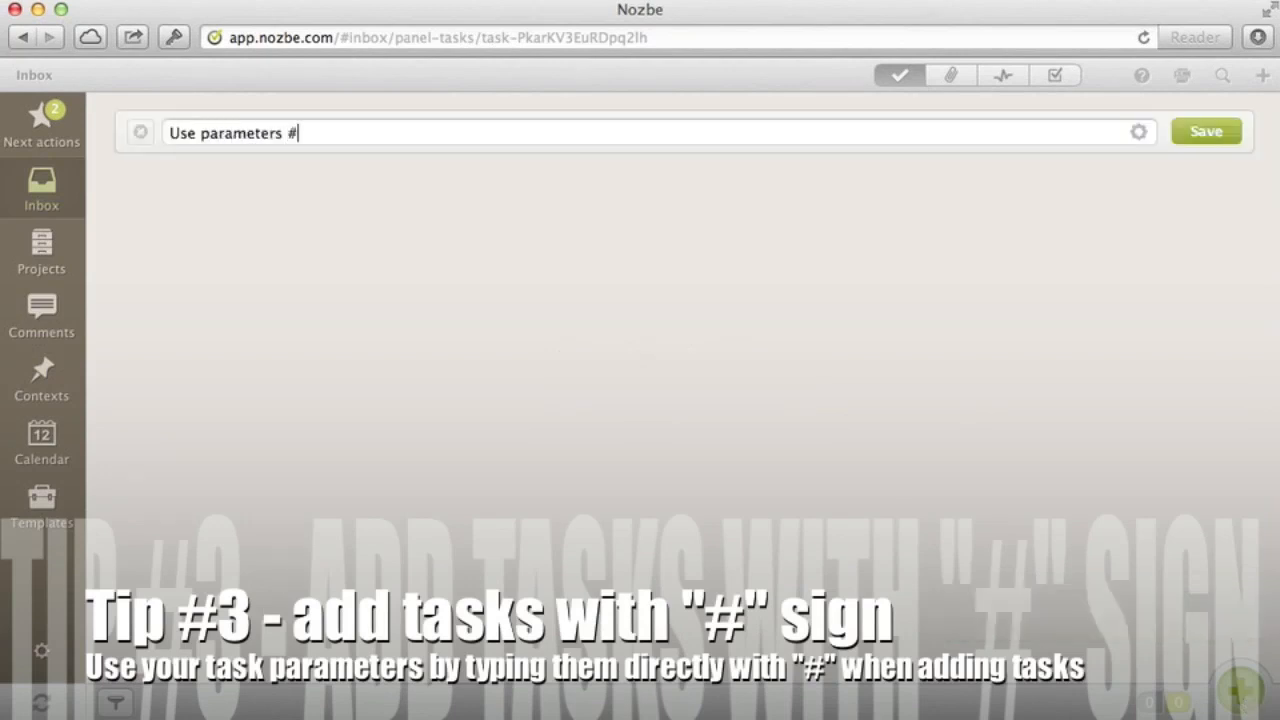
type("15")
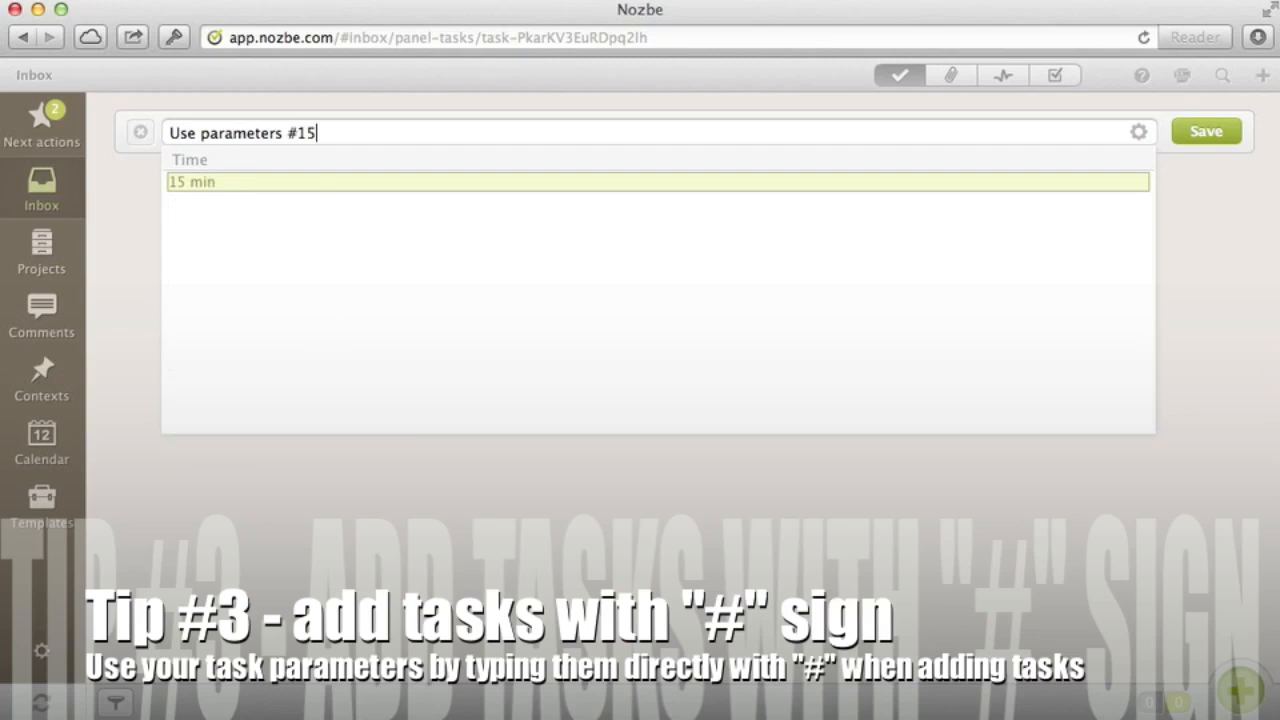
type("min #")
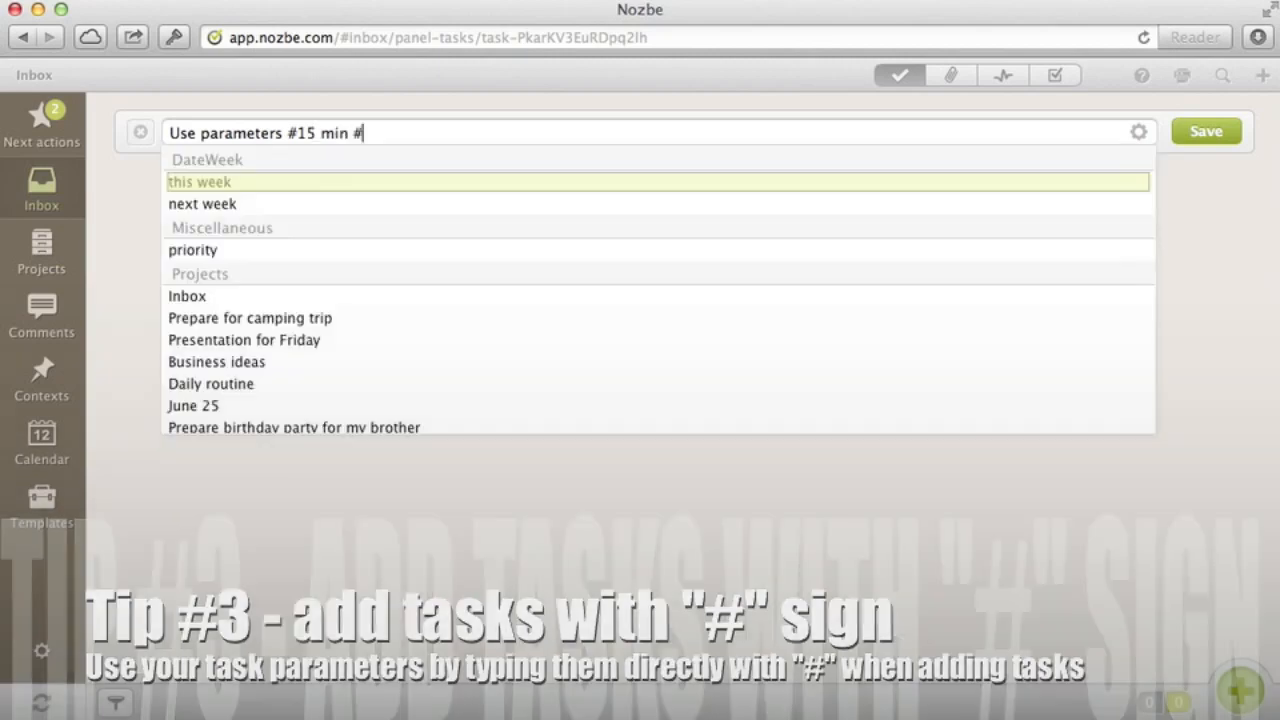
type("Phone")
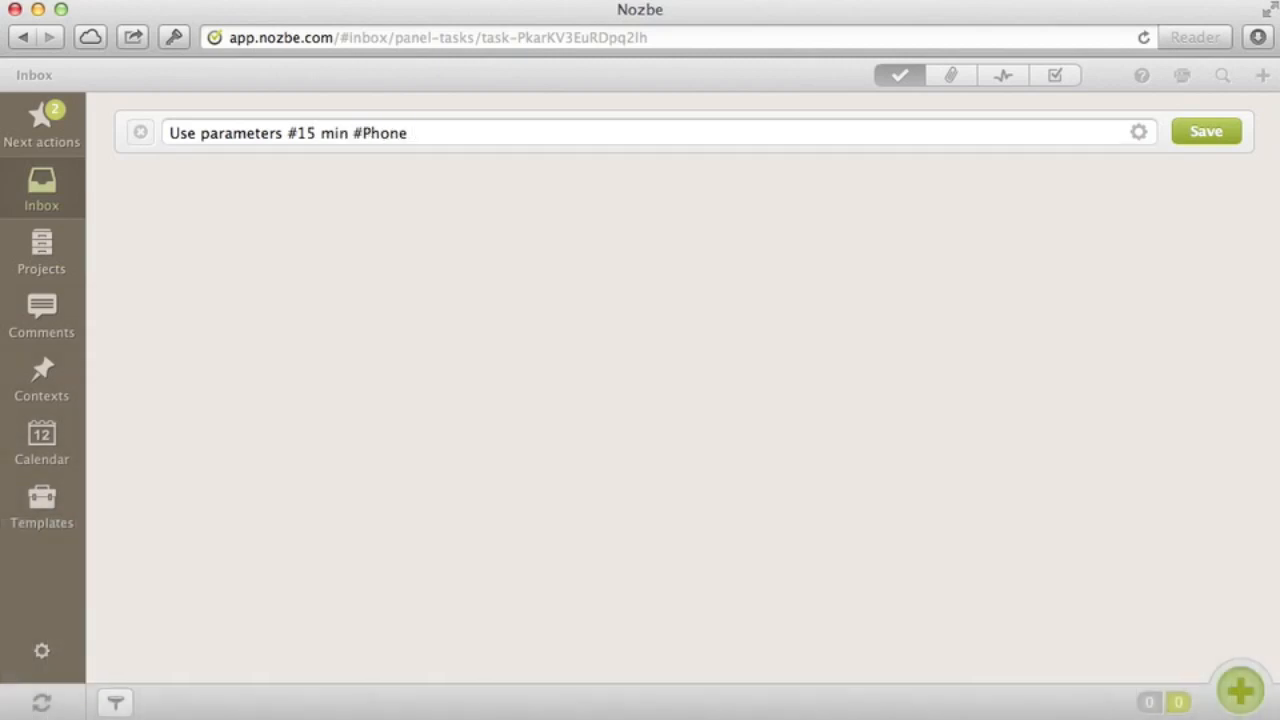
type("#Waiting-for")
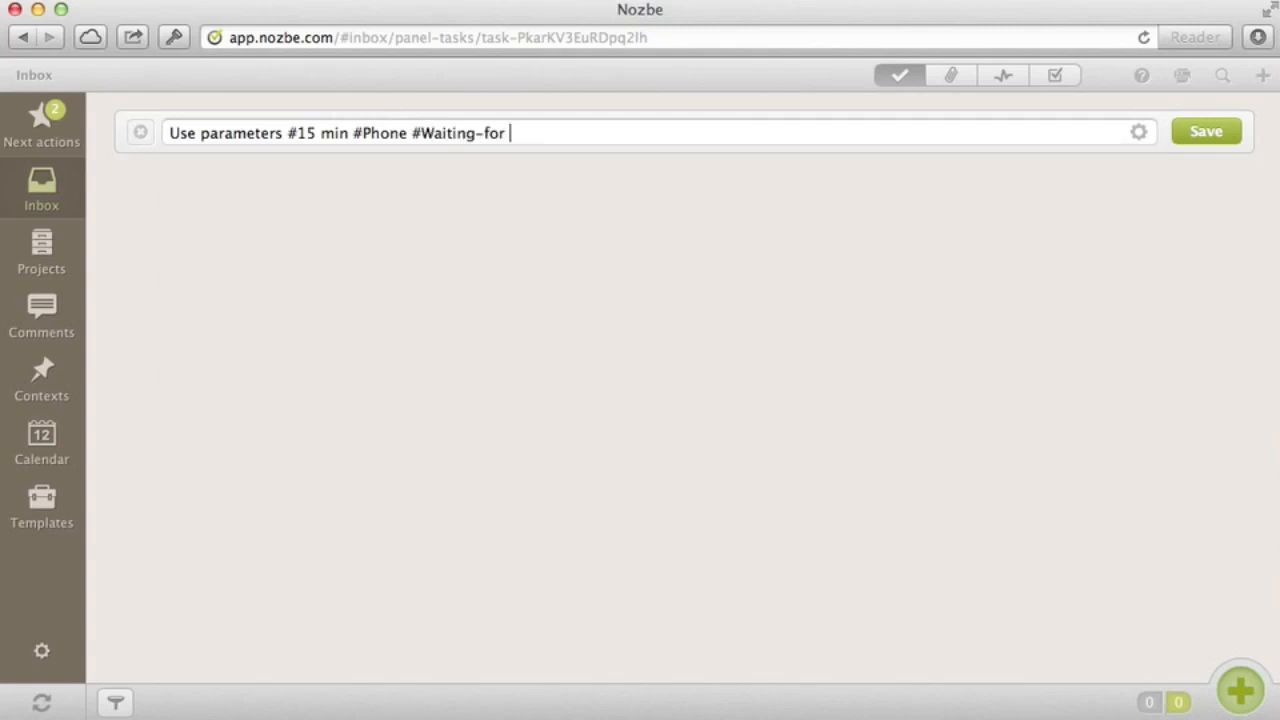
type("#priority")
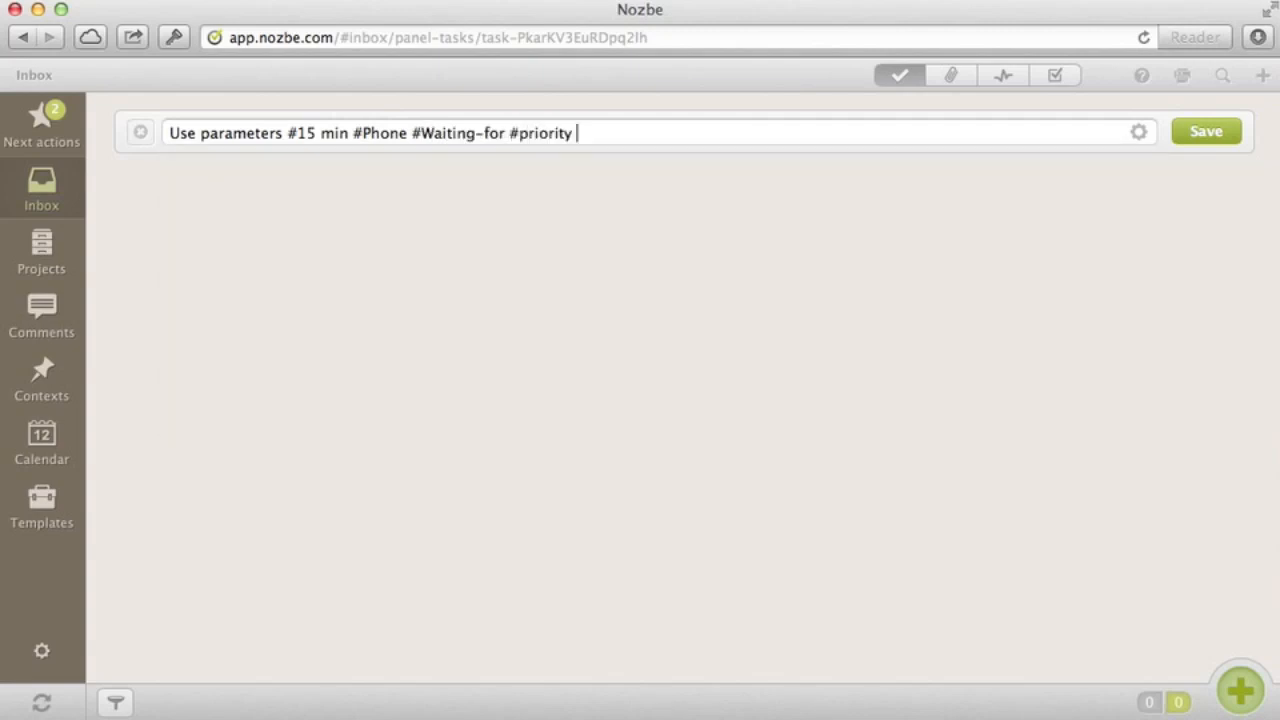
left_click(1206, 131)
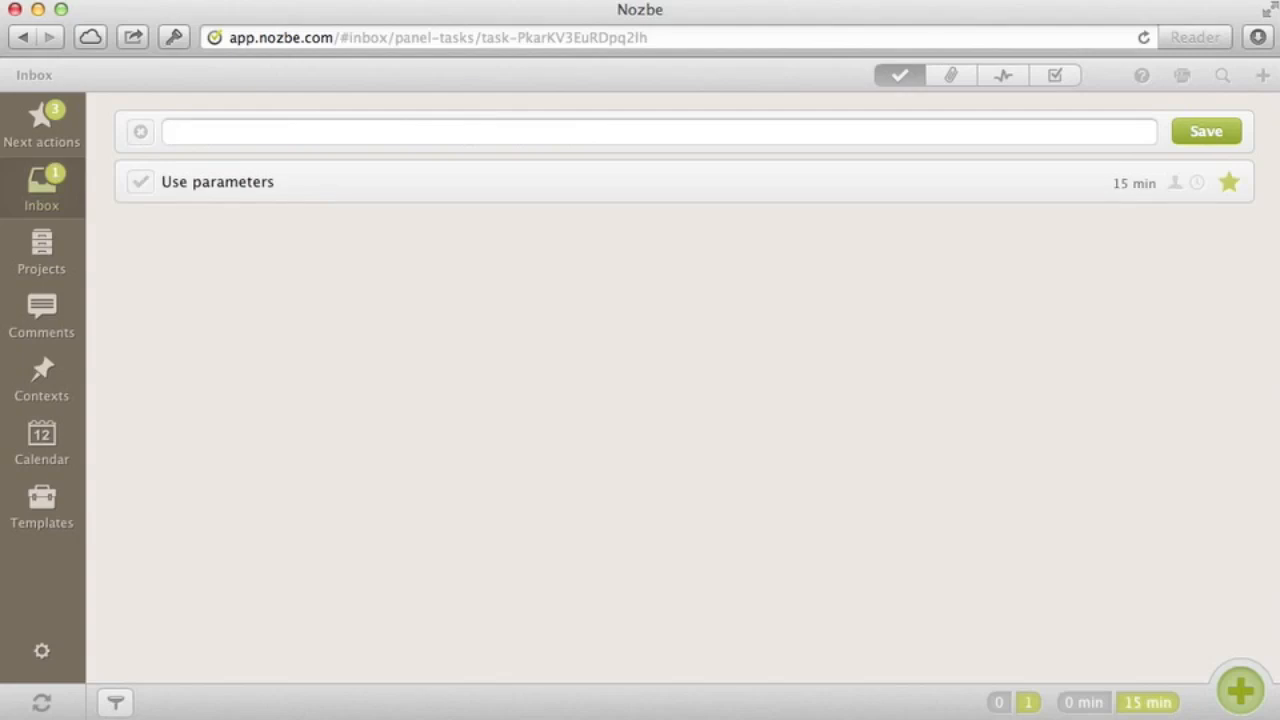
Quick-add 'A new business idea' with #Business ideas, #Computer and #1 h.
type("A new business idea #bu")
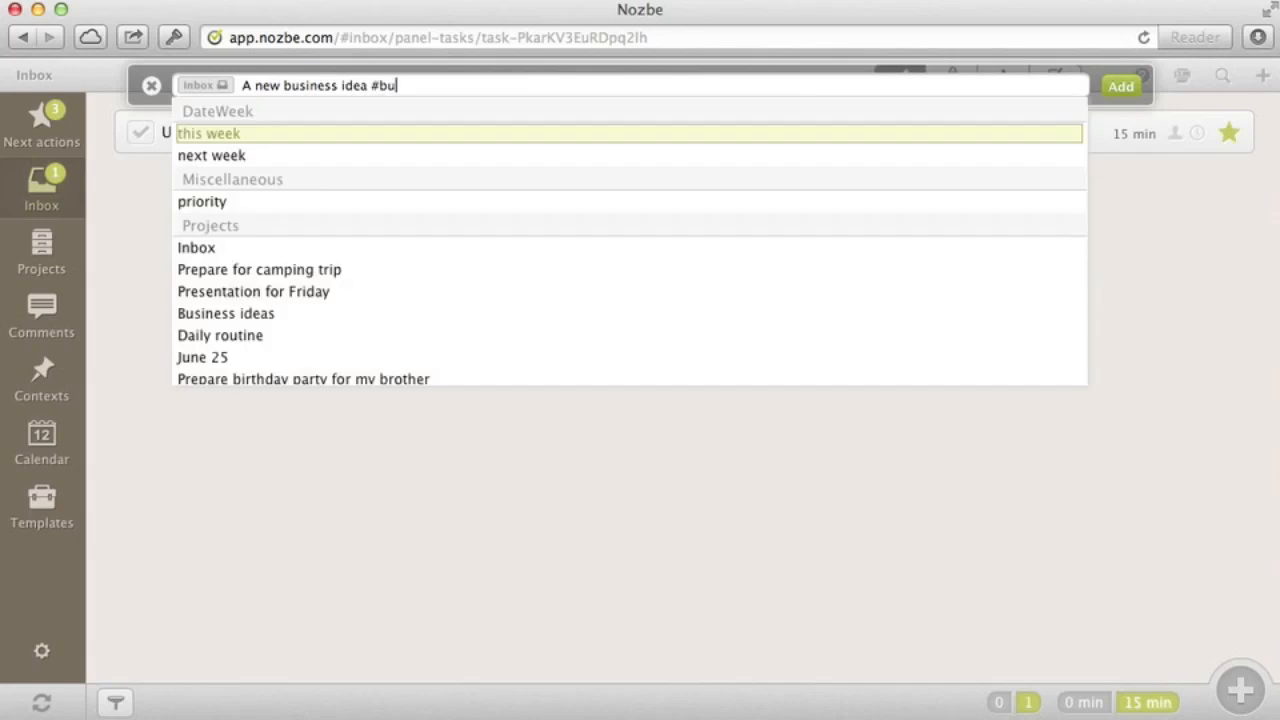
left_click(226, 313)
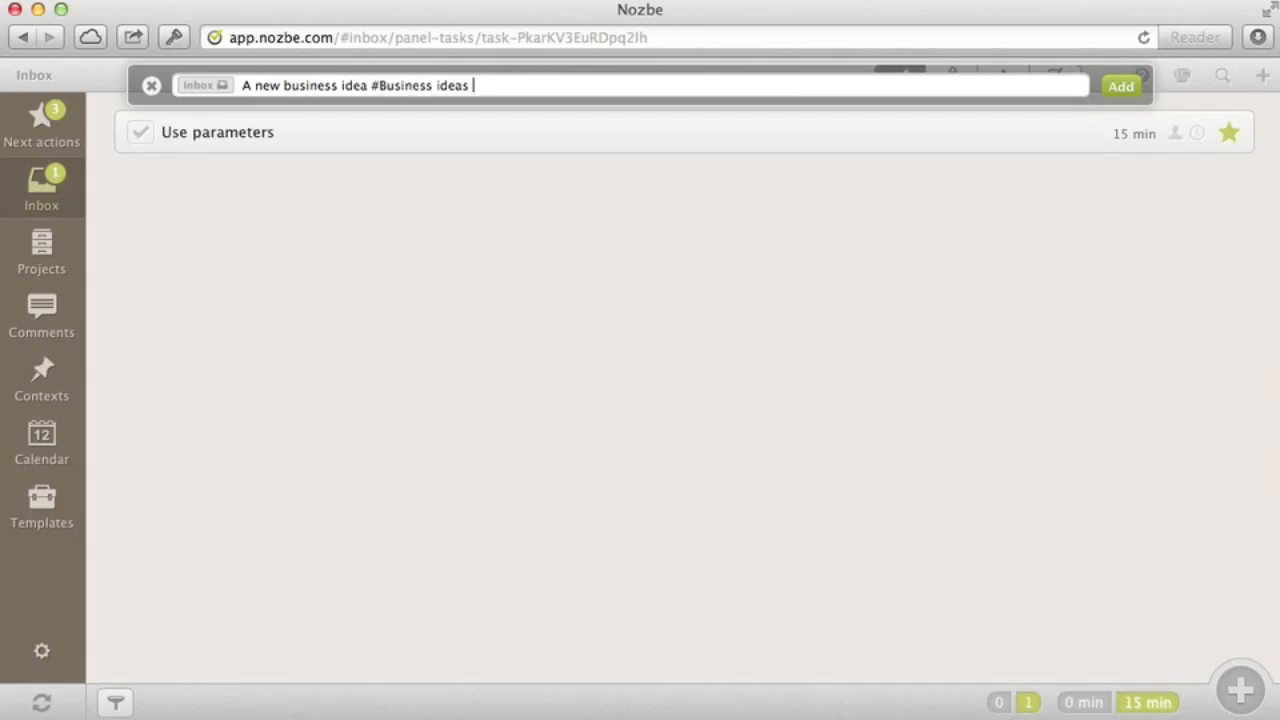
type("#")
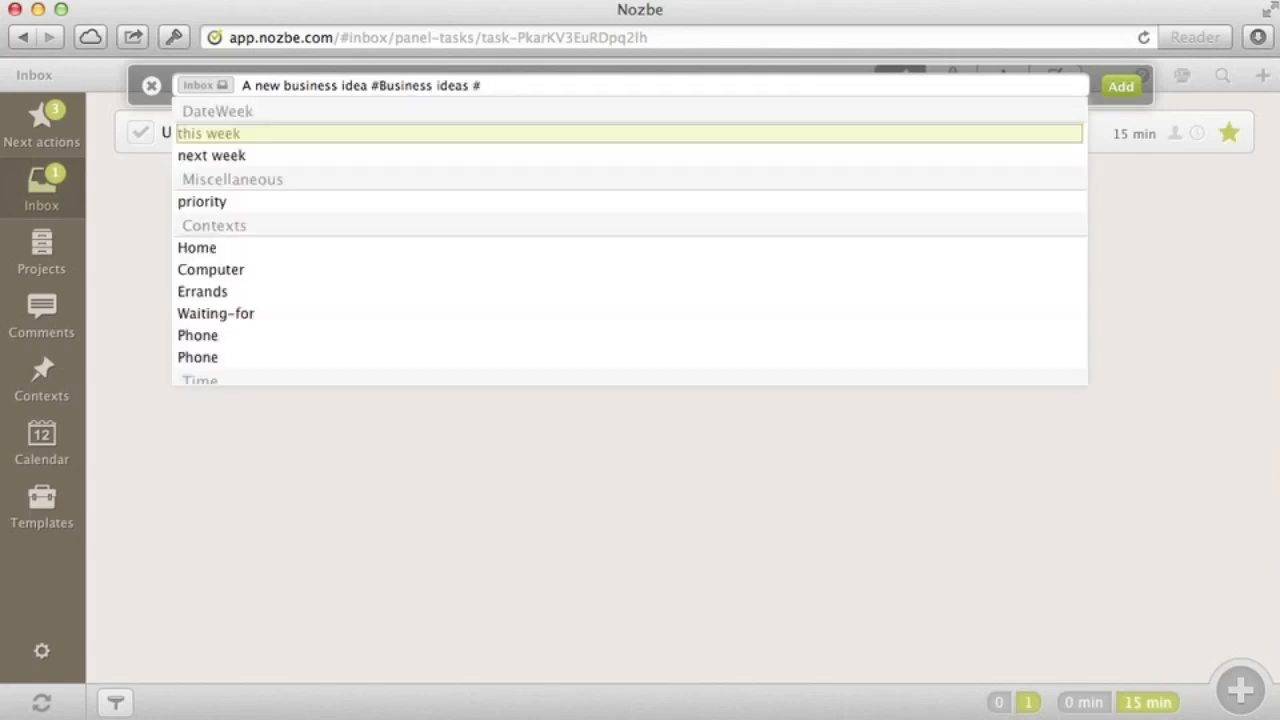
left_click(210, 269)
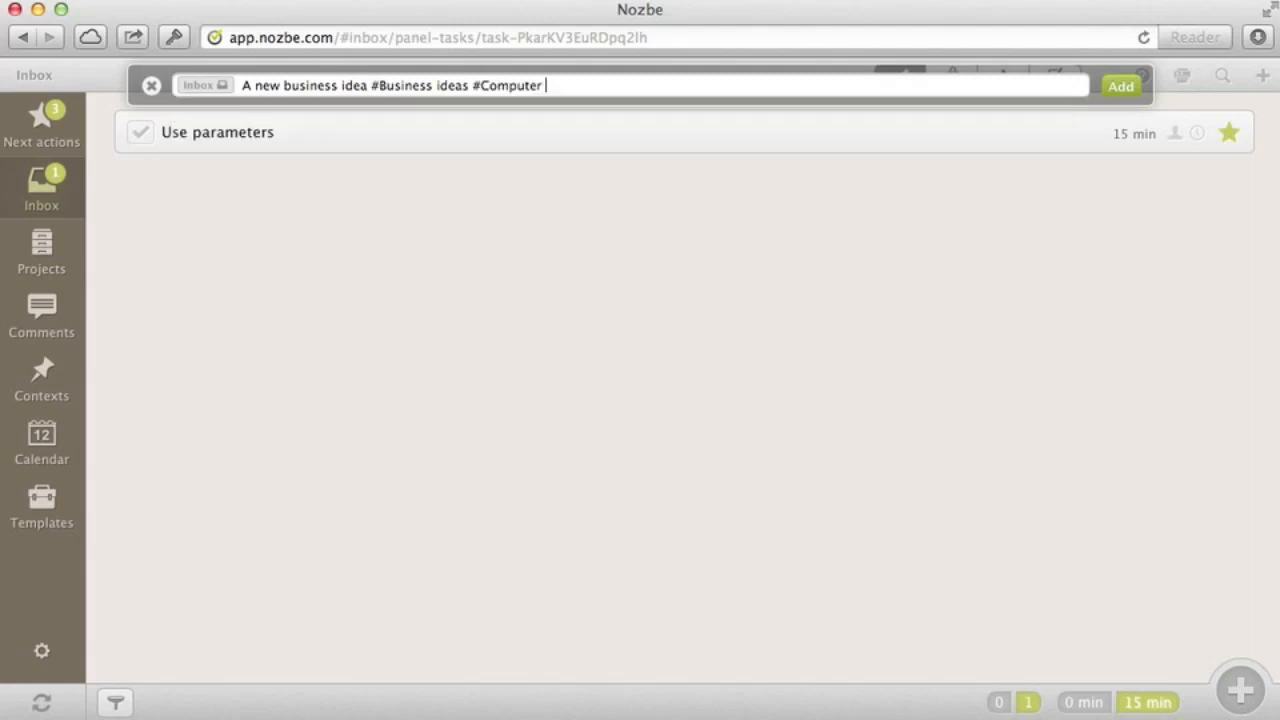
type("#1")
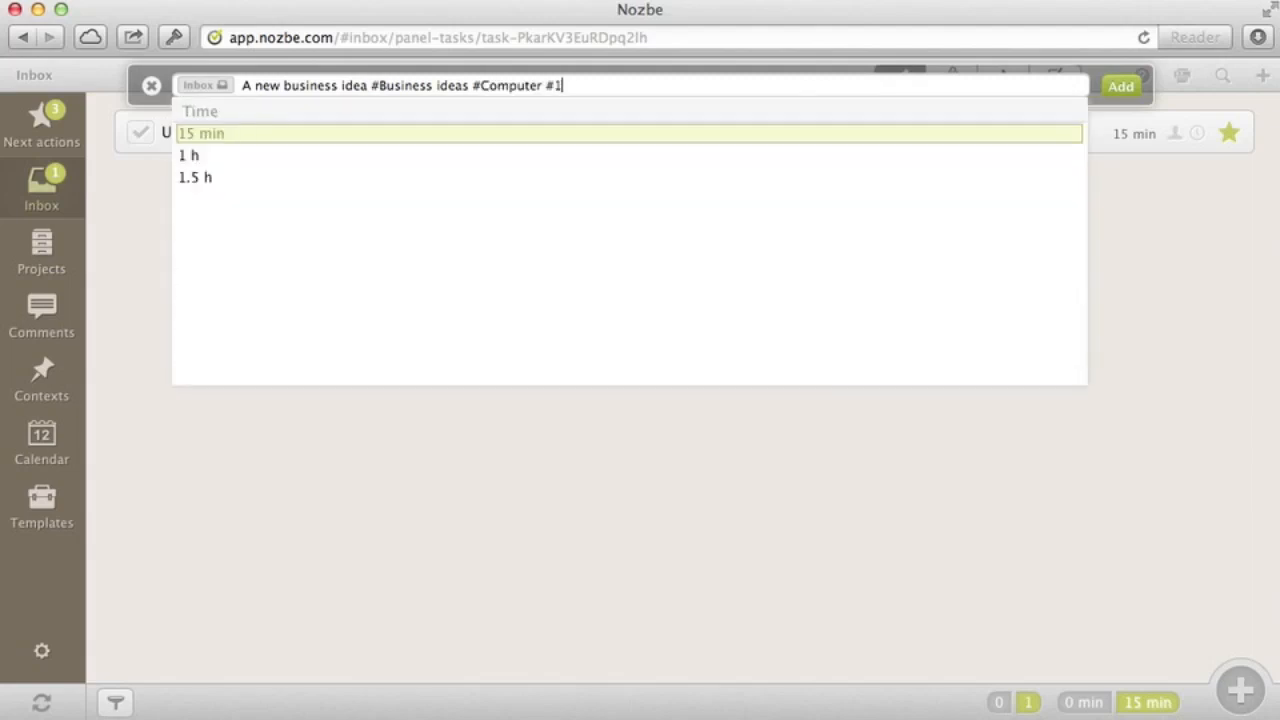
left_click(1120, 86)
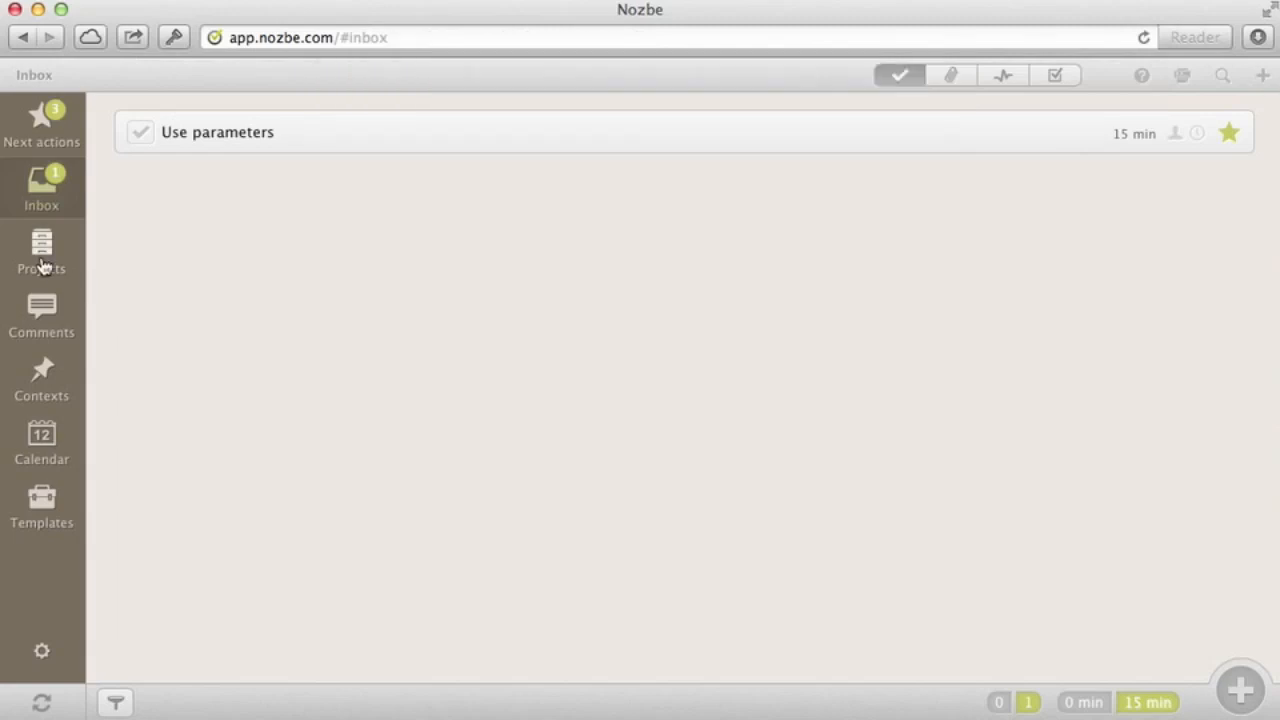
Add 'Make sure the presentation rocks!' tagged #Evelyn with a 2-hour duration.
left_click(41, 250)
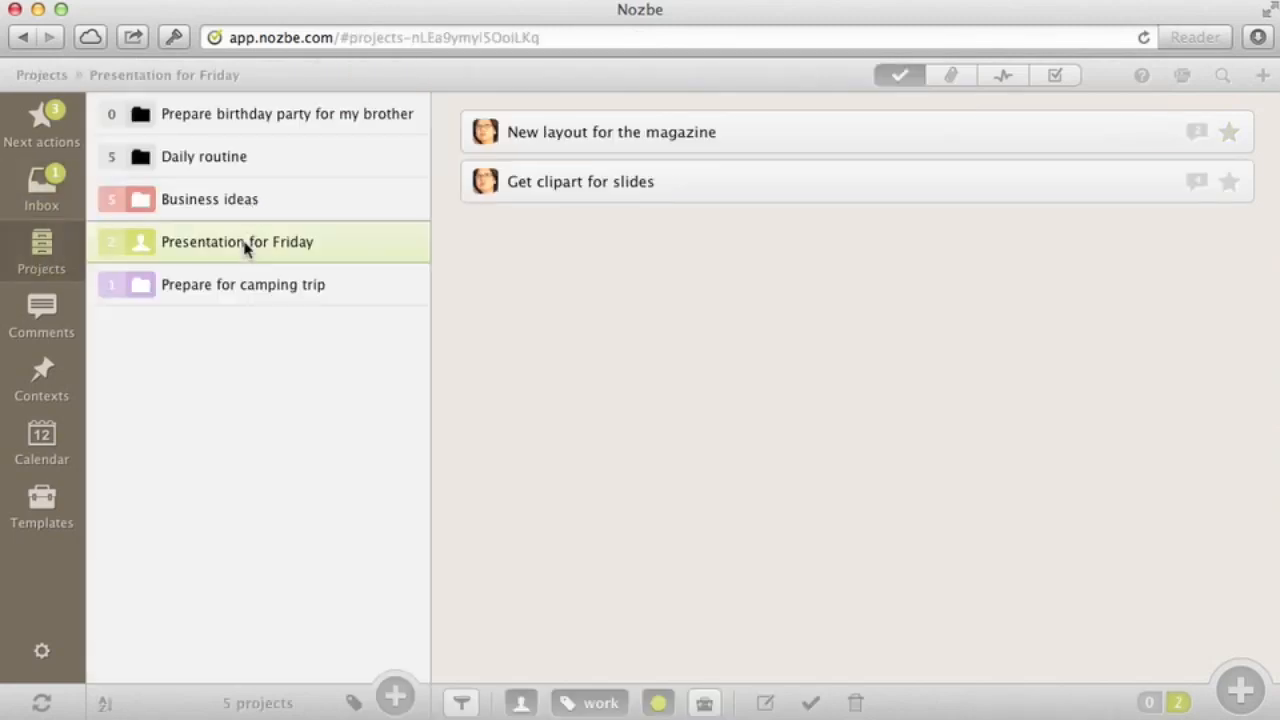
type("Ma")
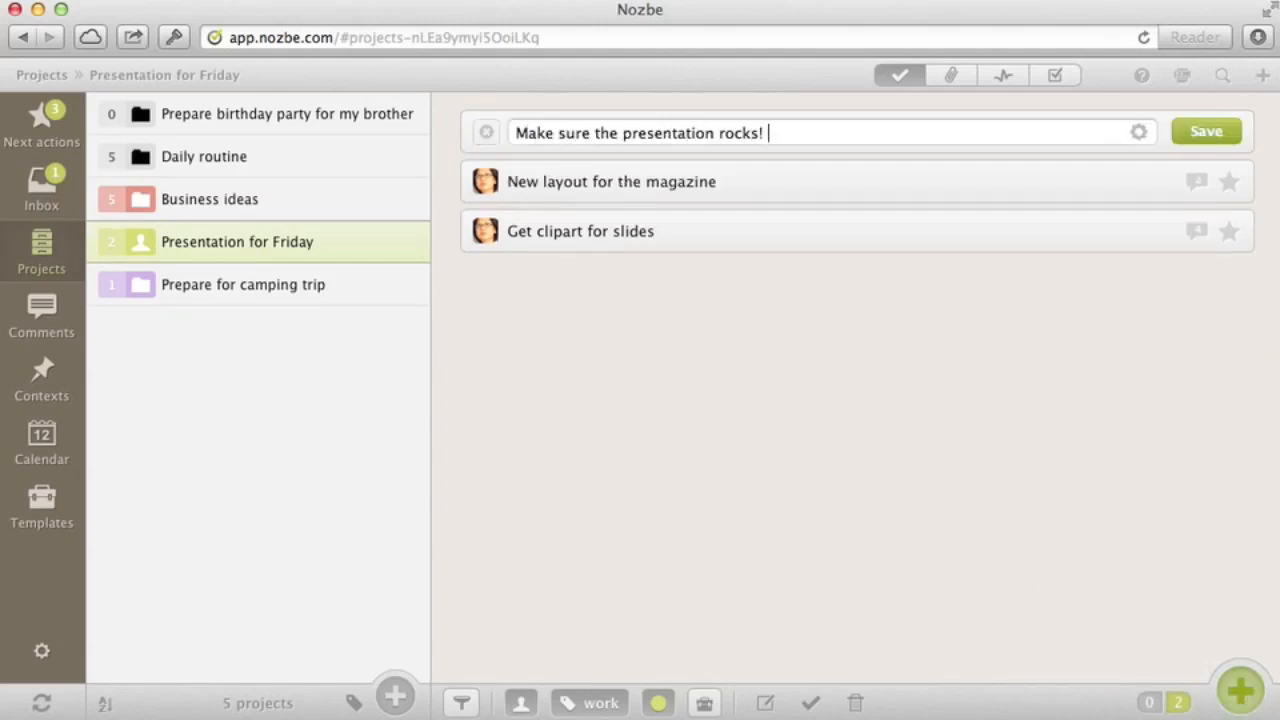
type("#eve")
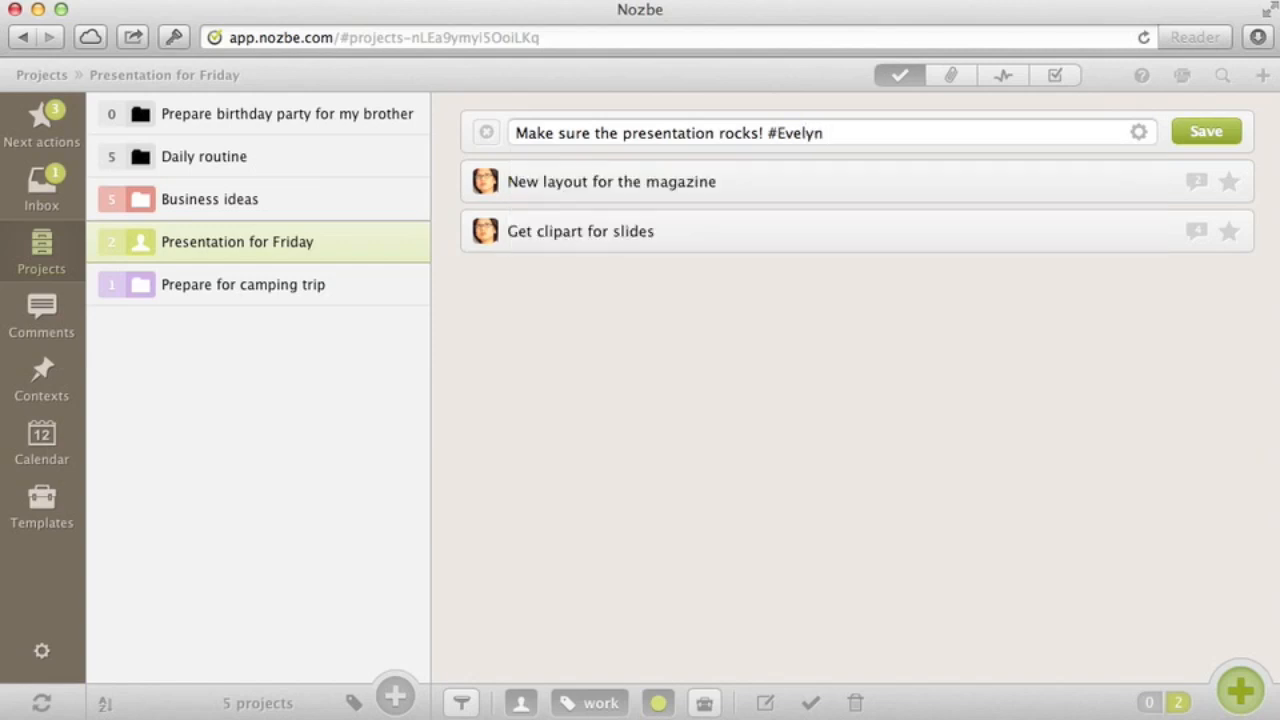
type("#2")
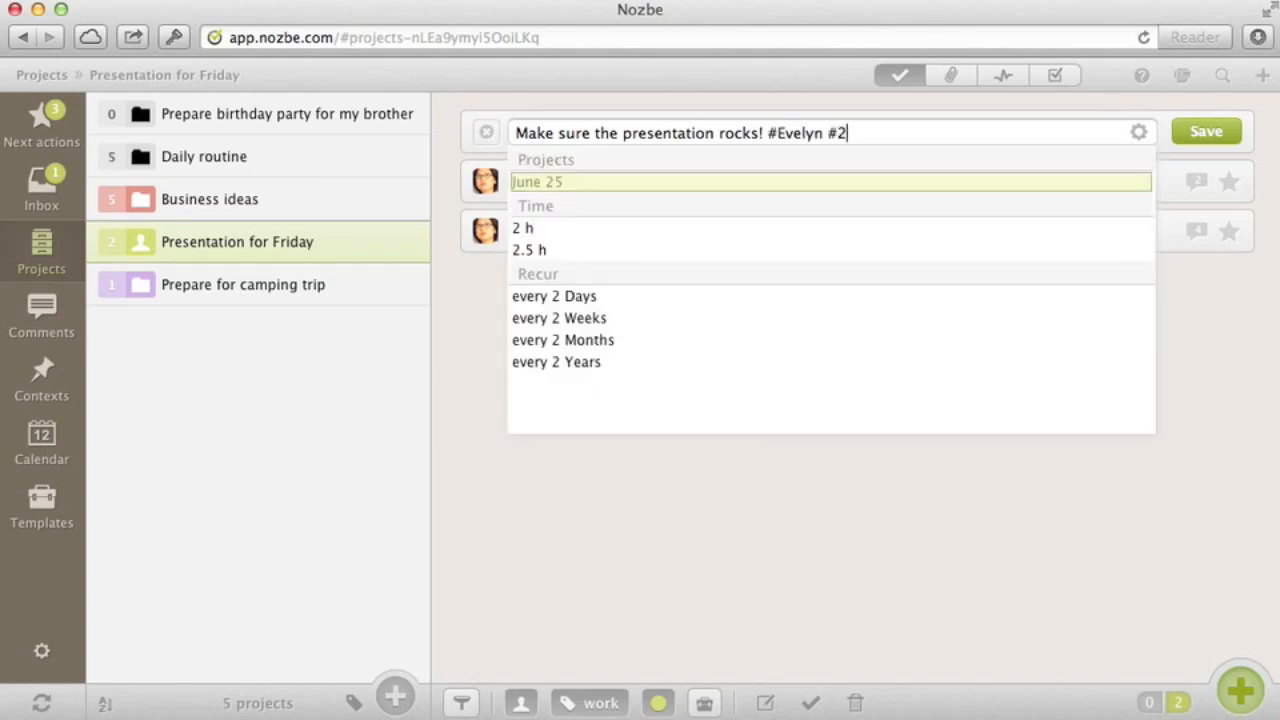
left_click(1205, 131)
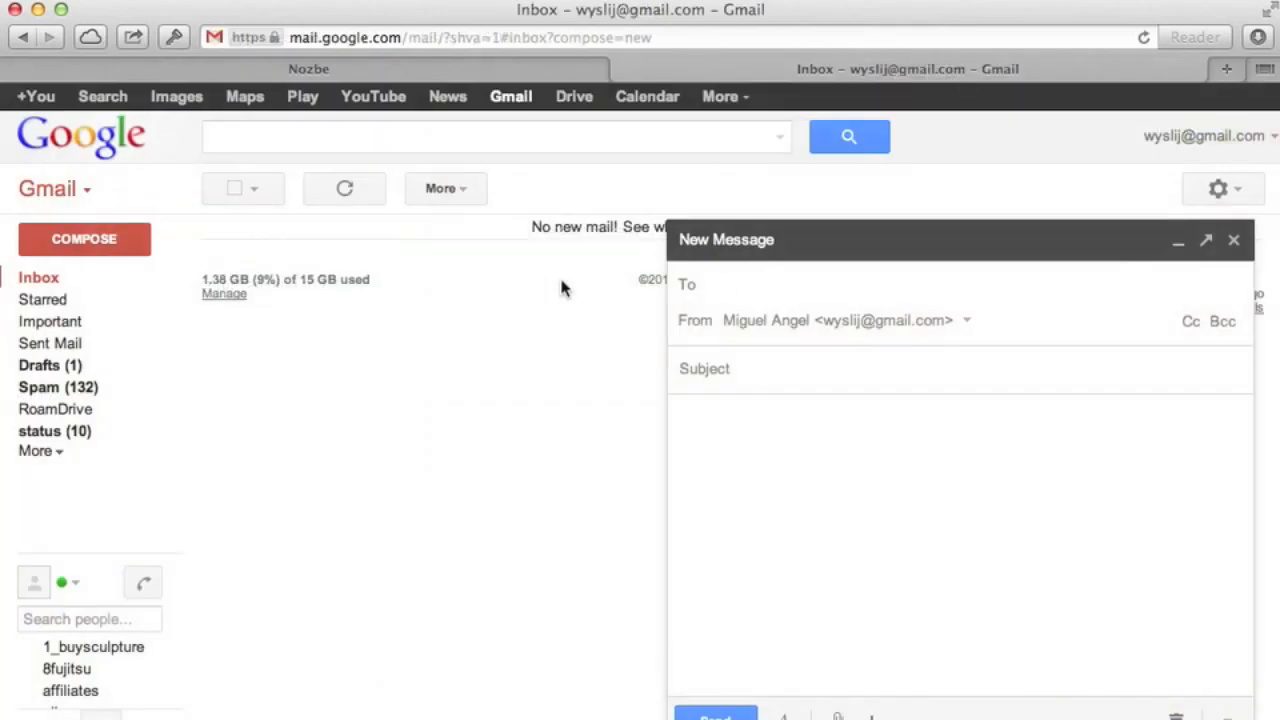
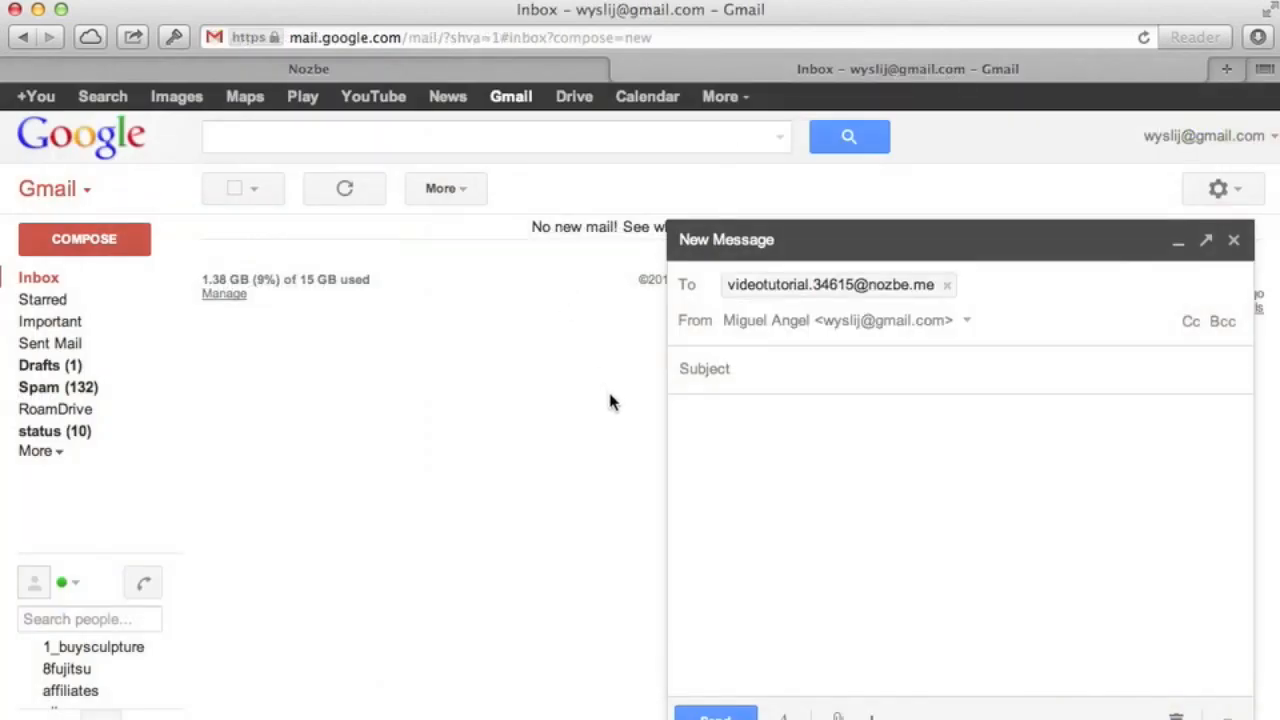
type("Using parameters in Email #30 min")
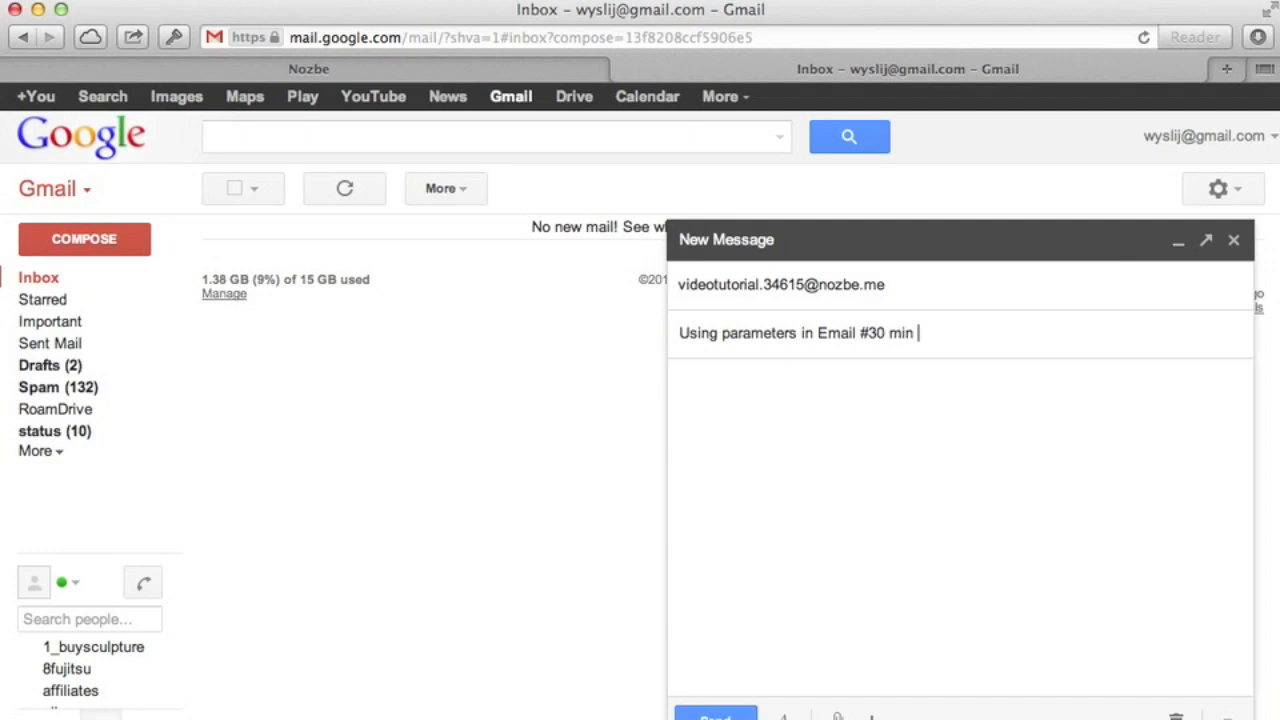
type("#Wiat")
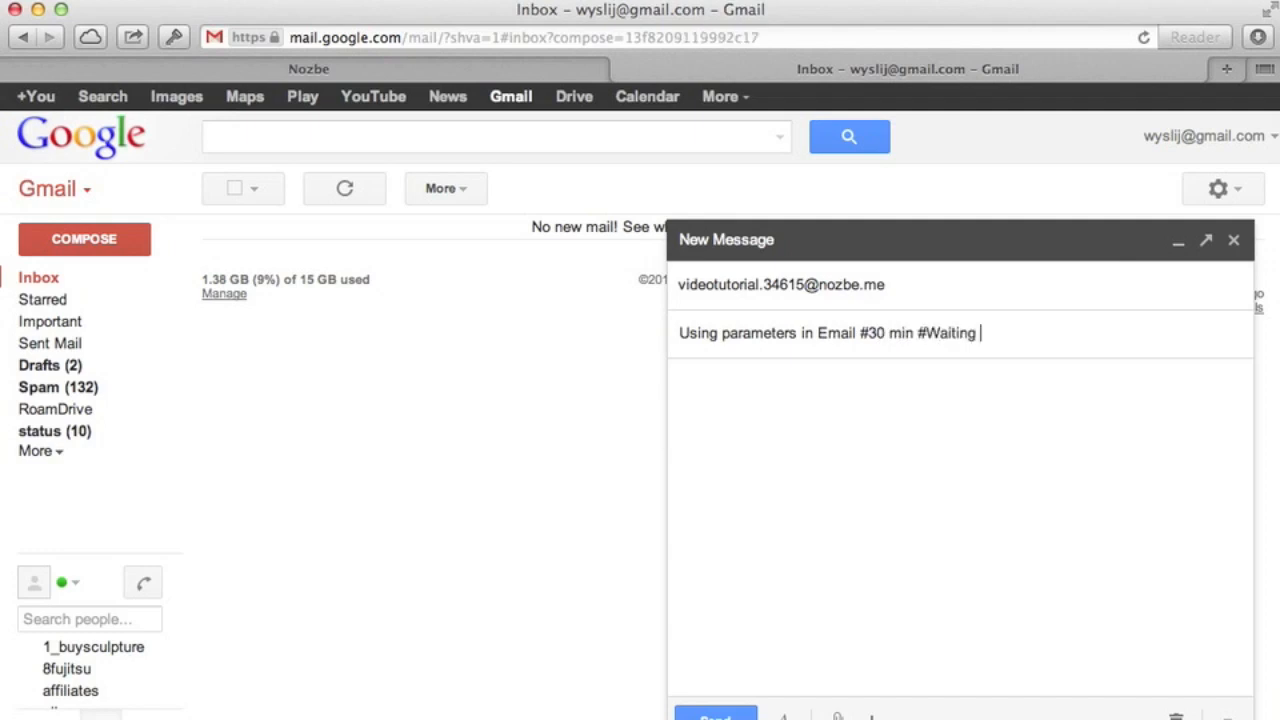
type("#busines")
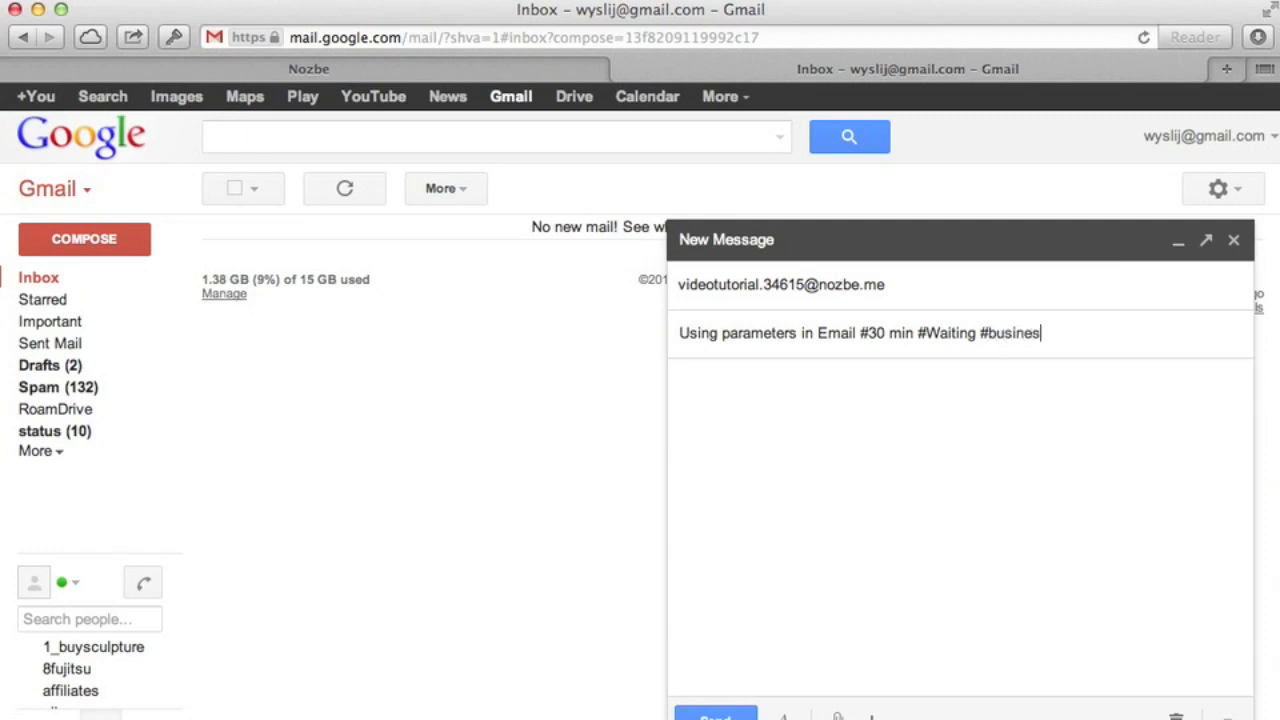
type("Let's see if Nozbe is ms")
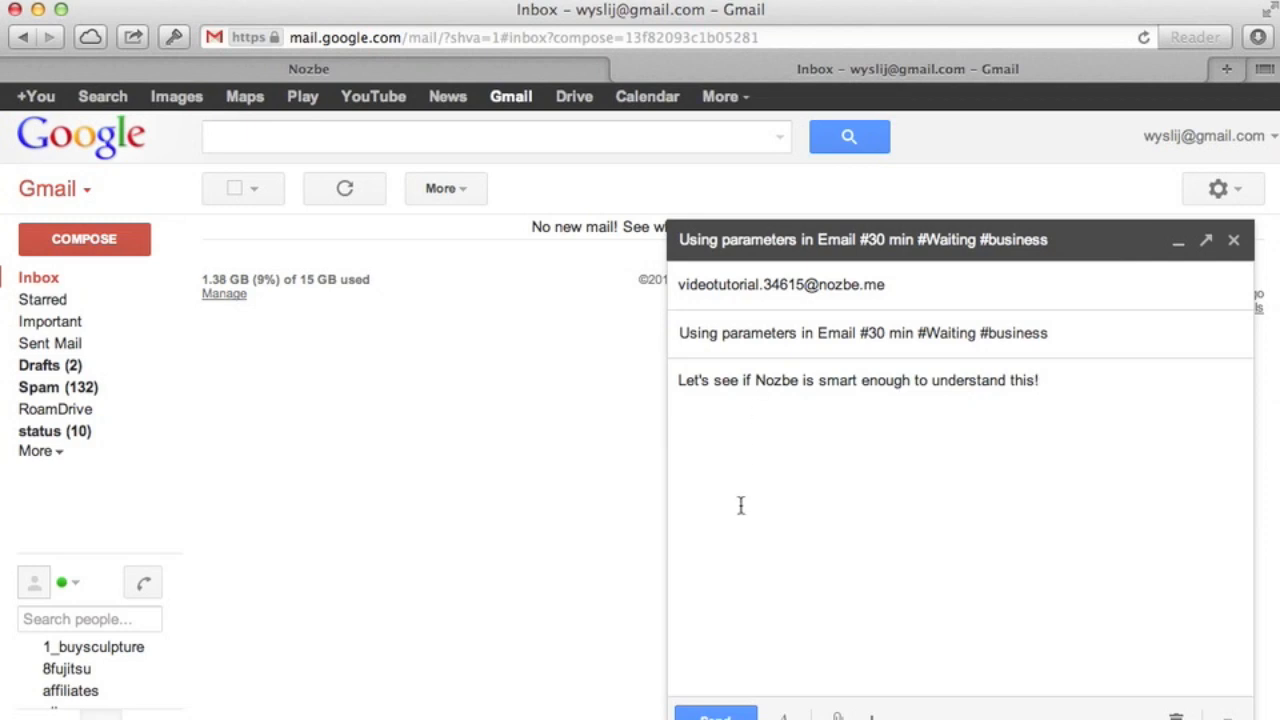
left_click(715, 714)
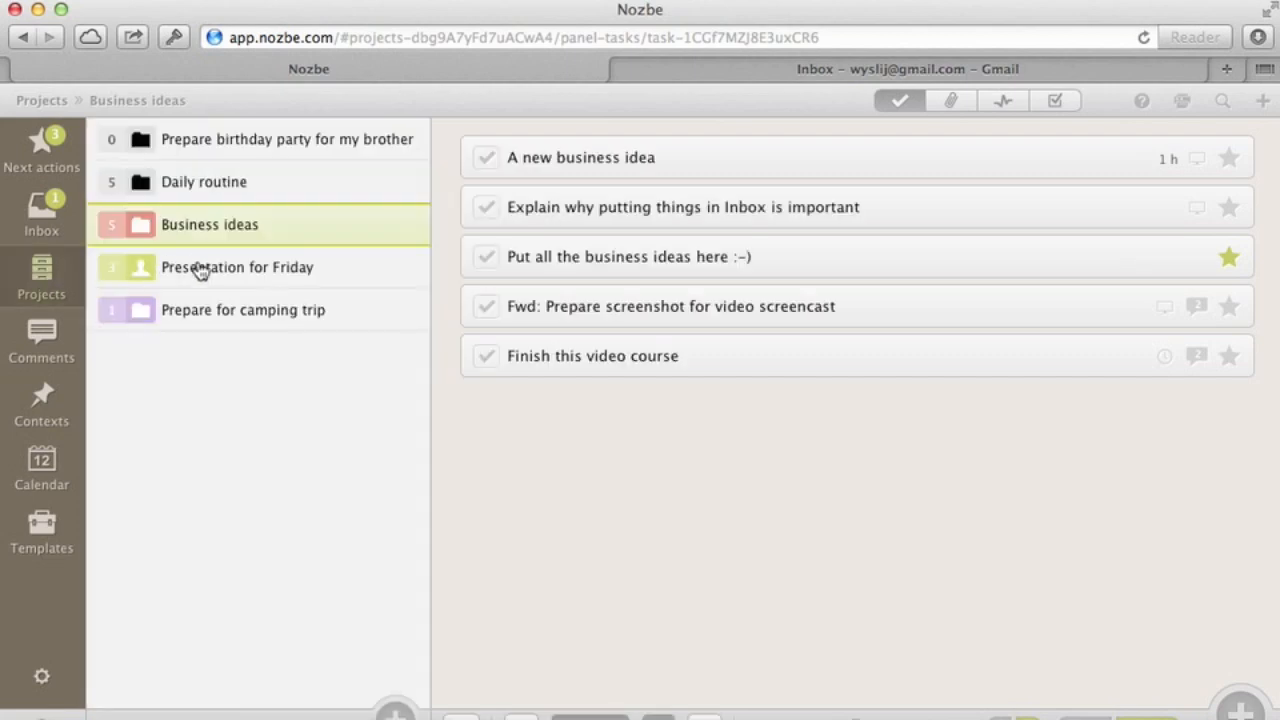
Open Business ideas to view the emailed 'Using parameters in Email' task.
left_click(237, 267)
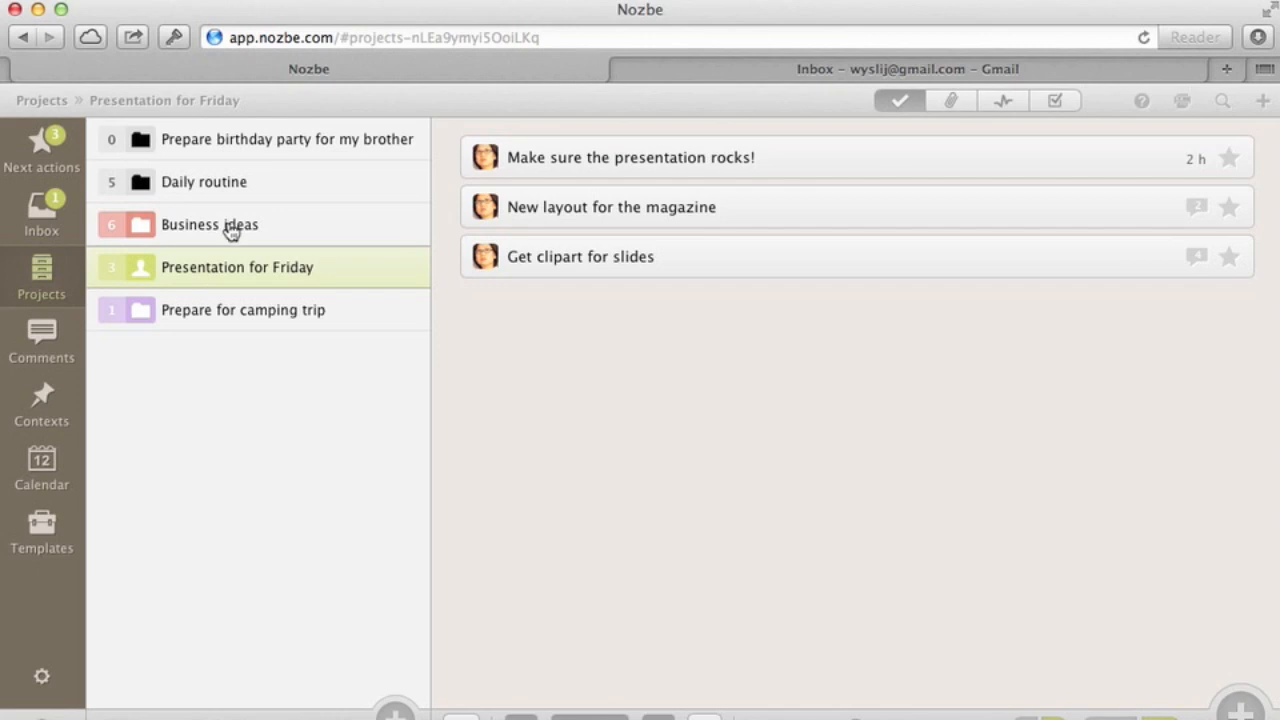
left_click(209, 224)
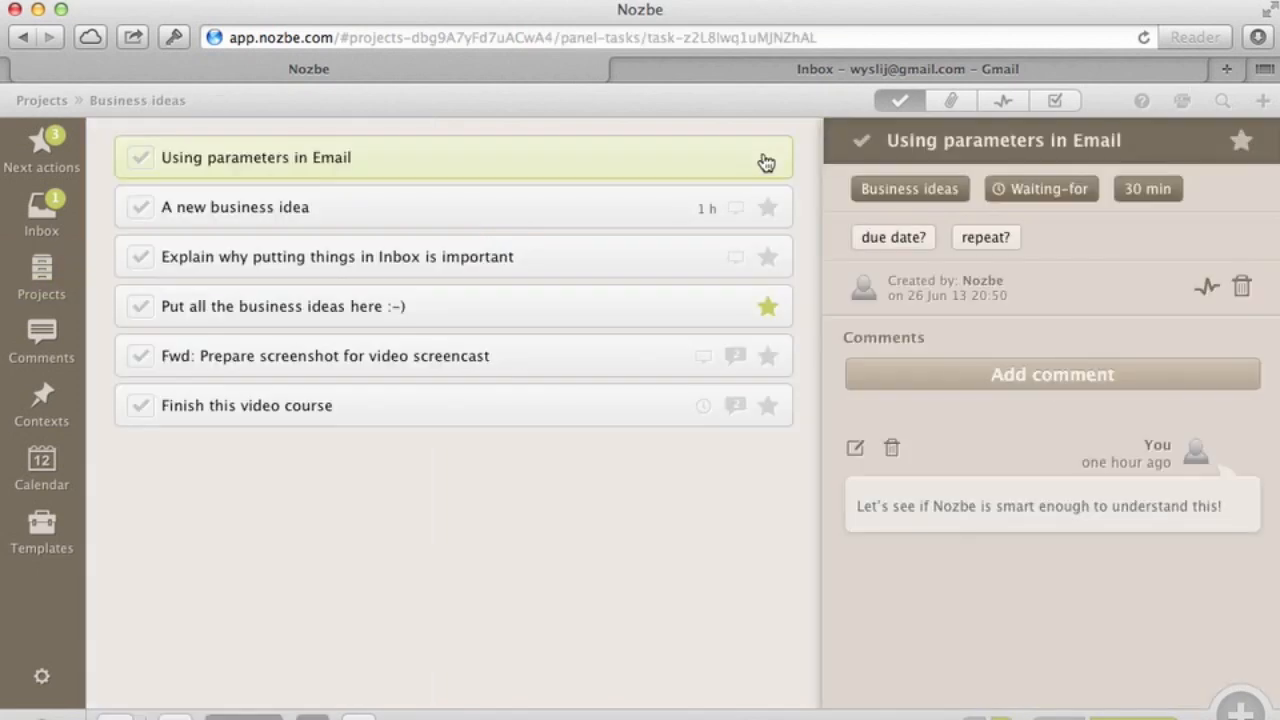